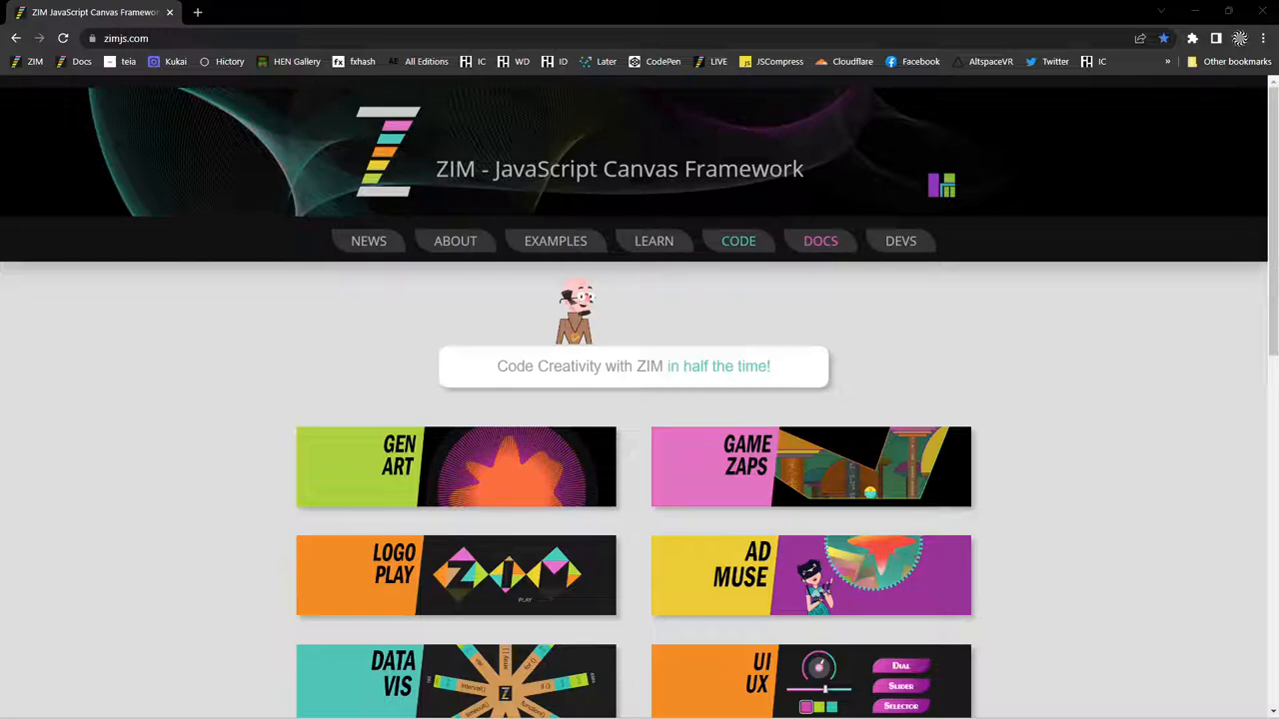
{"action": "mouse_move", "coordinate": [556, 271]}
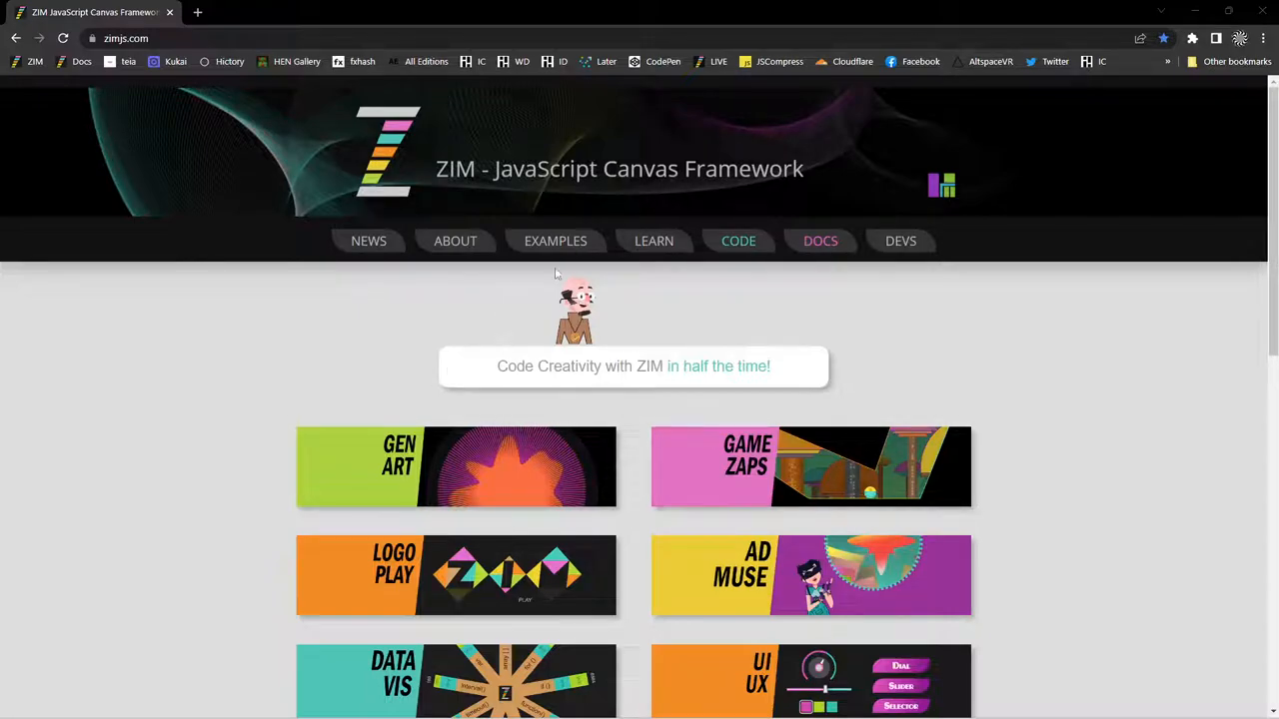
{"action": "mouse_move", "coordinate": [919, 304]}
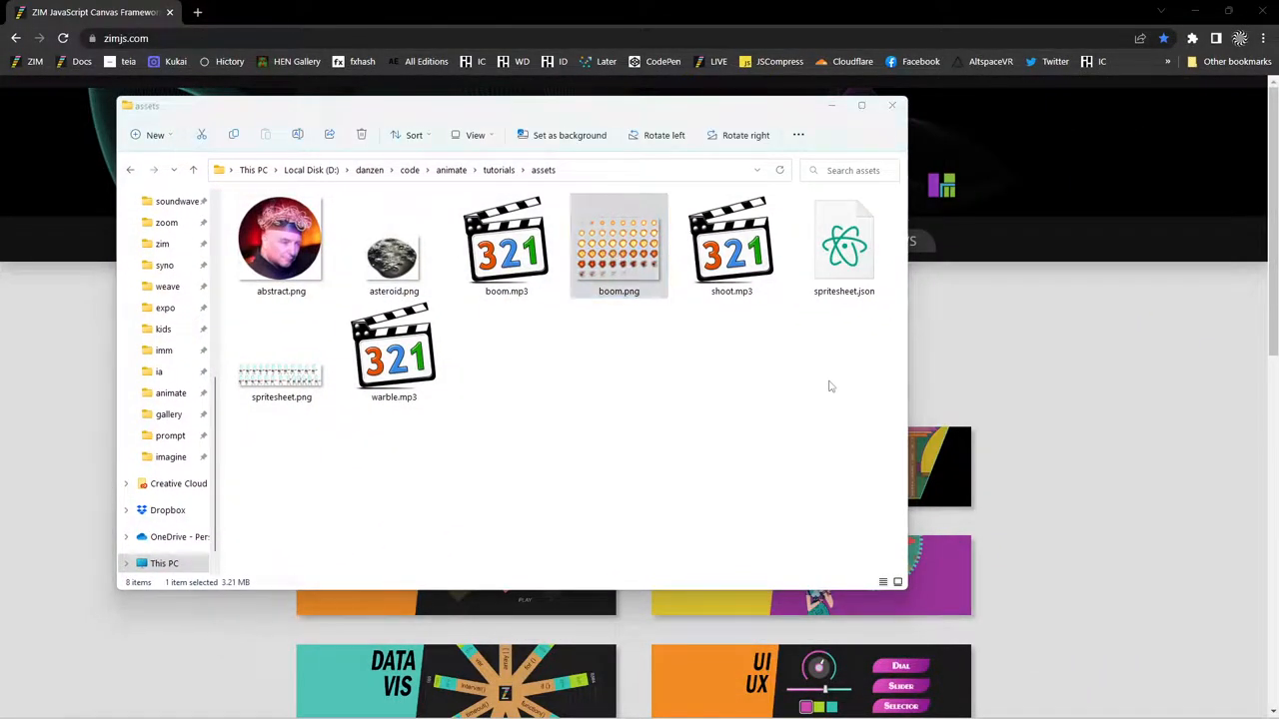
{"action": "double_click", "coordinate": [620, 240]}
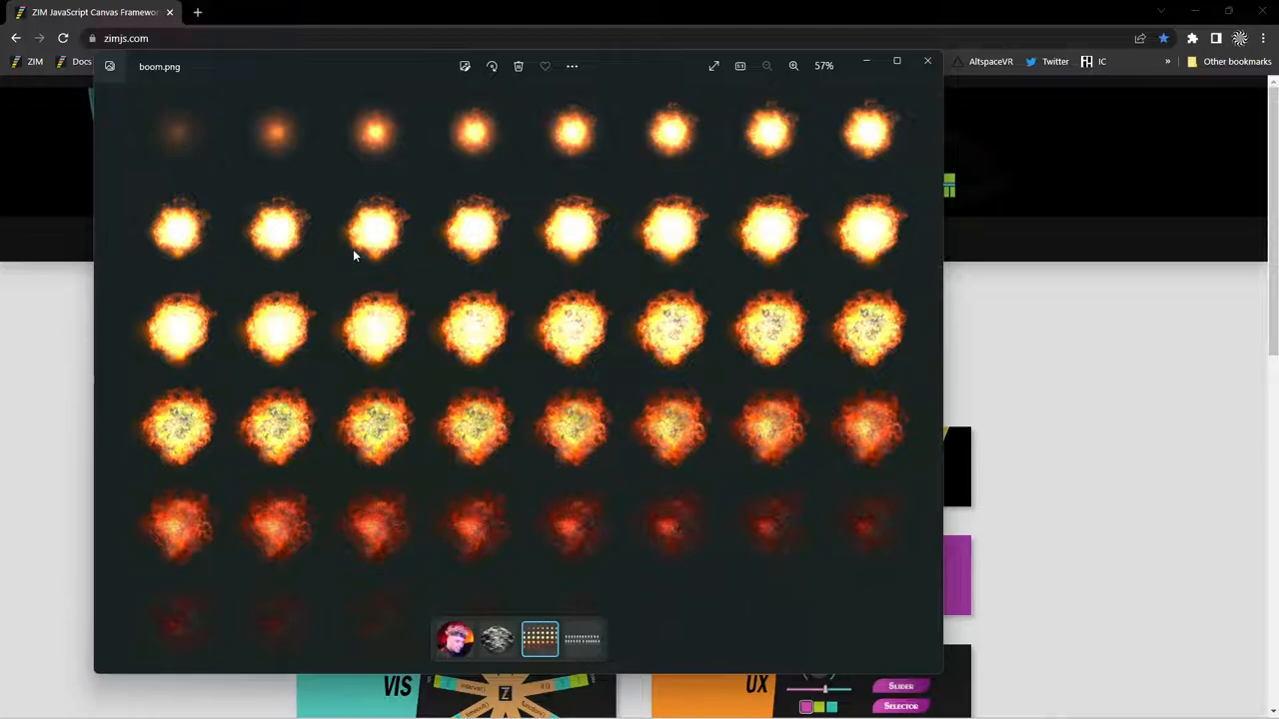
{"action": "mouse_move", "coordinate": [240, 180]}
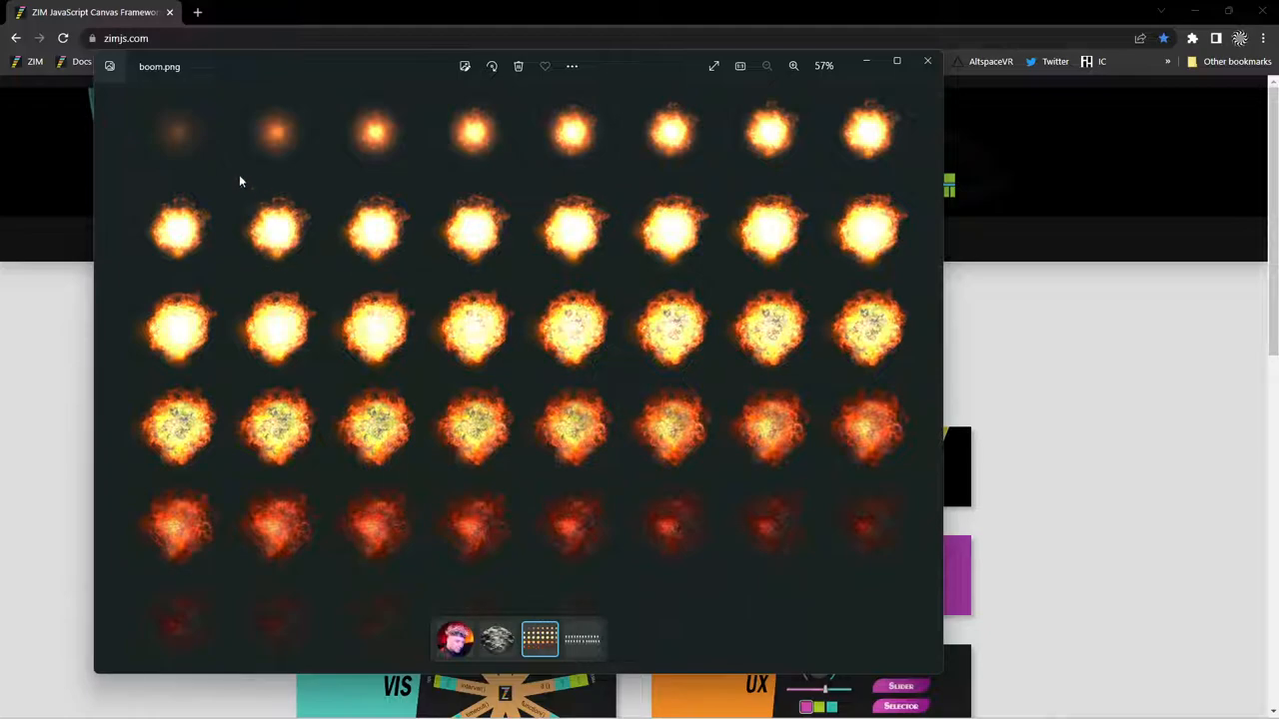
{"action": "mouse_move", "coordinate": [580, 358]}
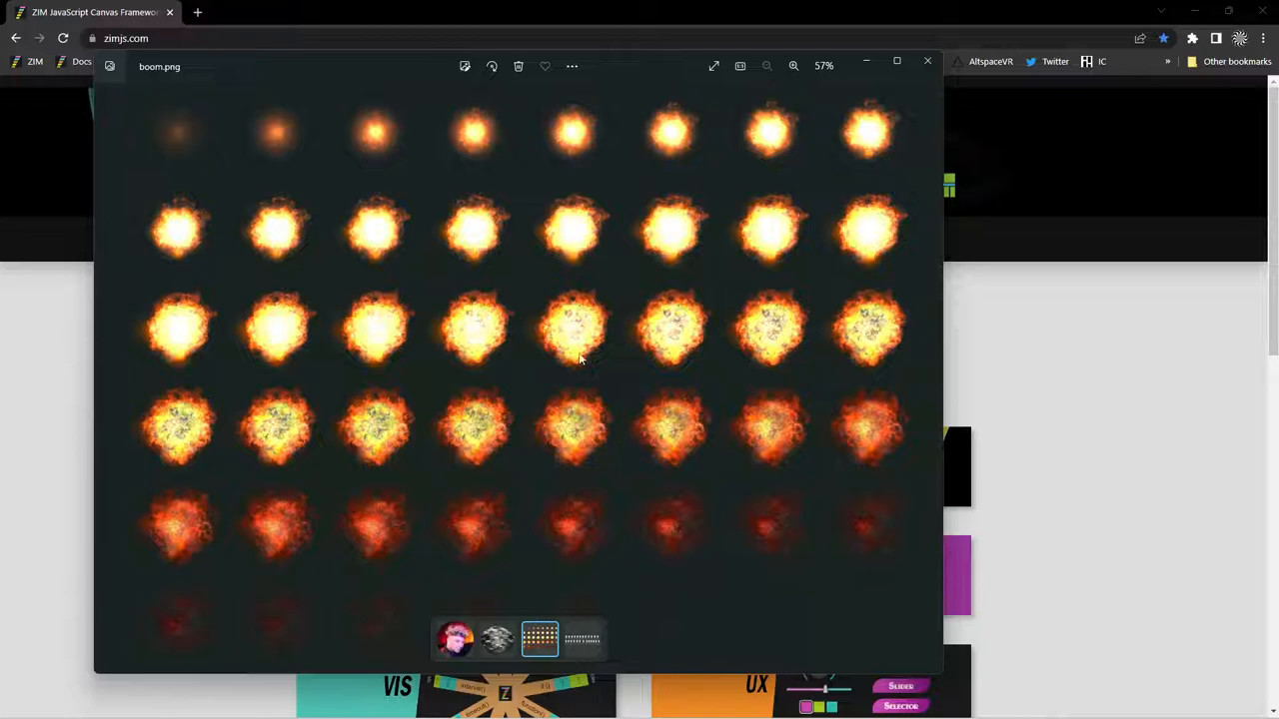
{"action": "mouse_move", "coordinate": [811, 615]}
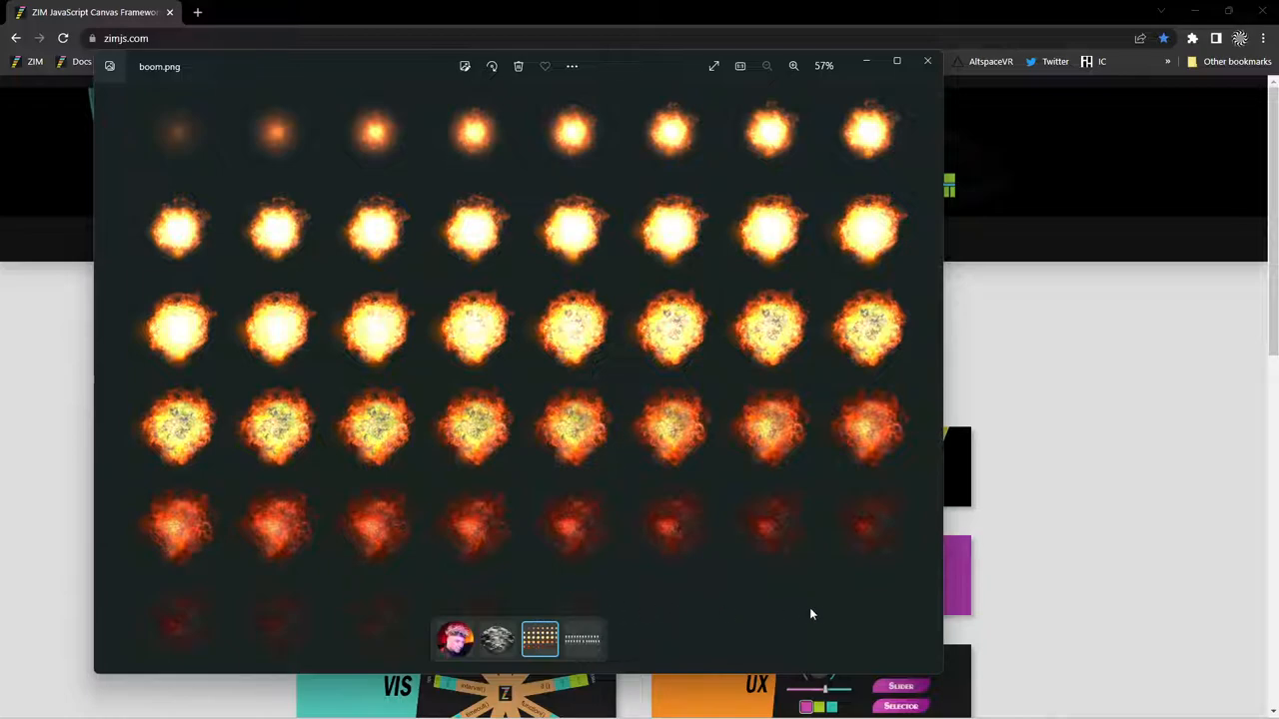
{"action": "mouse_move", "coordinate": [771, 624]}
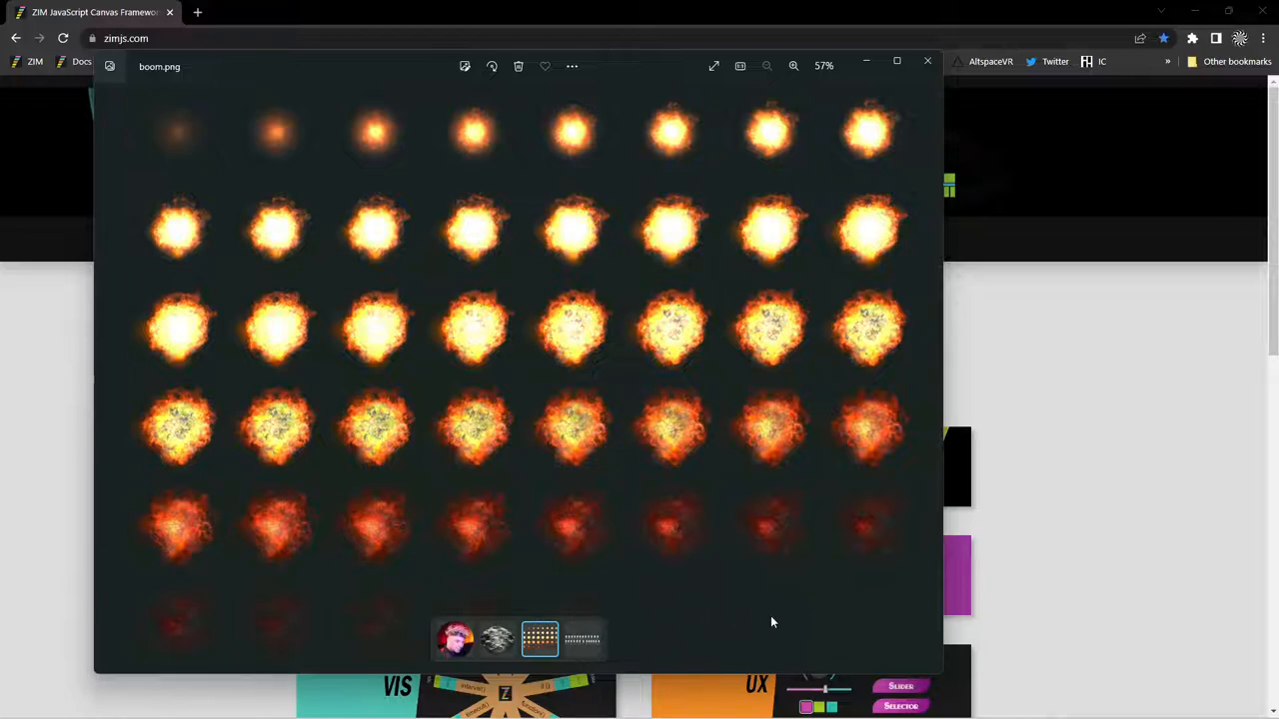
{"action": "mouse_move", "coordinate": [543, 475]}
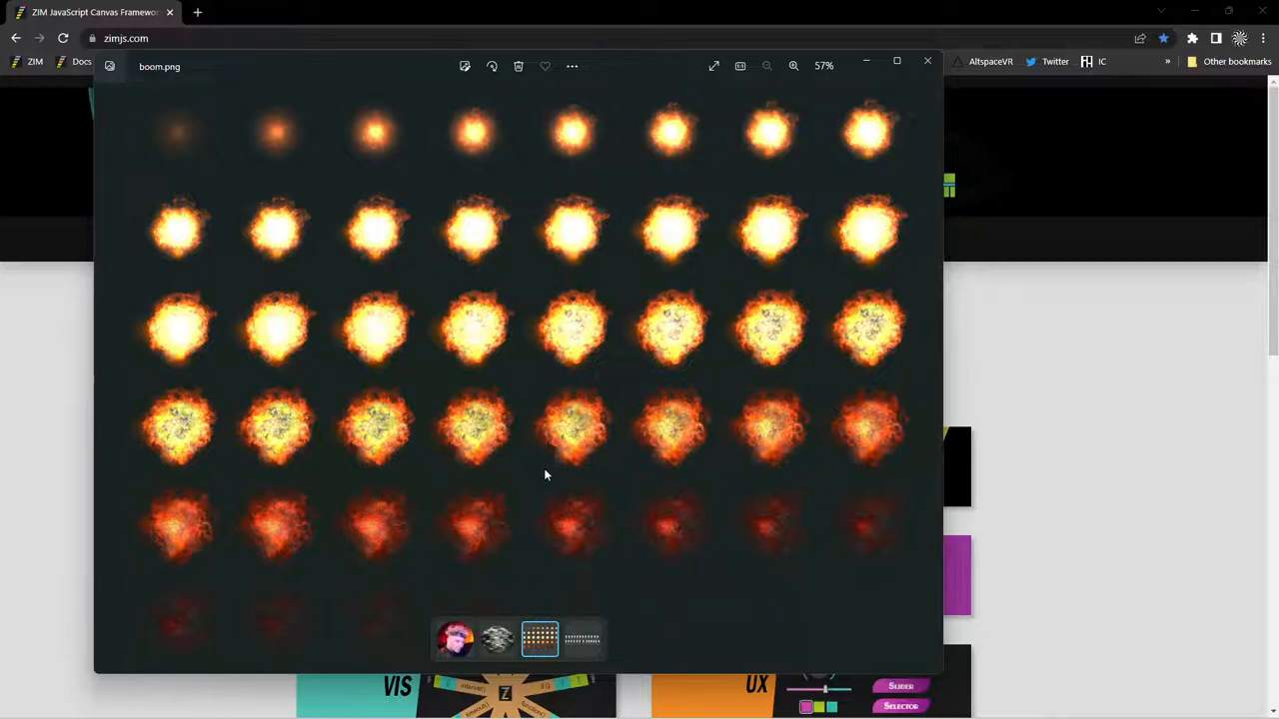
{"action": "mouse_move", "coordinate": [515, 347]}
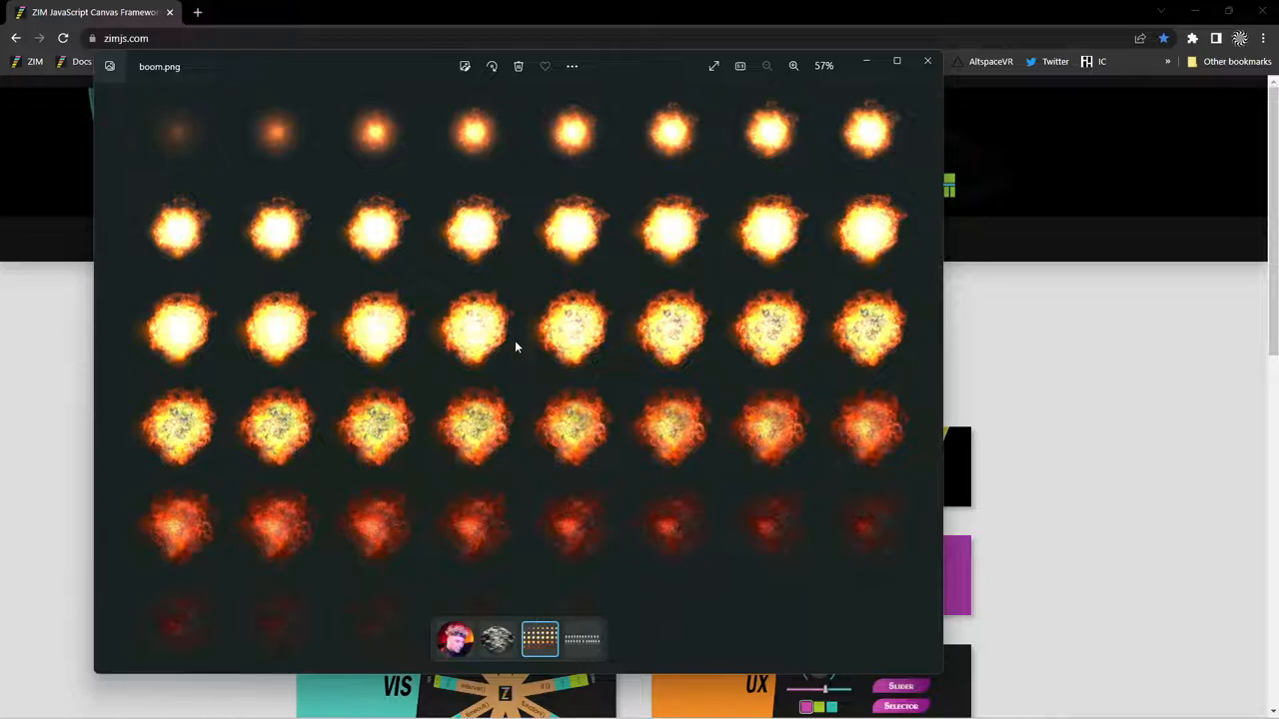
{"action": "mouse_move", "coordinate": [927, 88]}
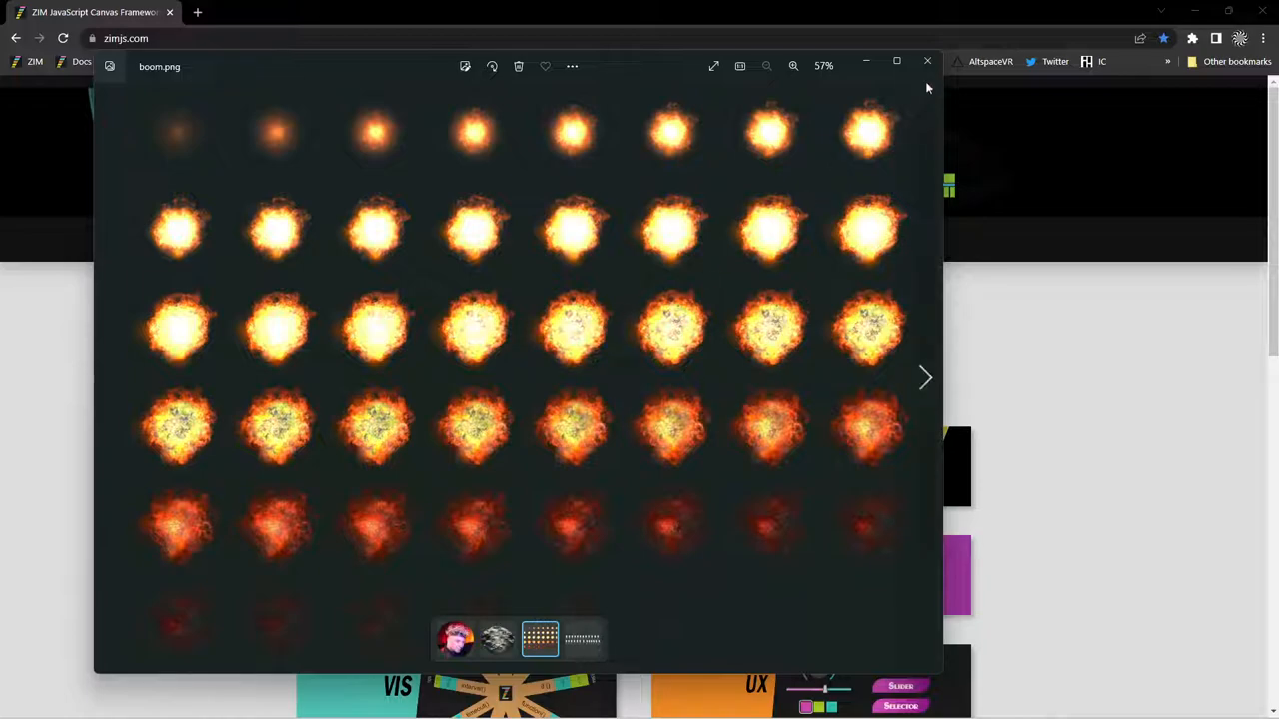
{"action": "left_click", "coordinate": [927, 60]}
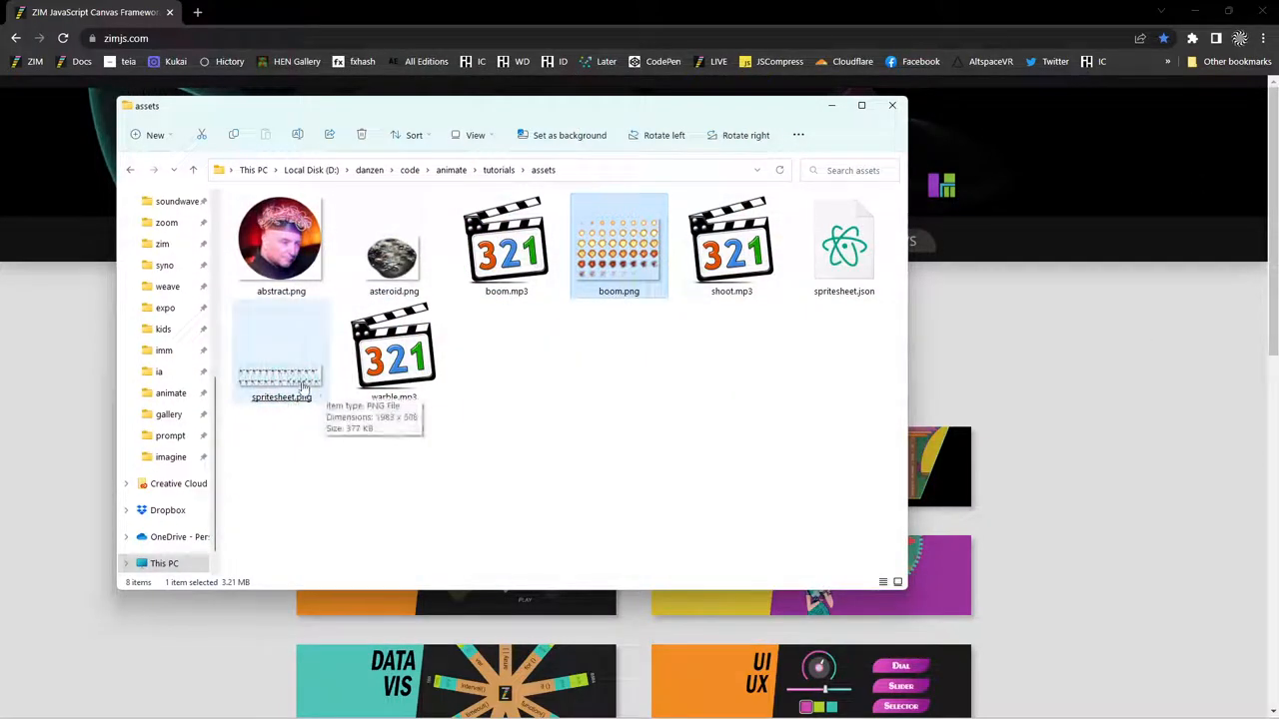
{"action": "double_click", "coordinate": [280, 356]}
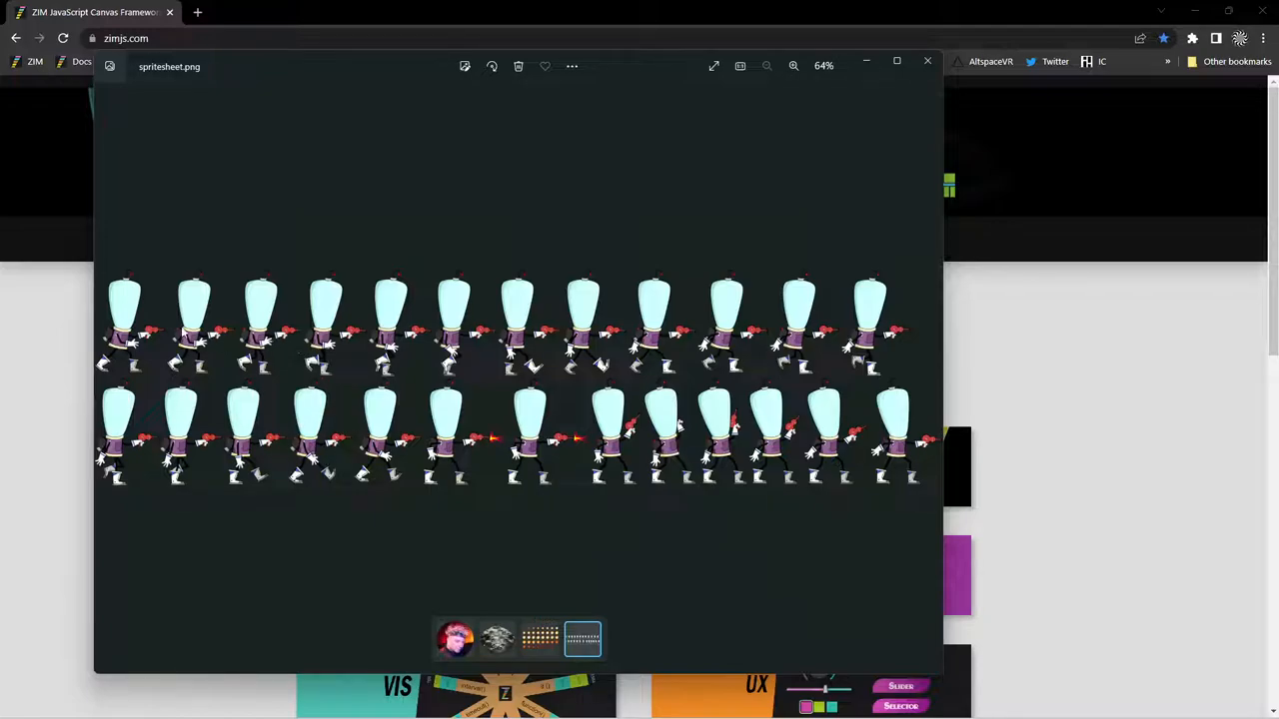
{"action": "mouse_move", "coordinate": [739, 399]}
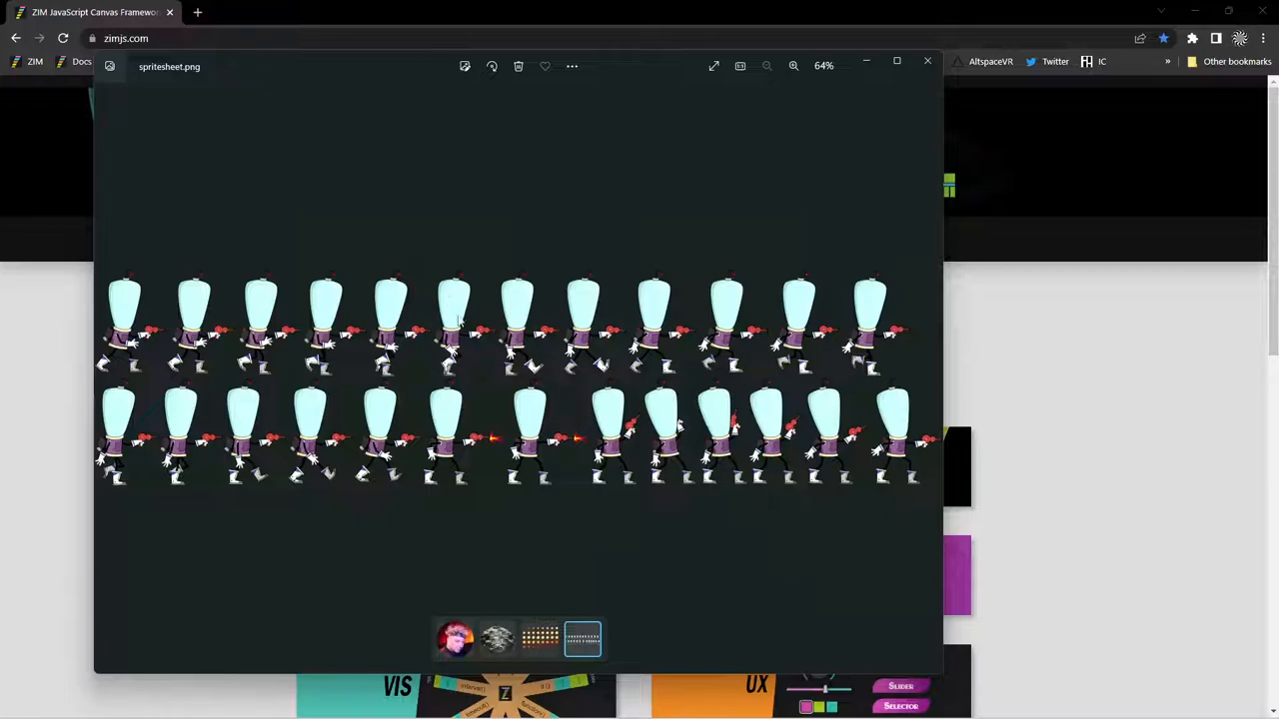
{"action": "mouse_move", "coordinate": [640, 429]}
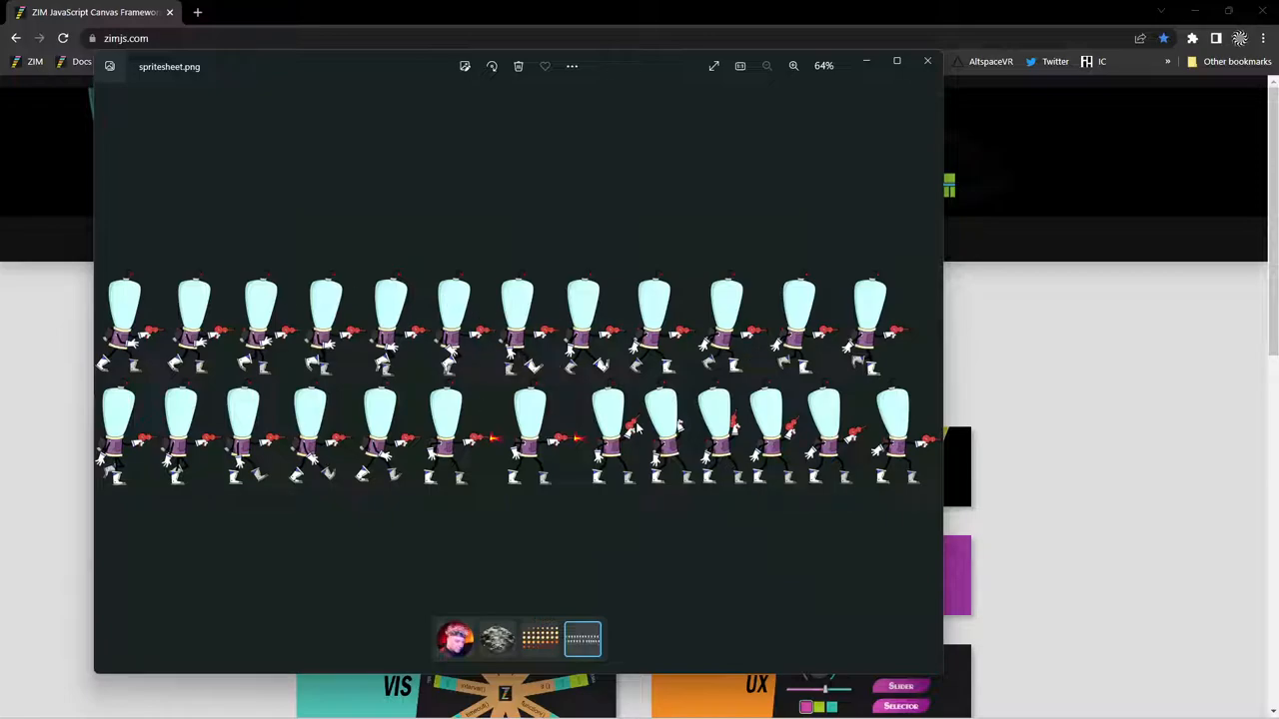
{"action": "mouse_move", "coordinate": [928, 60]}
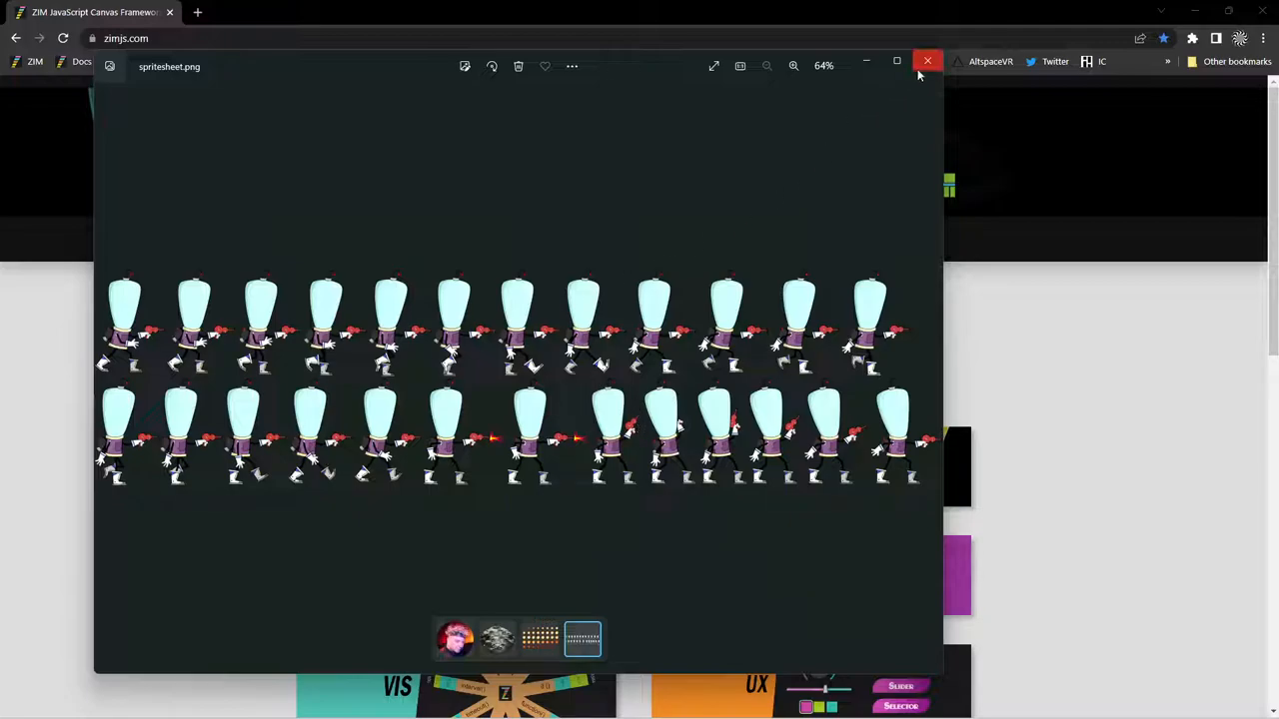
{"action": "left_click", "coordinate": [927, 60]}
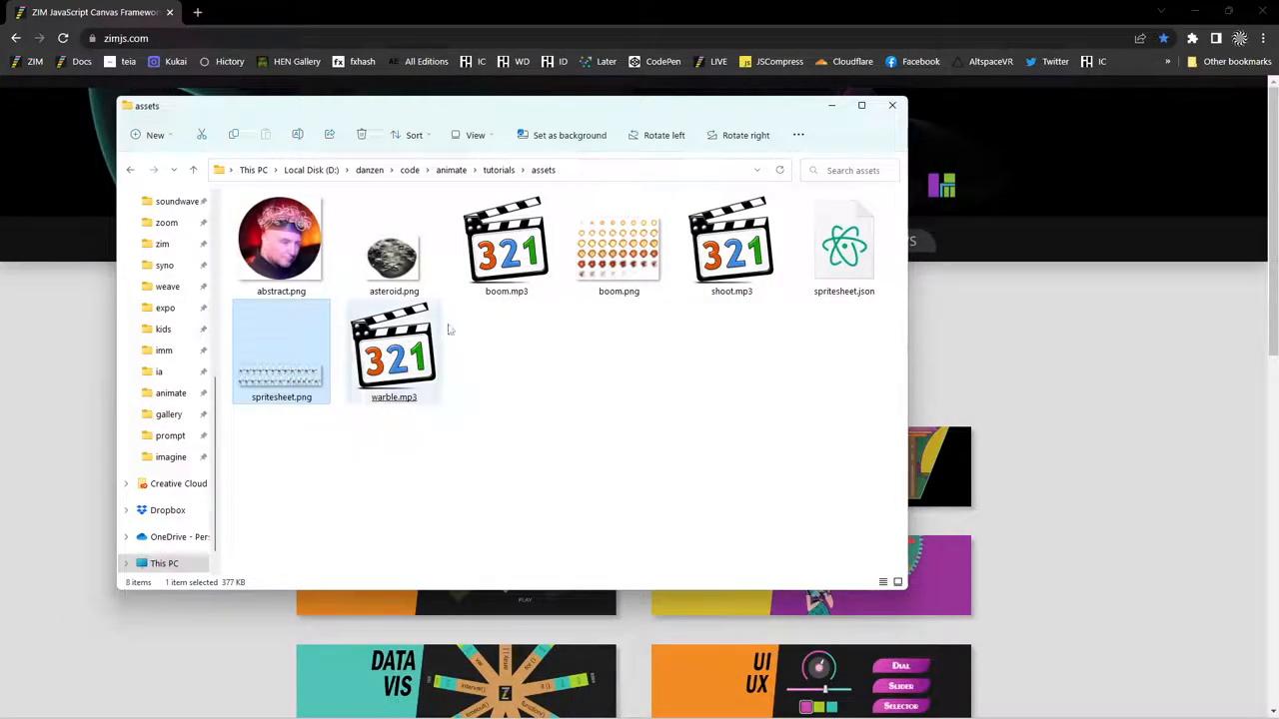
{"action": "mouse_move", "coordinate": [513, 340]}
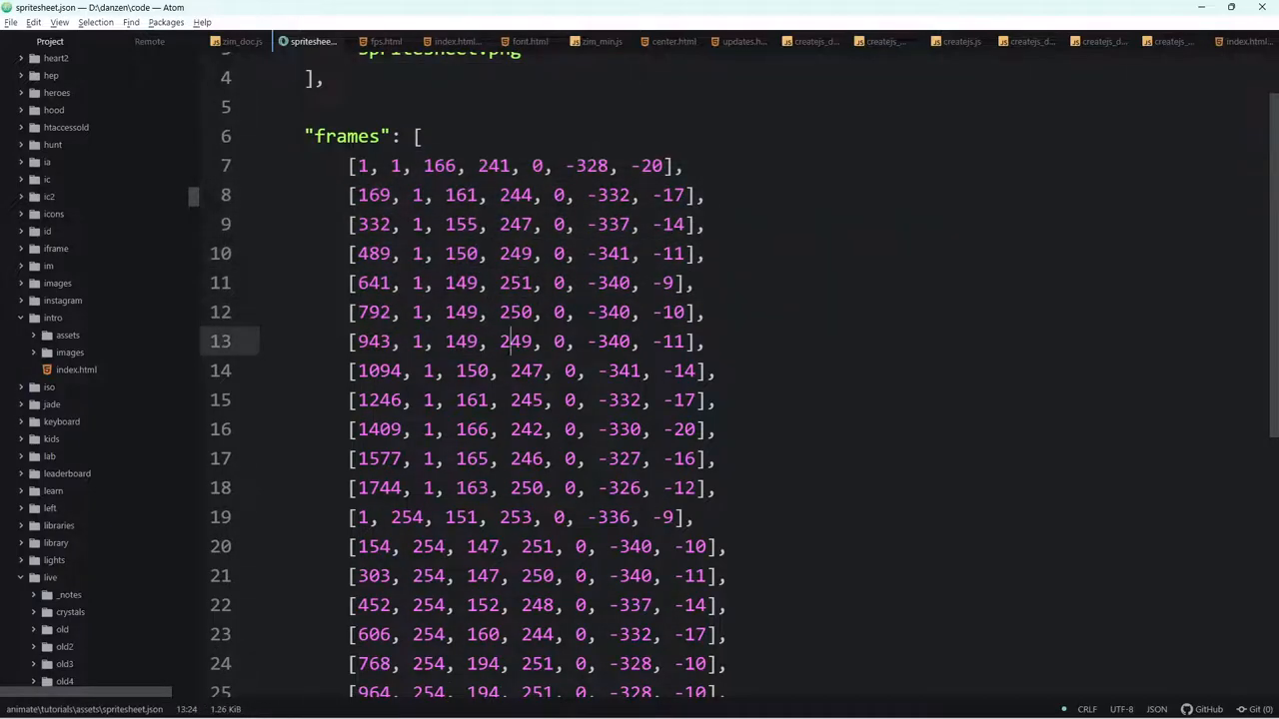
Step: Scroll past the frames array and point out the stop, walk and shoot animation entries
{"action": "scroll", "scroll_direction": "down", "scroll_amount": 3}
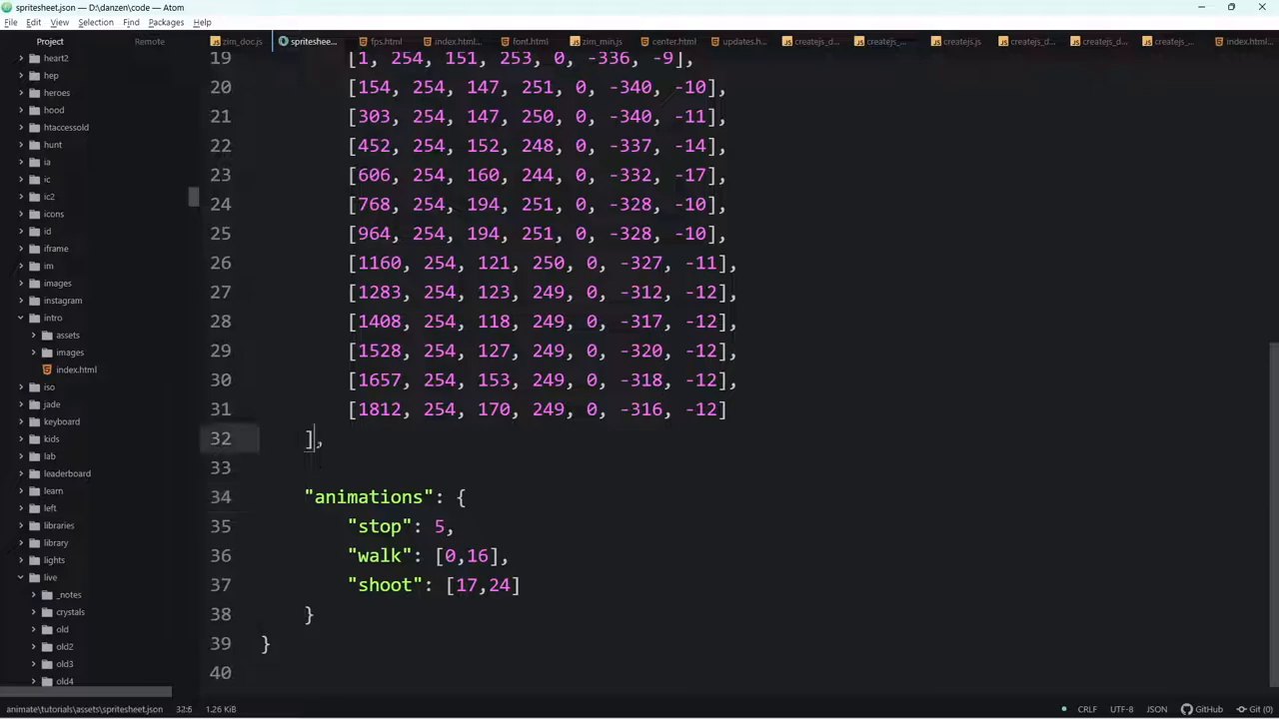
{"action": "left_click", "coordinate": [368, 527]}
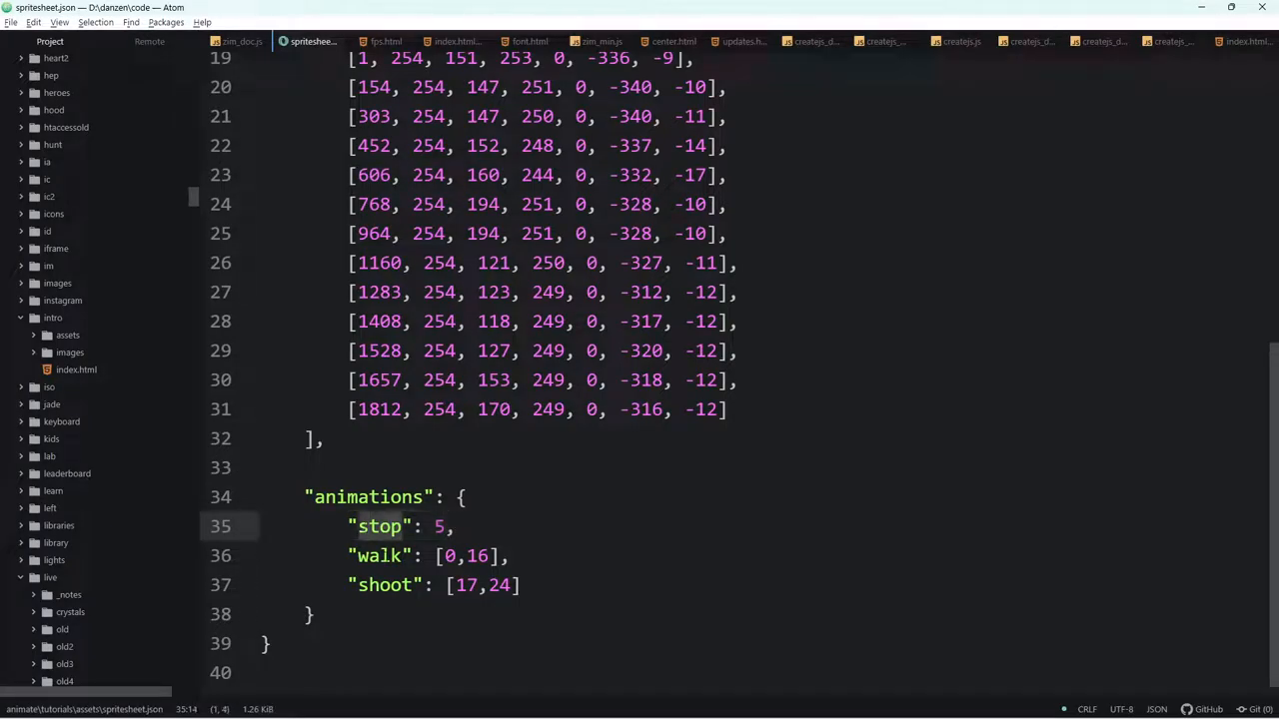
{"action": "left_click", "coordinate": [439, 527]}
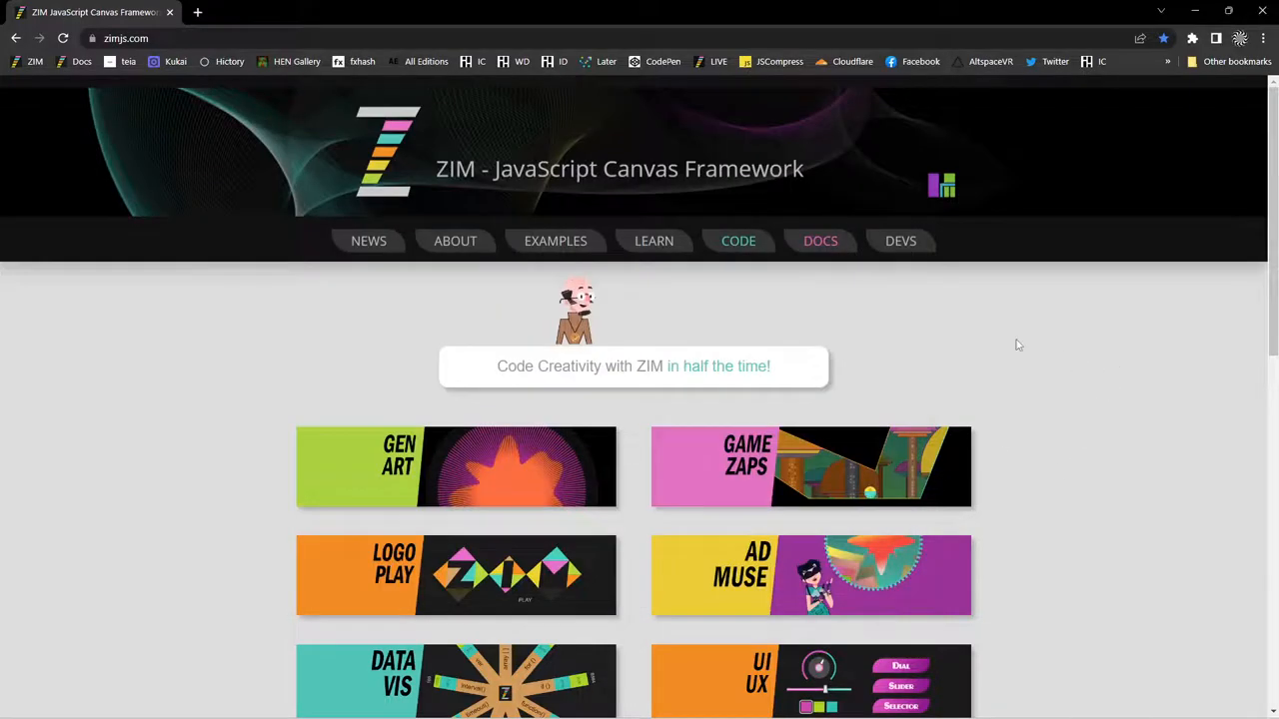
{"action": "mouse_move", "coordinate": [555, 264]}
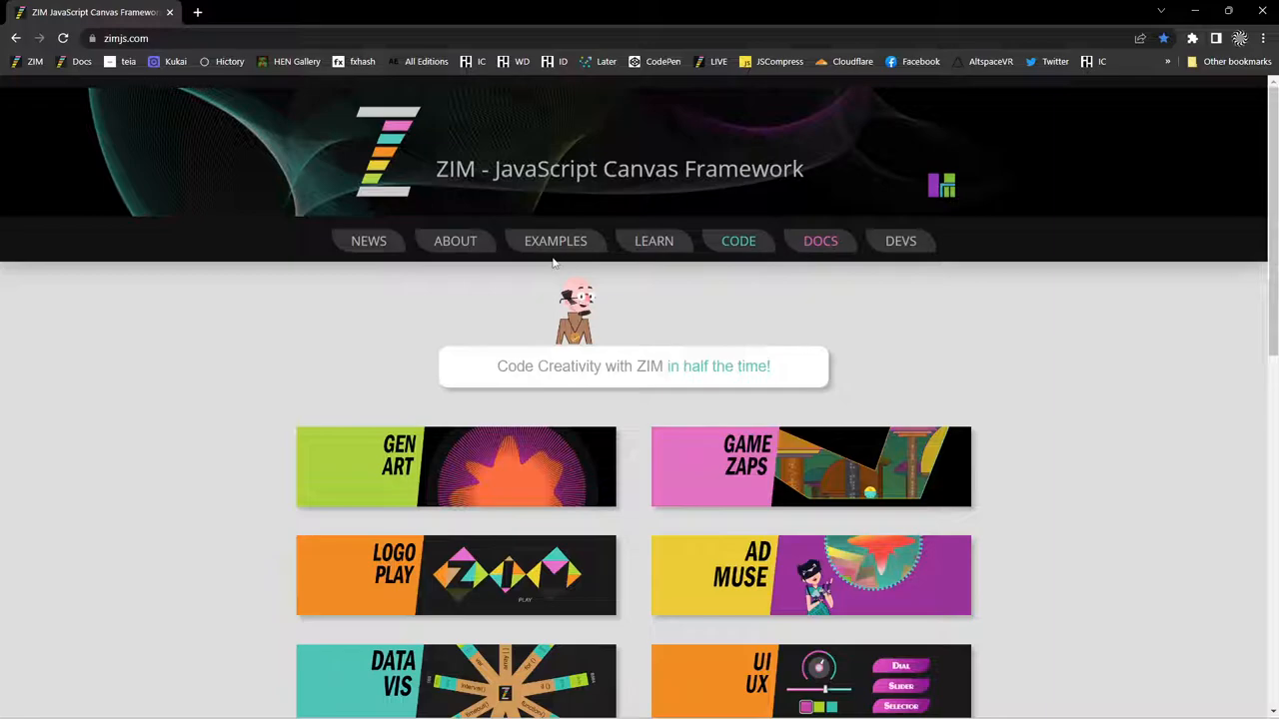
{"action": "mouse_move", "coordinate": [618, 264]}
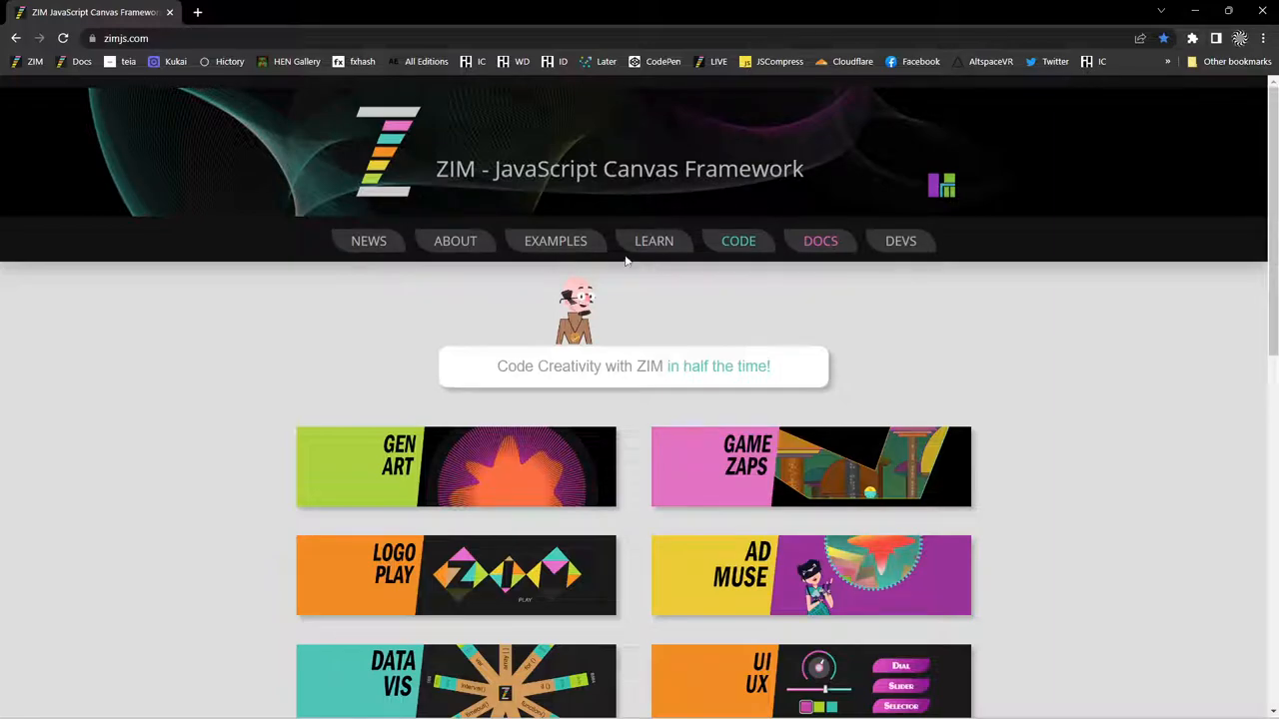
Step: Navigate from the ZIM code page to the Interactive Animation info page
{"action": "left_click", "coordinate": [739, 240]}
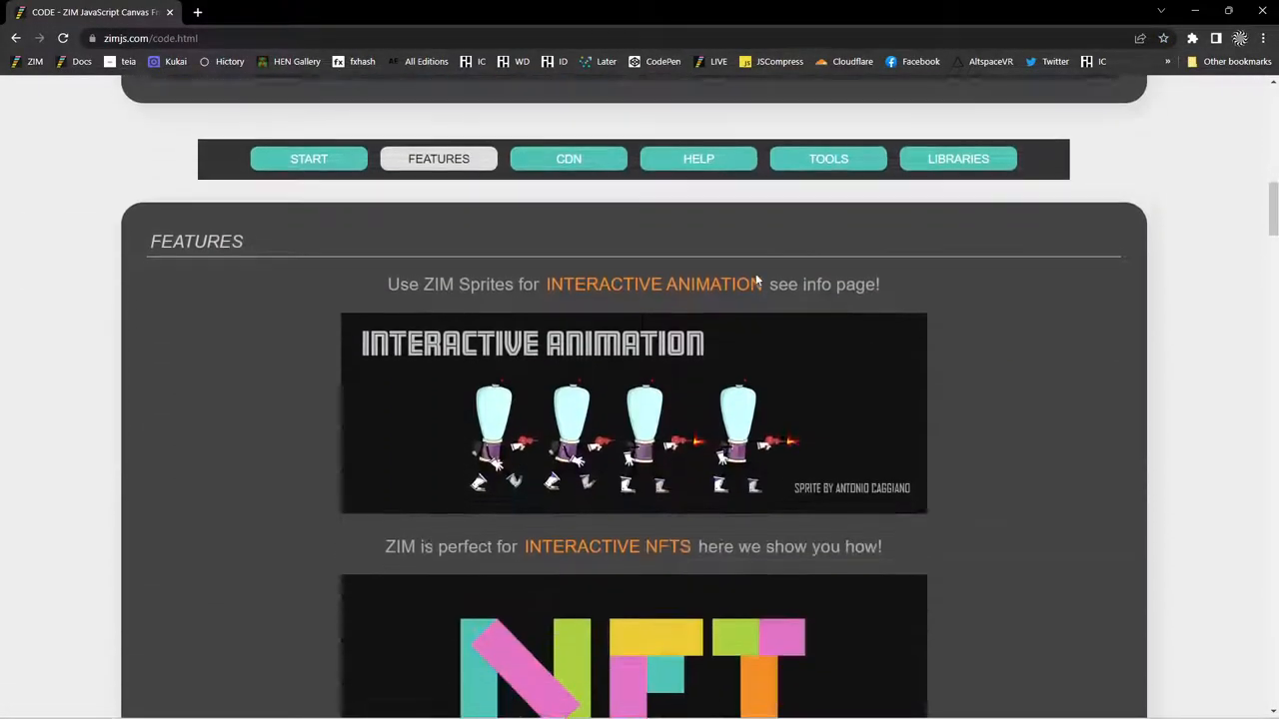
{"action": "scroll", "scroll_direction": "up", "scroll_amount": 3}
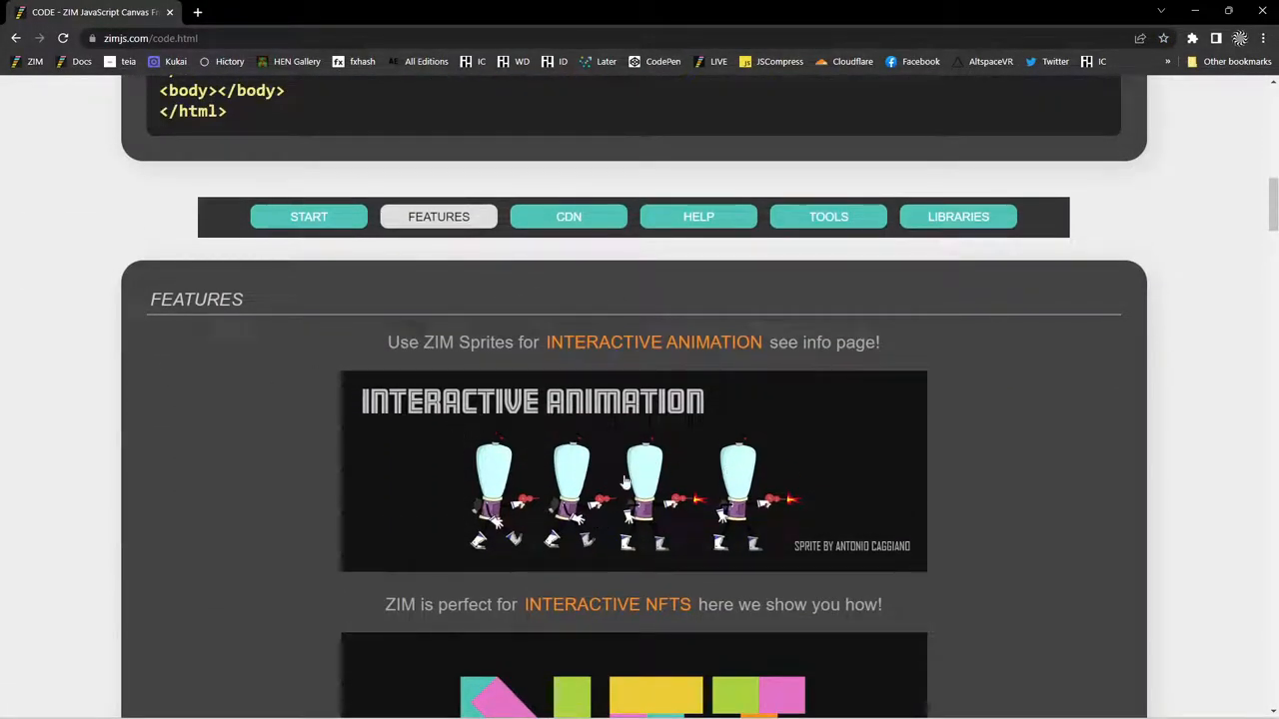
{"action": "mouse_move", "coordinate": [641, 478]}
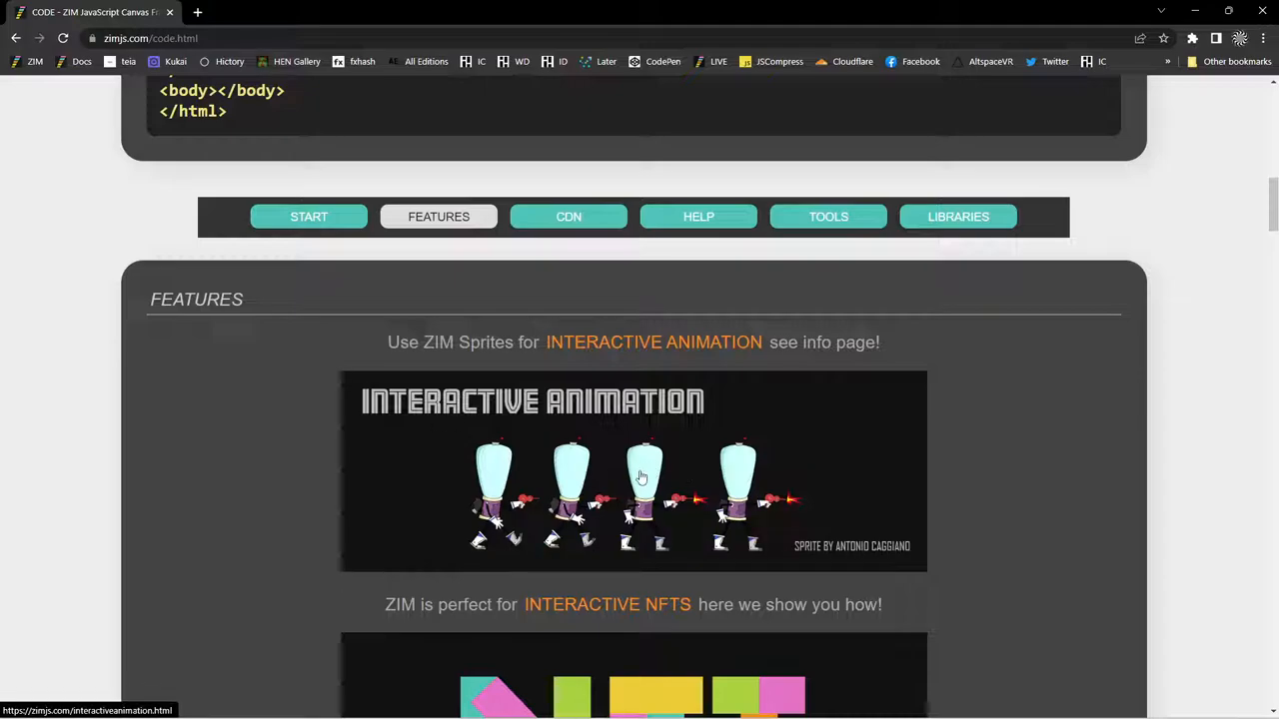
{"action": "left_click", "coordinate": [653, 342]}
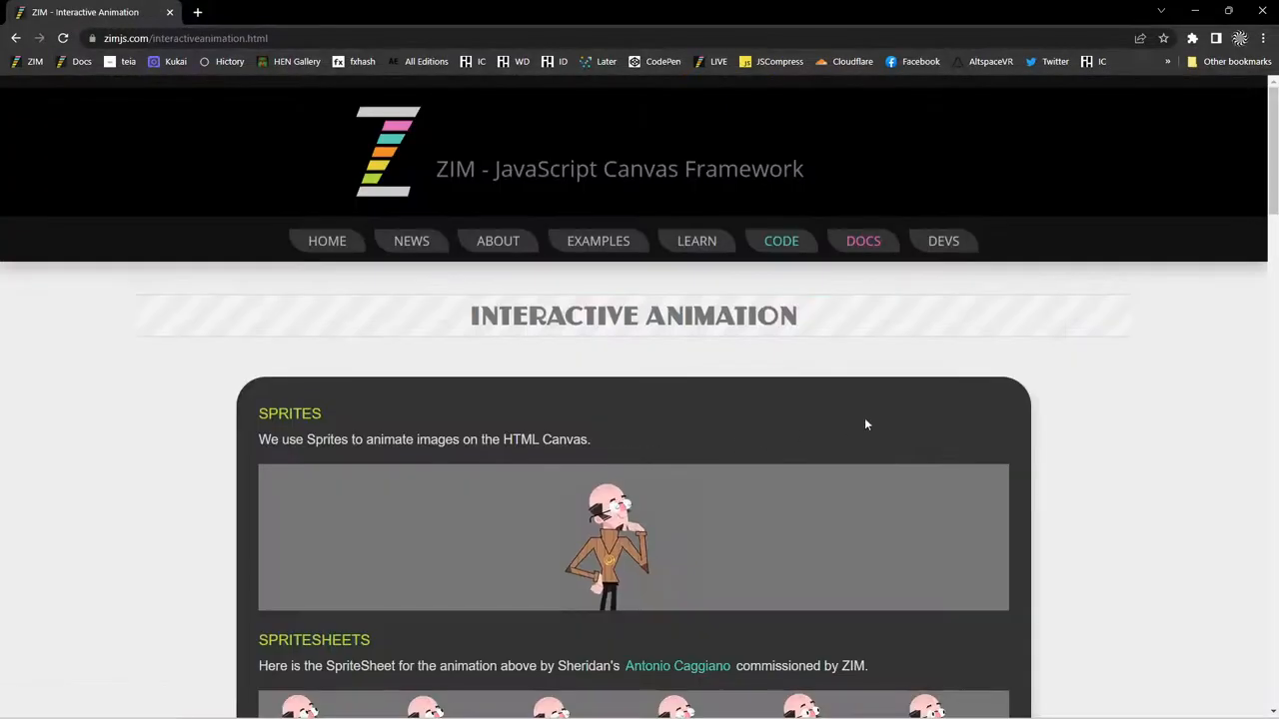
Step: Scroll through the canvas code, space guy example and resources, then return to the top
{"action": "scroll", "scroll_direction": "down", "scroll_amount": 3}
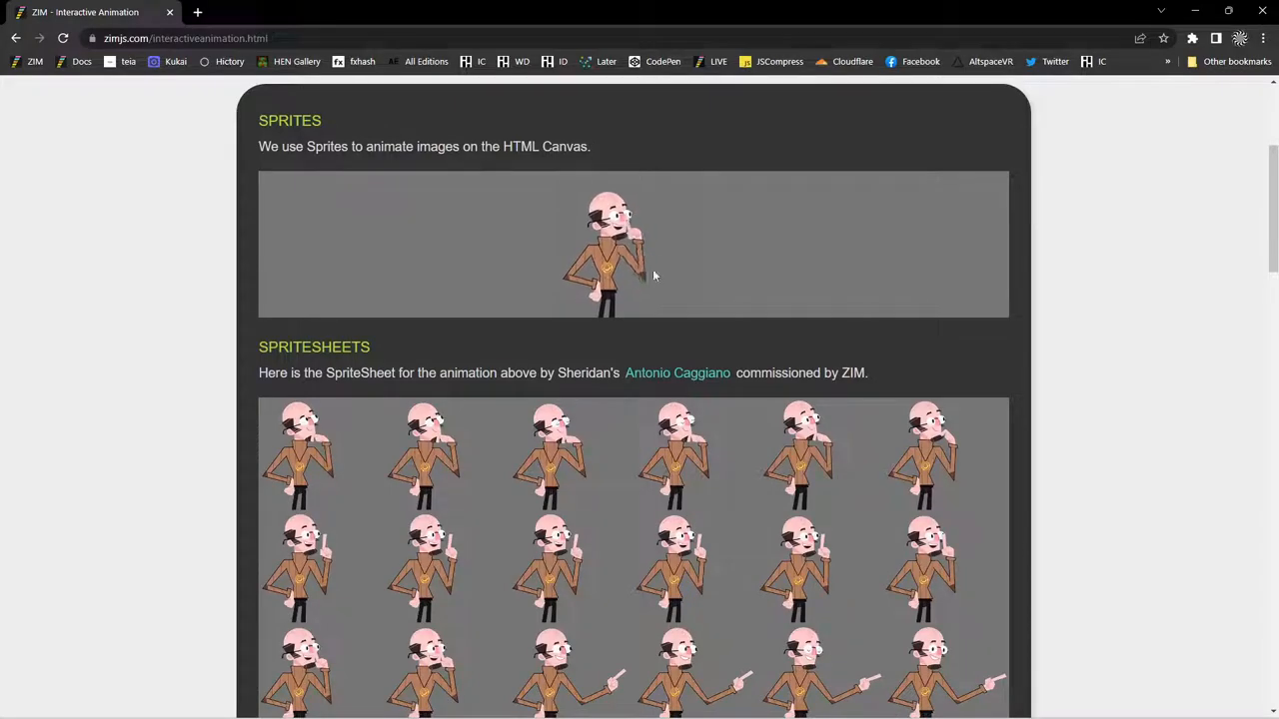
{"action": "scroll", "scroll_direction": "down", "scroll_amount": 3}
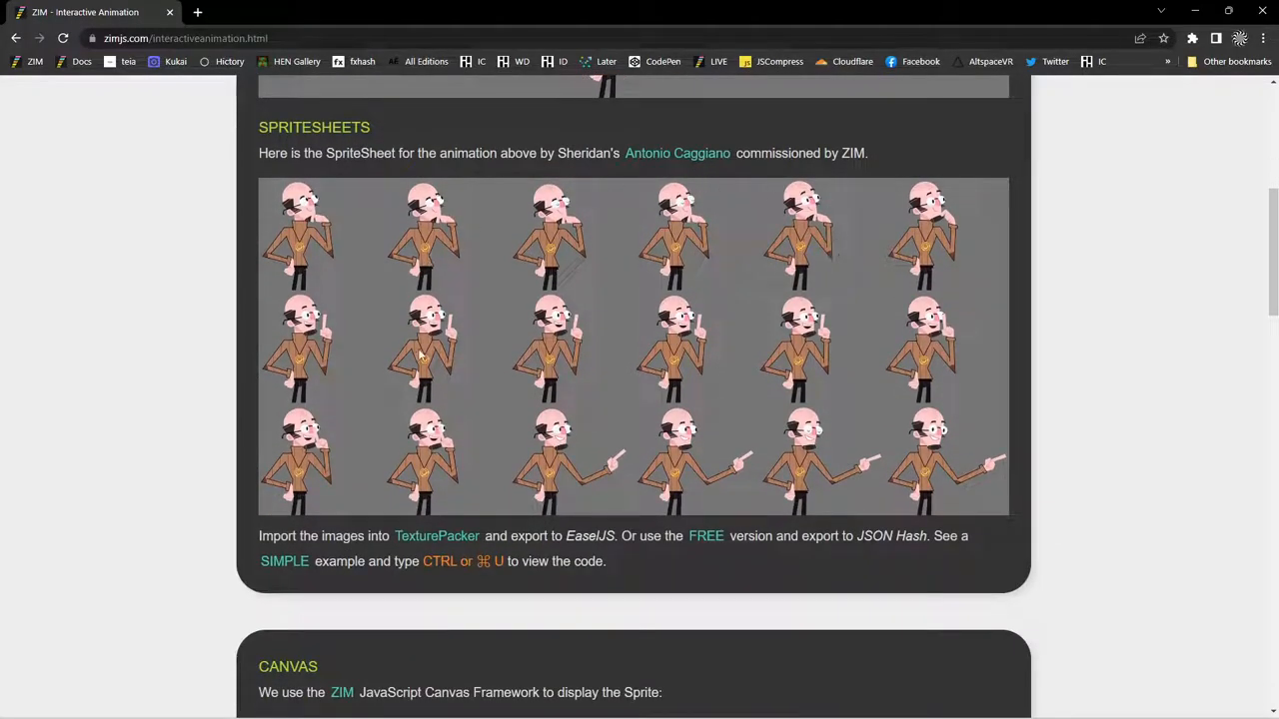
{"action": "scroll", "scroll_direction": "down", "scroll_amount": 3}
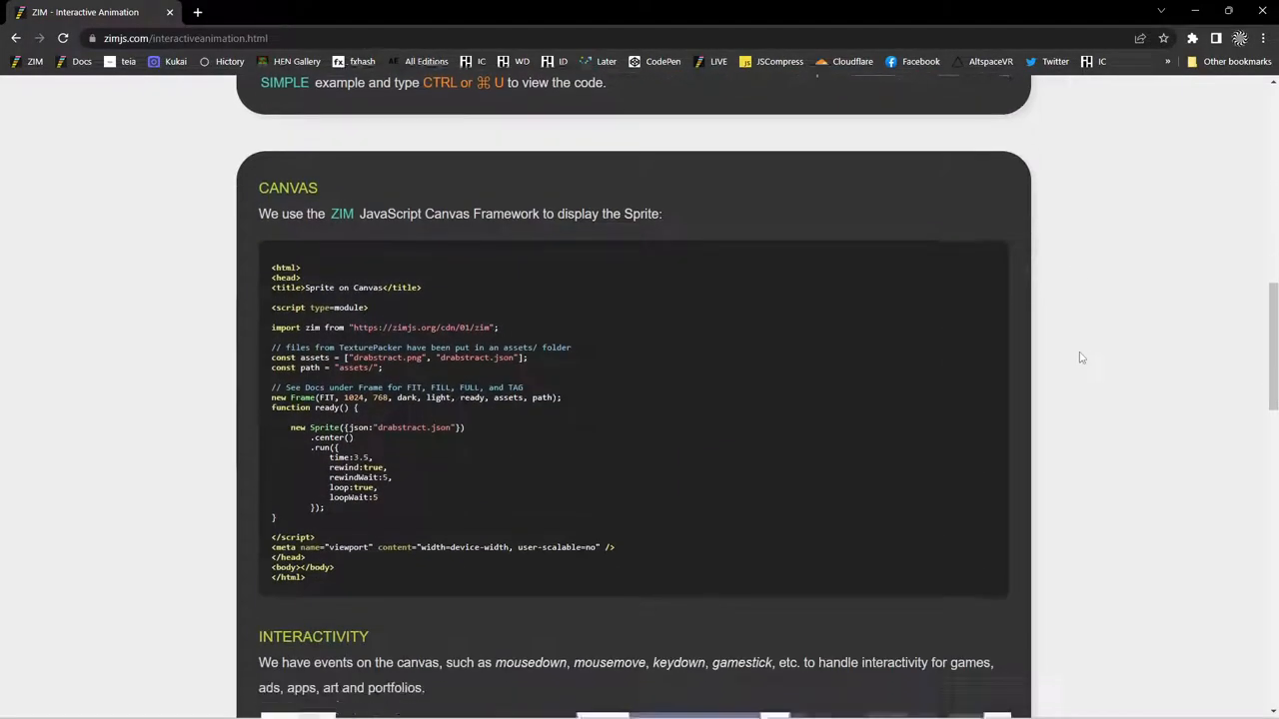
{"action": "scroll", "scroll_direction": "down", "scroll_amount": 3}
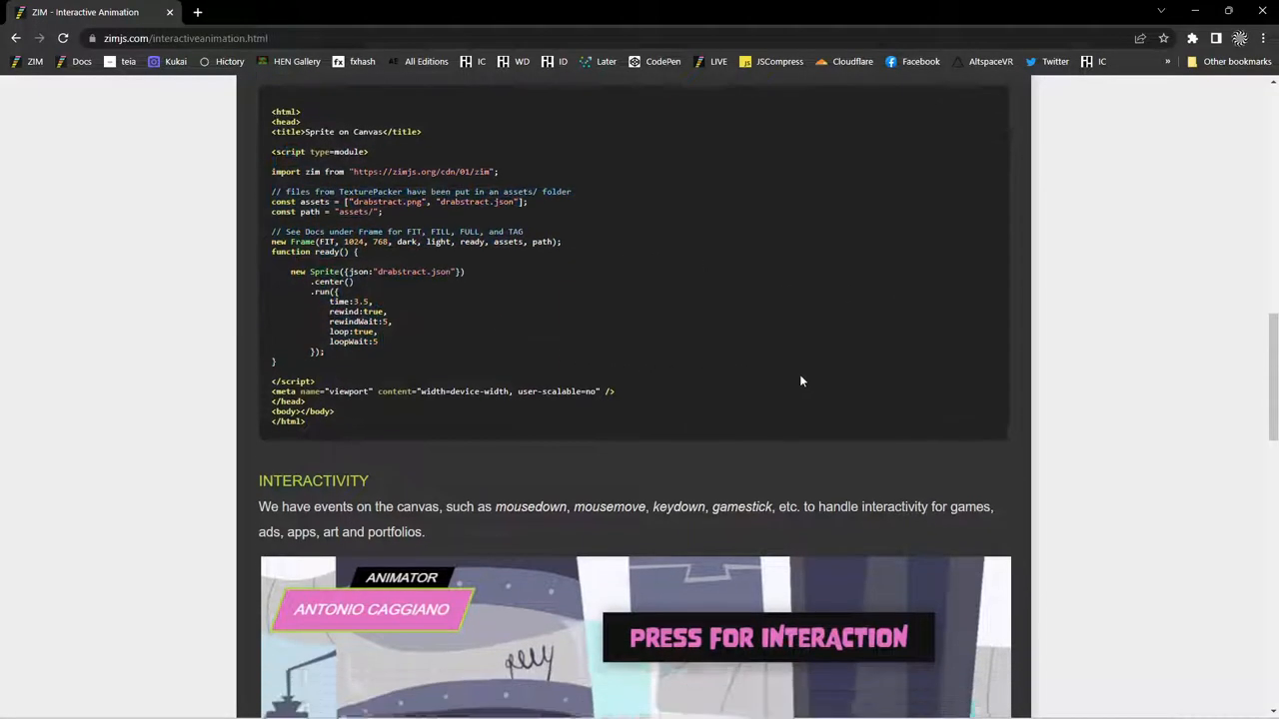
{"action": "scroll", "scroll_direction": "down", "scroll_amount": 3}
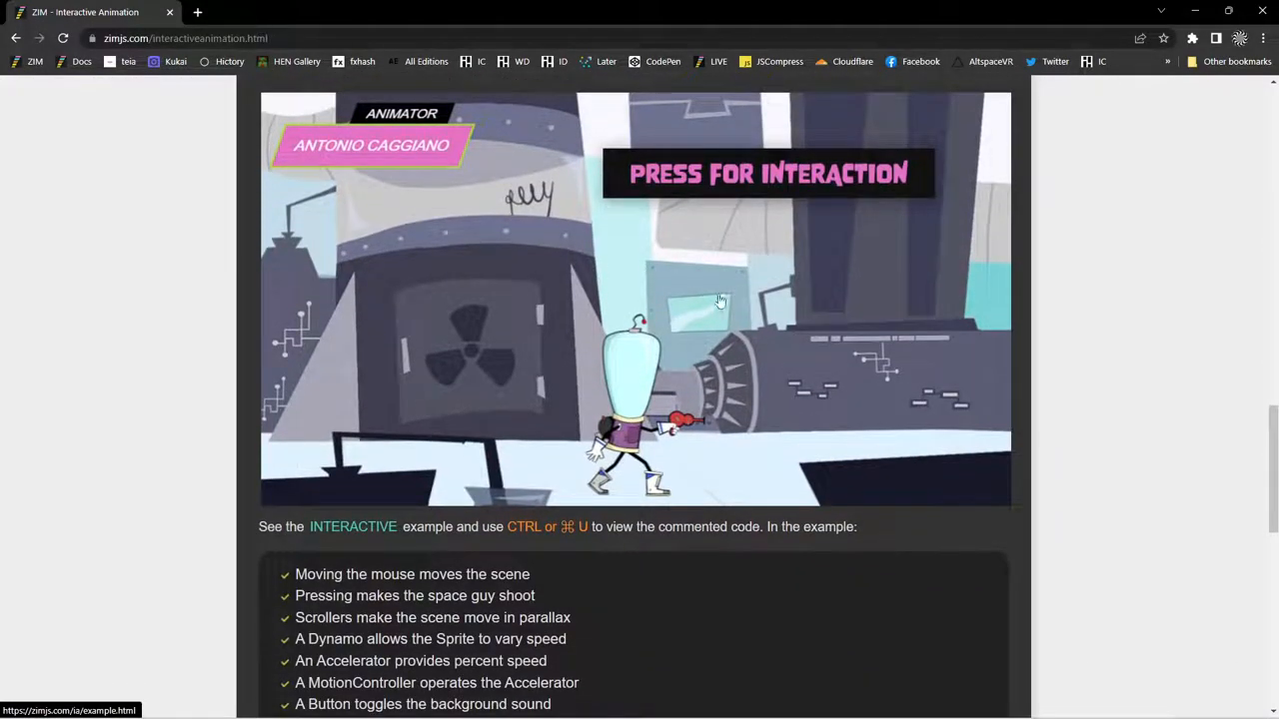
{"action": "mouse_move", "coordinate": [709, 330]}
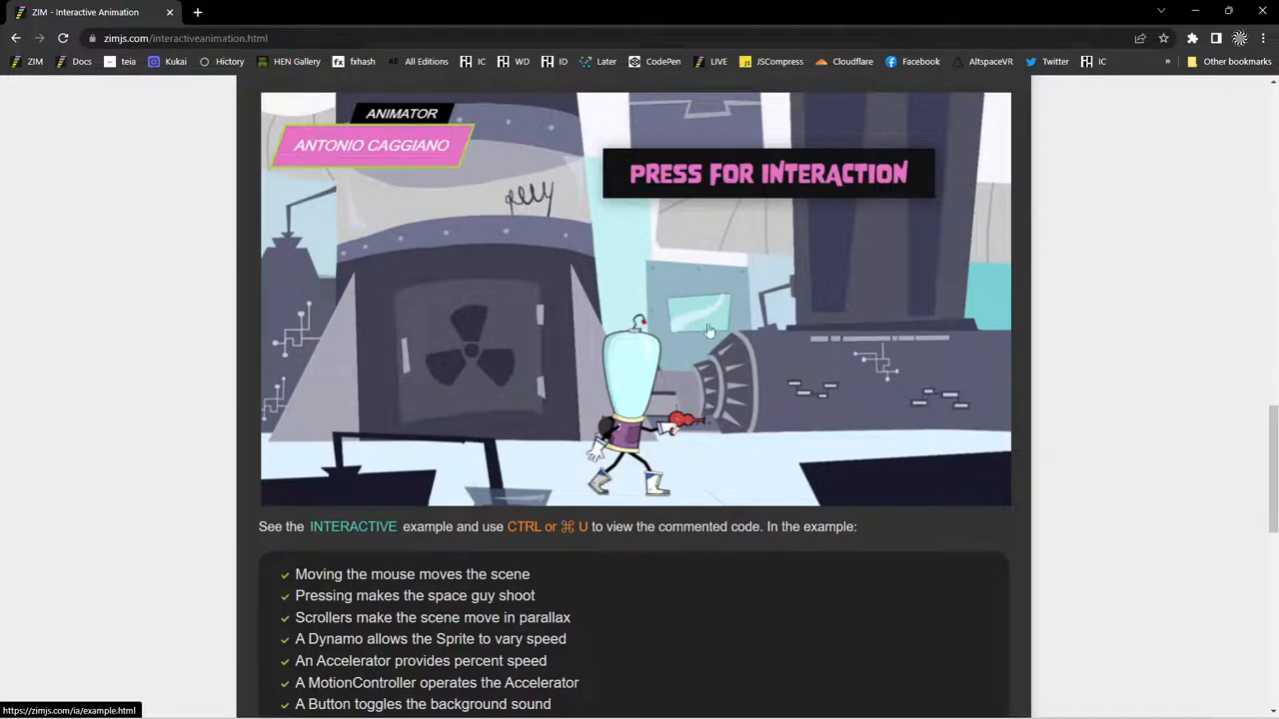
{"action": "mouse_move", "coordinate": [704, 332]}
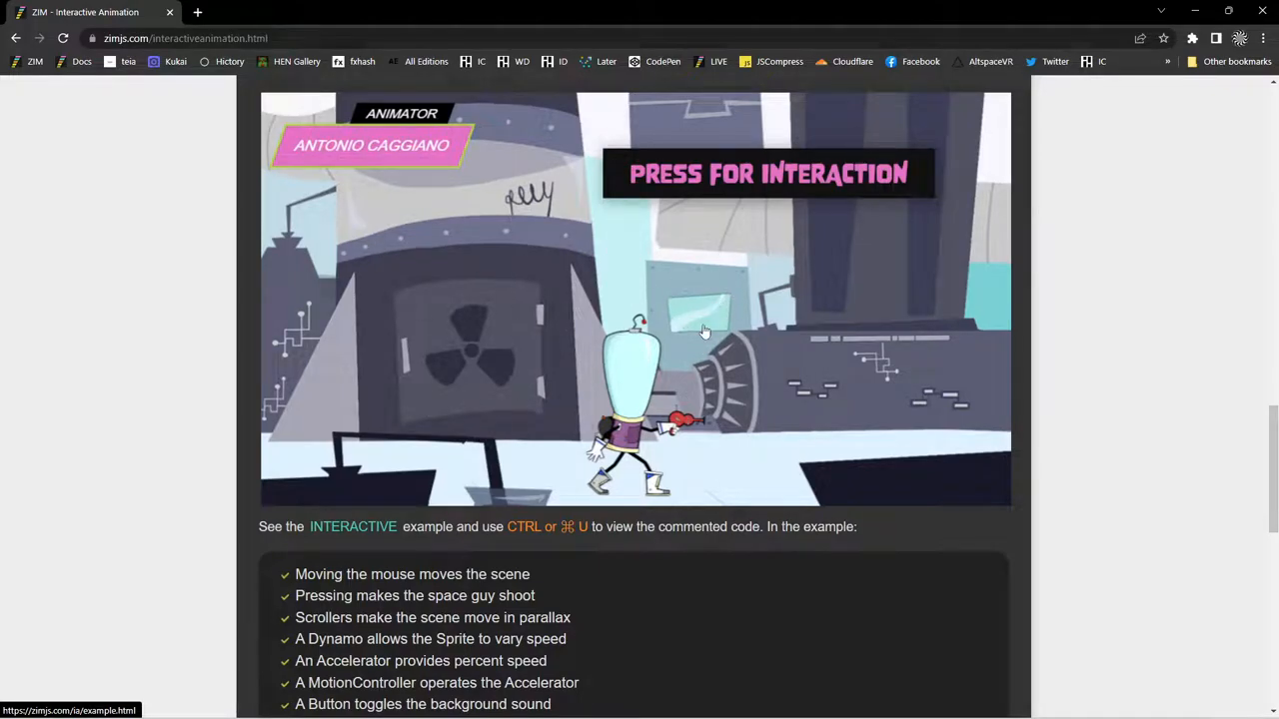
{"action": "scroll", "scroll_direction": "down", "scroll_amount": 3}
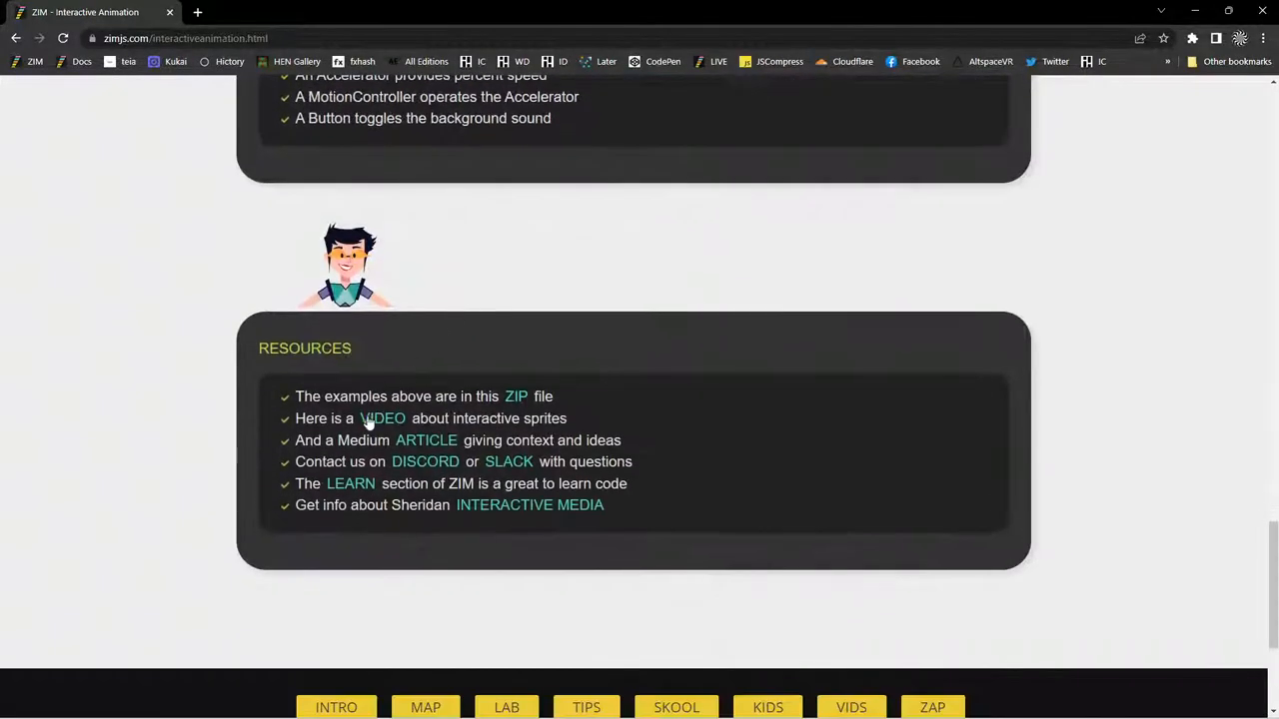
{"action": "mouse_move", "coordinate": [428, 442]}
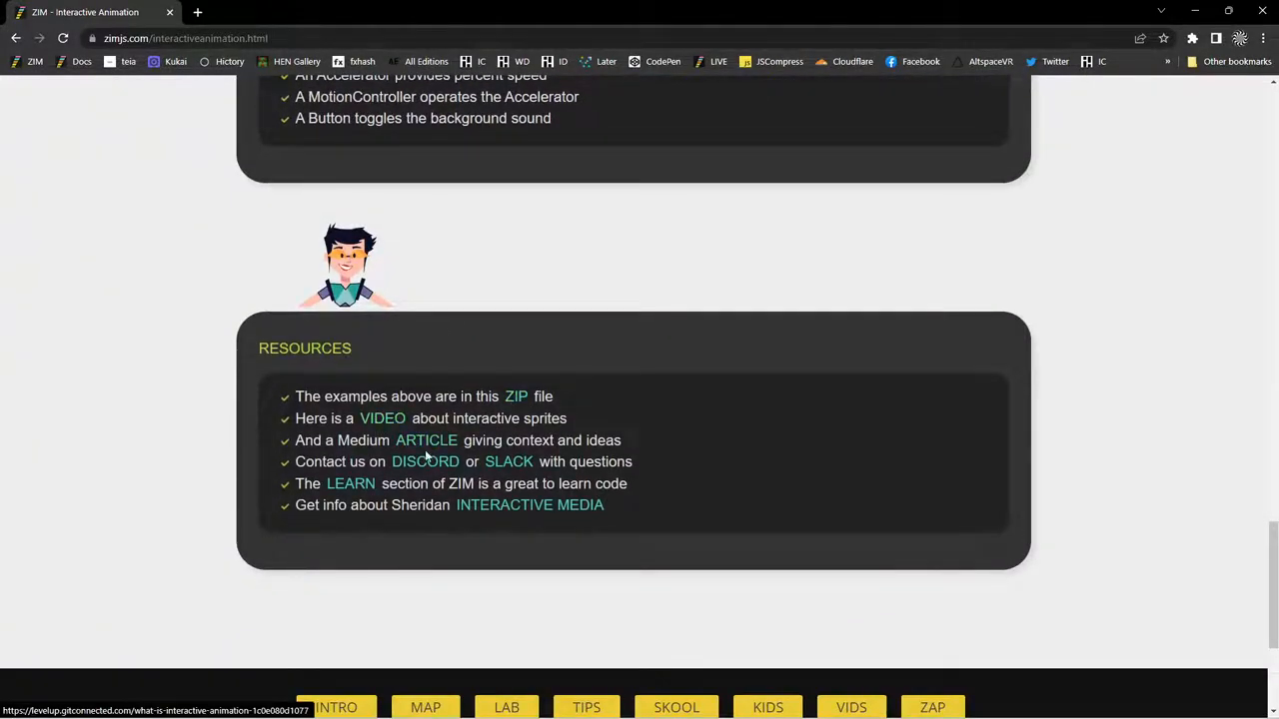
{"action": "scroll", "scroll_direction": "up", "scroll_amount": 3}
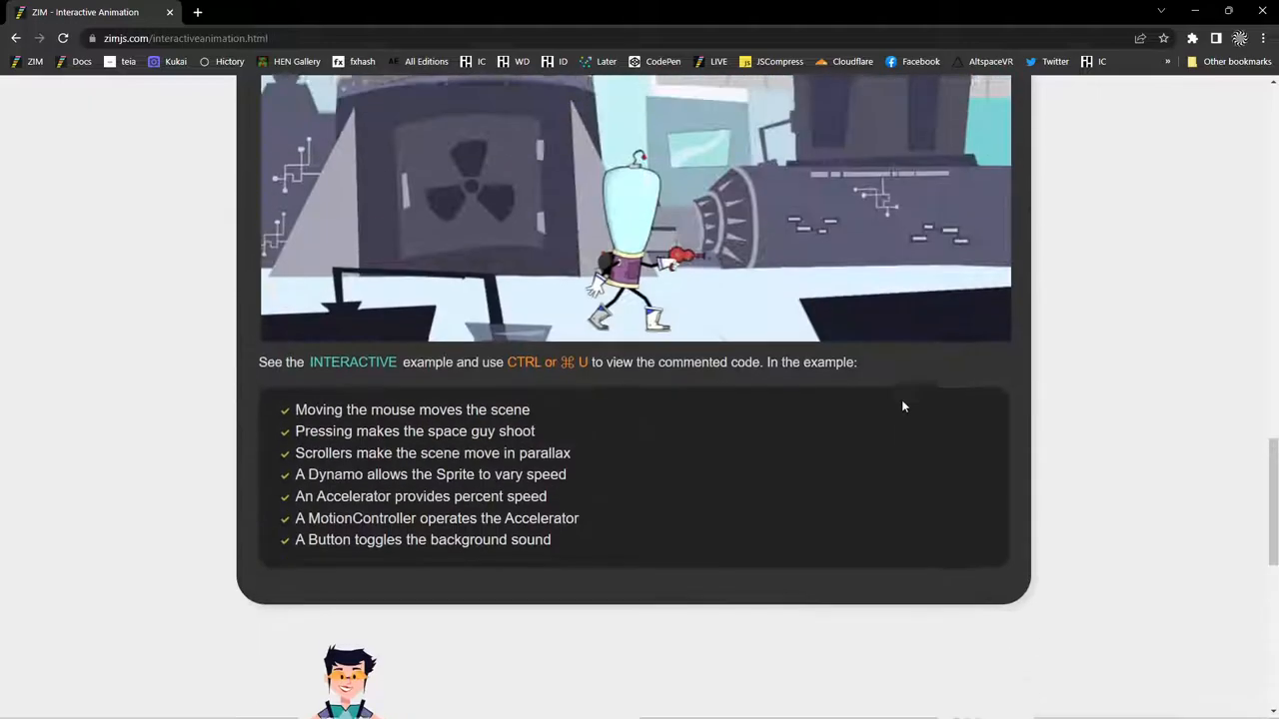
{"action": "scroll", "scroll_direction": "up", "scroll_amount": 3}
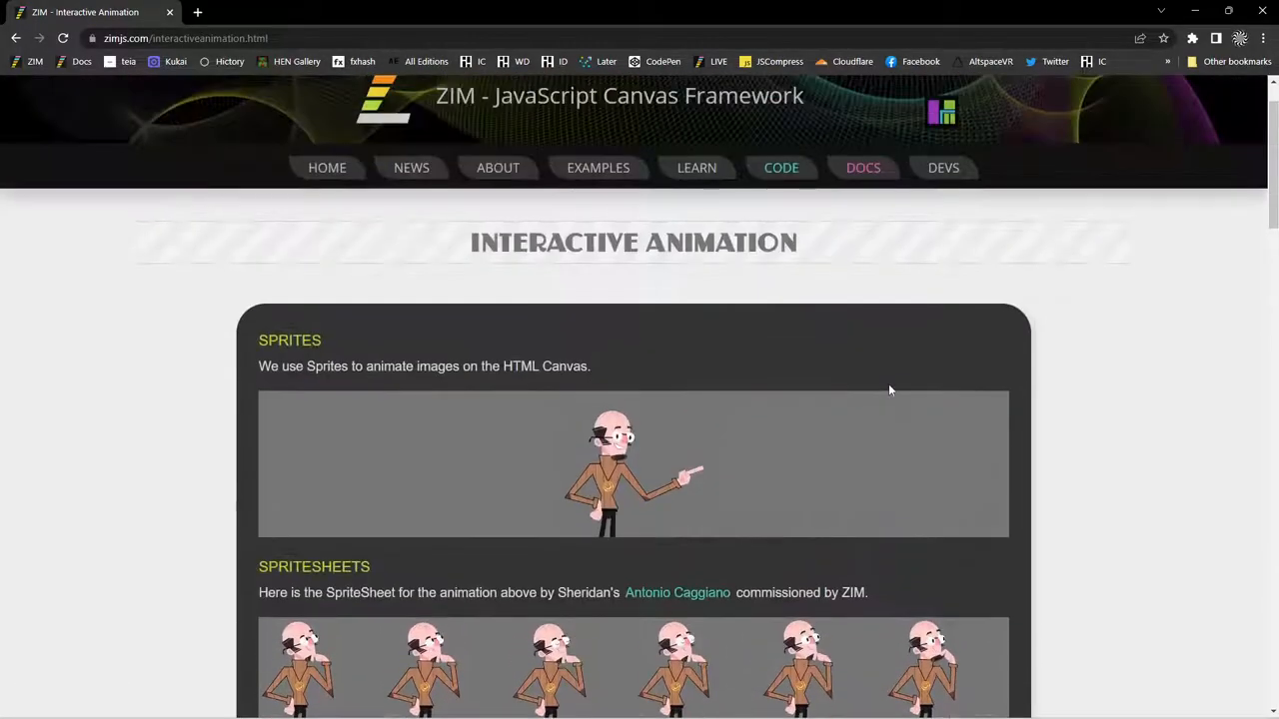
{"action": "scroll", "scroll_direction": "up", "scroll_amount": 3}
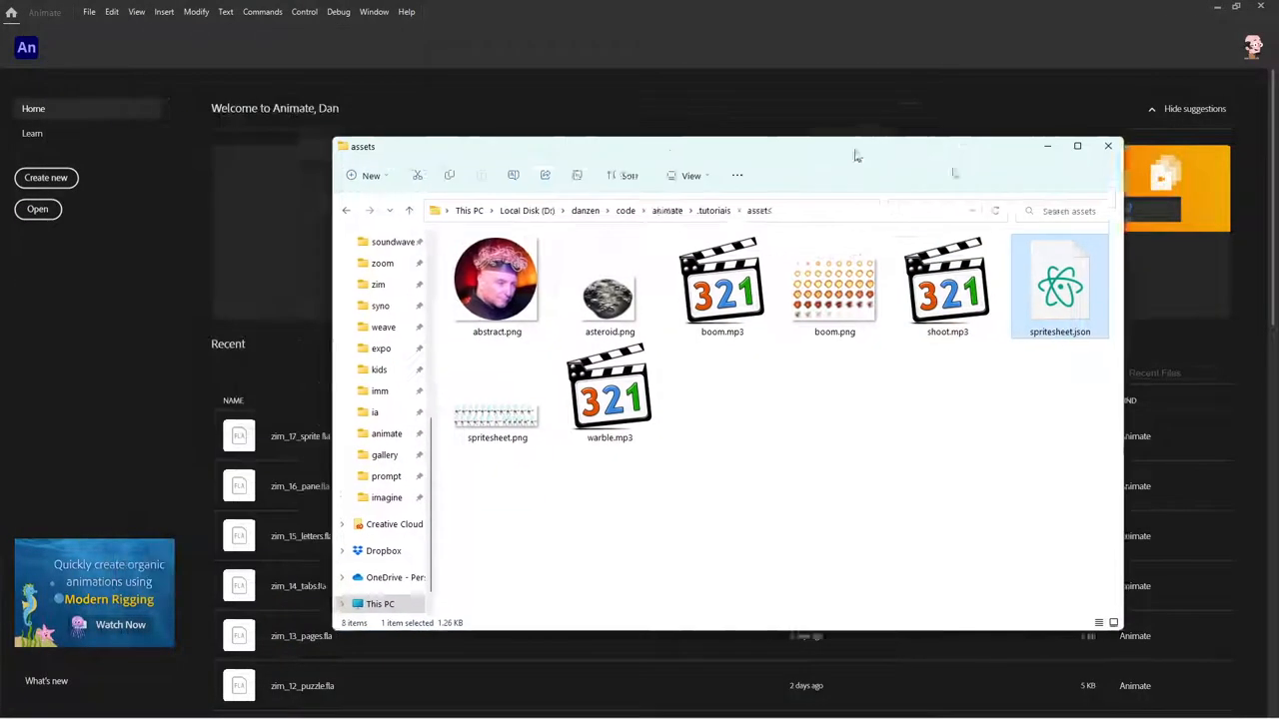
Step: Create a new 1024 by 768 HTML5 Canvas document and bring up its Publish Settings
{"action": "left_click", "coordinate": [1107, 146]}
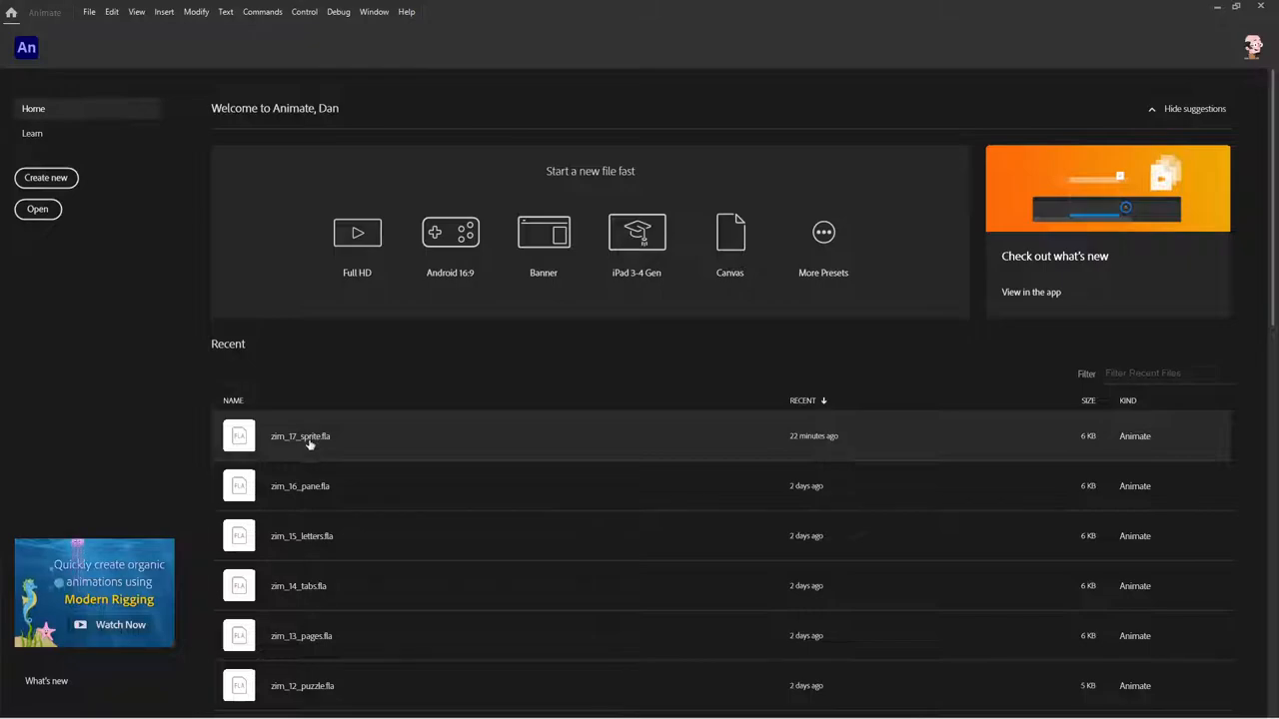
{"action": "mouse_move", "coordinate": [410, 260]}
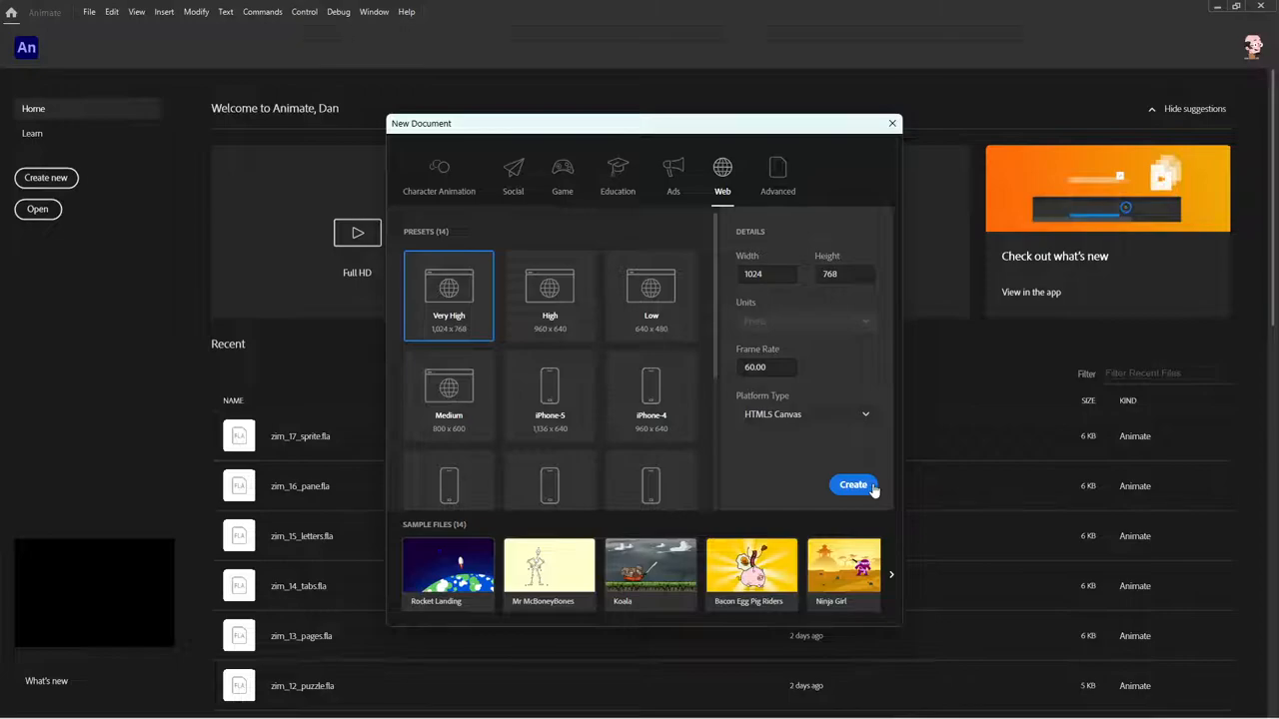
{"action": "left_click", "coordinate": [853, 486]}
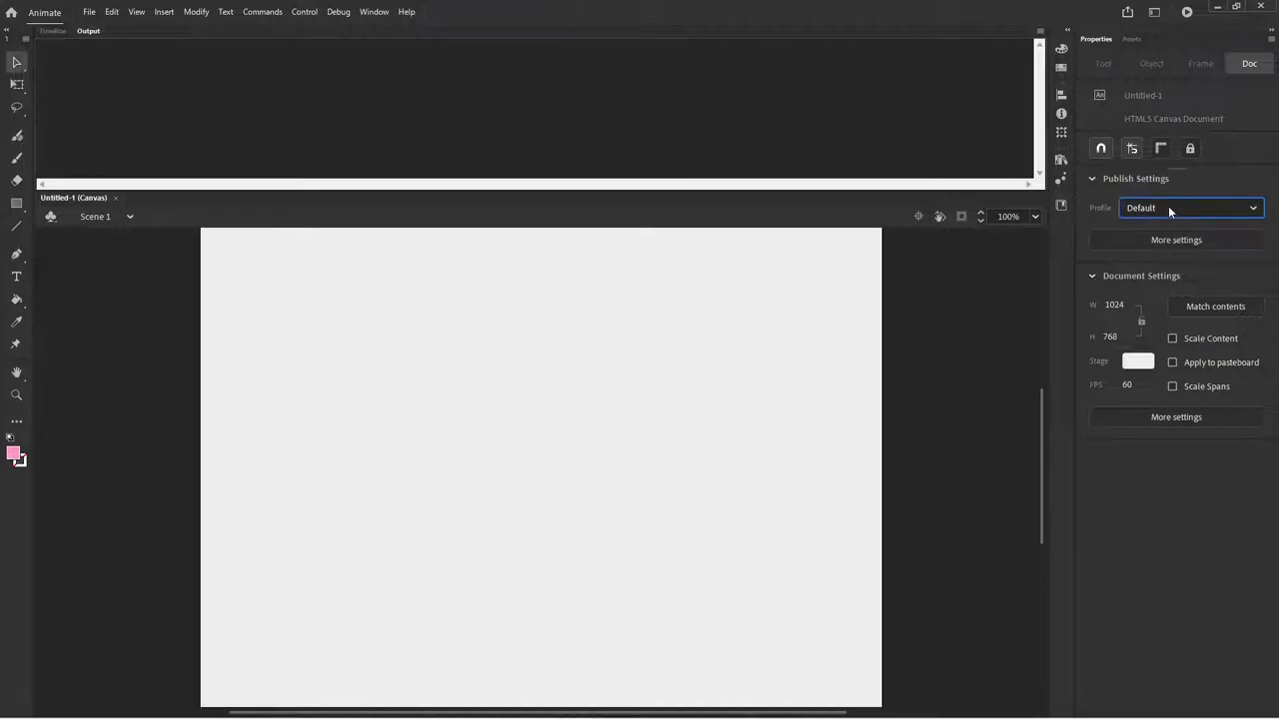
{"action": "left_click", "coordinate": [1175, 239]}
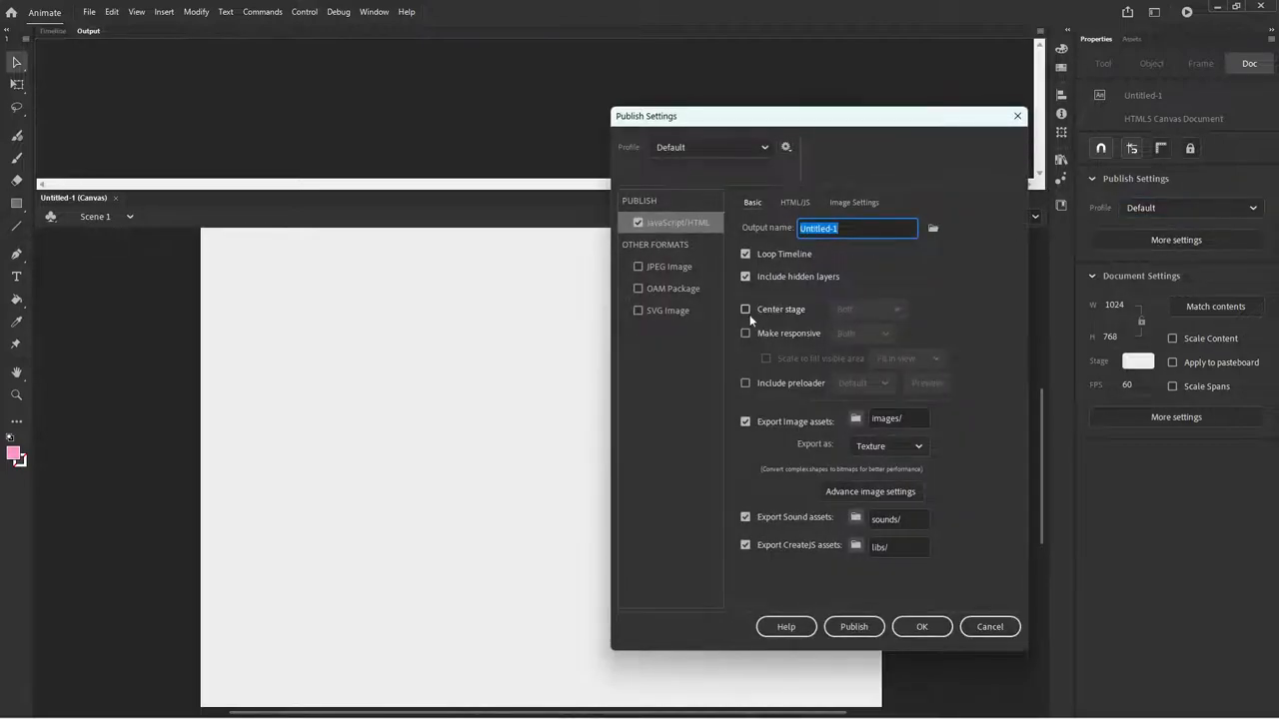
{"action": "mouse_move", "coordinate": [751, 319]}
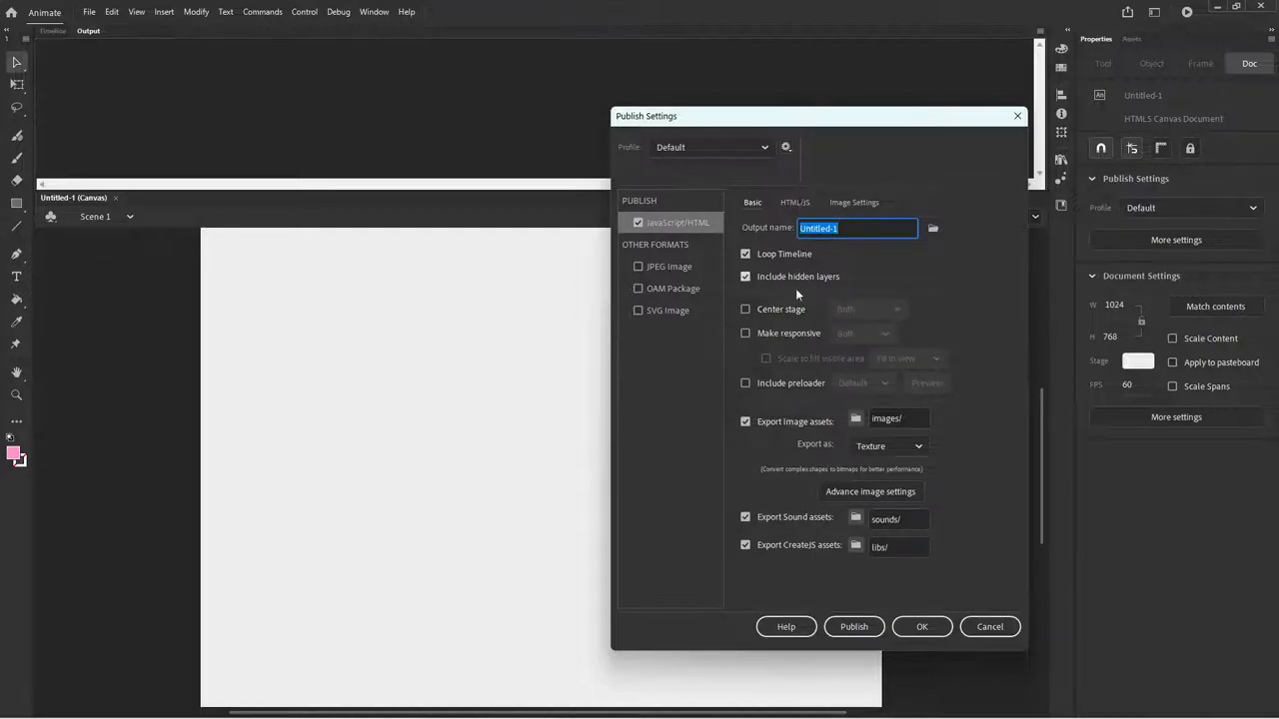
{"action": "mouse_move", "coordinate": [763, 359]}
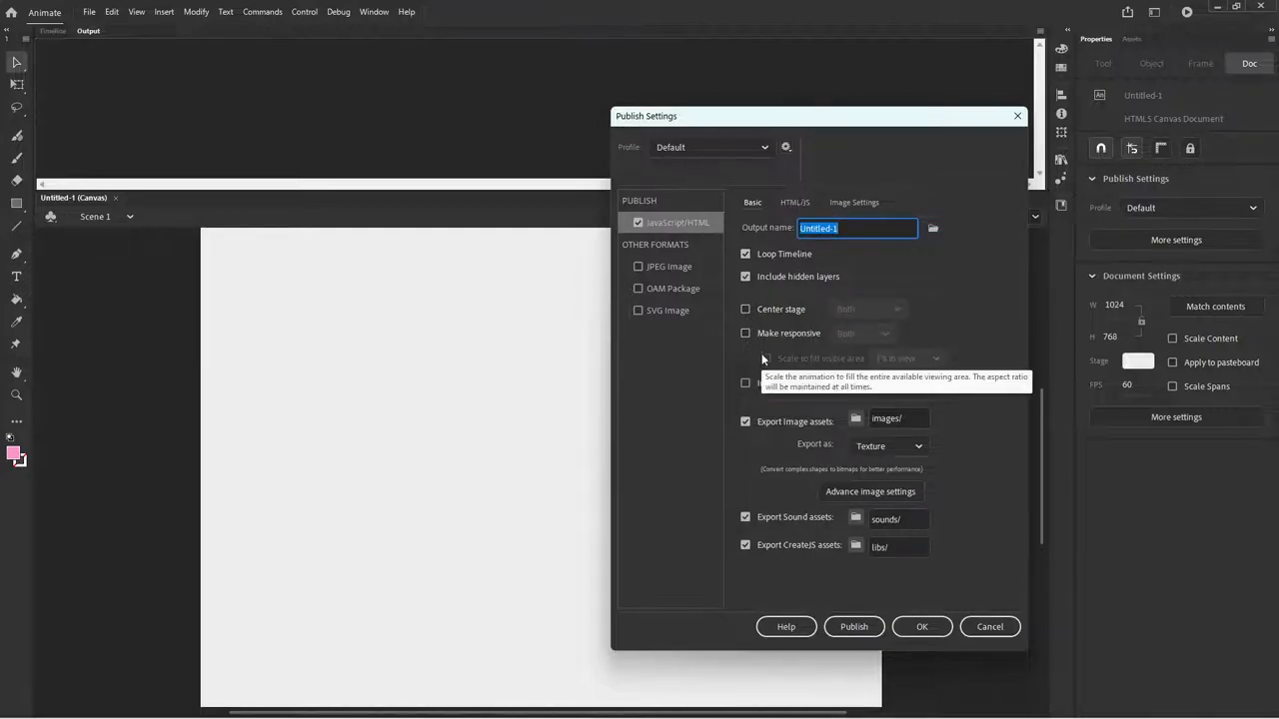
Step: Import the custom zimshim.html template in the HTML/JS publish options
{"action": "left_click", "coordinate": [795, 202]}
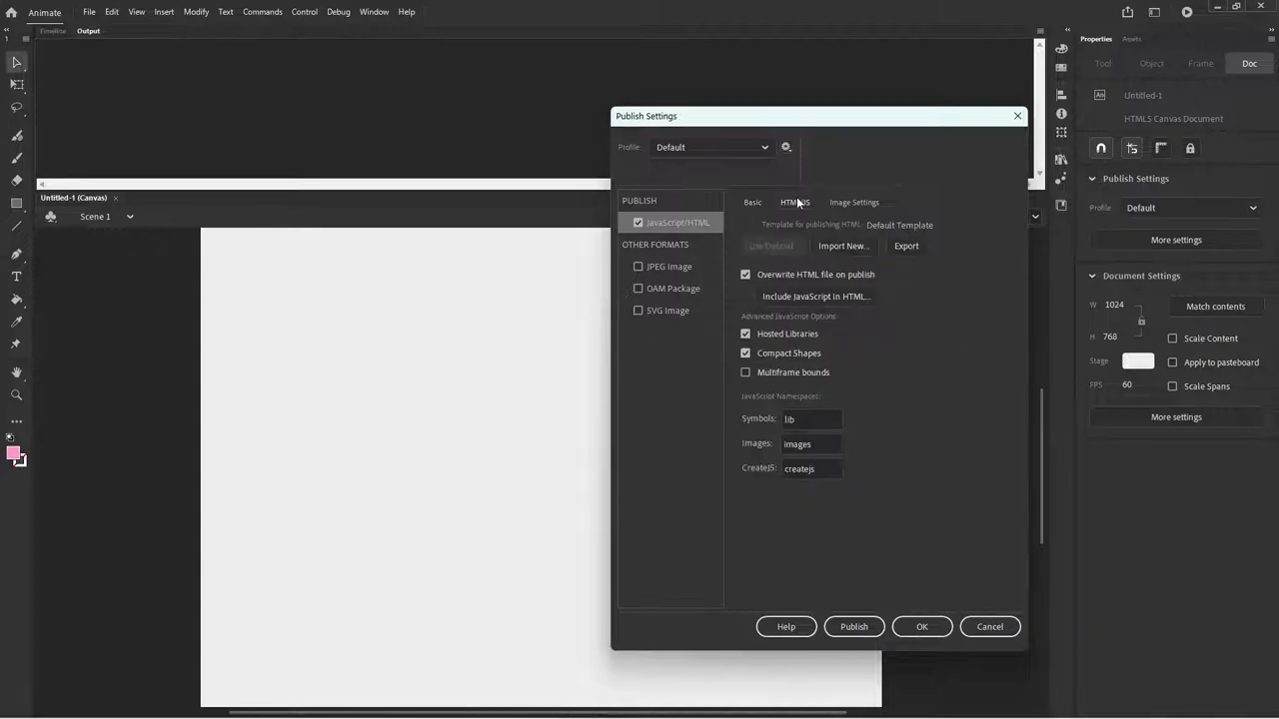
{"action": "left_click", "coordinate": [843, 246]}
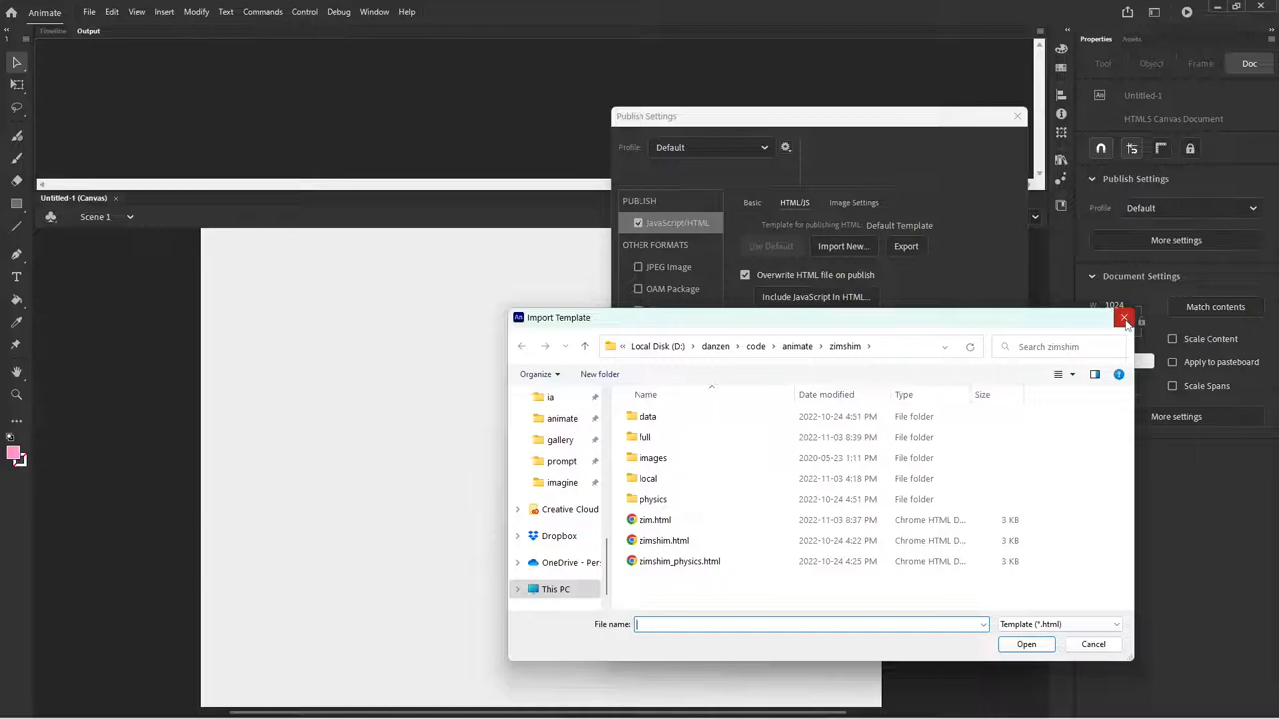
{"action": "left_click", "coordinate": [1123, 318]}
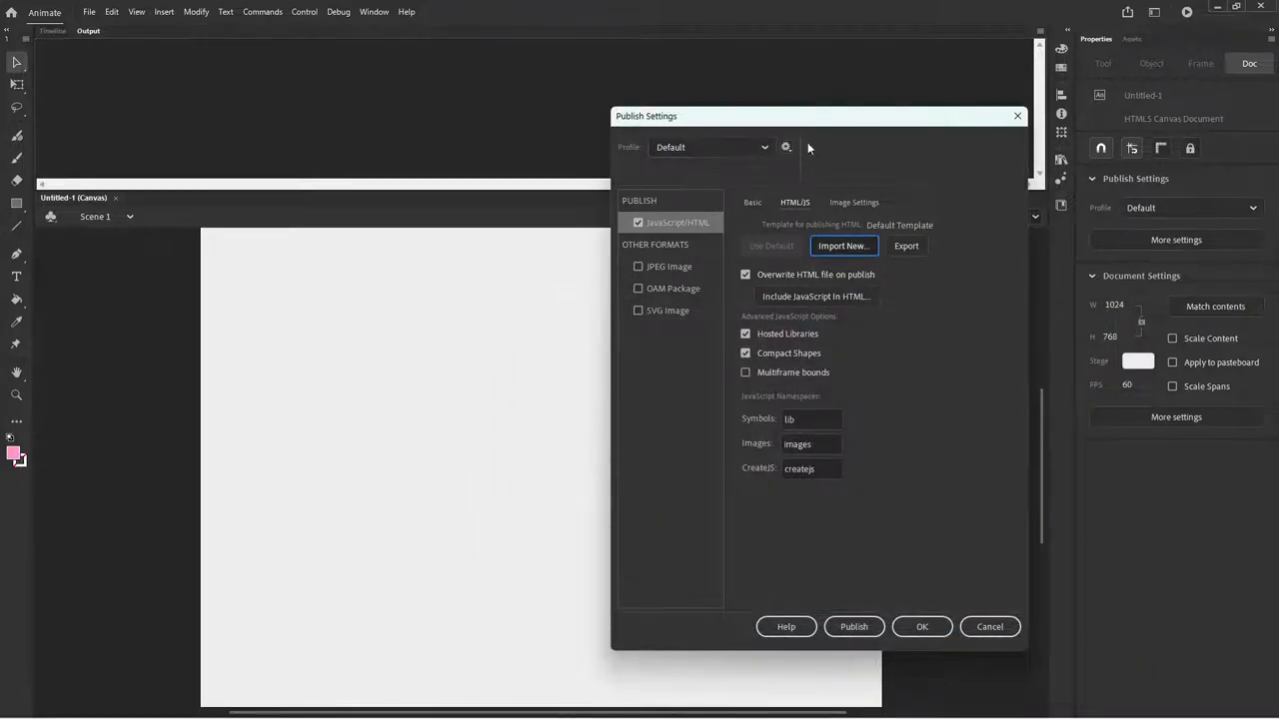
Step: Import a saved publish profile, review the Basic options and accept the settings
{"action": "left_click", "coordinate": [788, 148]}
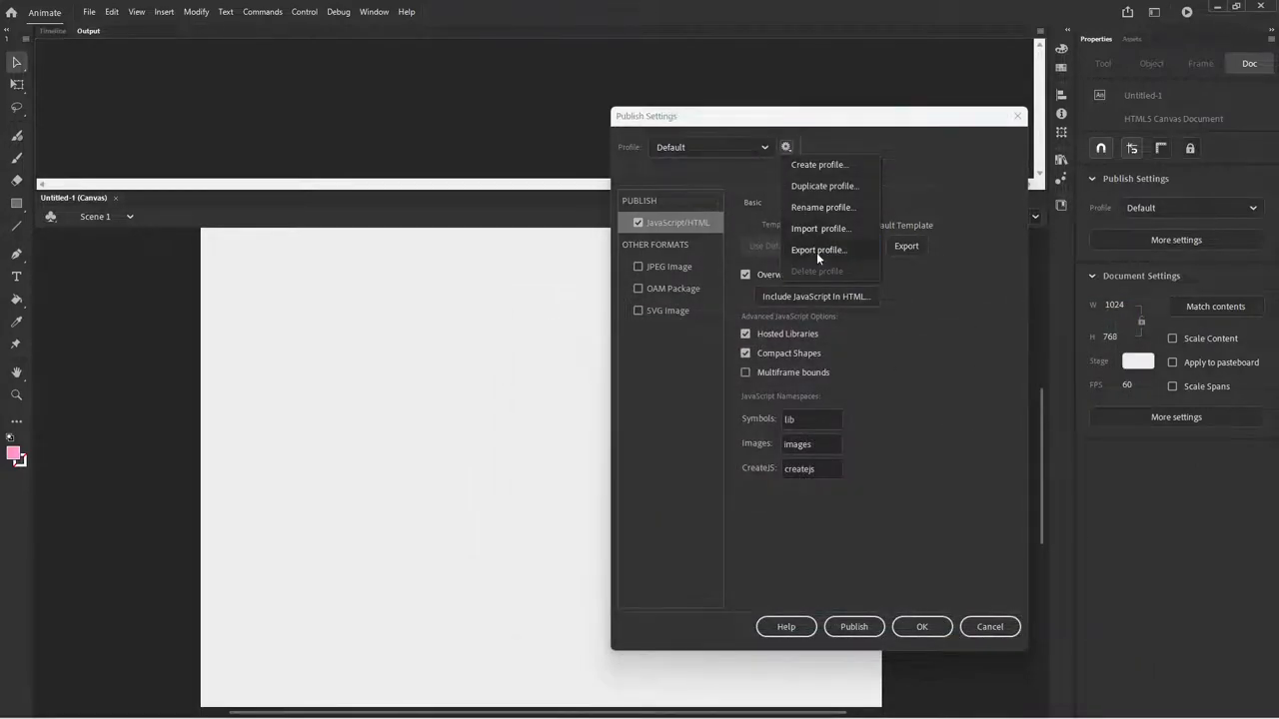
{"action": "left_click", "coordinate": [821, 227]}
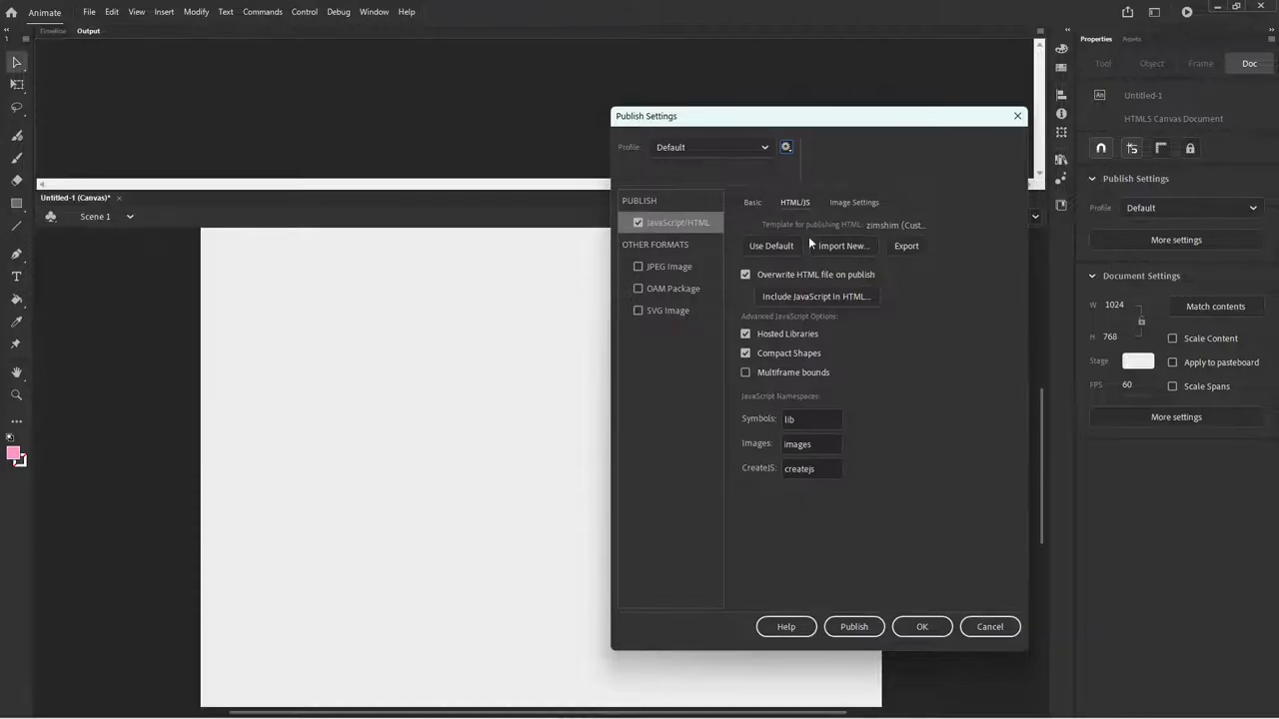
{"action": "left_click", "coordinate": [751, 202]}
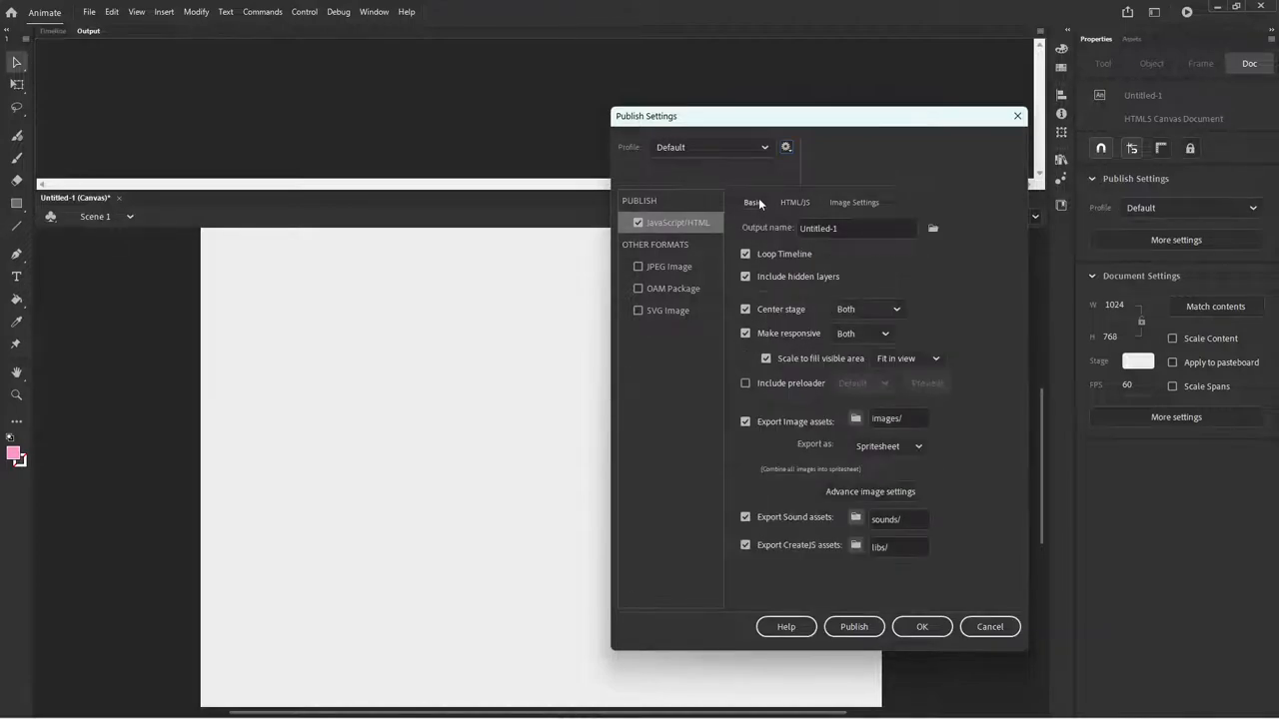
{"action": "left_click", "coordinate": [921, 628]}
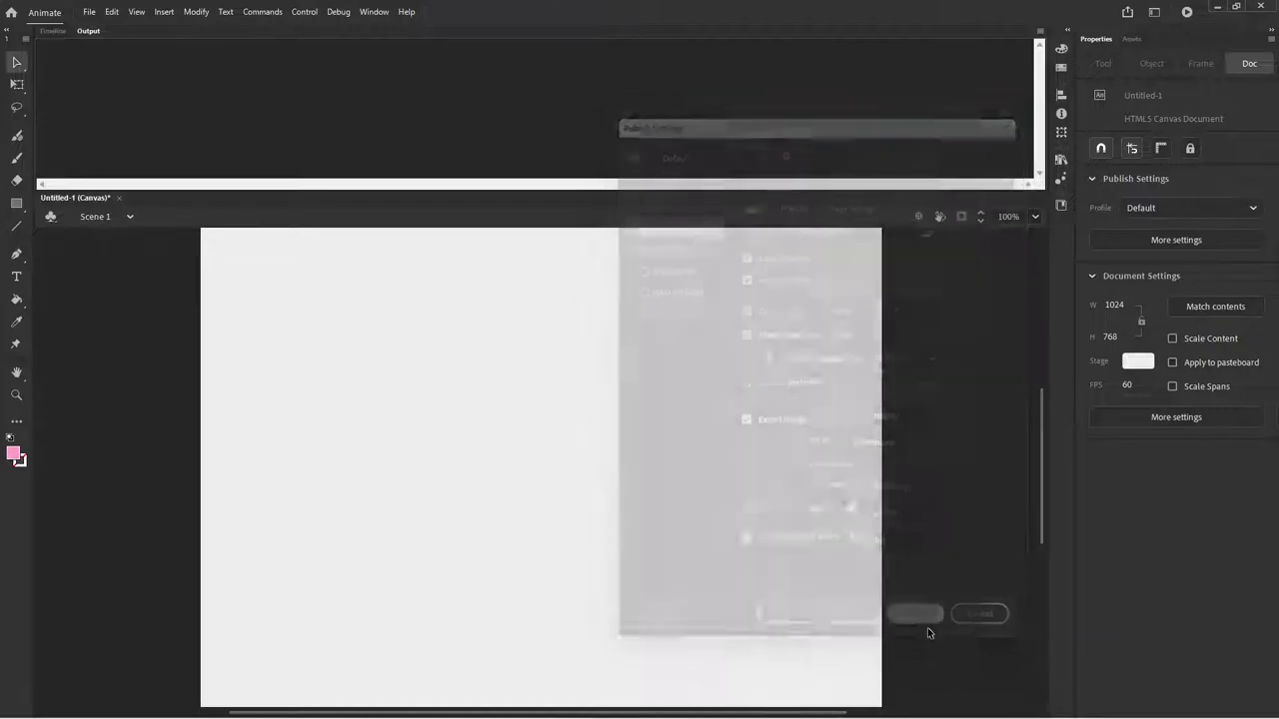
{"action": "left_click", "coordinate": [979, 614]}
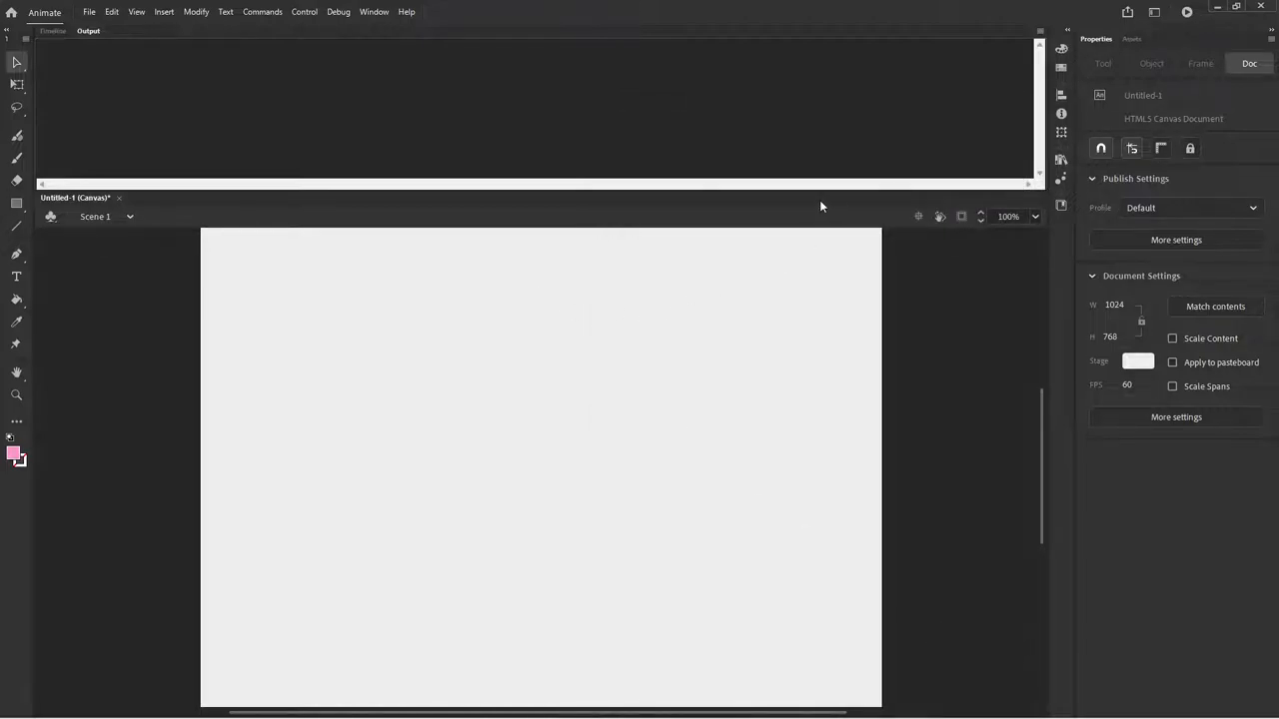
Step: Save the document as zim_18_sprite.fla in the tutorials folder
{"action": "left_click", "coordinate": [88, 12]}
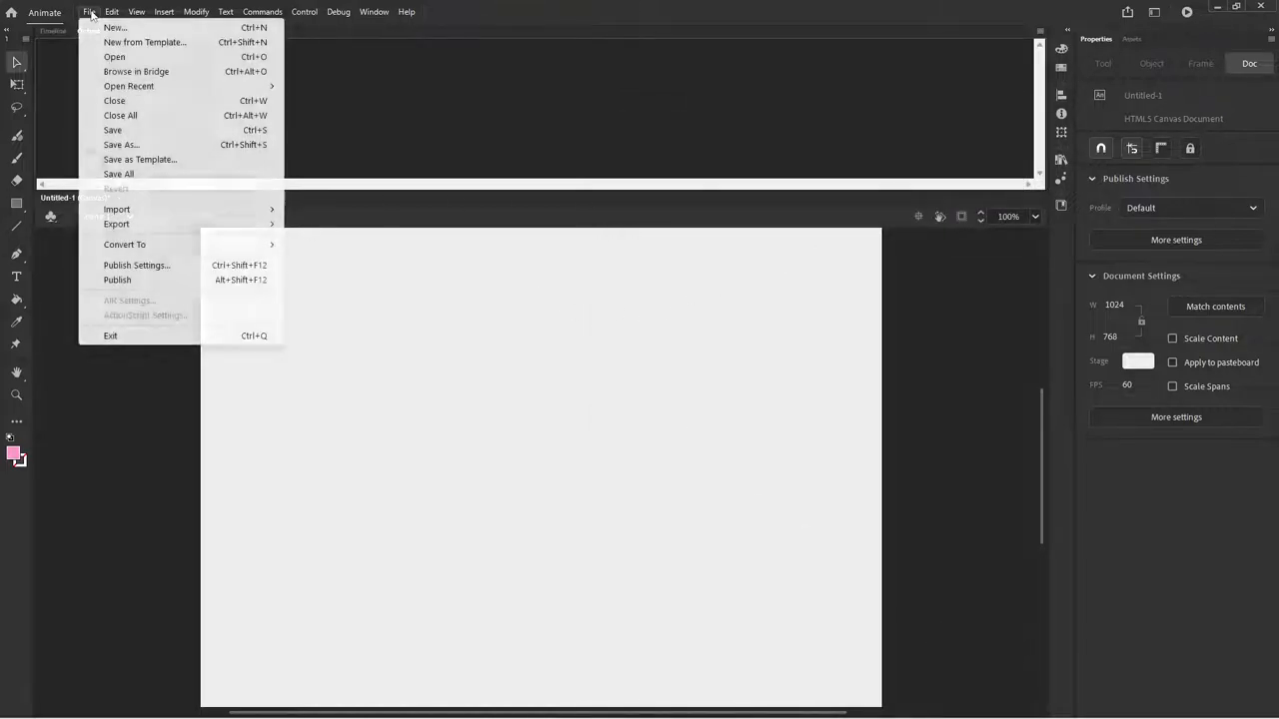
{"action": "left_click", "coordinate": [120, 144]}
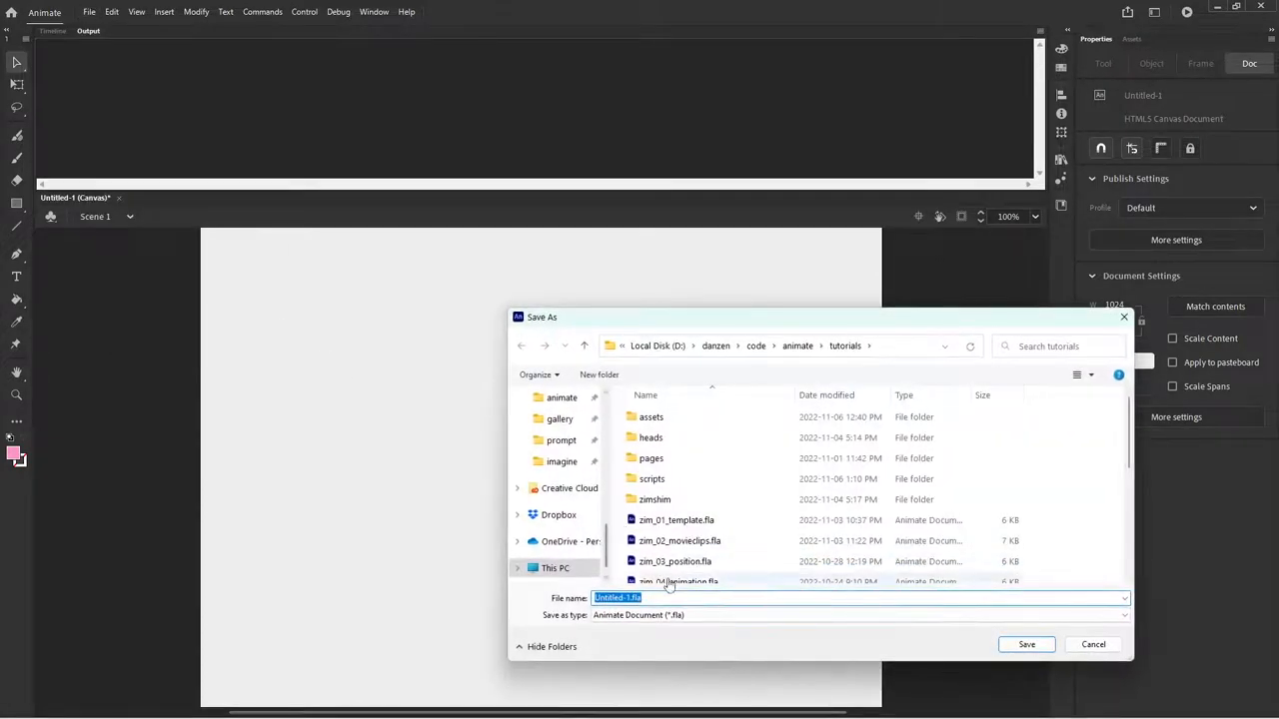
{"action": "left_click", "coordinate": [1025, 644]}
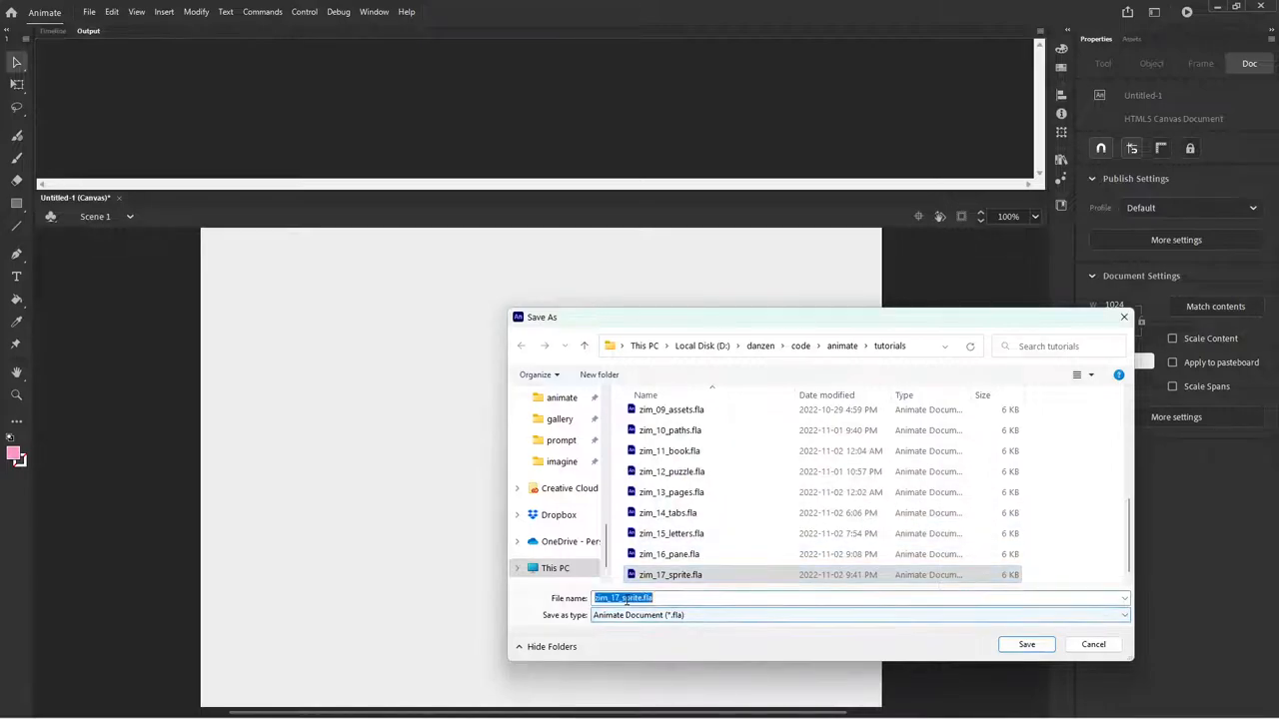
{"action": "type", "text": "zim_18_sprite.fla"}
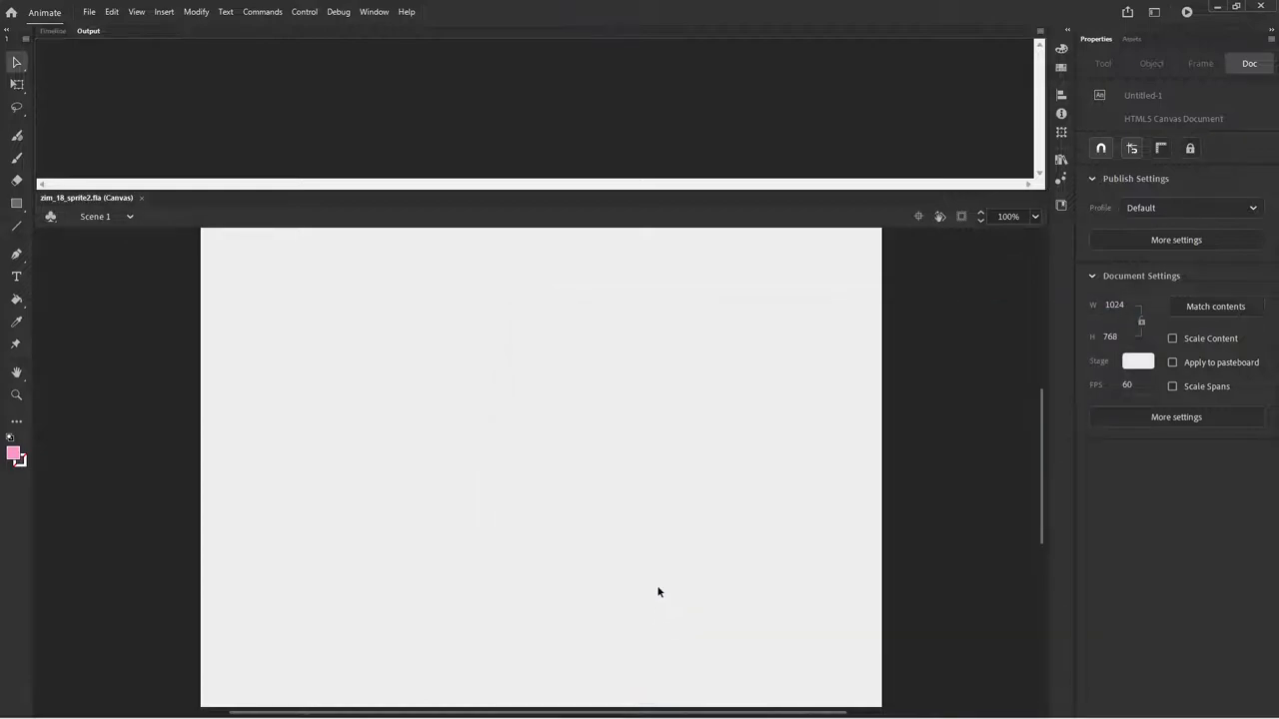
{"action": "mouse_move", "coordinate": [477, 248]}
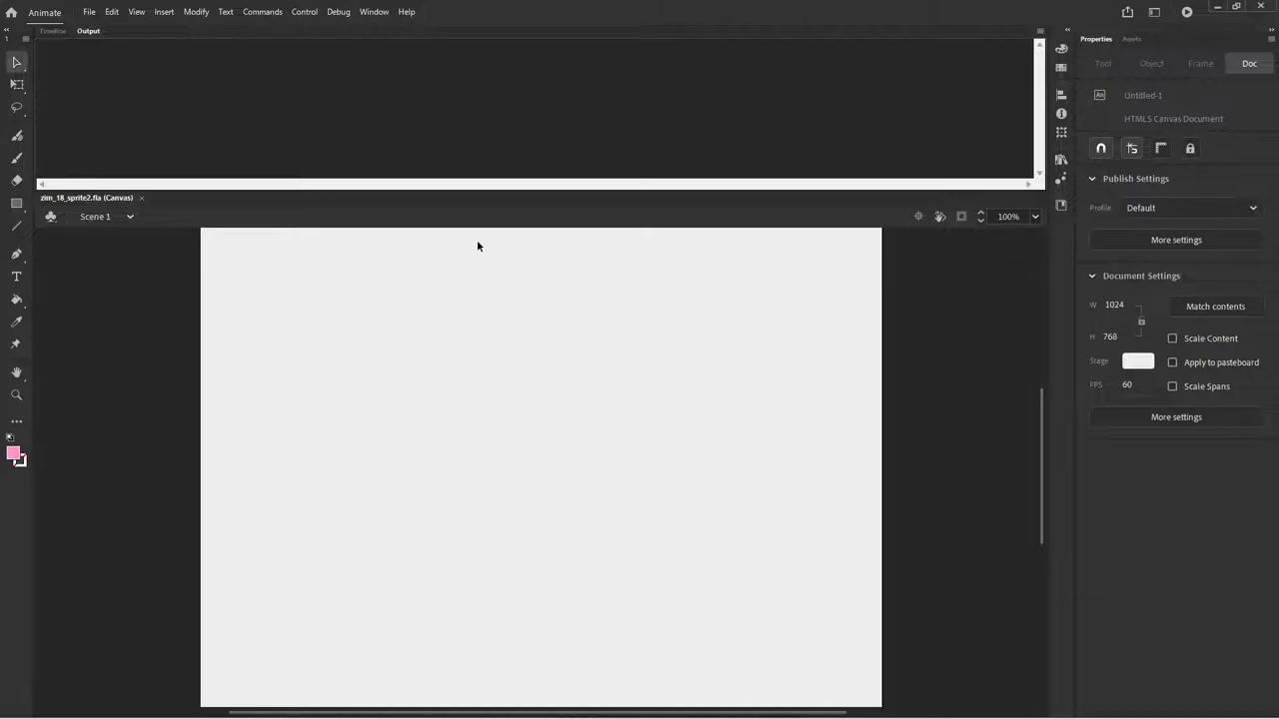
{"action": "mouse_move", "coordinate": [98, 62]}
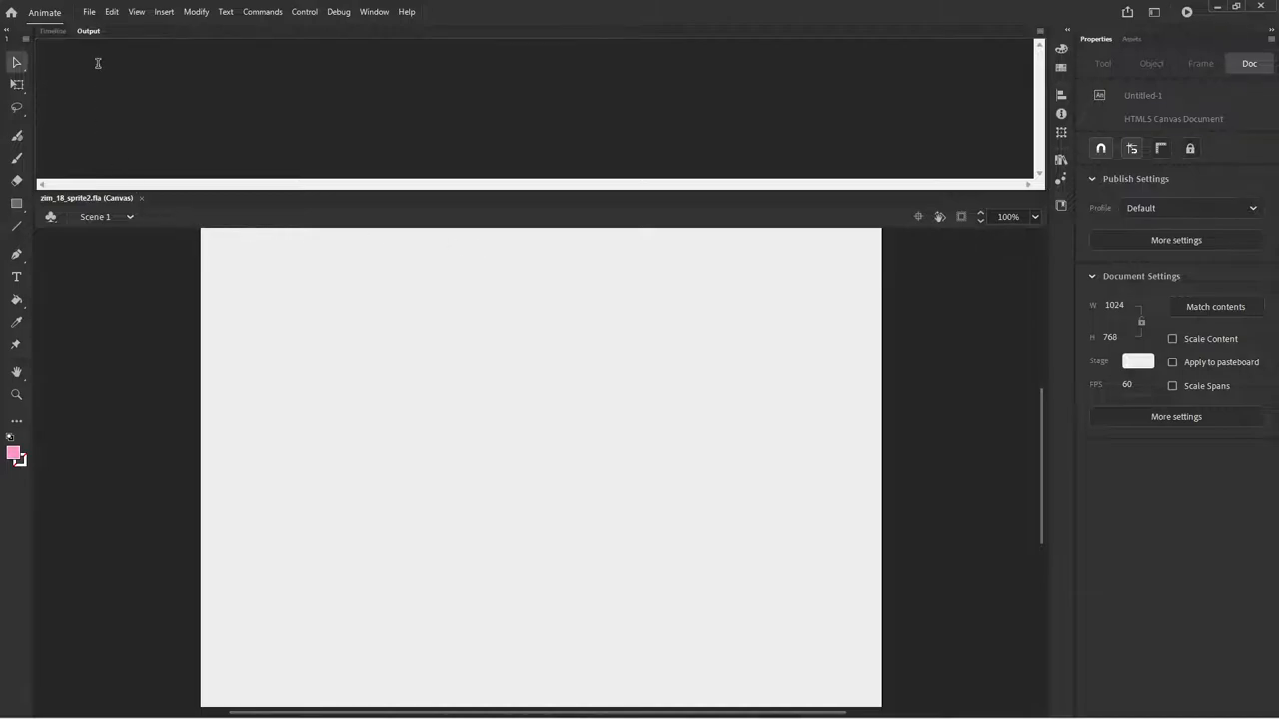
{"action": "mouse_move", "coordinate": [87, 12]}
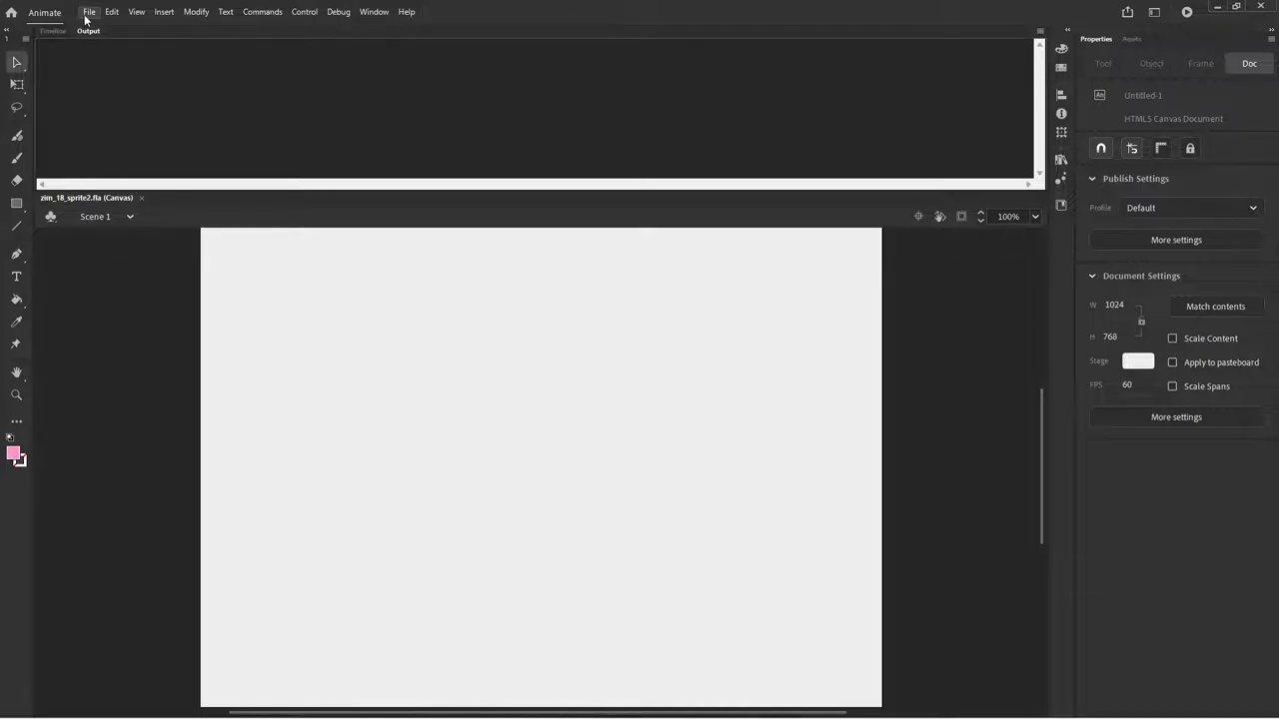
Step: Open the recent zim_17_sprite.fla, select all its frame code and bring it into the zim_18 document
{"action": "left_click", "coordinate": [88, 12]}
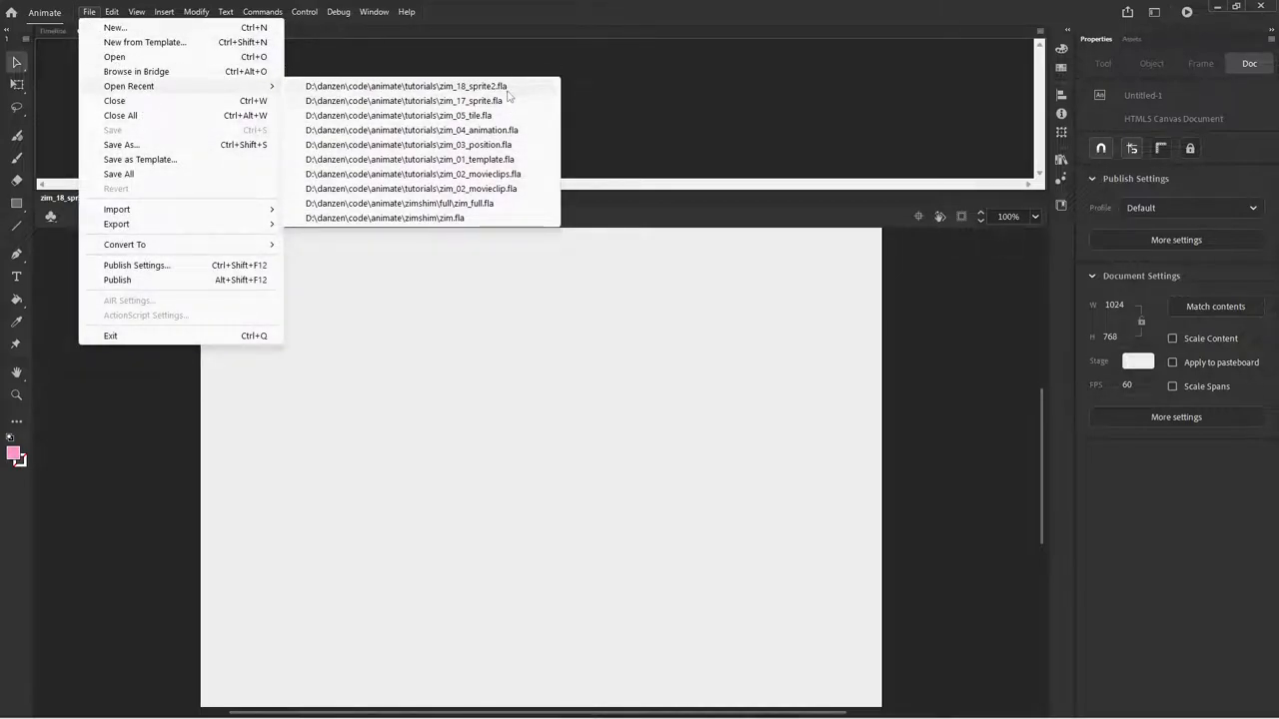
{"action": "left_click", "coordinate": [404, 100]}
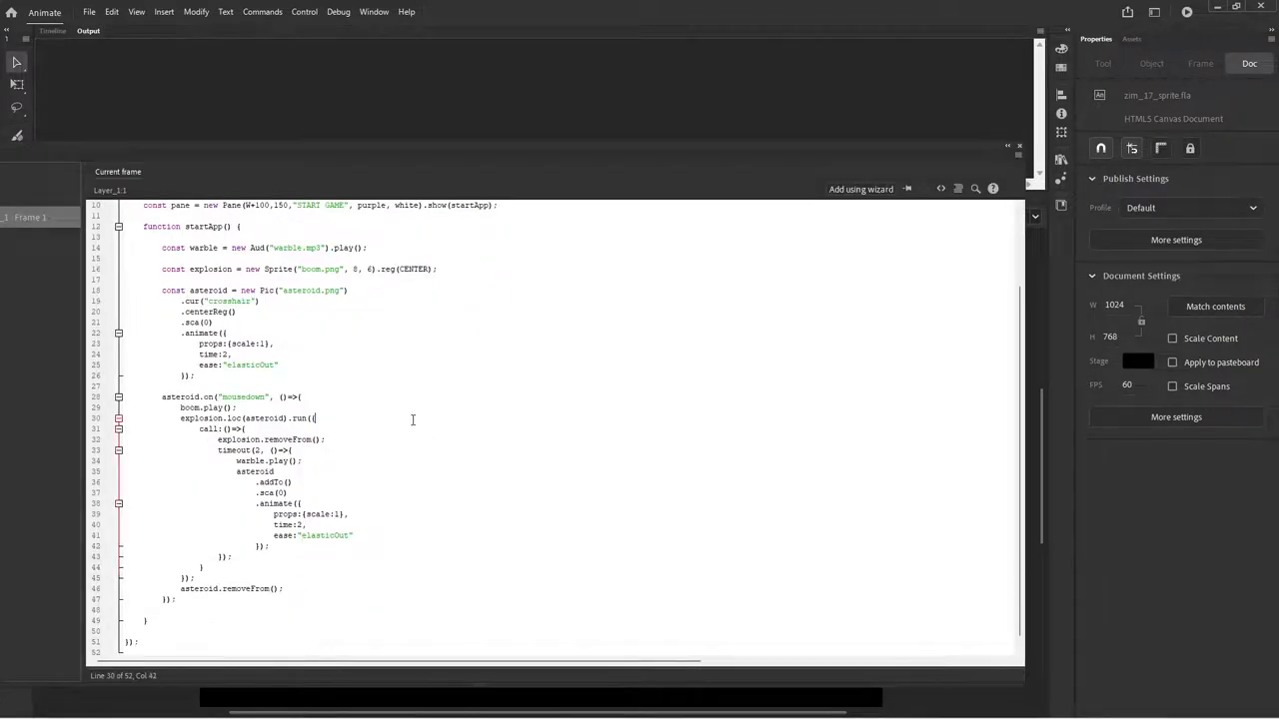
{"action": "key", "text": "ctrl+a"}
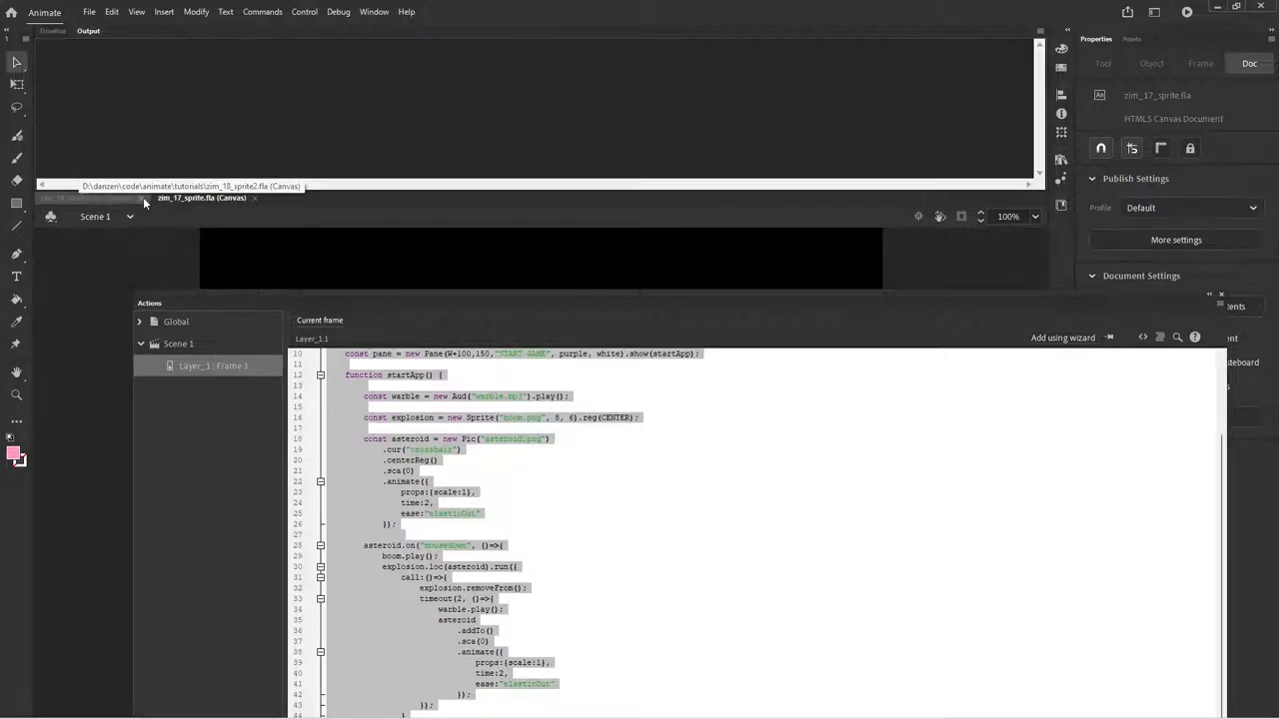
{"action": "left_click", "coordinate": [200, 198]}
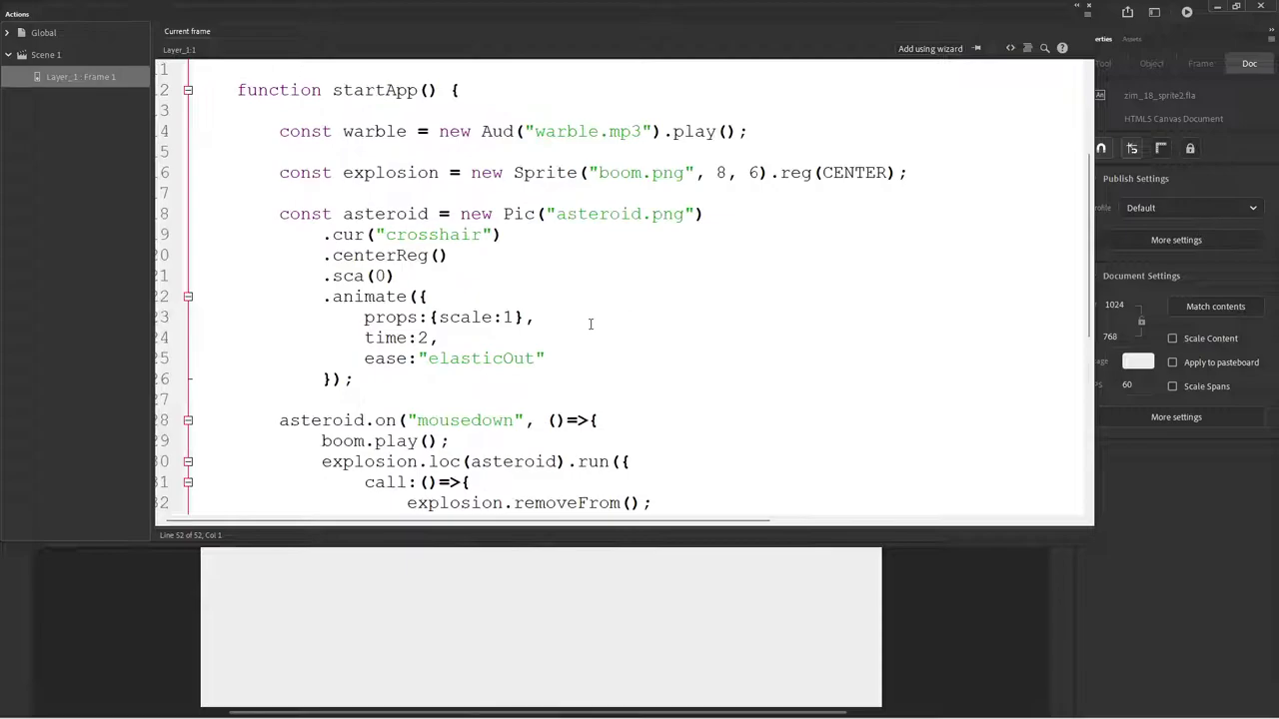
{"action": "scroll", "scroll_direction": "up", "scroll_amount": 3}
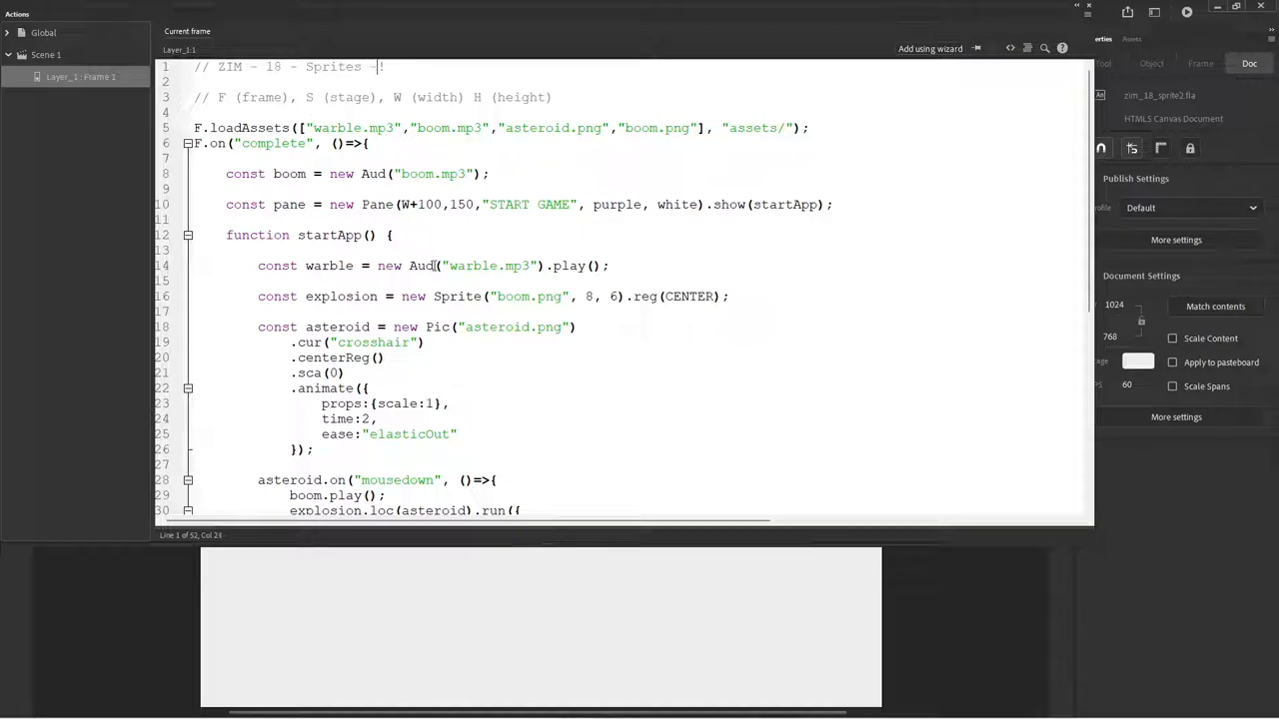
Step: Edit the line 1 comment to read // ZIM - 18 - Sprites - TexturePacker!
{"action": "type", "text": "Texts"}
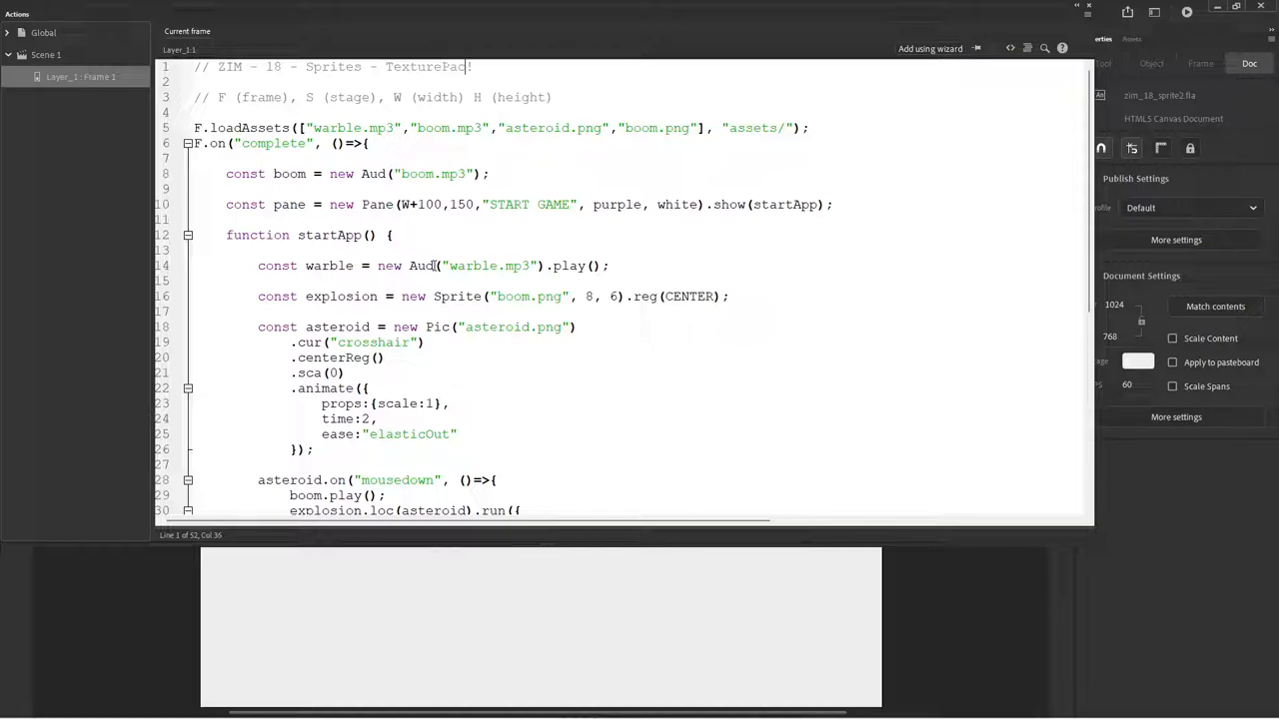
{"action": "type", "text": "er"}
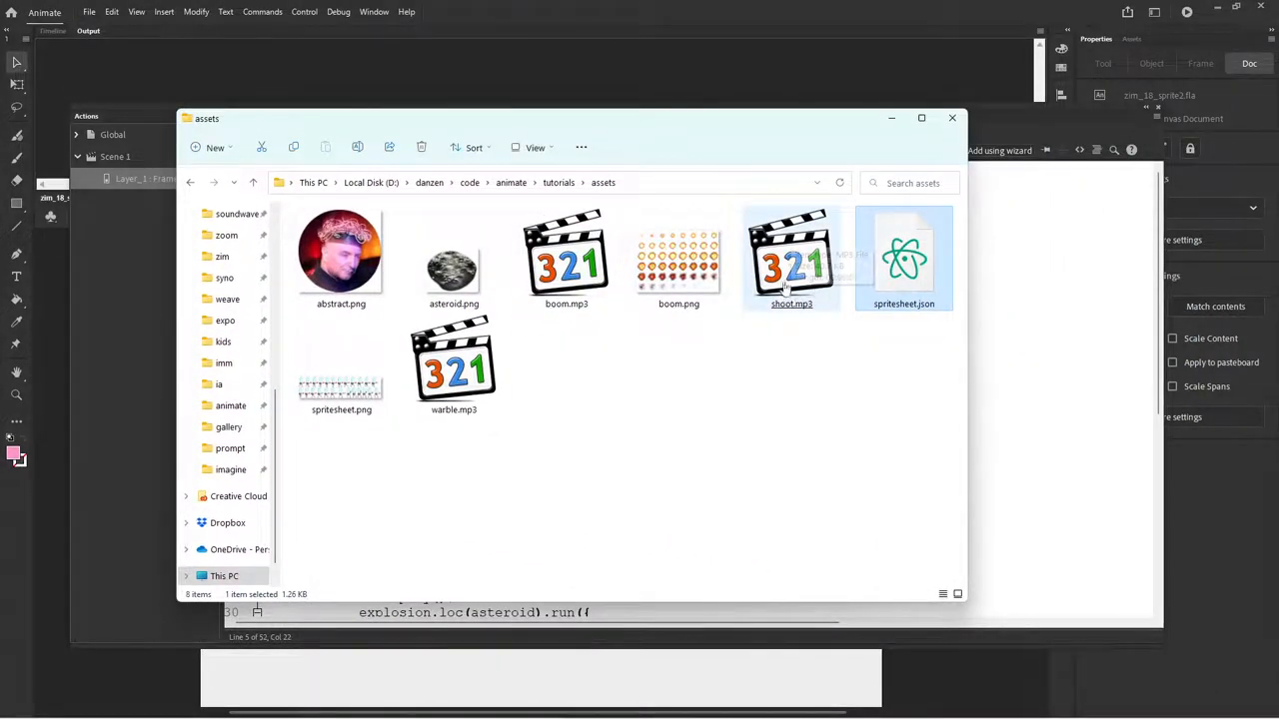
Step: Check spritesheet.json among the assets and return to the Animate script
{"action": "left_click", "coordinate": [903, 257]}
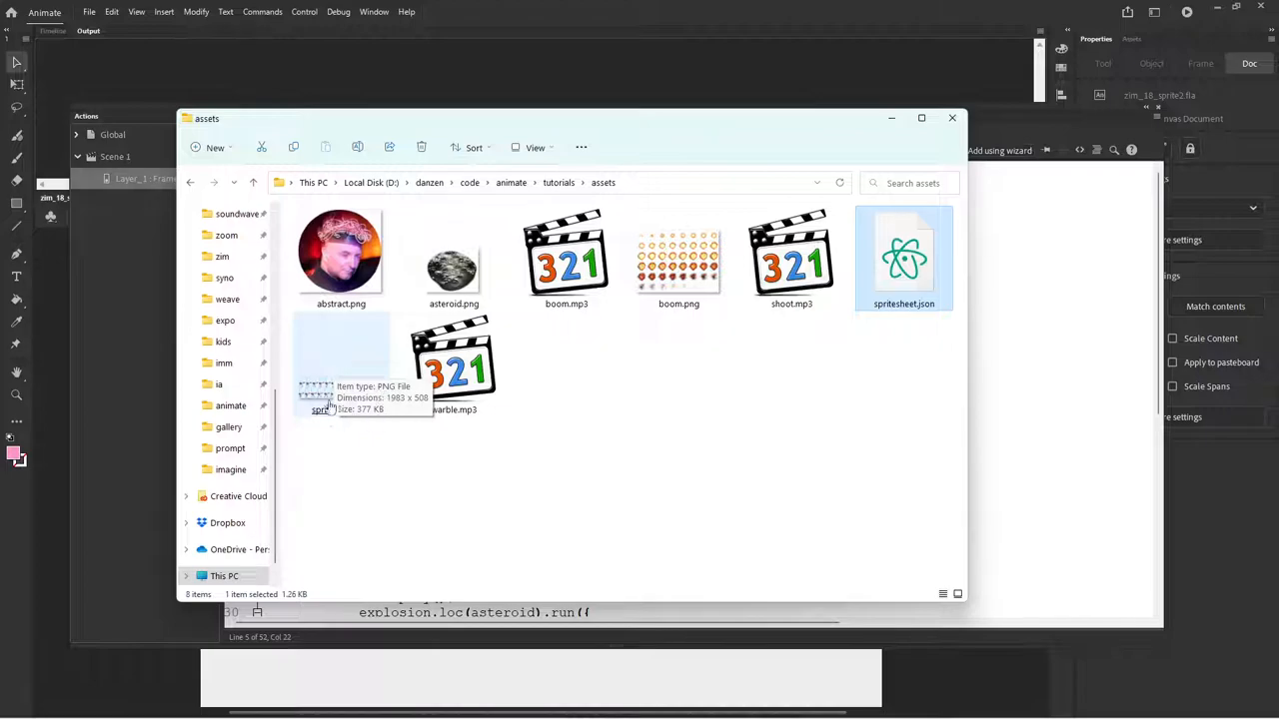
{"action": "mouse_move", "coordinate": [664, 168]}
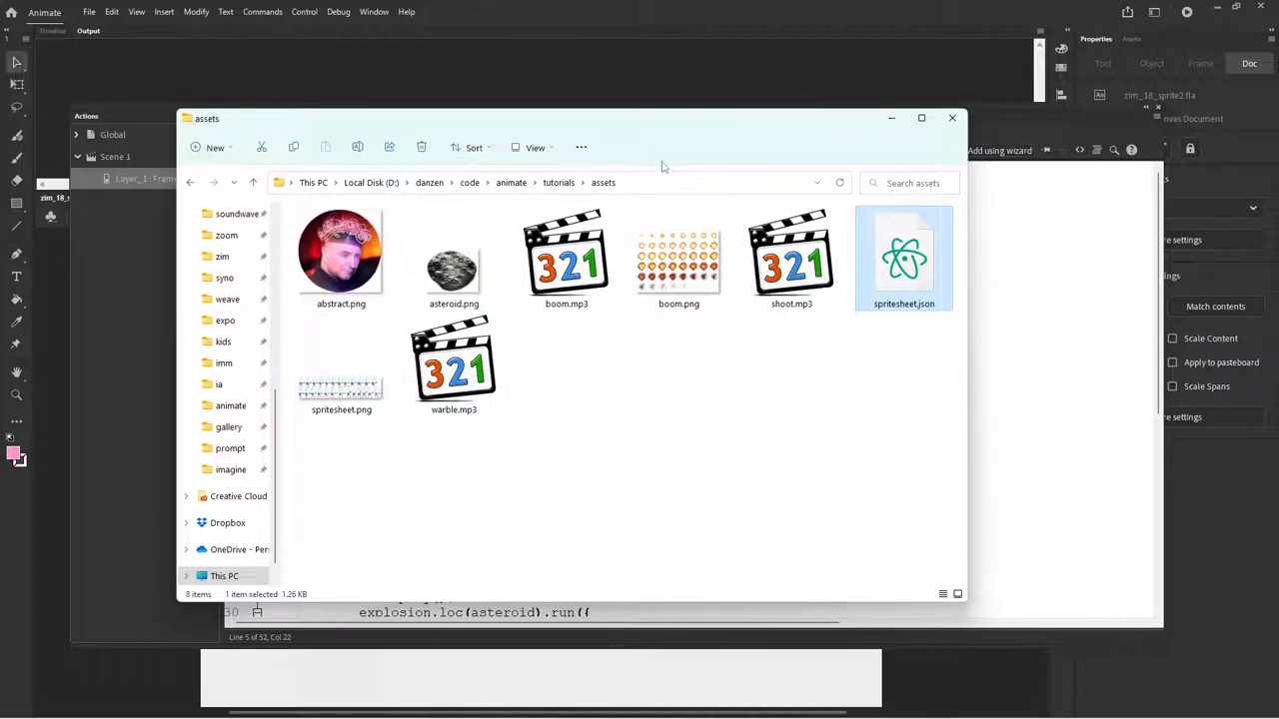
{"action": "left_click", "coordinate": [951, 118]}
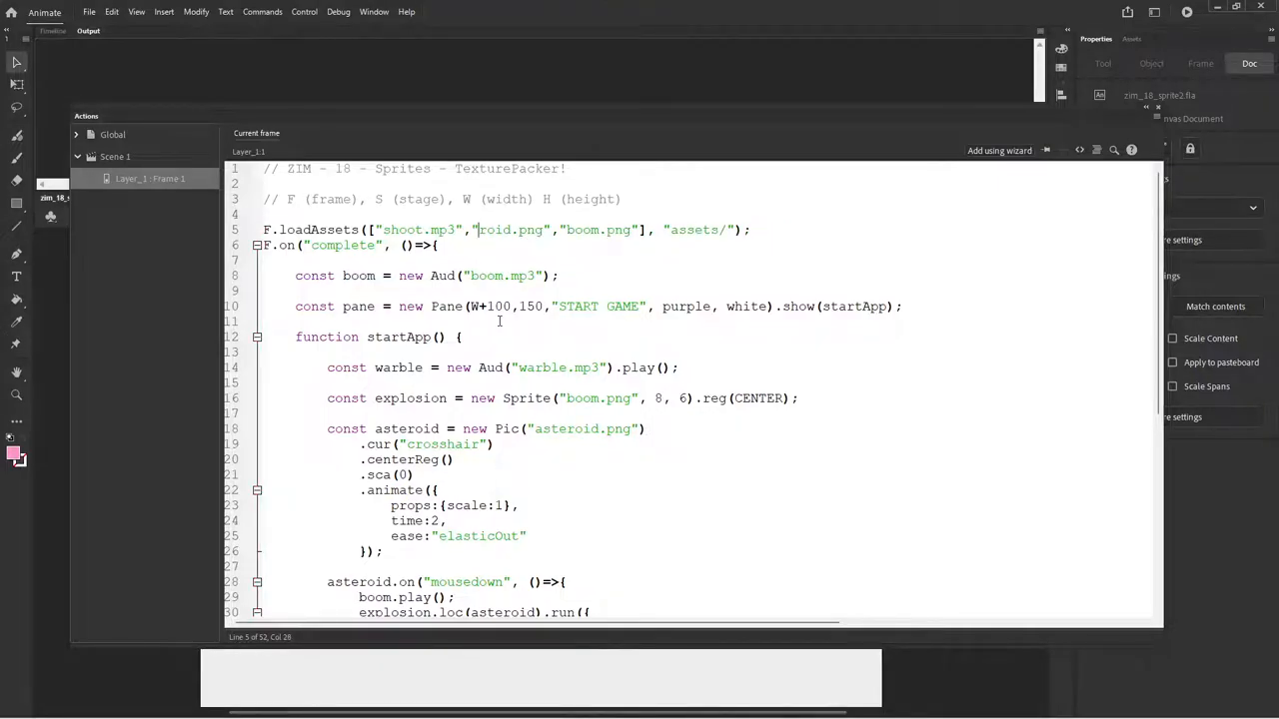
Step: Change the loadAssets list to shoot.mp3, spritesheet.png and spritesheet.json
{"action": "type", "text": "spritesheet"}
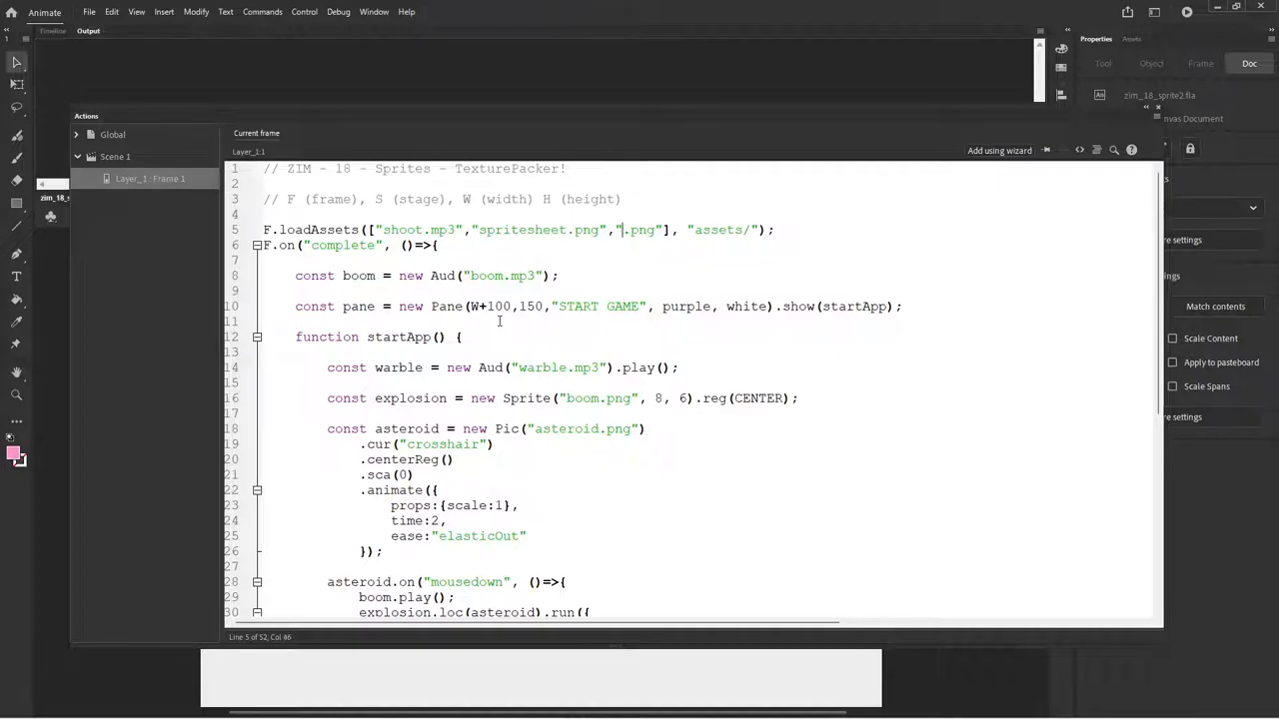
{"action": "type", "text": "spritesheet"}
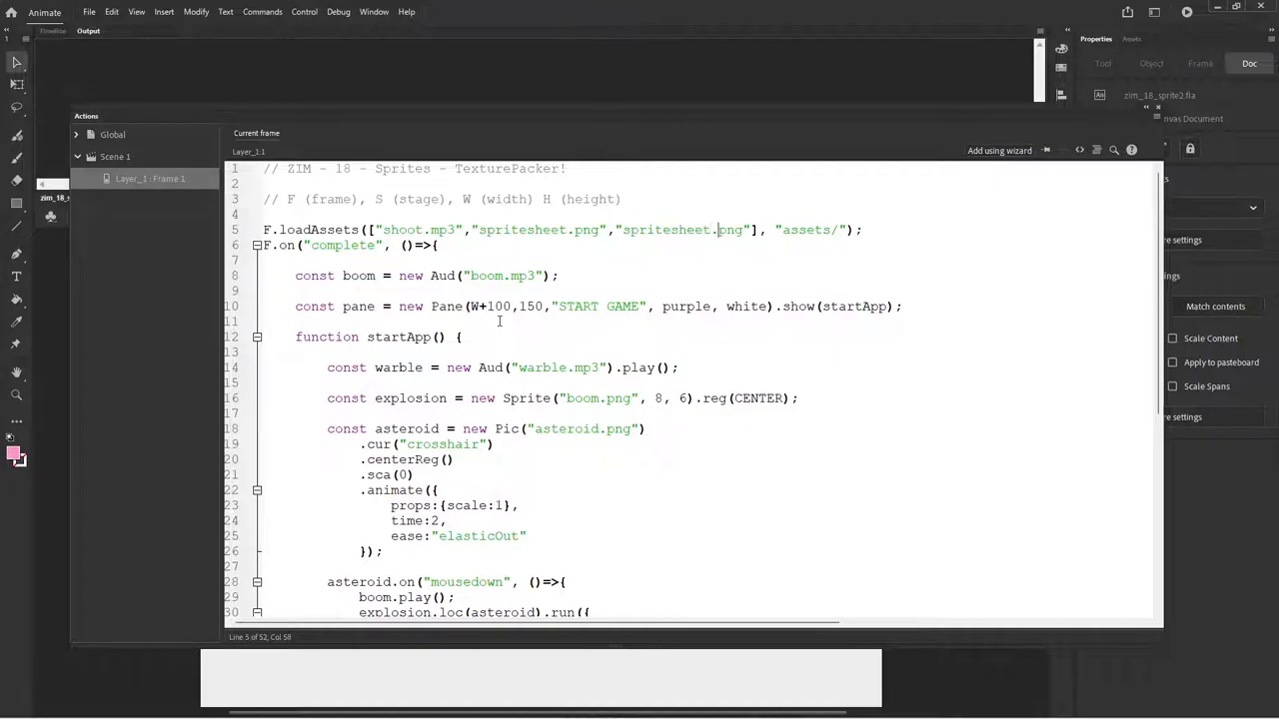
{"action": "type", "text": "json"}
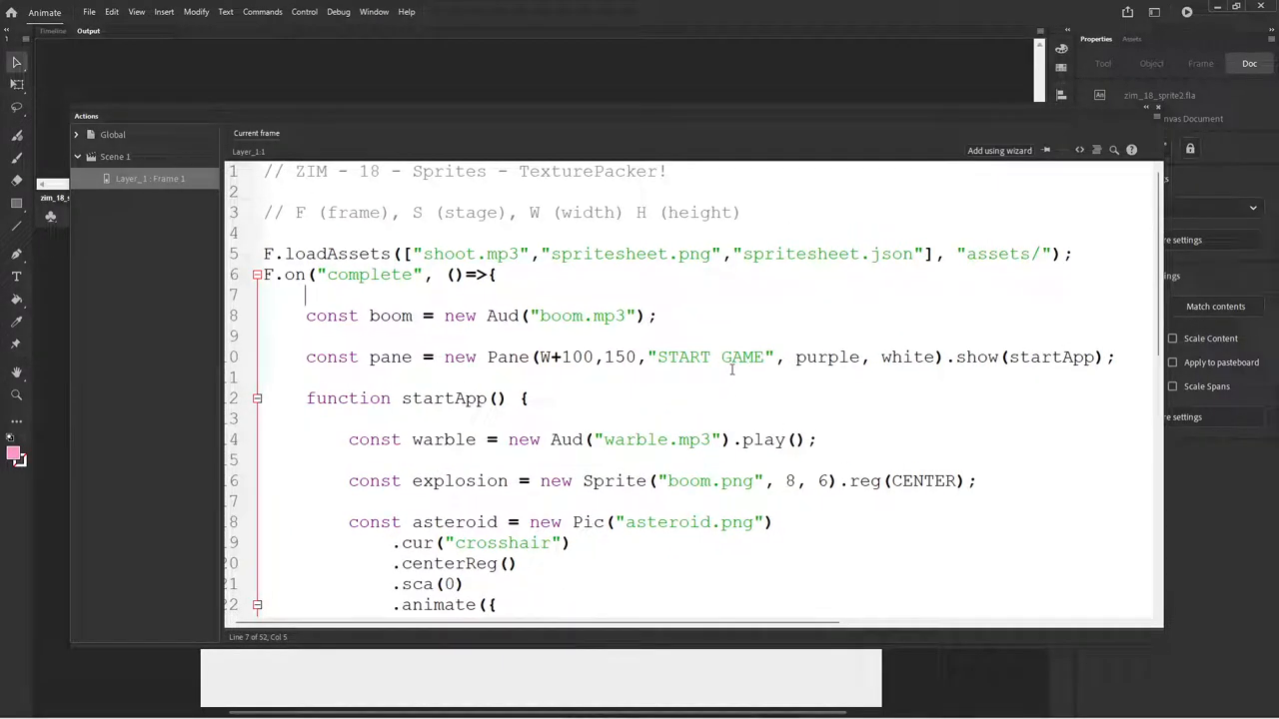
{"action": "left_click", "coordinate": [493, 276]}
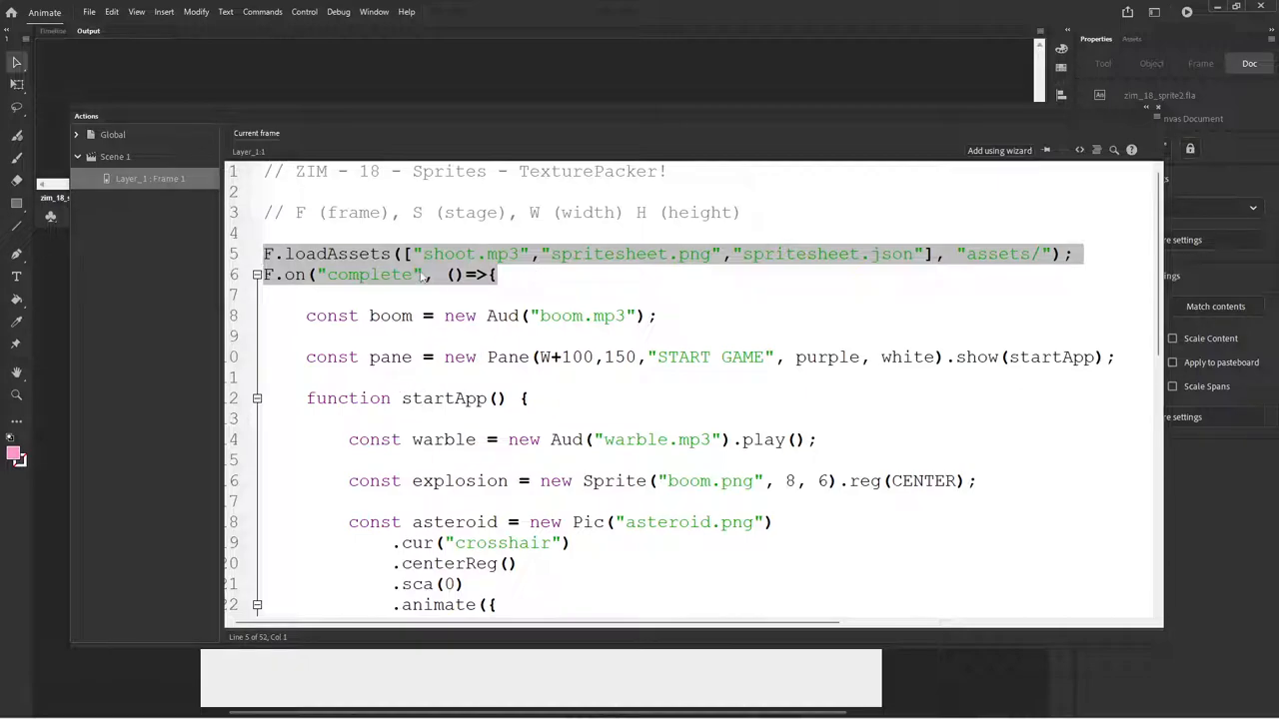
Step: Rename the sound variable boom to shoot with shoot.mp3 and start renaming explosion to spaceguy
{"action": "double_click", "coordinate": [340, 252]}
{"action": "type", "text": "shot"}
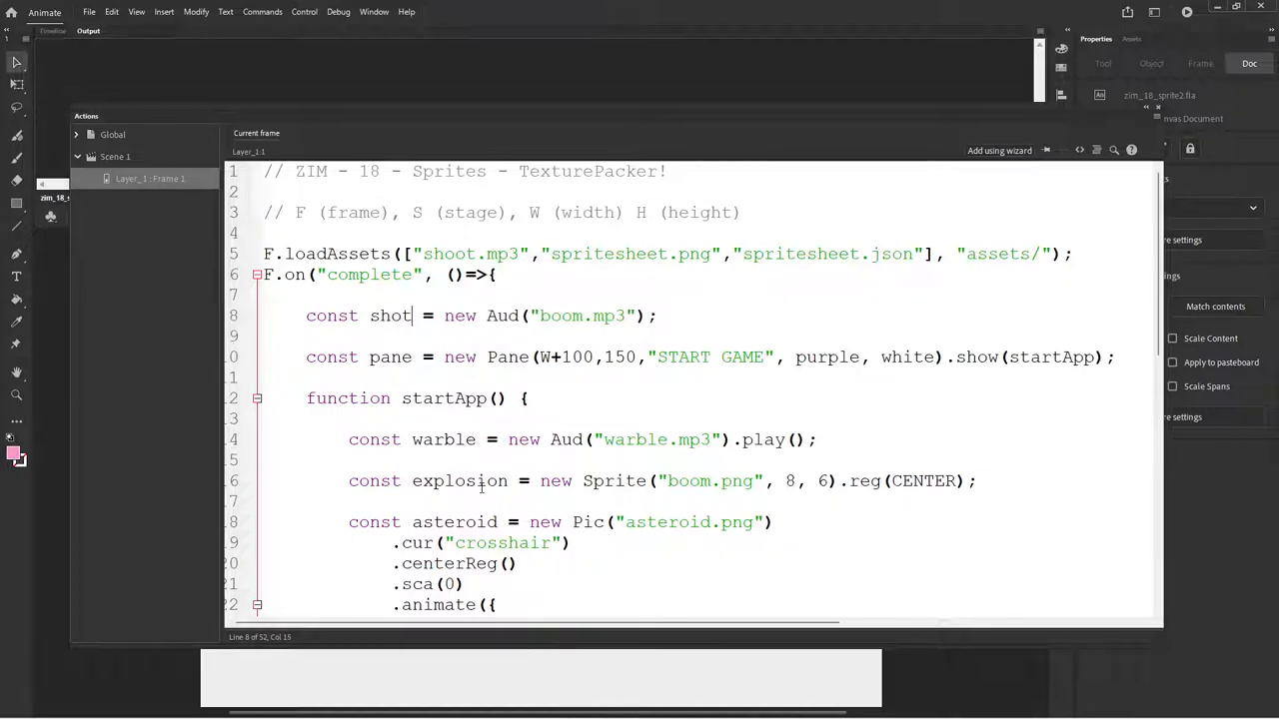
{"action": "type", "text": "o"}
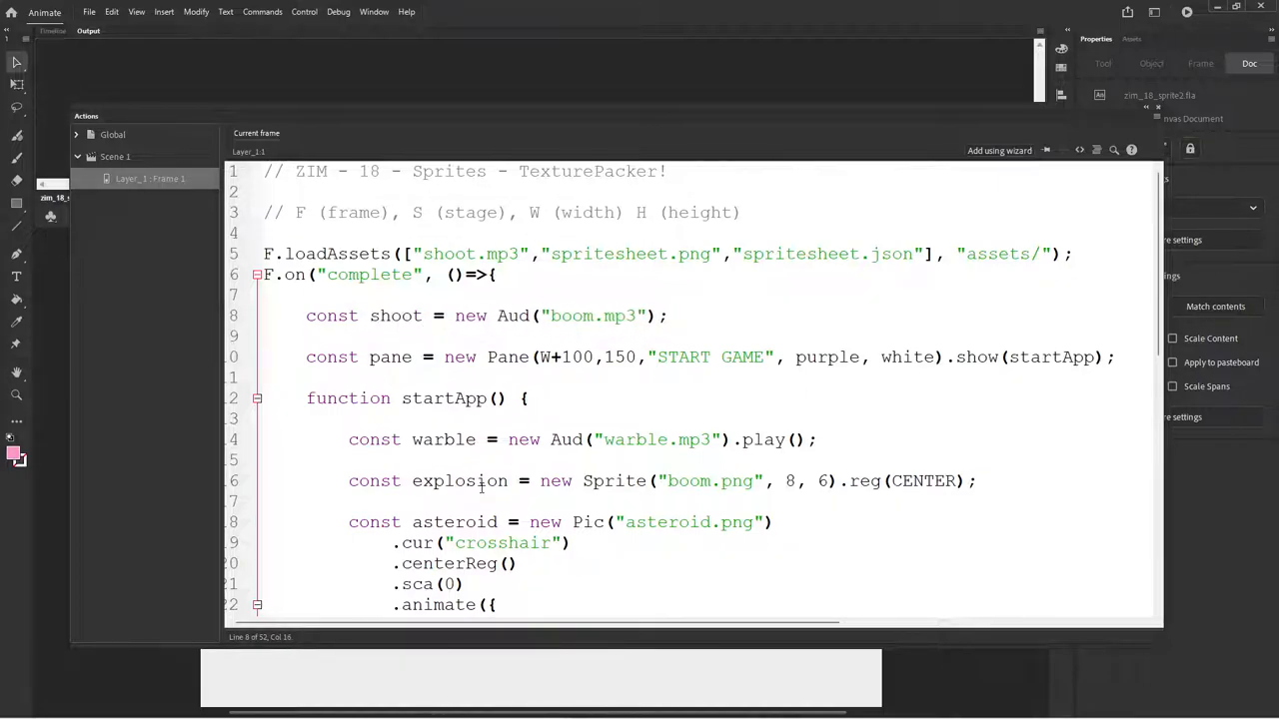
{"action": "left_click", "coordinate": [476, 316]}
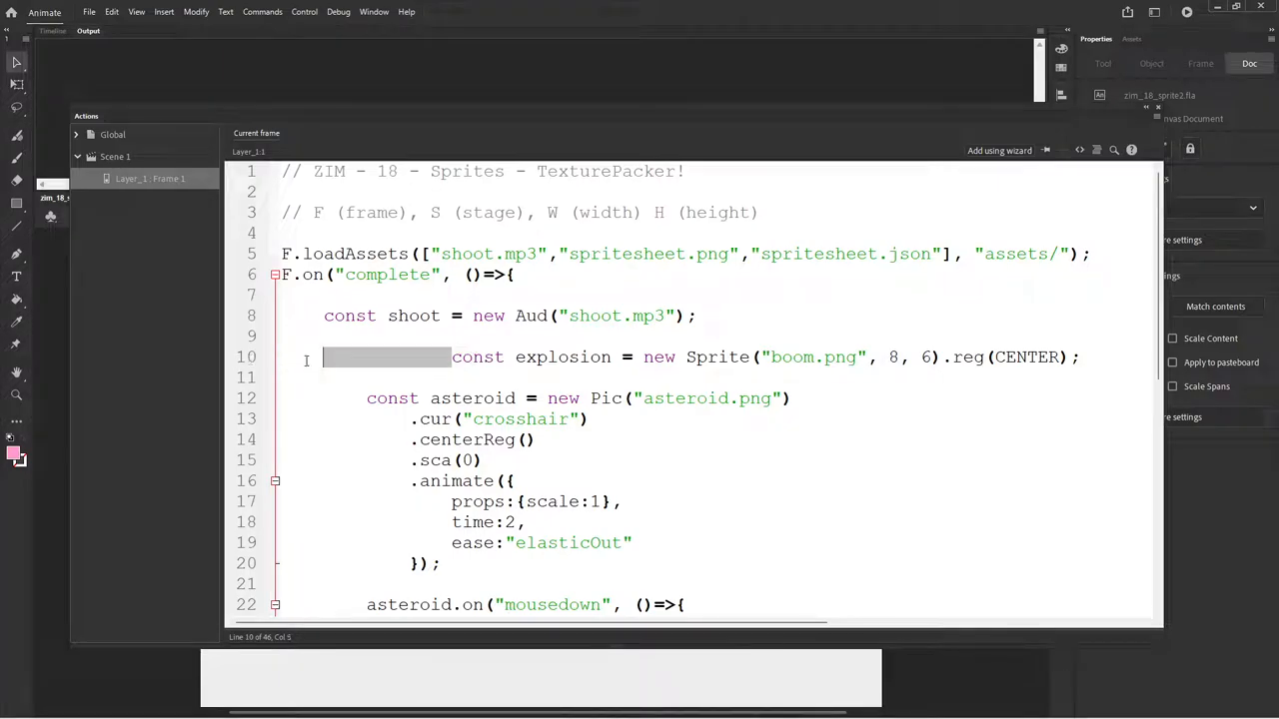
{"action": "type", "text": "spaceguy"}
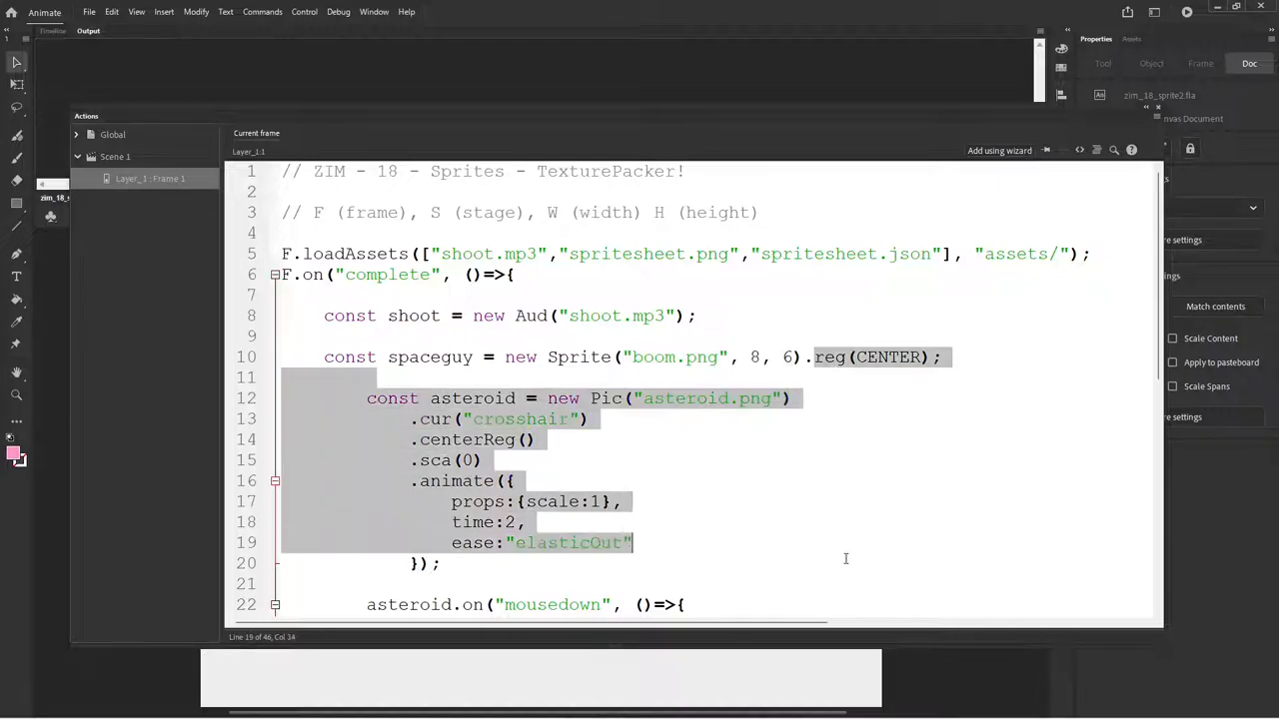
Step: Add .centerReg() to the spaceguy Sprite and select the old boom.png image argument
{"action": "scroll", "scroll_direction": "down", "scroll_amount": 3}
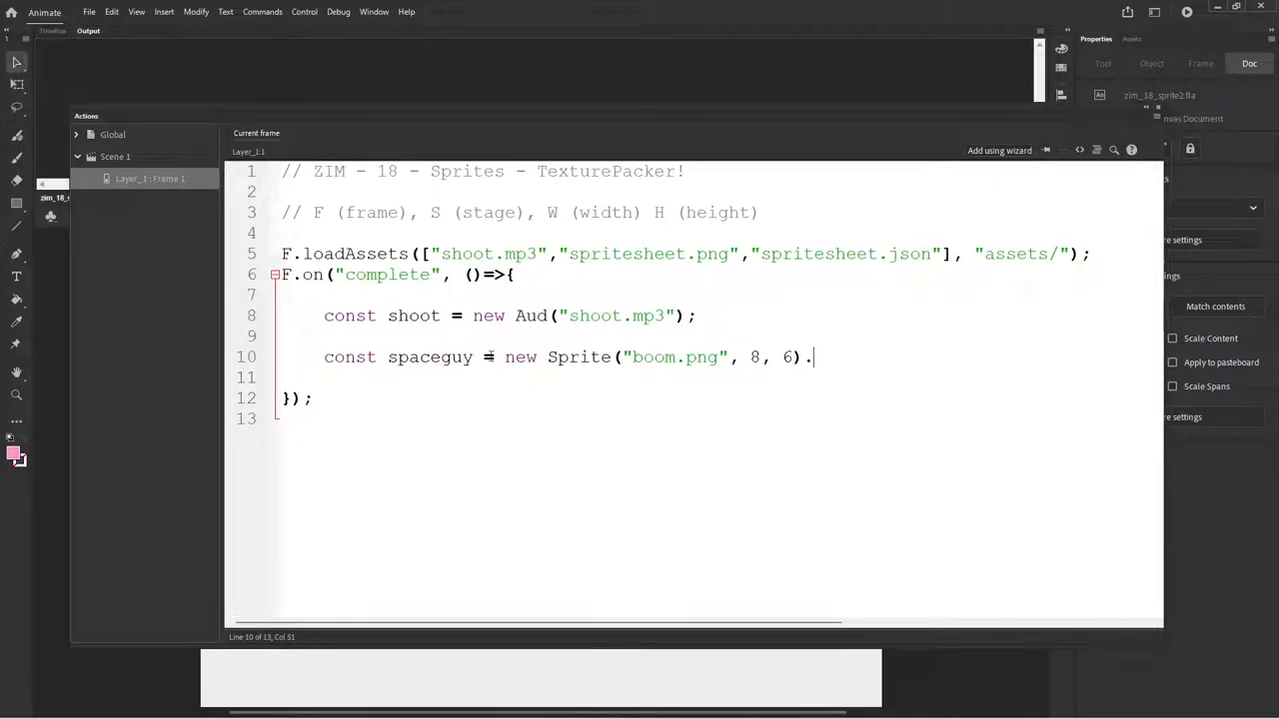
{"action": "double_click", "coordinate": [652, 356]}
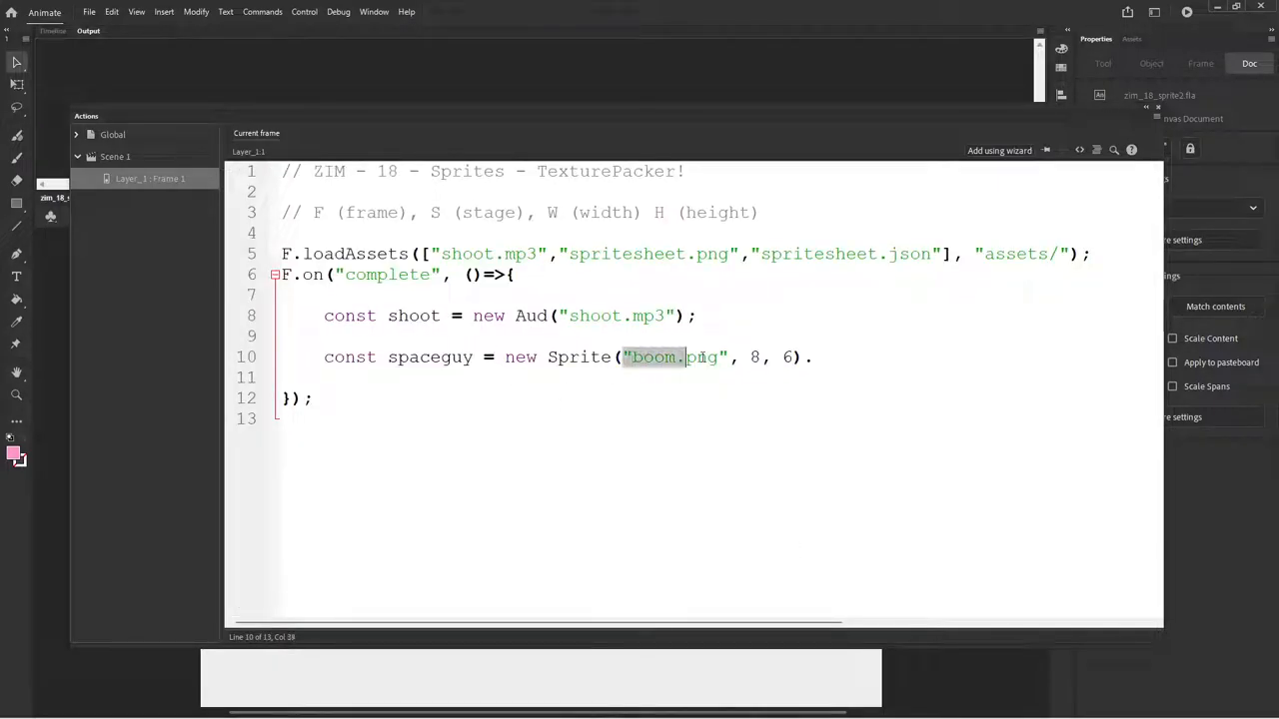
{"action": "type", "text": ".cent"}
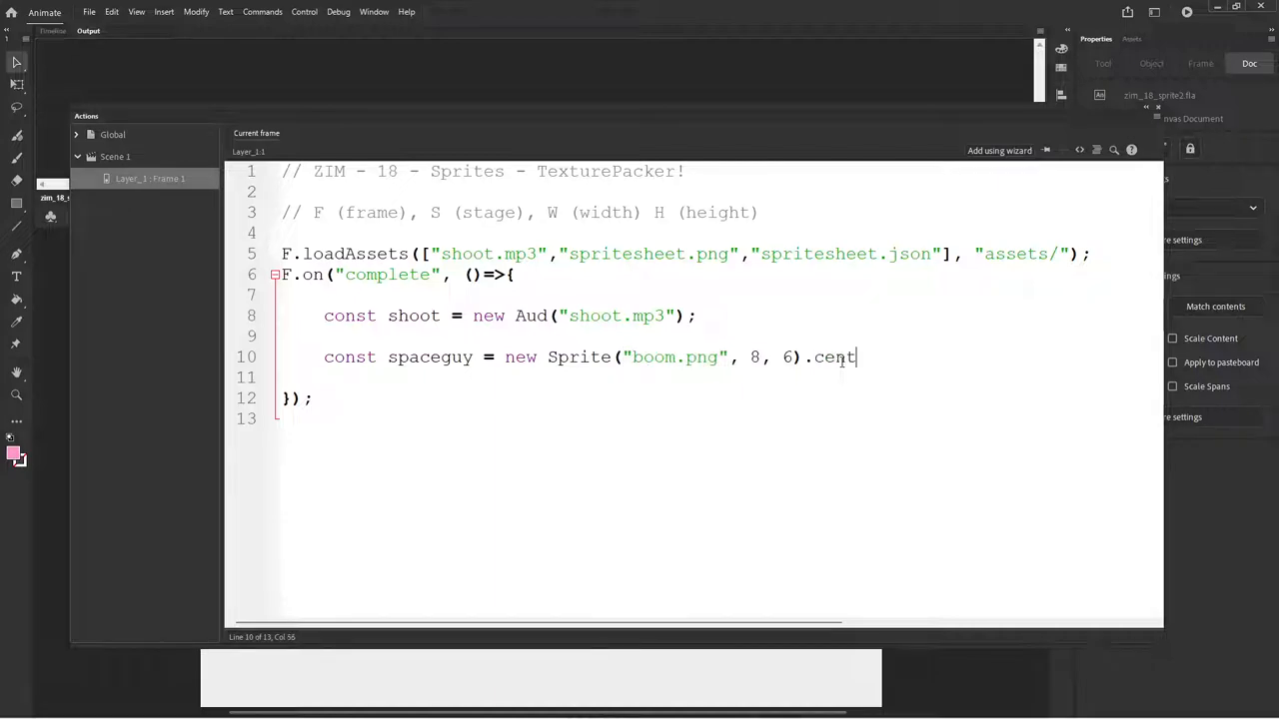
{"action": "type", "text": "erReg()"}
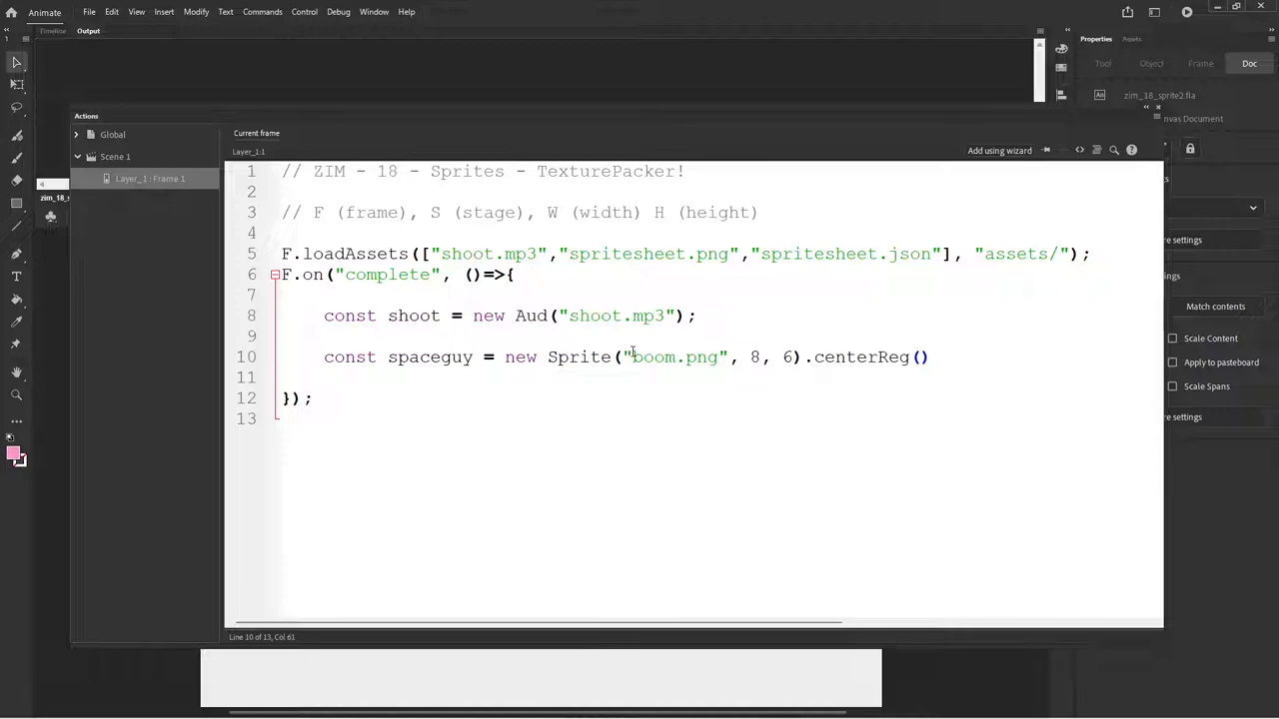
{"action": "double_click", "coordinate": [655, 356]}
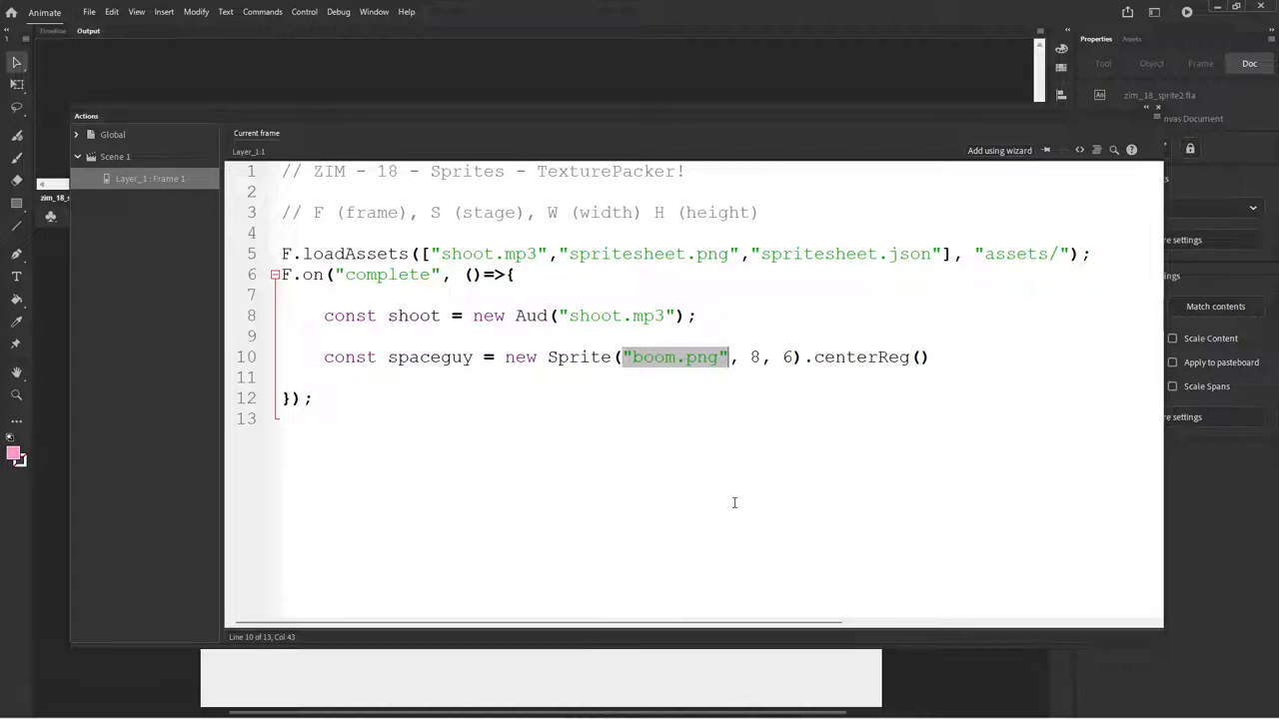
{"action": "mouse_move", "coordinate": [767, 471]}
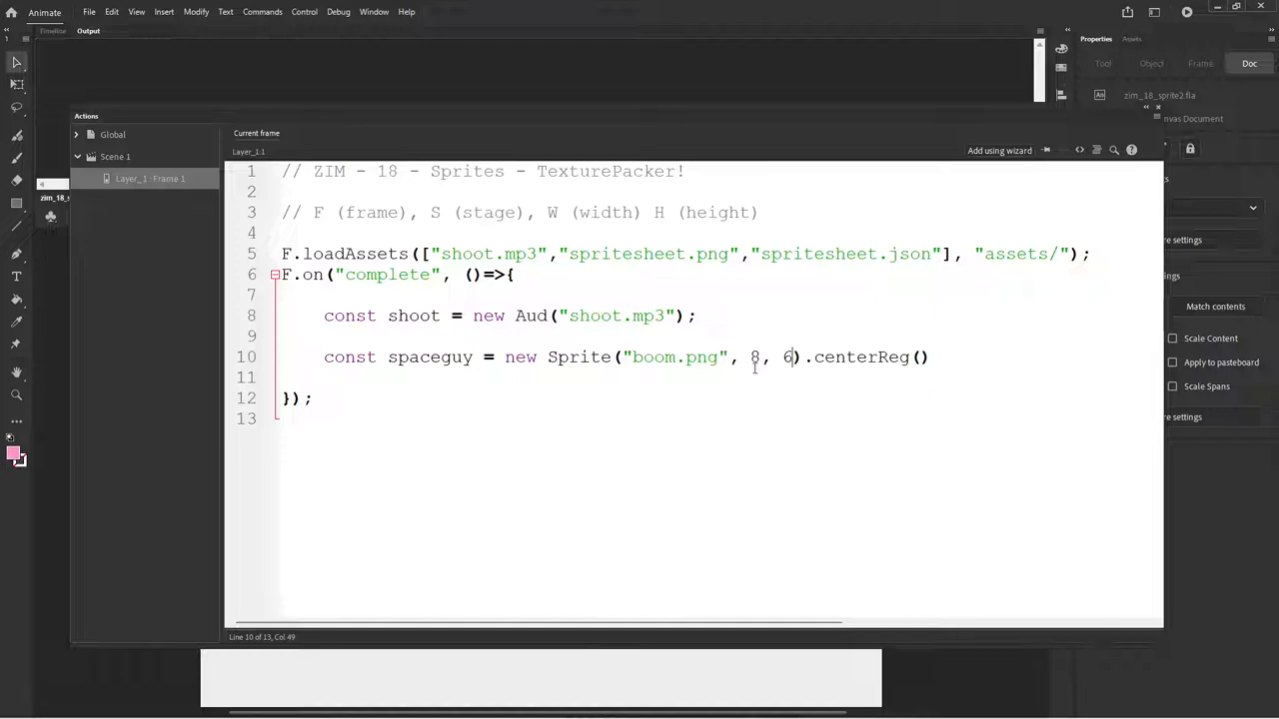
Step: Replace the frame-count numbers with a {json:"spritesheet.json"} config object
{"action": "double_click", "coordinate": [789, 252]}
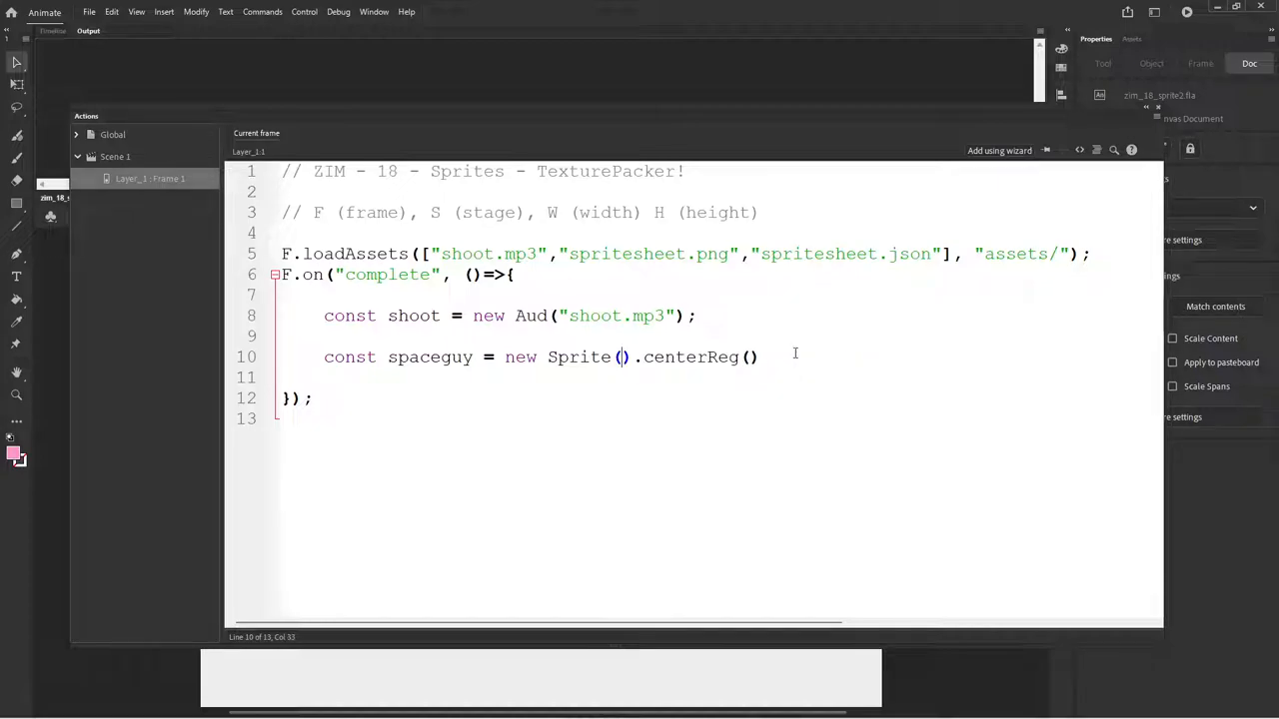
{"action": "type", "text": "{}"}
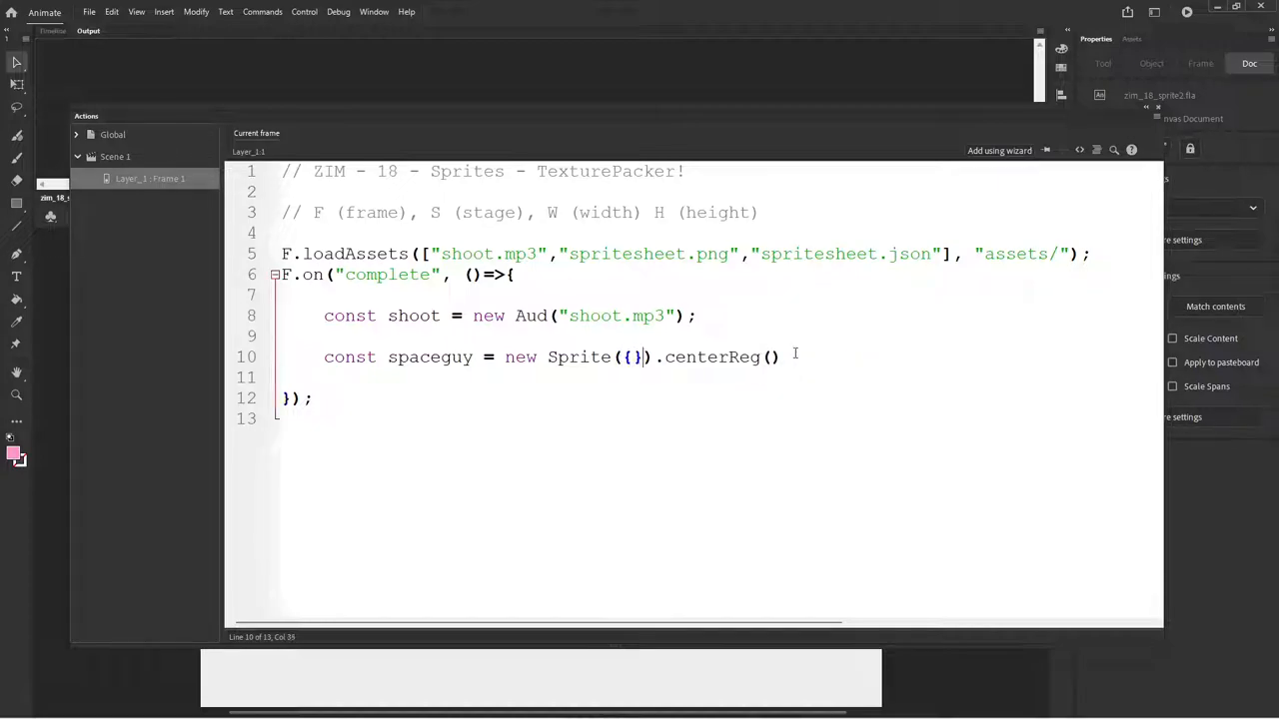
{"action": "type", "text": "jso"}
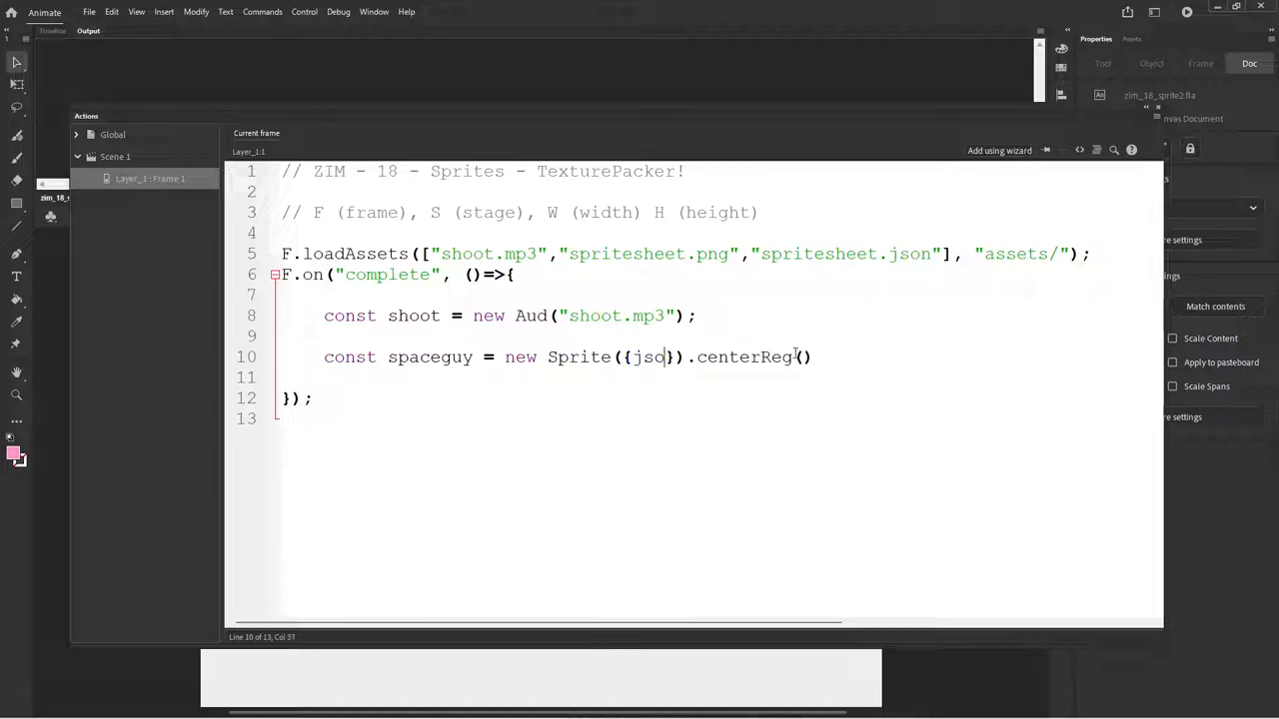
{"action": "type", "text": "n:"}
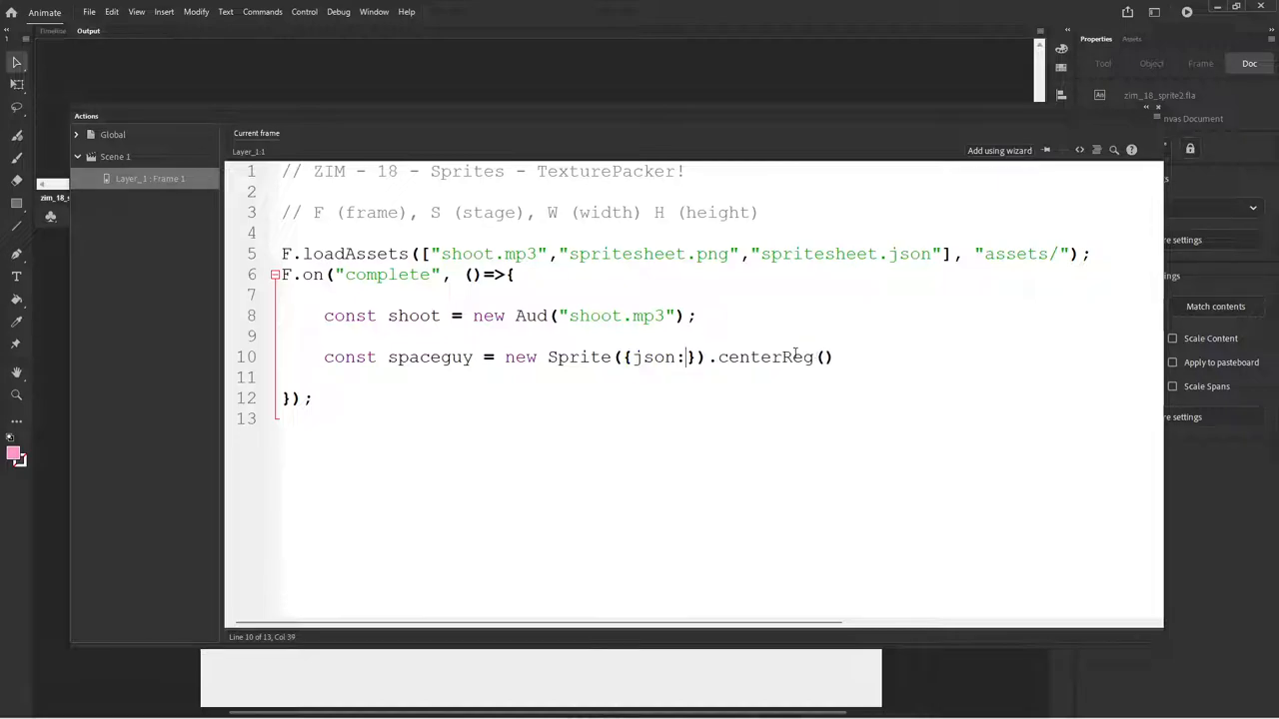
{"action": "type", "text": "spritesh"}
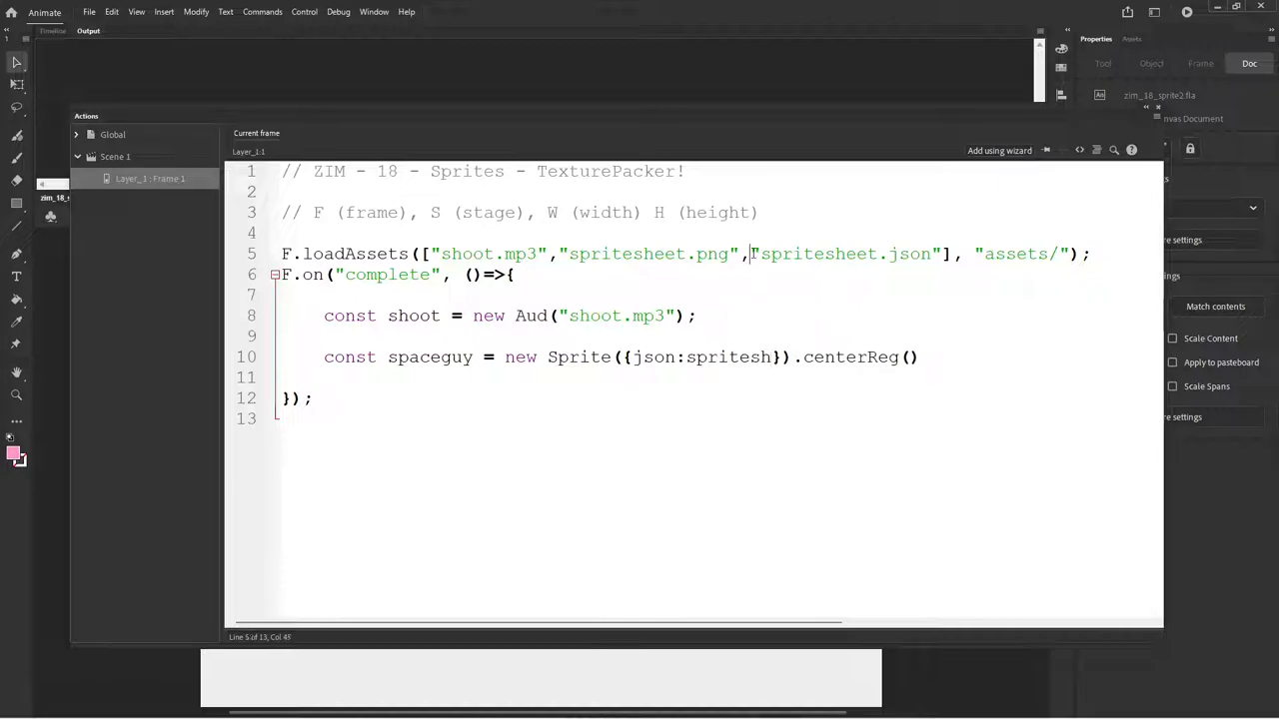
{"action": "double_click", "coordinate": [847, 251]}
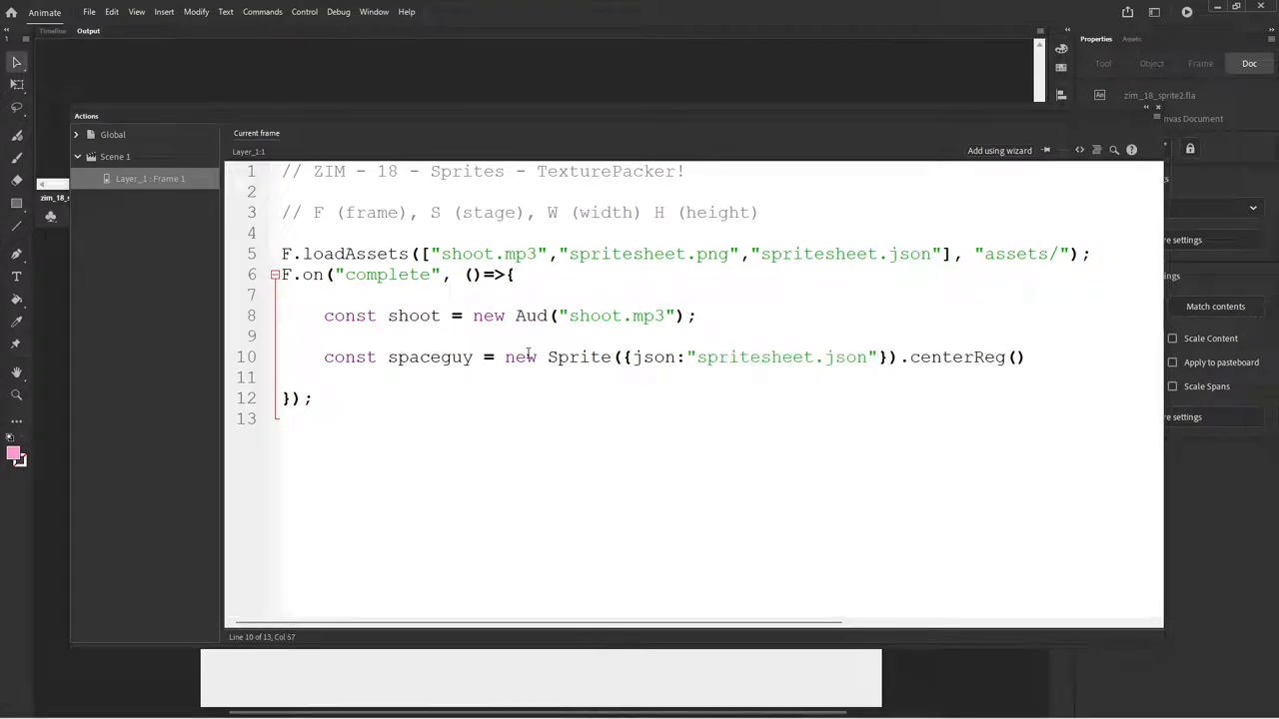
Step: Move .centerReg() onto its own line and chain .run() to start the sprite
{"action": "key", "text": "Enter"}
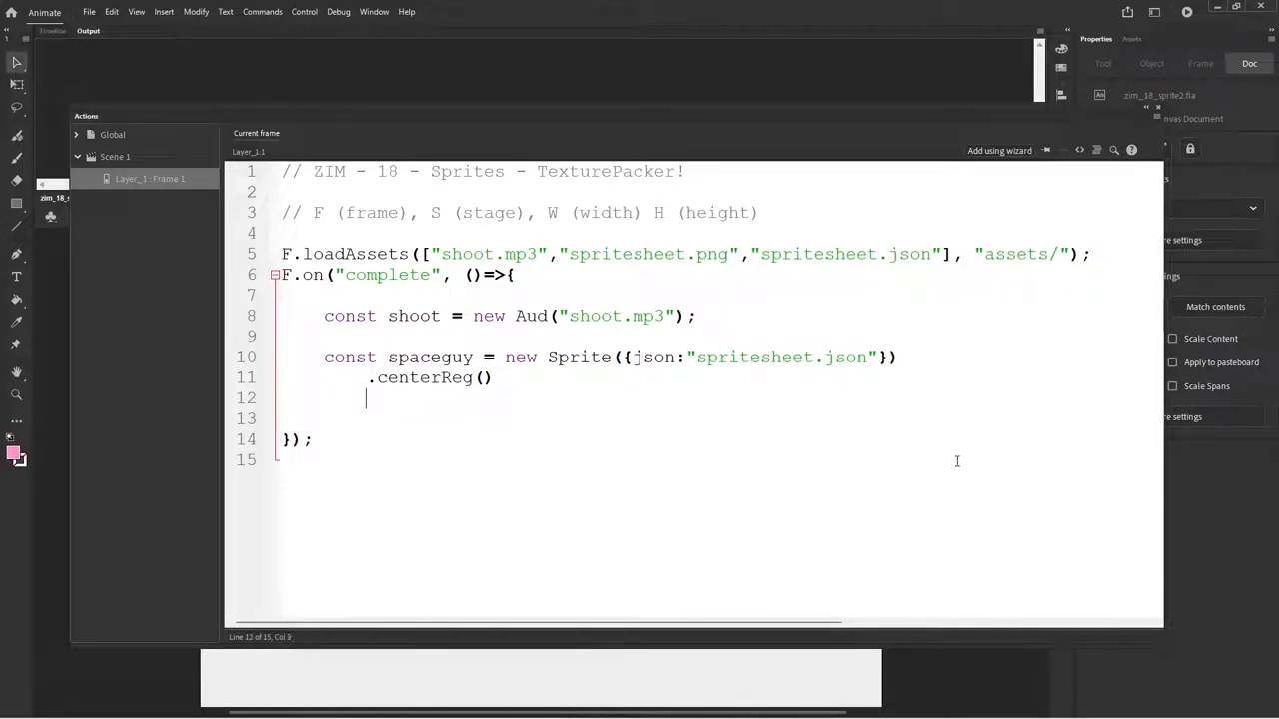
{"action": "type", "text": ".run()"}
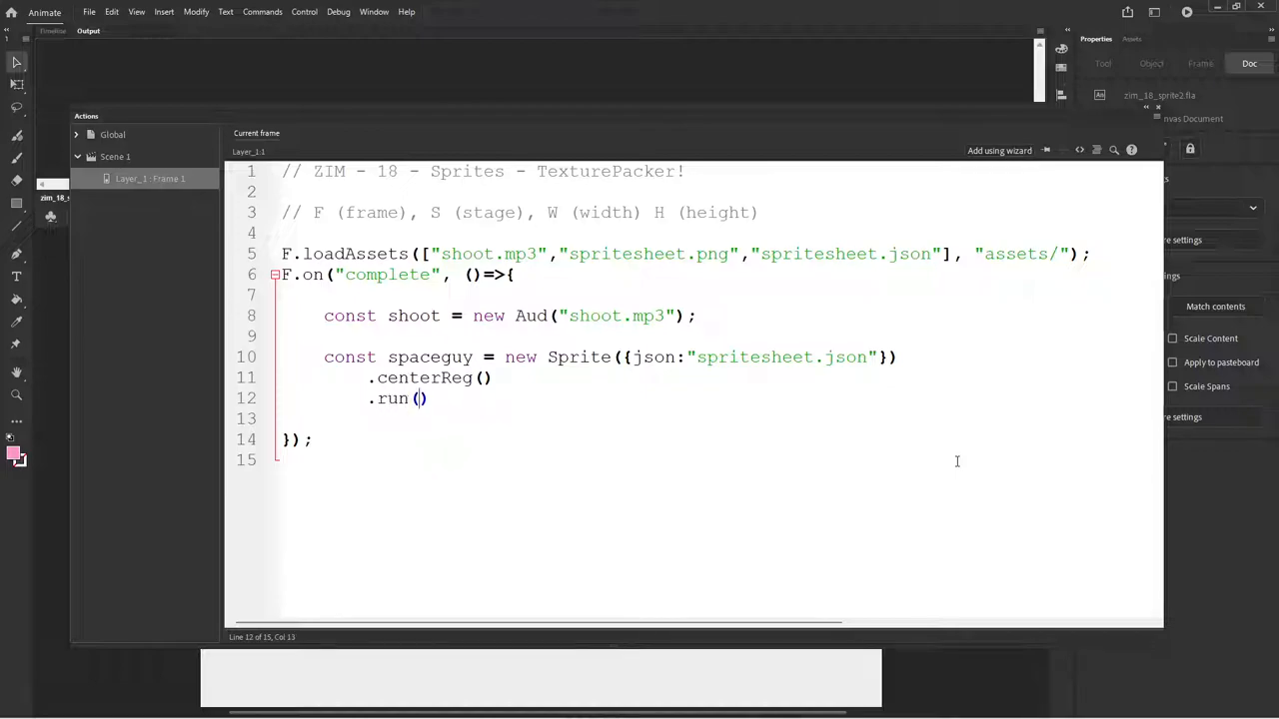
{"action": "type", "text": "1"}
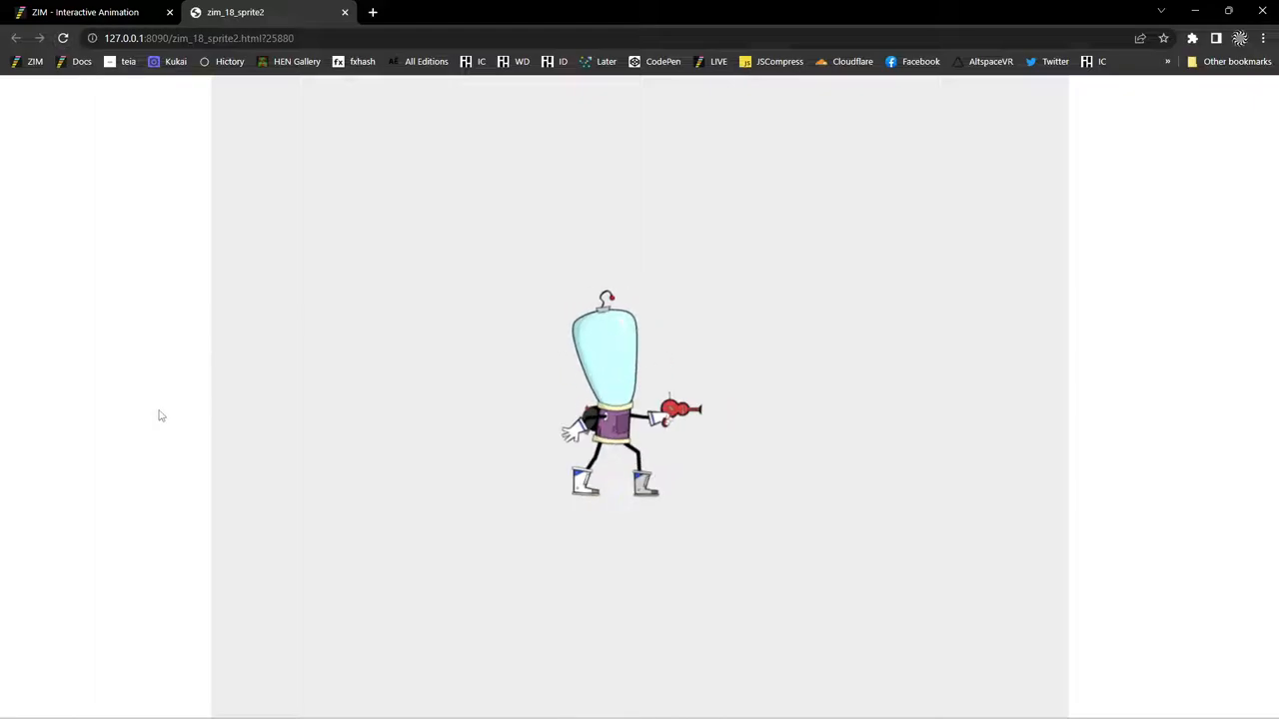
{"action": "mouse_move", "coordinate": [140, 140]}
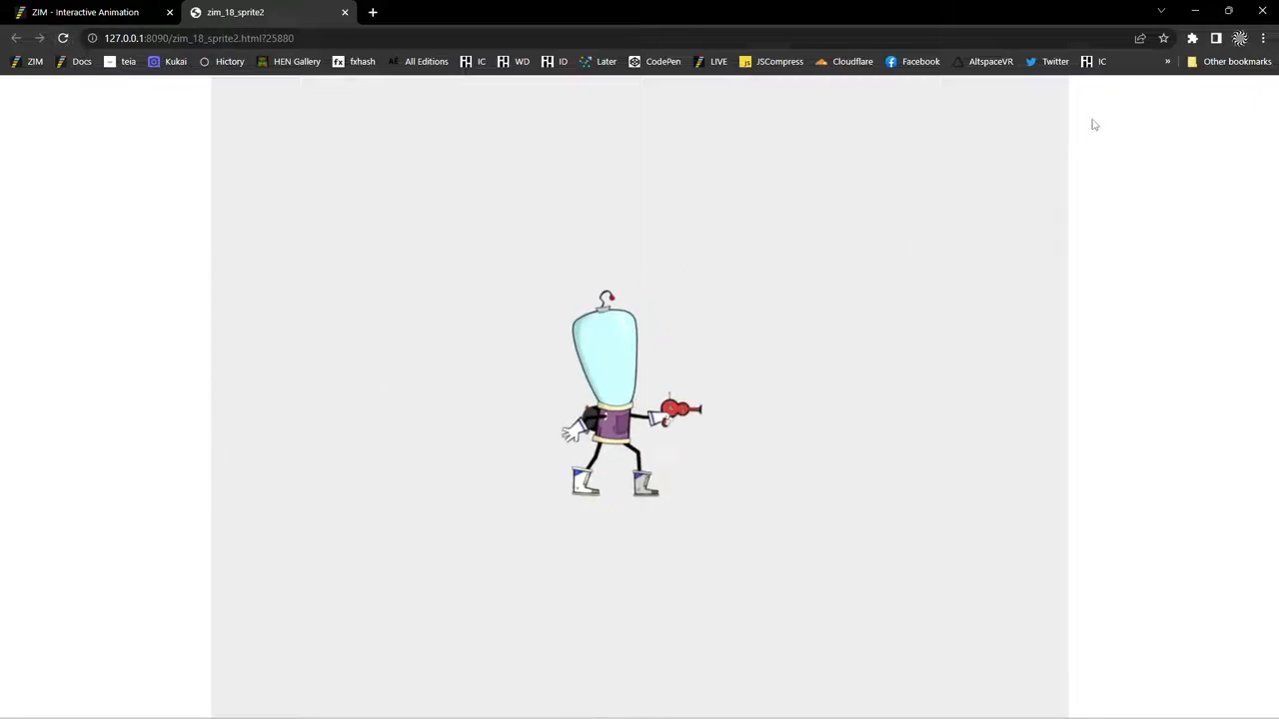
{"action": "mouse_move", "coordinate": [1195, 12]}
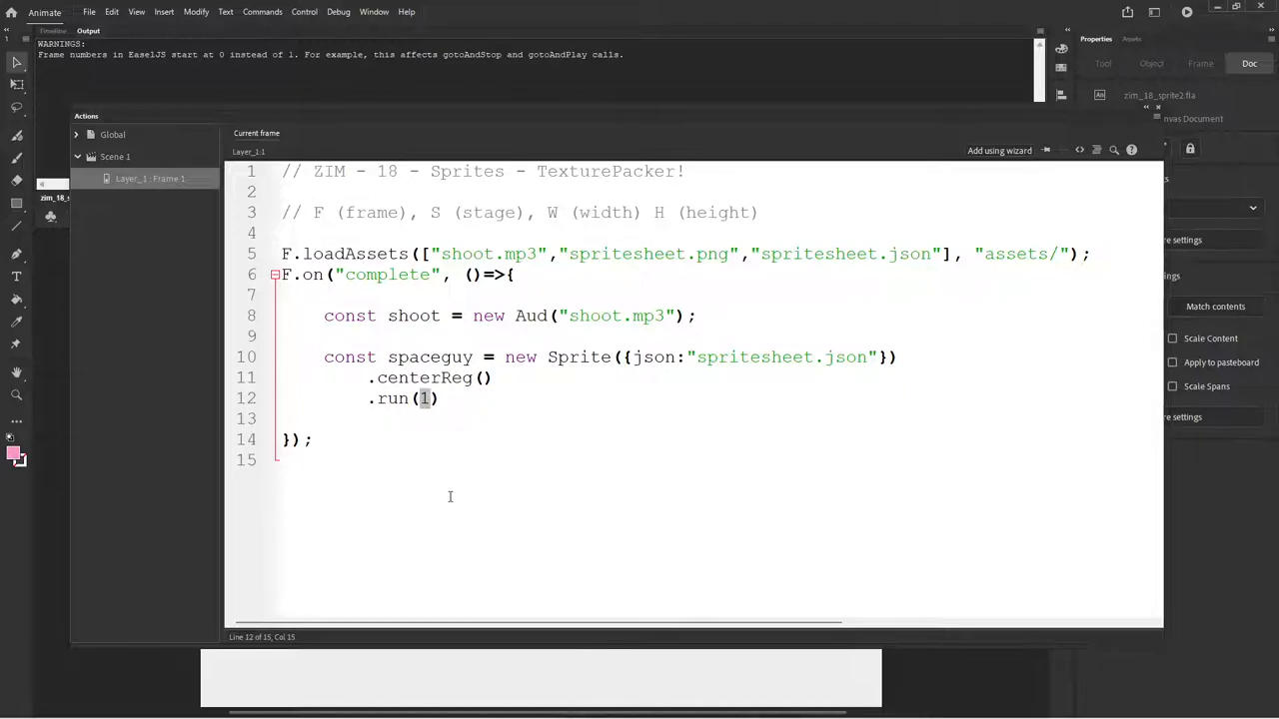
Step: Replace run's stray argument with an options object holding a time and label "walk"
{"action": "key", "text": "Backspace"}
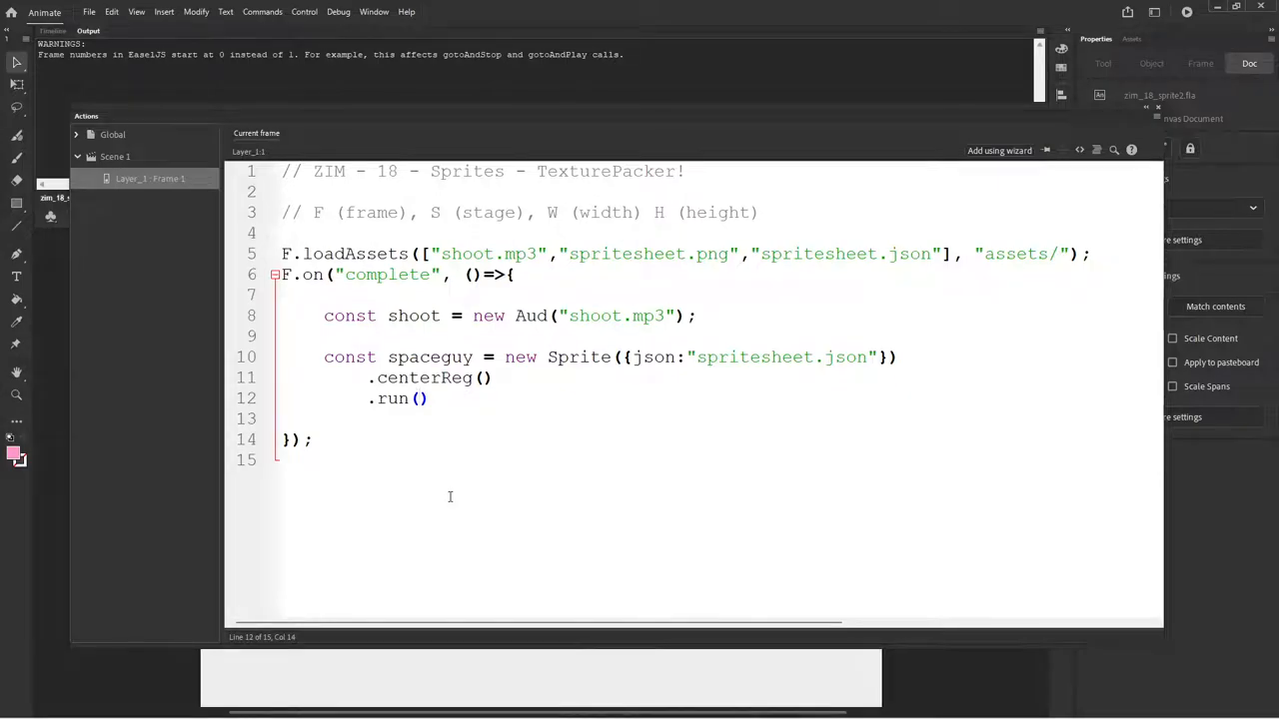
{"action": "type", "text": "{"}
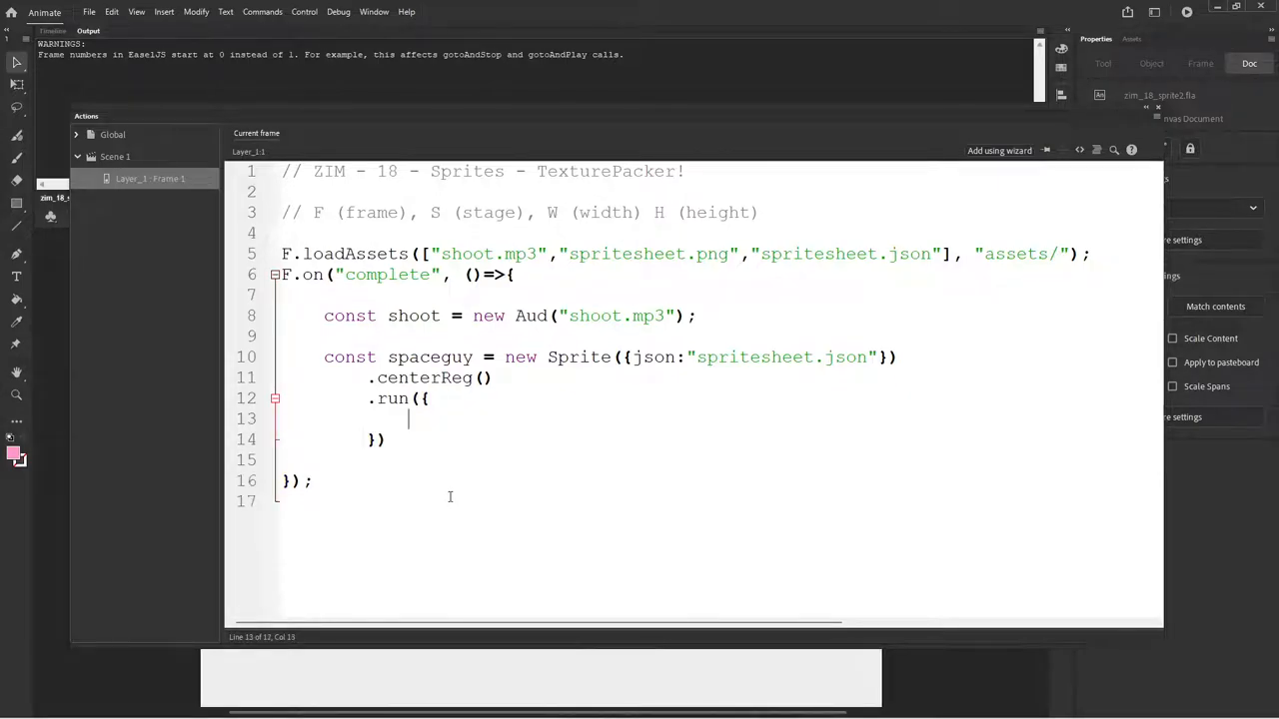
{"action": "type", "text": "st"}
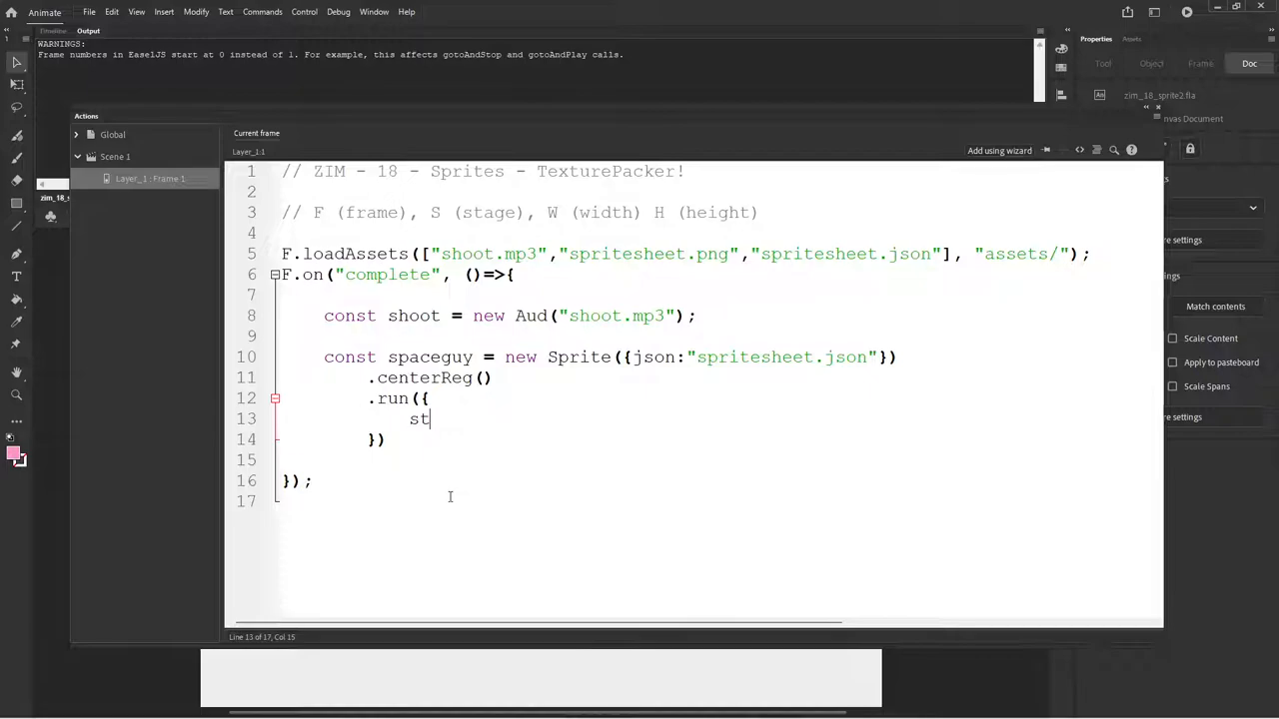
{"action": "type", "text": "ime:1"}
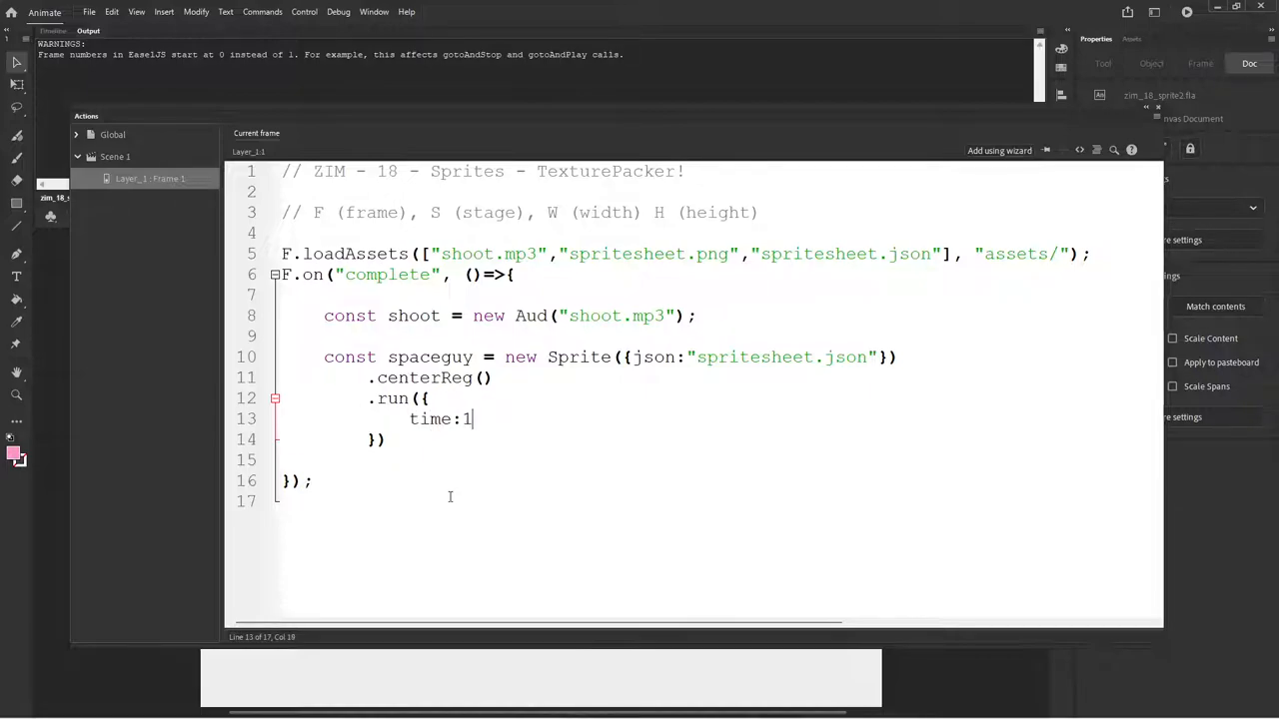
{"action": "type", "text": ","}
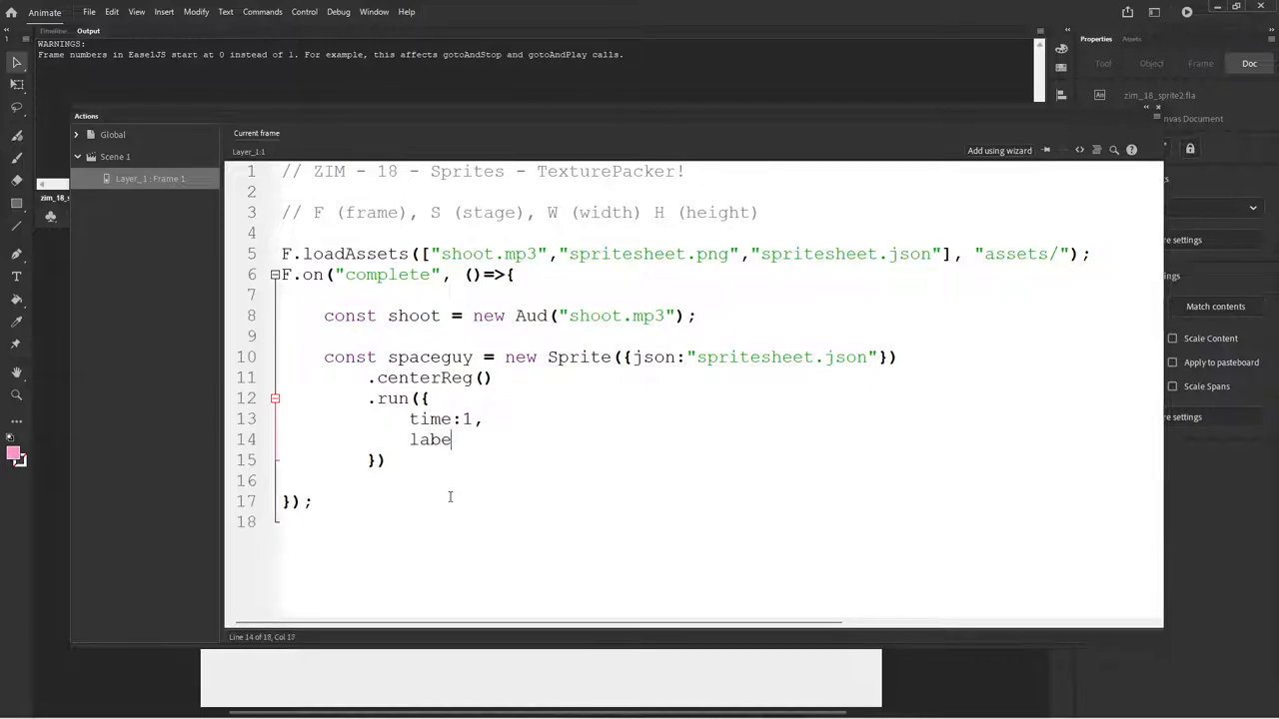
{"action": "type", "text": "l:\"run\""}
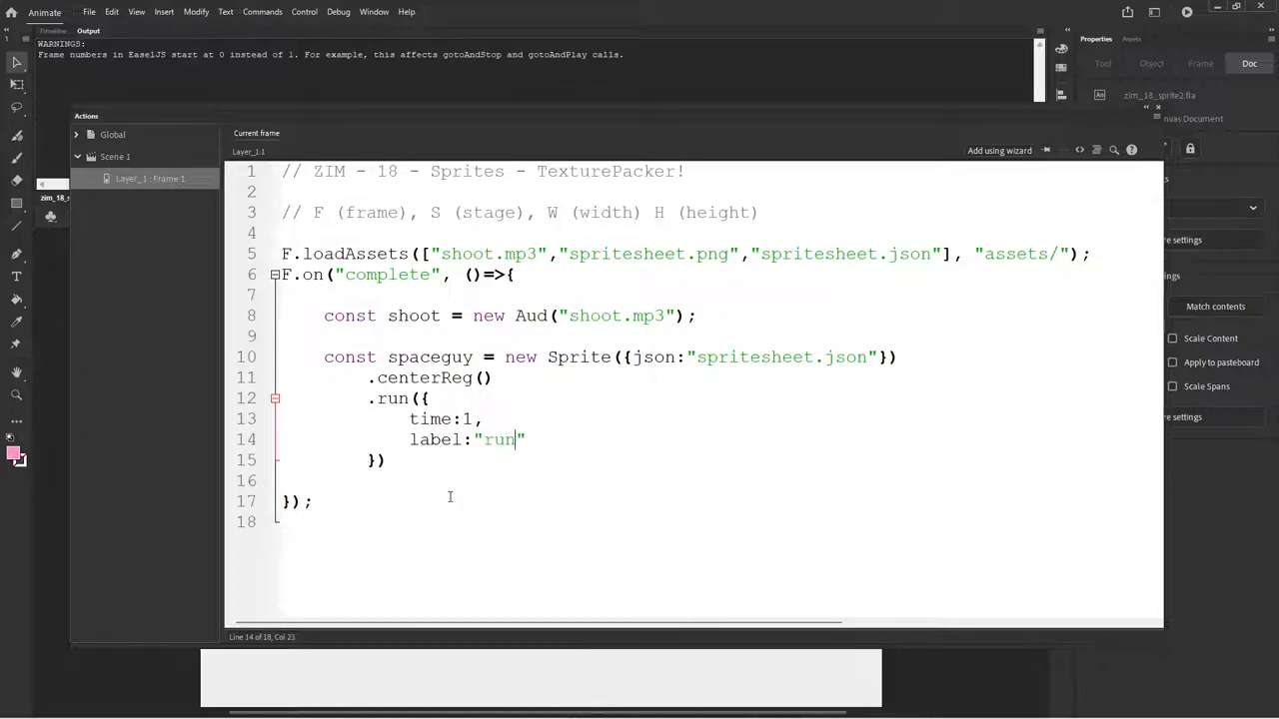
{"action": "type", "text": "wa"}
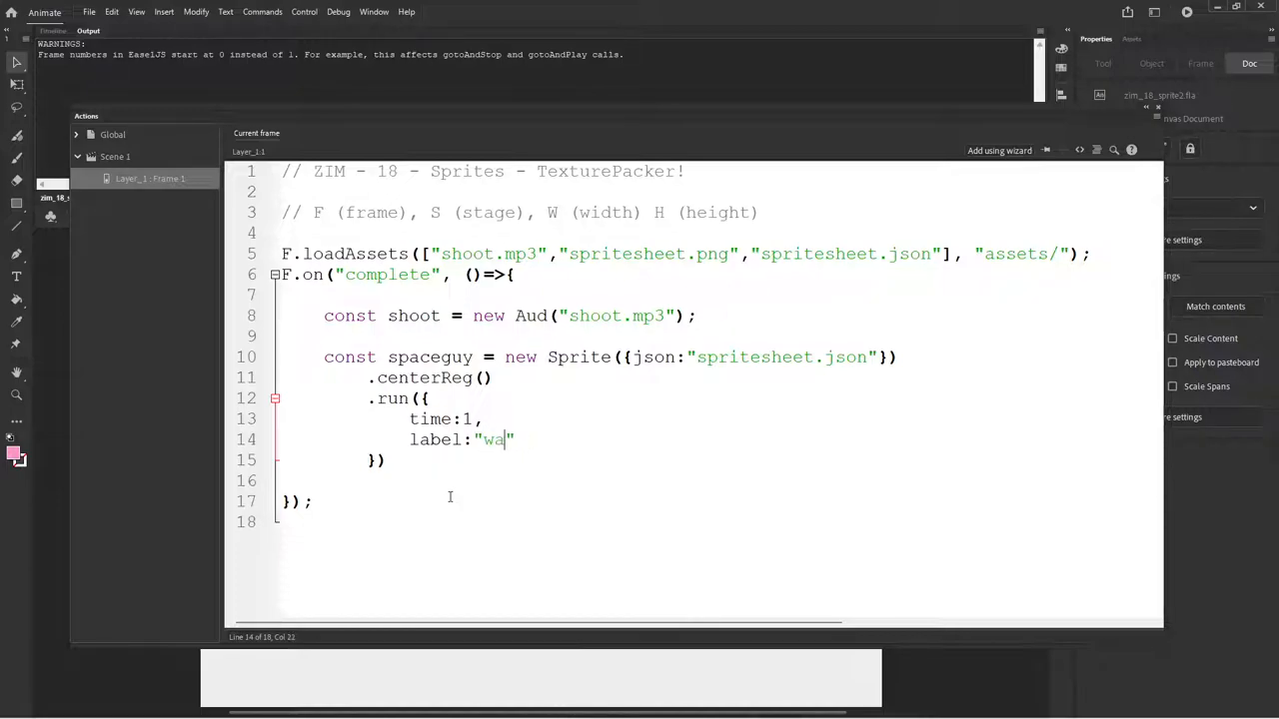
{"action": "type", "text": "lk"}
{"action": "type", "text": "l"}
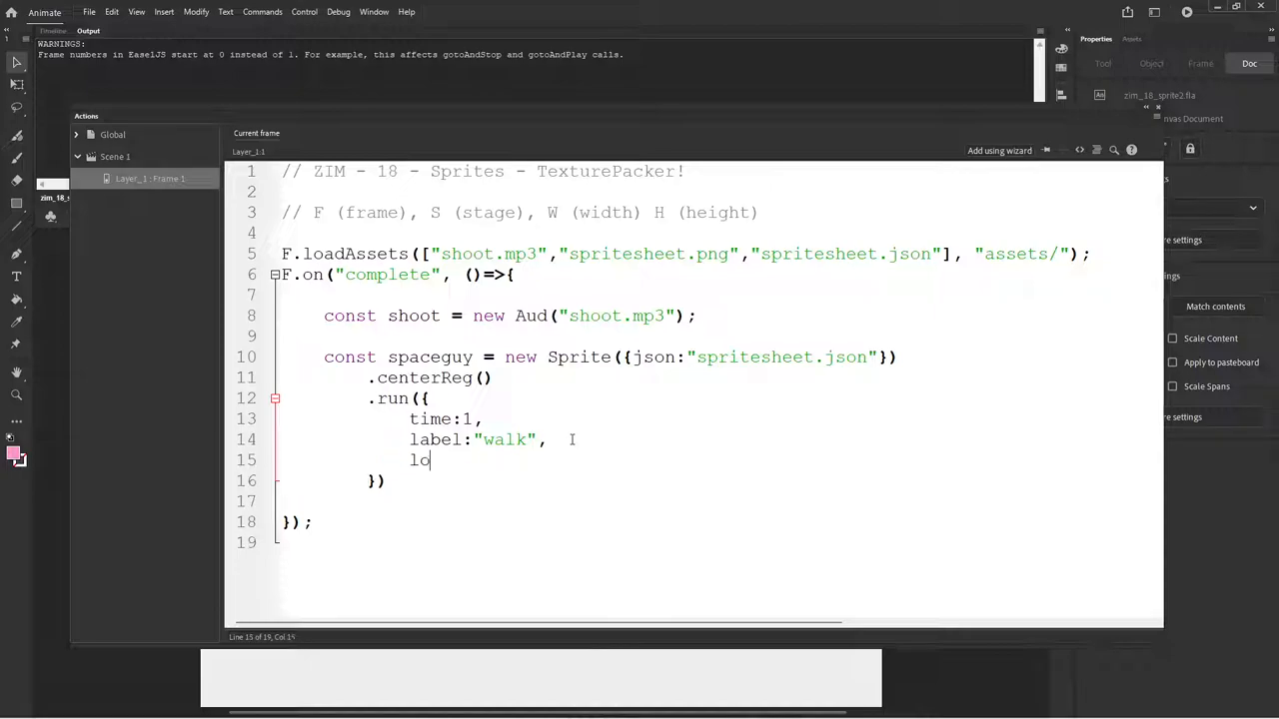
Step: Add loop:true and settle the walk duration at .8 seconds
{"action": "type", "text": "op:true"}
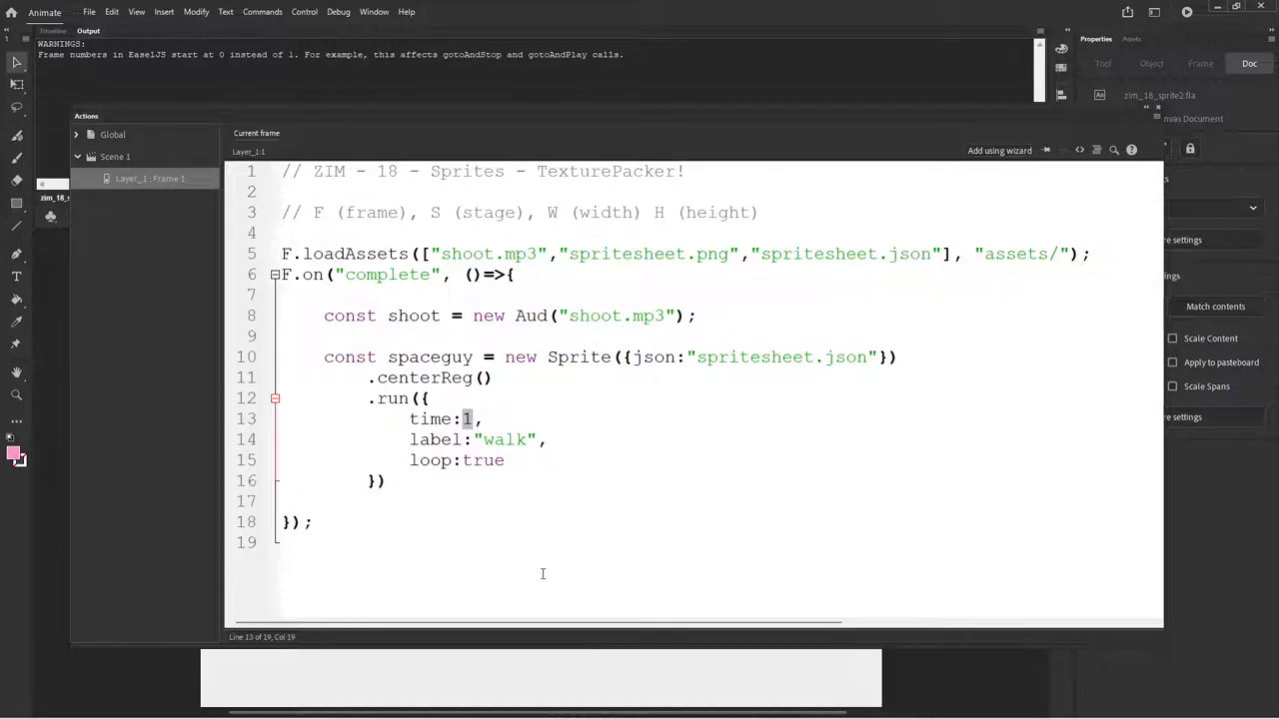
{"action": "type", "text": "7"}
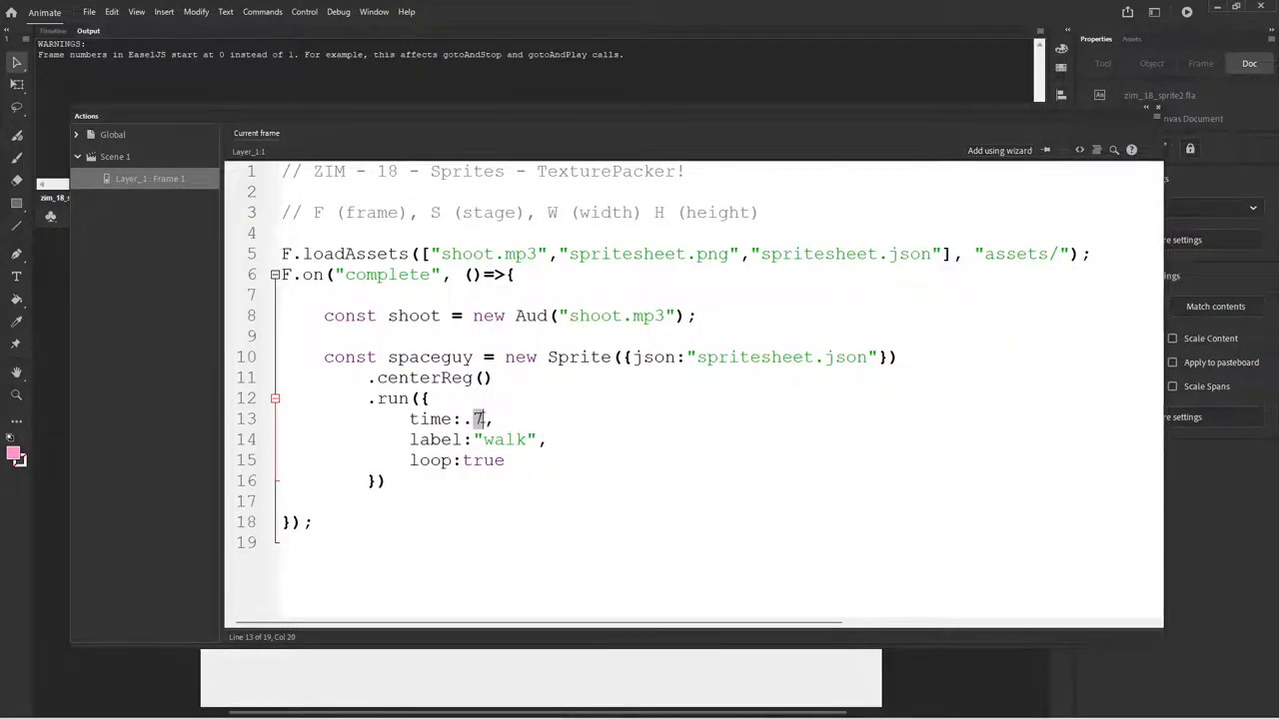
{"action": "type", "text": "8"}
{"action": "left_click", "coordinate": [720, 482]}
{"action": "type", "text": ";"}
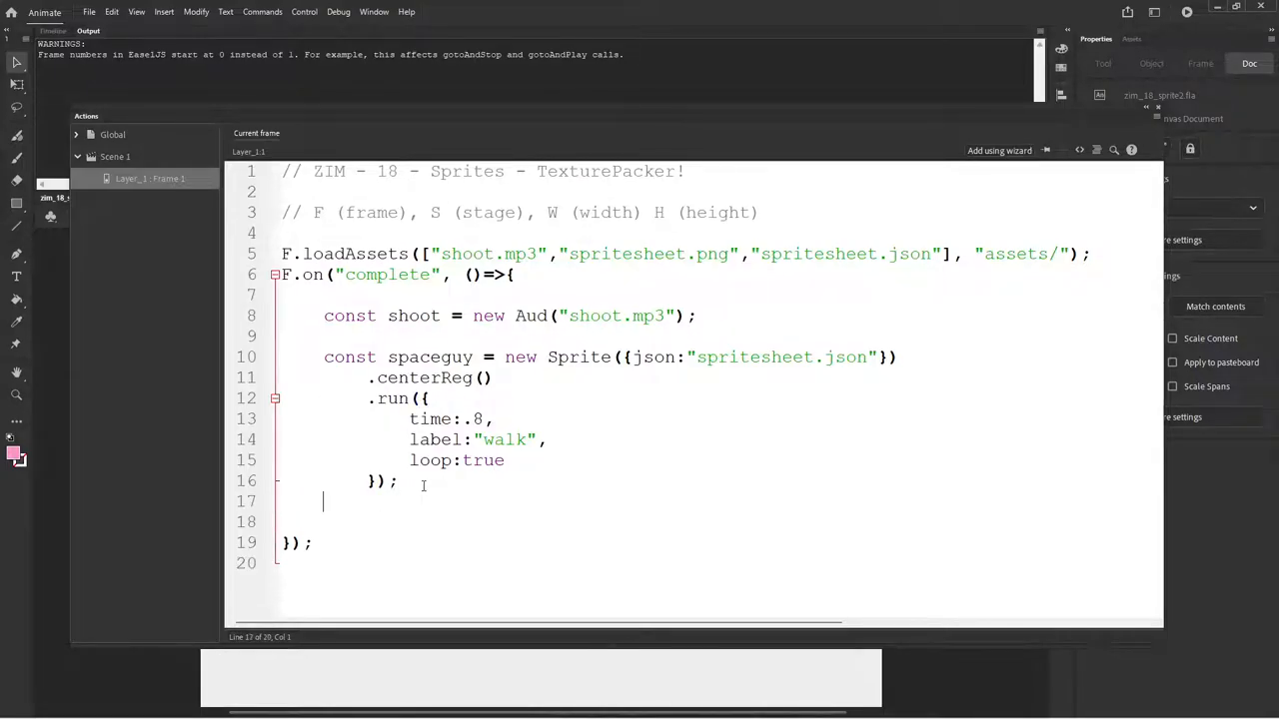
Step: Add a spaceguy mousedown handler with an arrow function body
{"action": "type", "text": "spaceguy.on"}
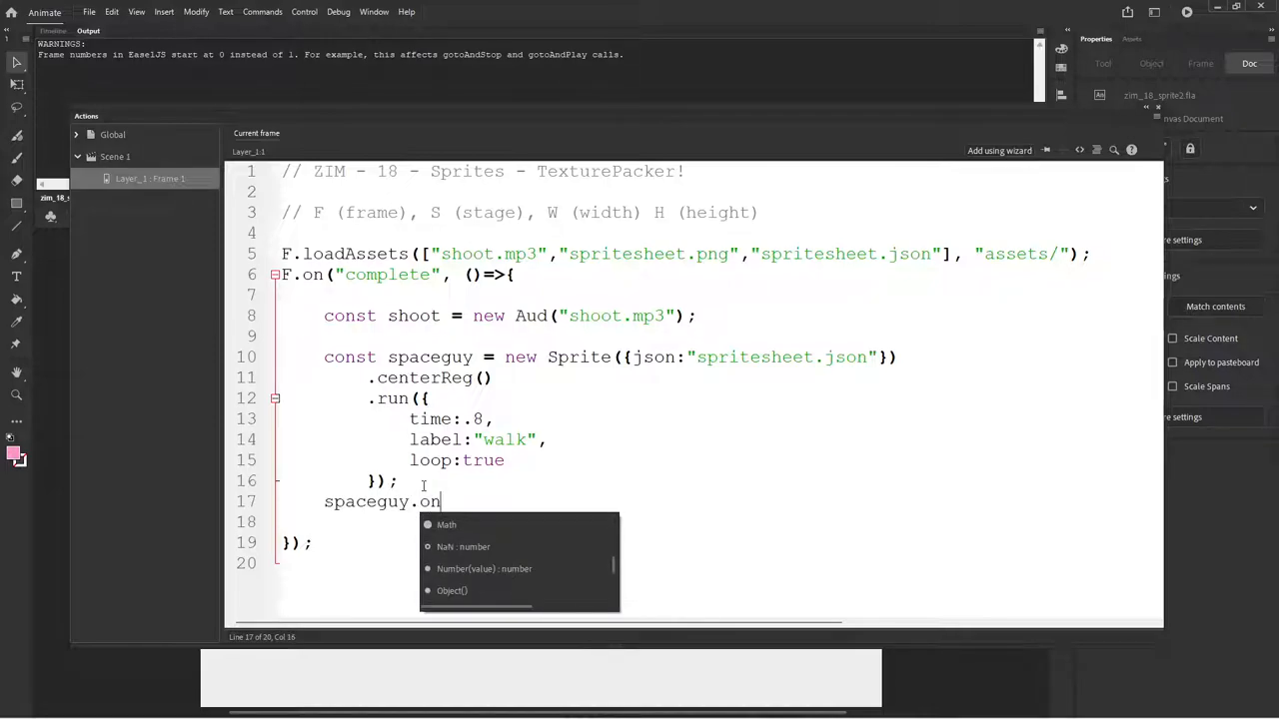
{"action": "type", "text": "(\"mo\""}
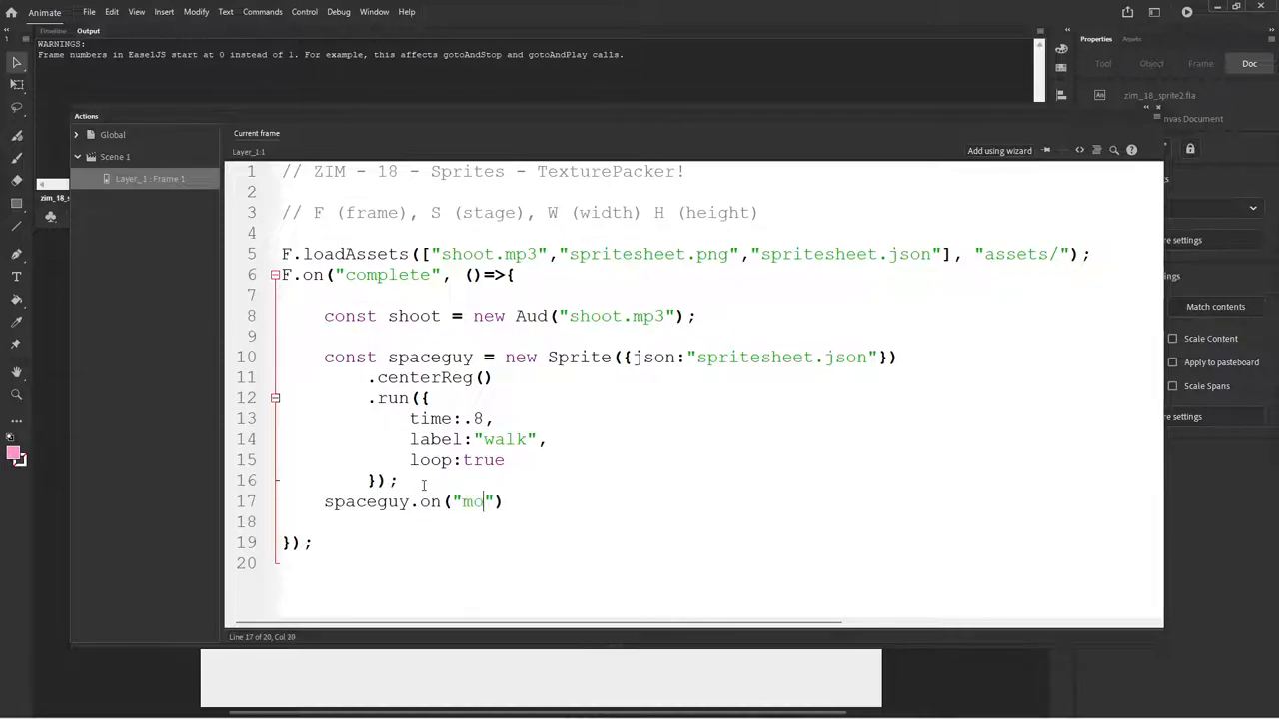
{"action": "type", "text": "usedown"}
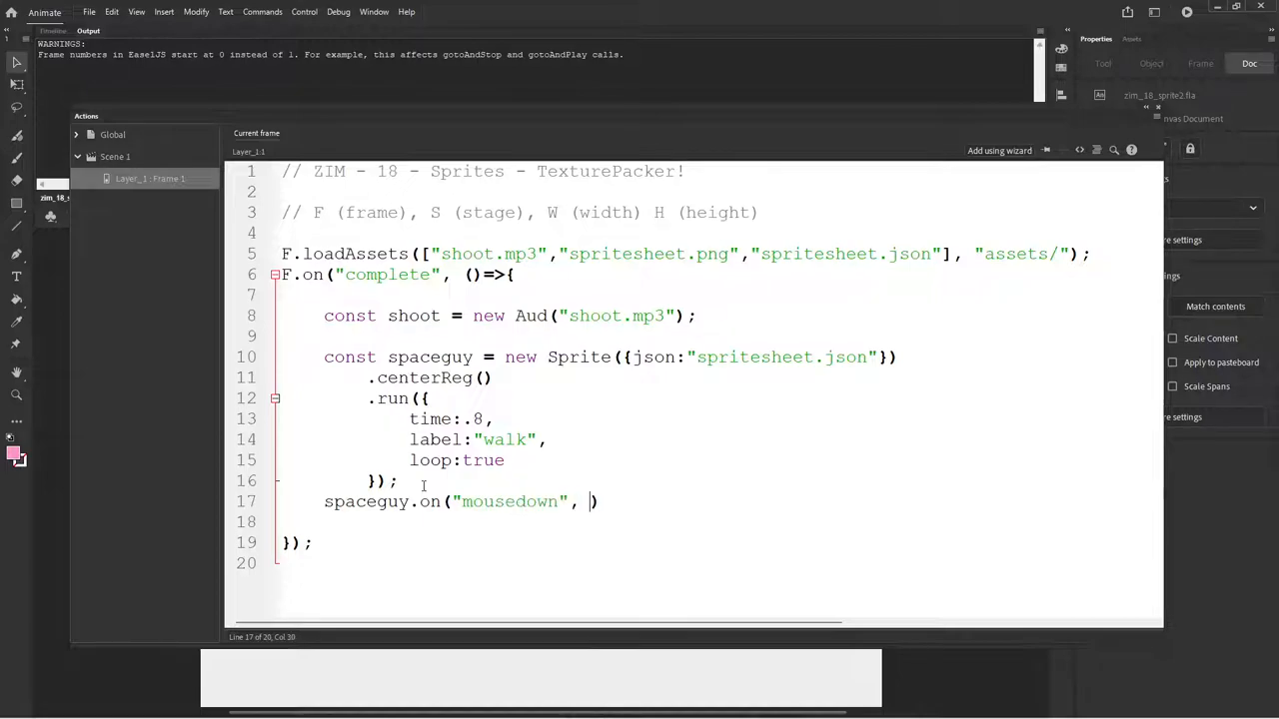
{"action": "type", "text": "()=>{"}
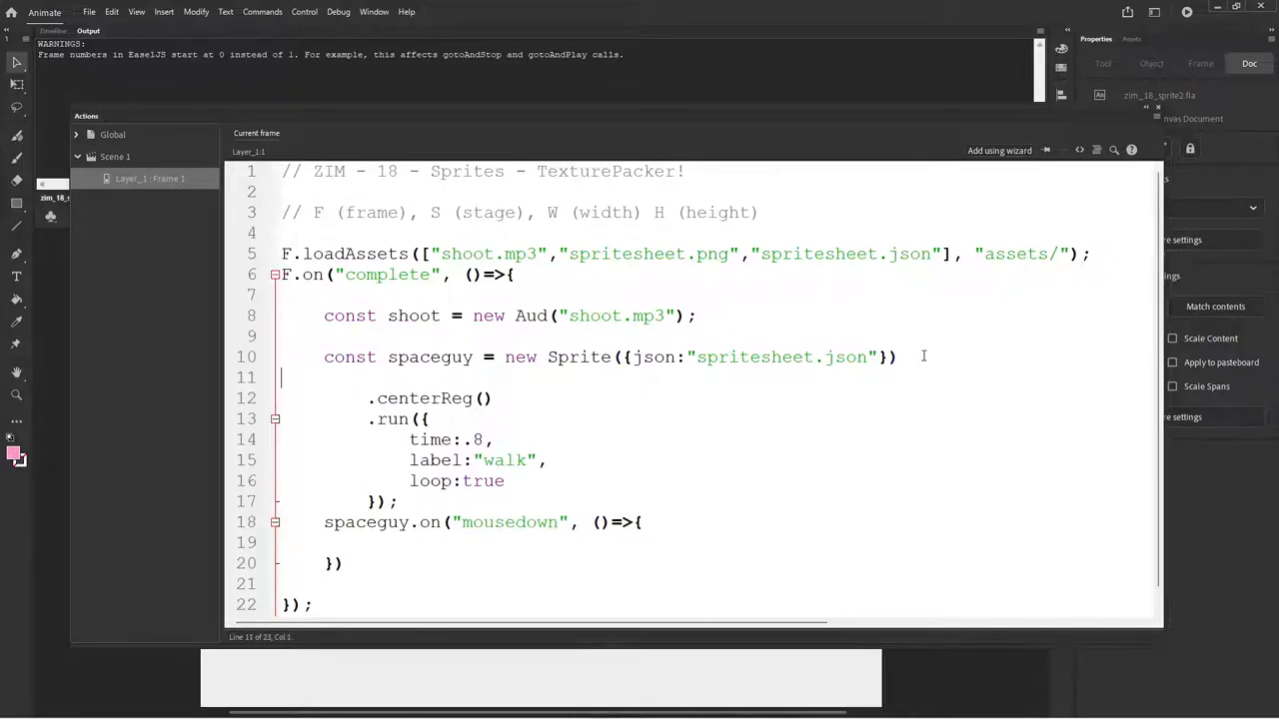
{"action": "type", "text": ".cur("}
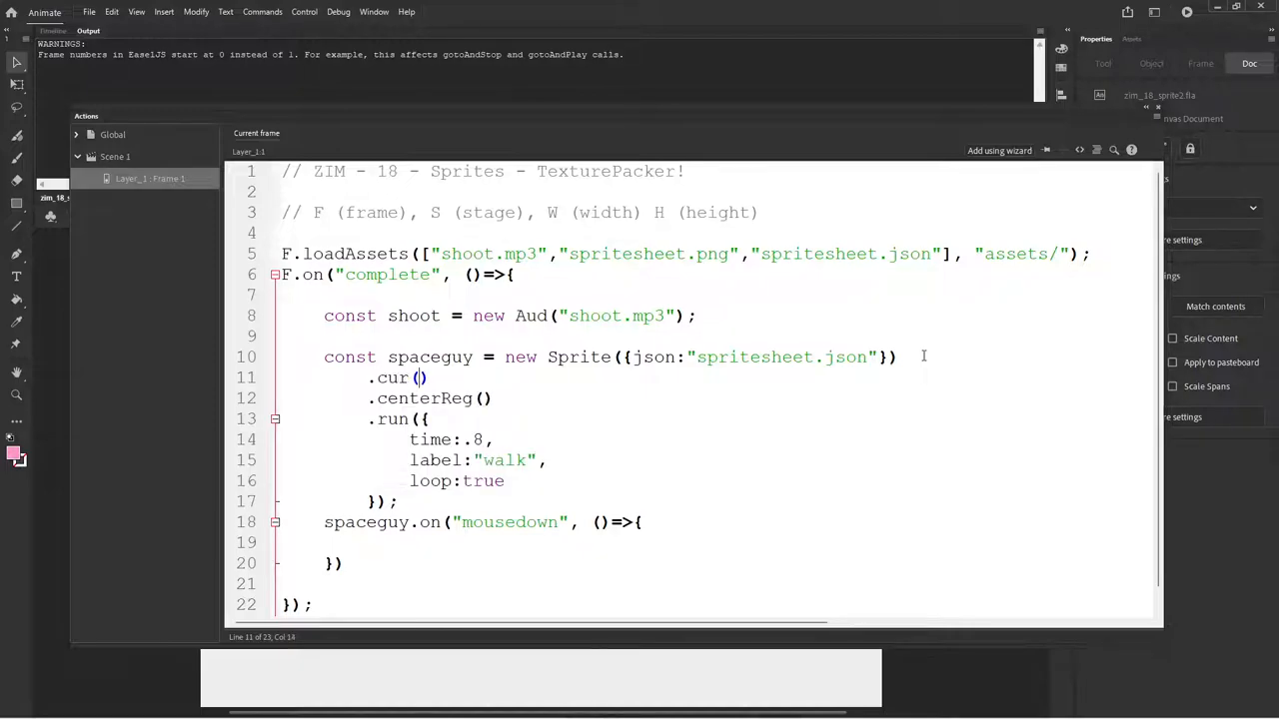
{"action": "left_click", "coordinate": [362, 378]}
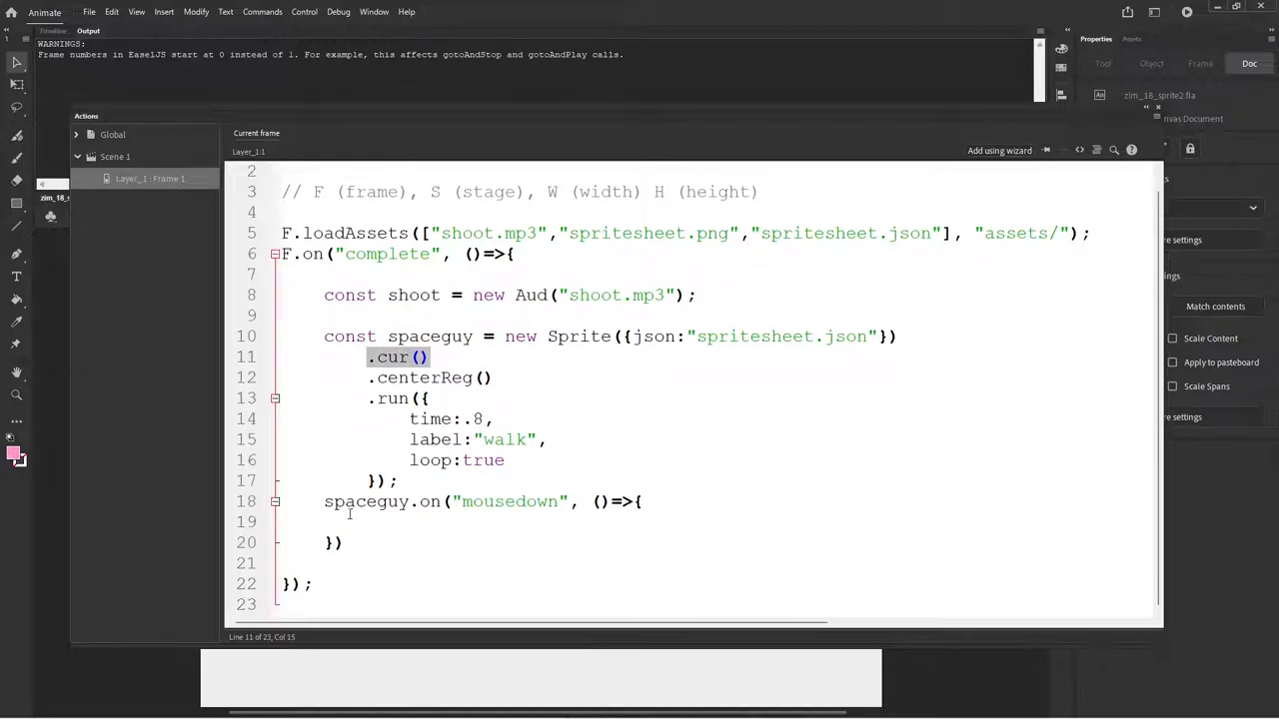
{"action": "left_click", "coordinate": [400, 521]}
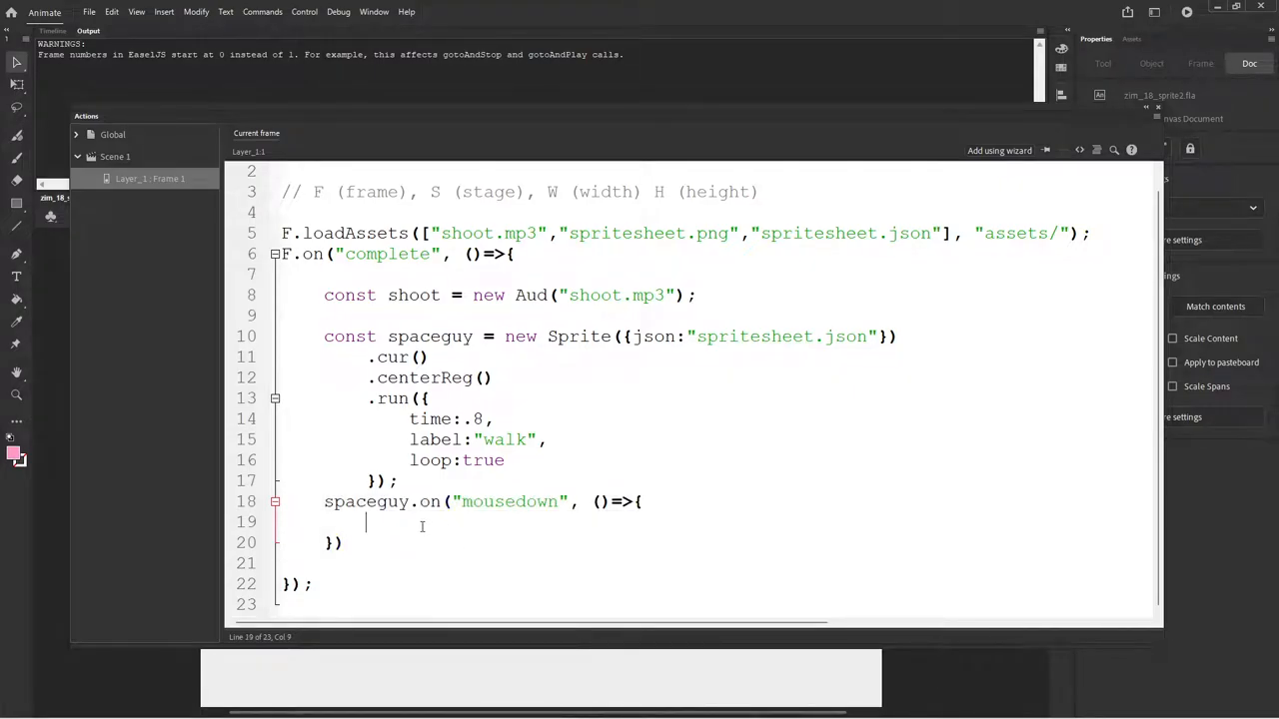
Step: Inside the handler, play the shoot sound and run spaceguy with a time and label "shoot"
{"action": "type", "text": "shoot."}
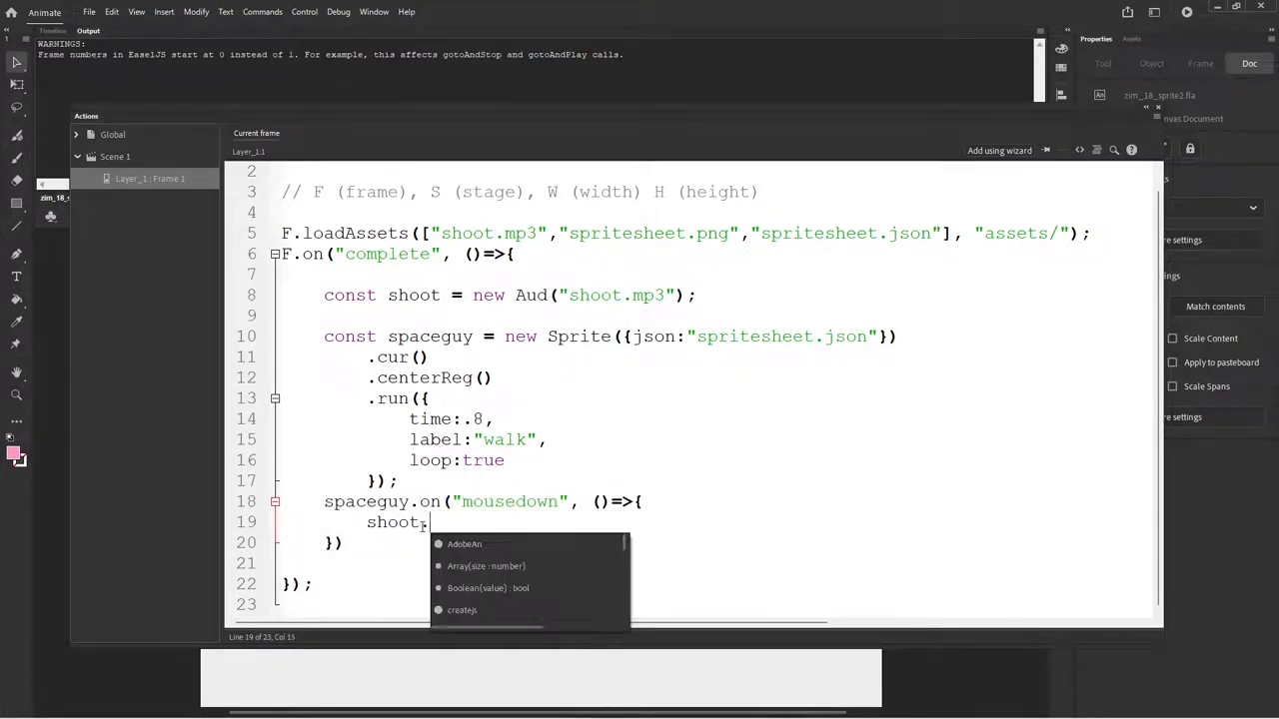
{"action": "type", "text": ".play();"}
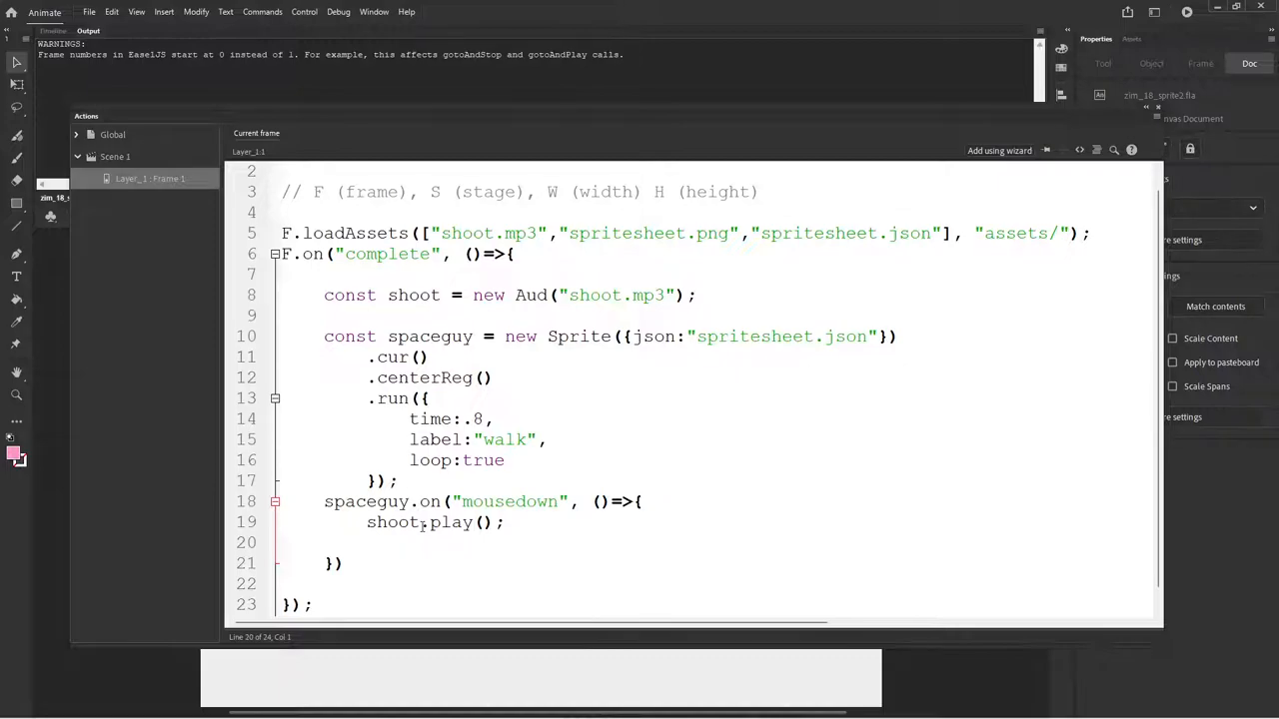
{"action": "type", "text": "space"}
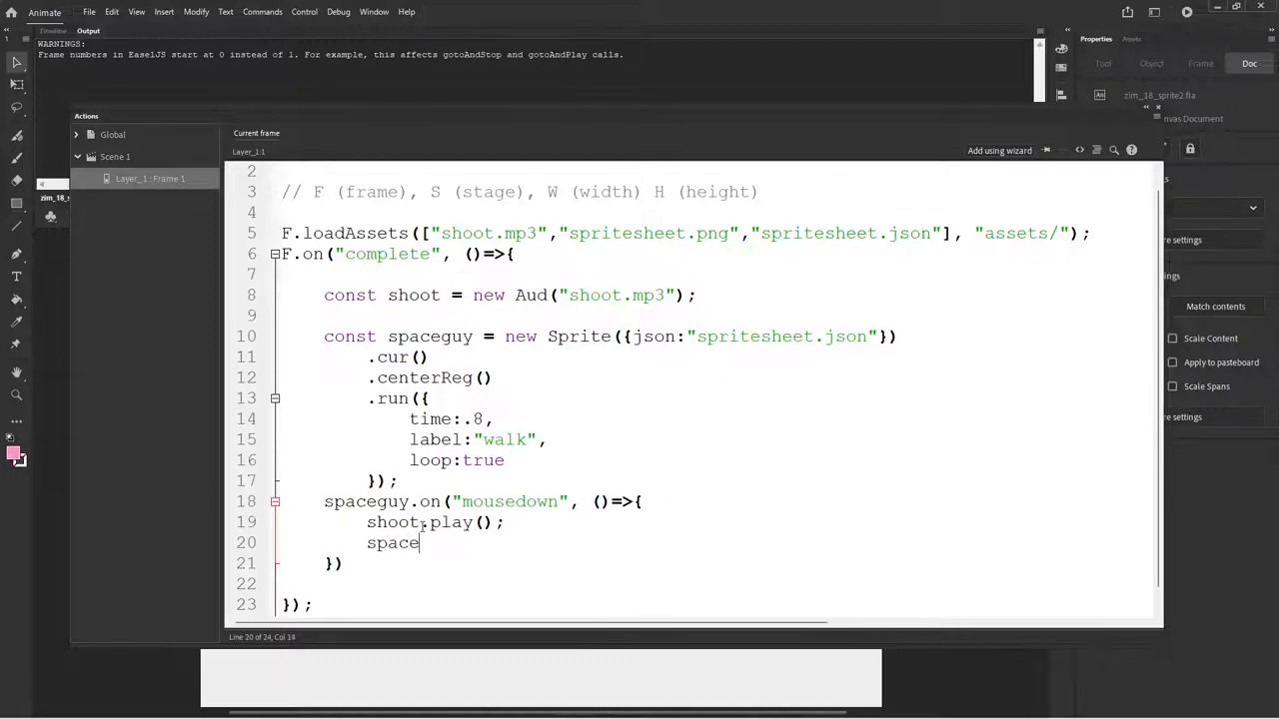
{"action": "type", "text": "guy.run({"}
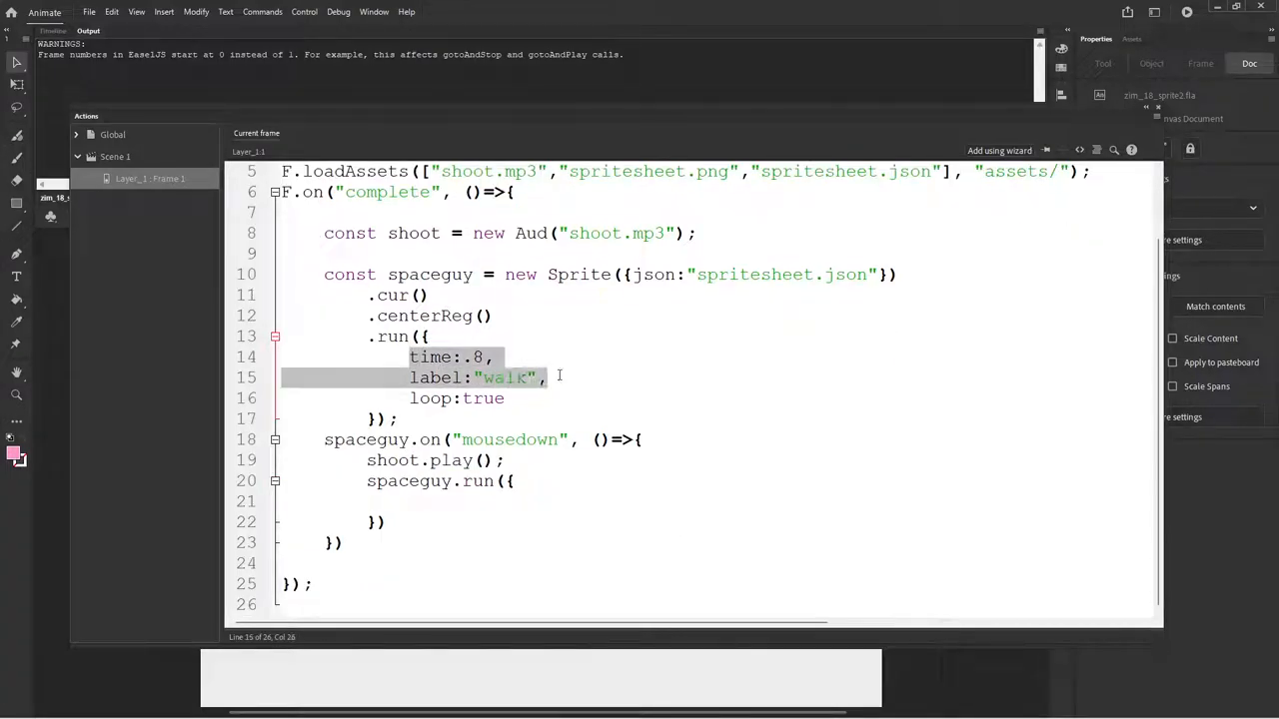
{"action": "type", "text": "time:.8,"}
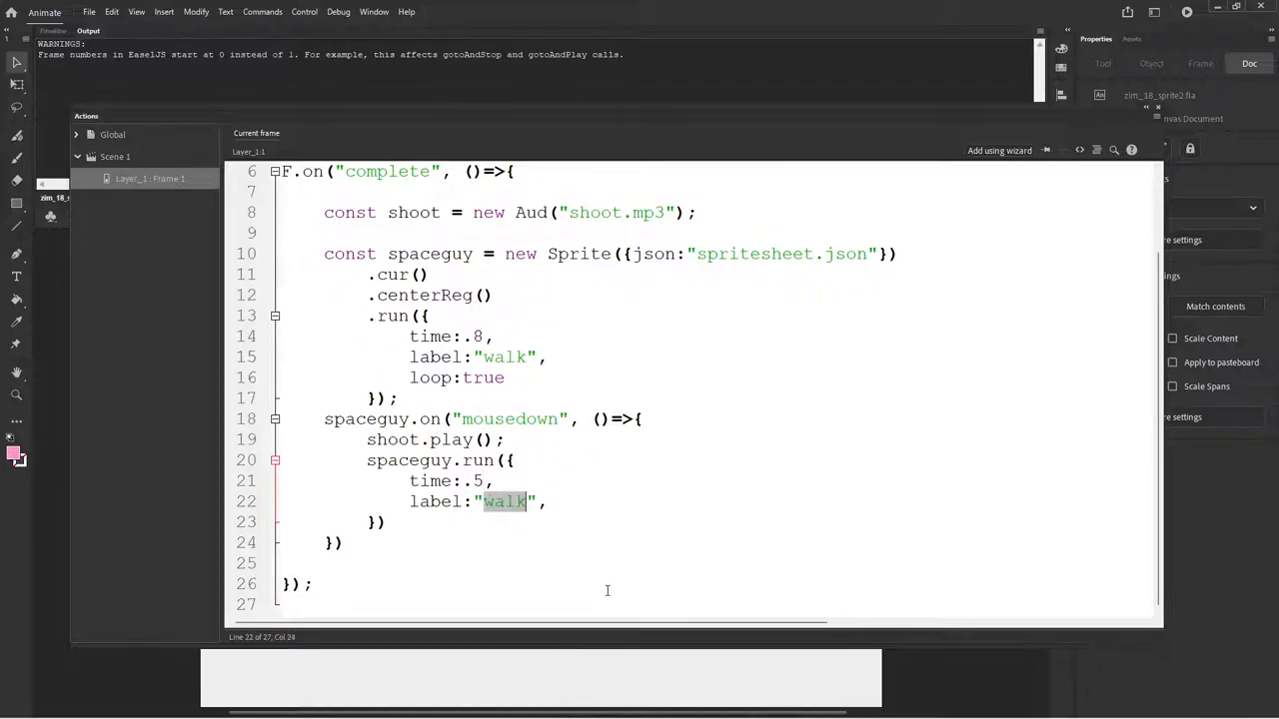
{"action": "type", "text": "shoot"}
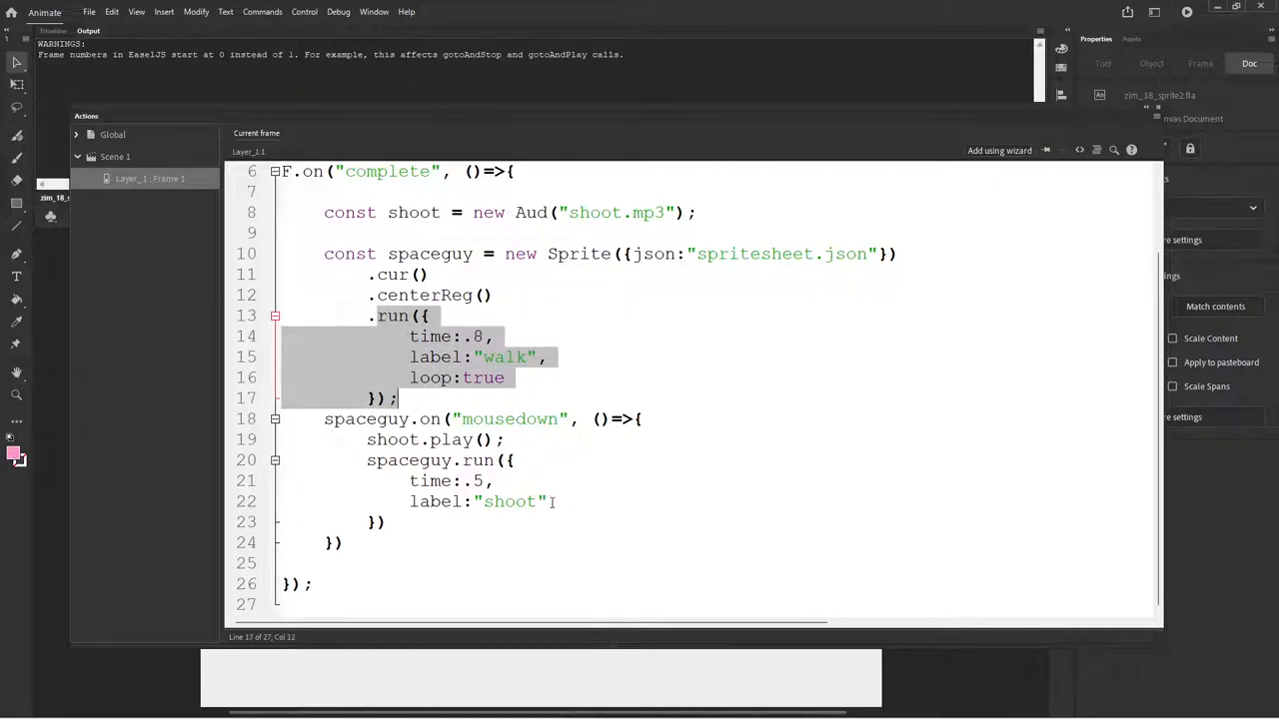
Step: Add a call:()=>{...} callback to the shoot run that restarts spaceguy's looping walk
{"action": "left_click", "coordinate": [550, 502]}
{"action": "type", "text": "cal"}
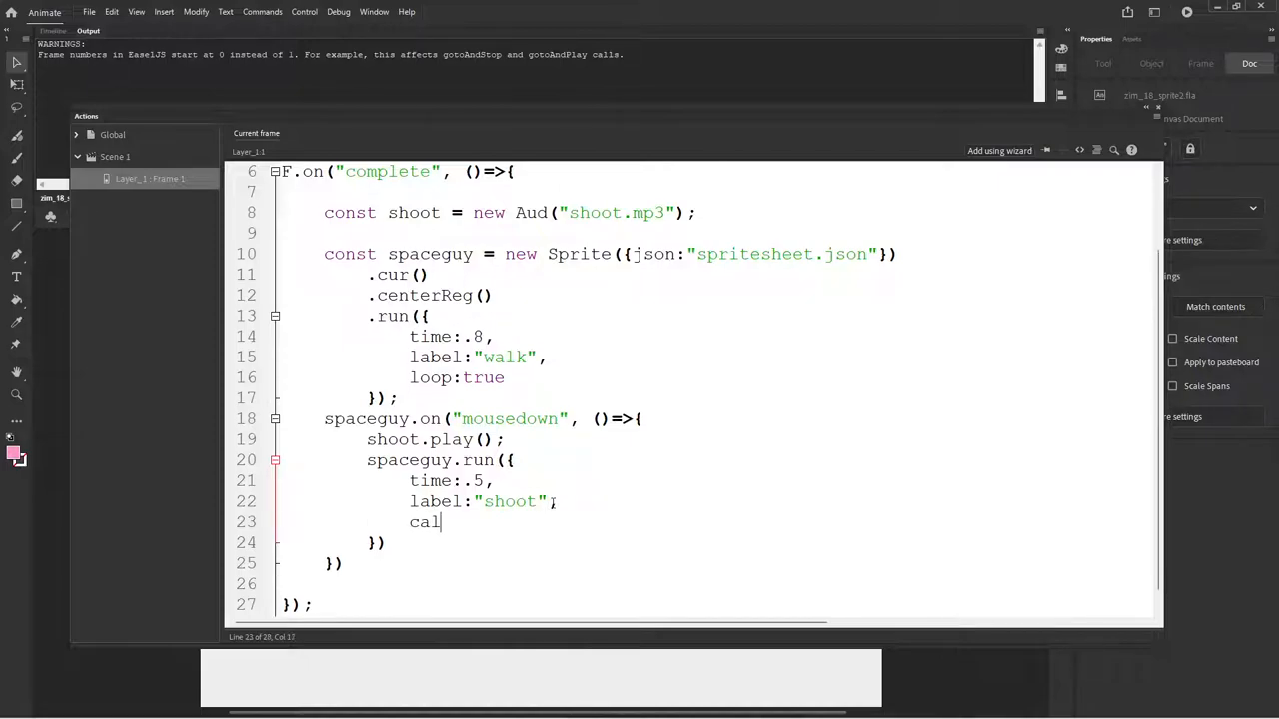
{"action": "type", "text": ":"}
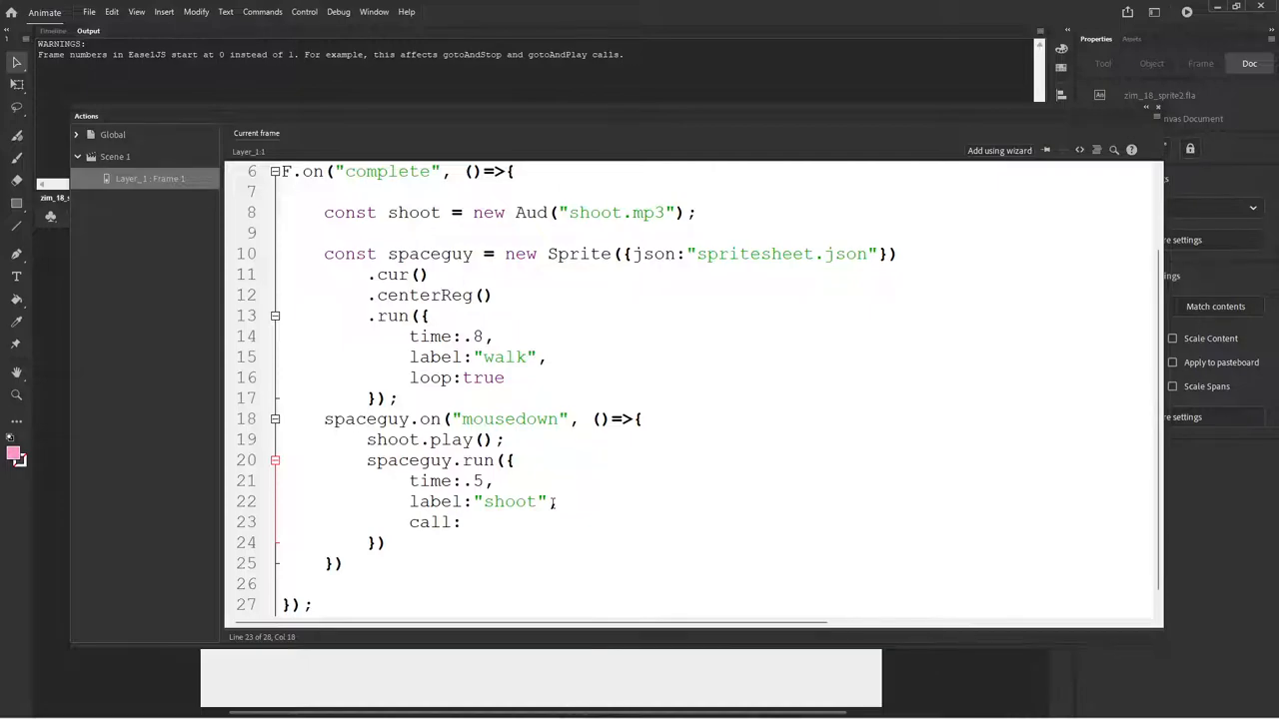
{"action": "left_click", "coordinate": [463, 523]}
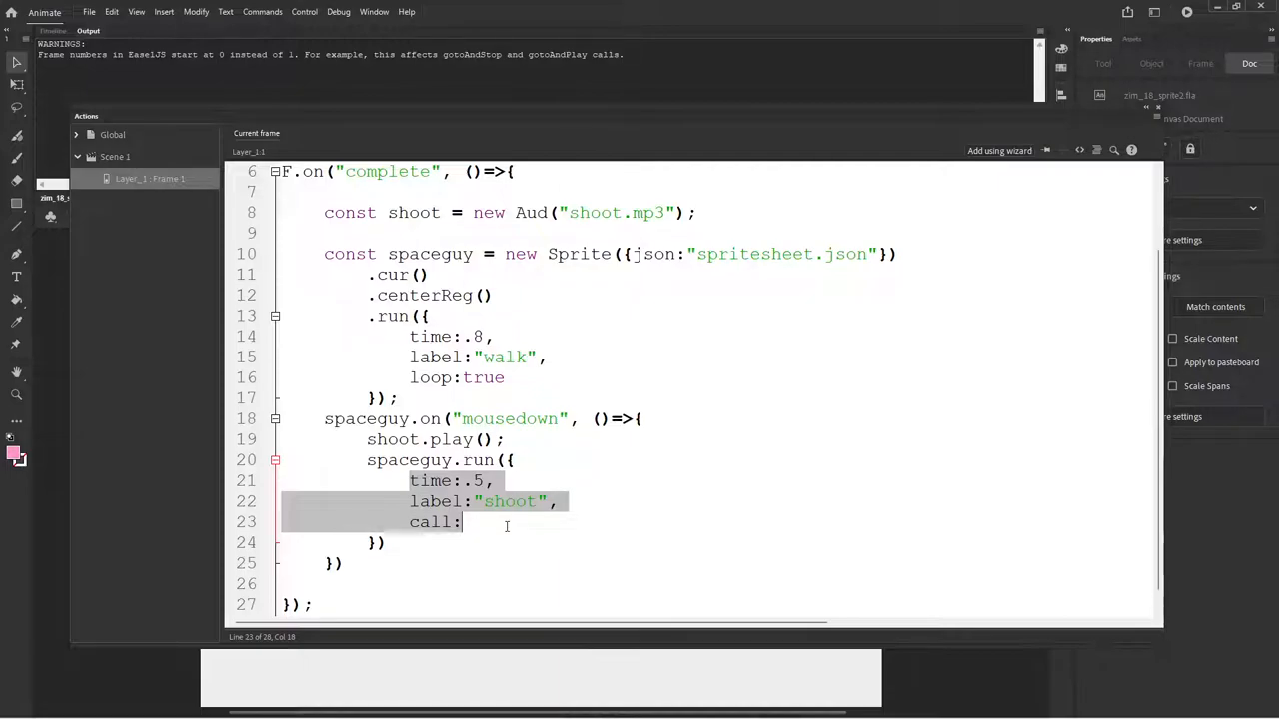
{"action": "left_click", "coordinate": [476, 502]}
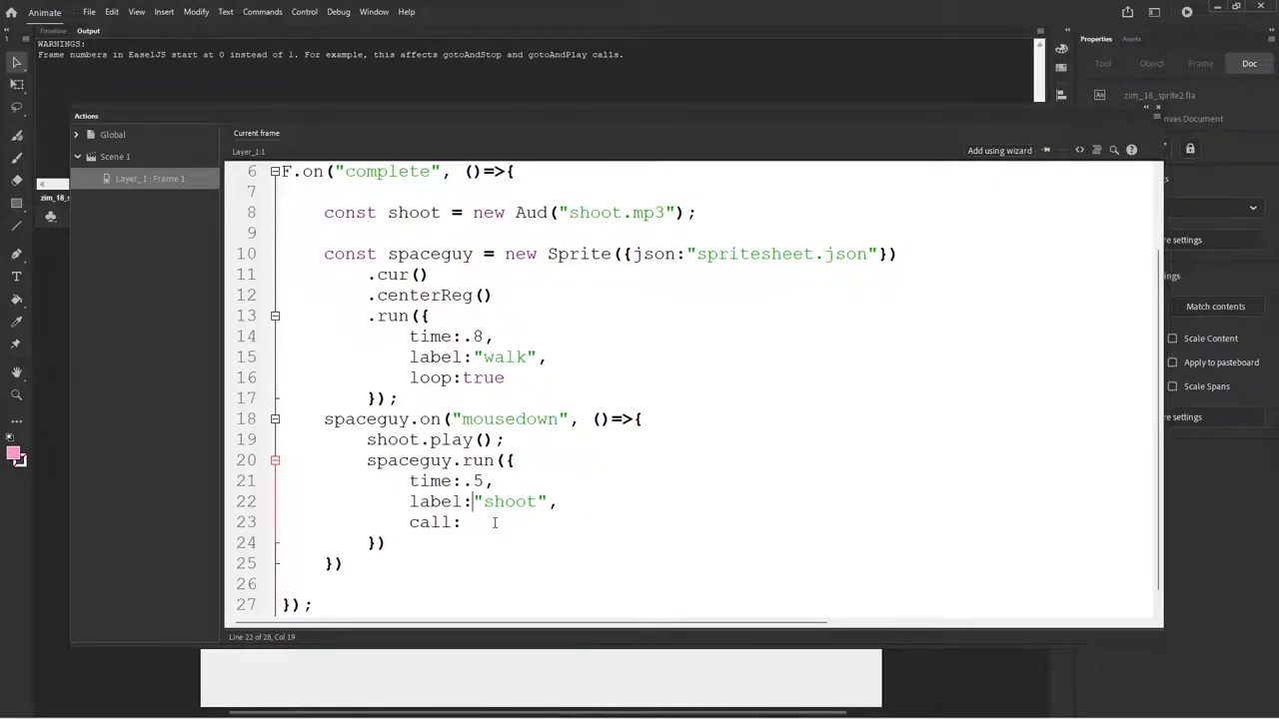
{"action": "left_click", "coordinate": [476, 522]}
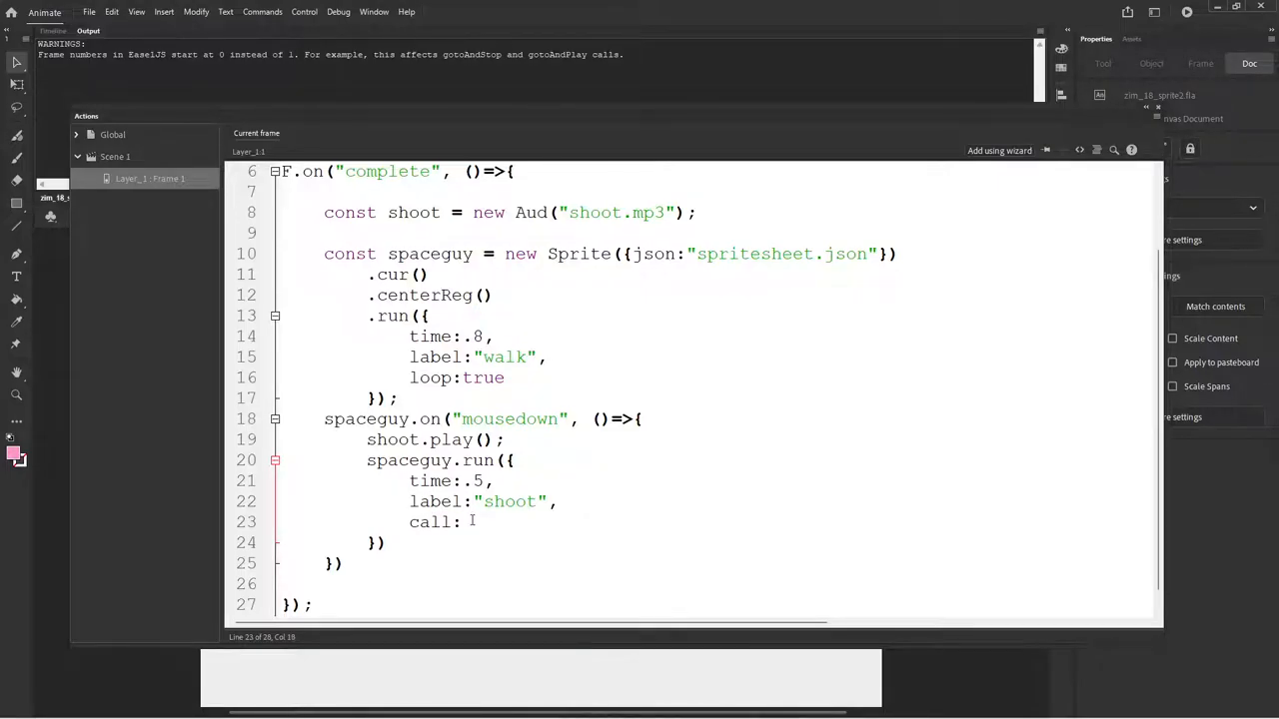
{"action": "left_click", "coordinate": [412, 377]}
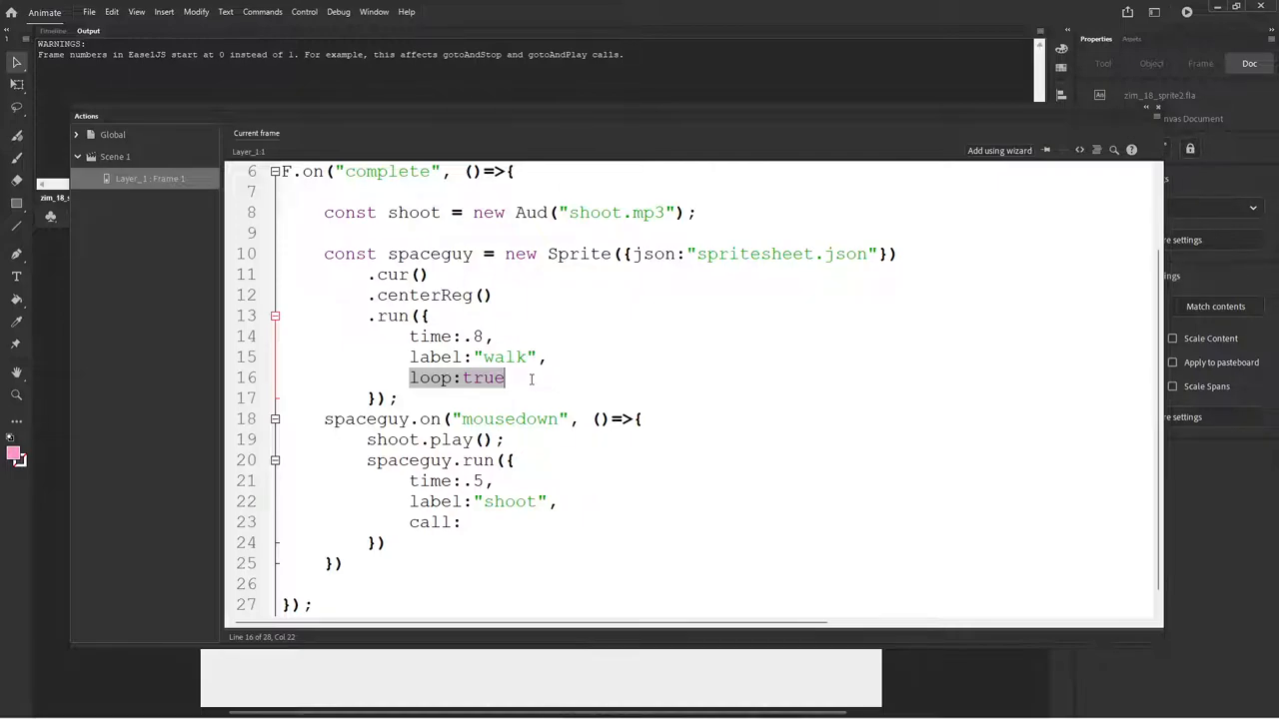
{"action": "scroll", "scroll_direction": "down", "scroll_amount": 3}
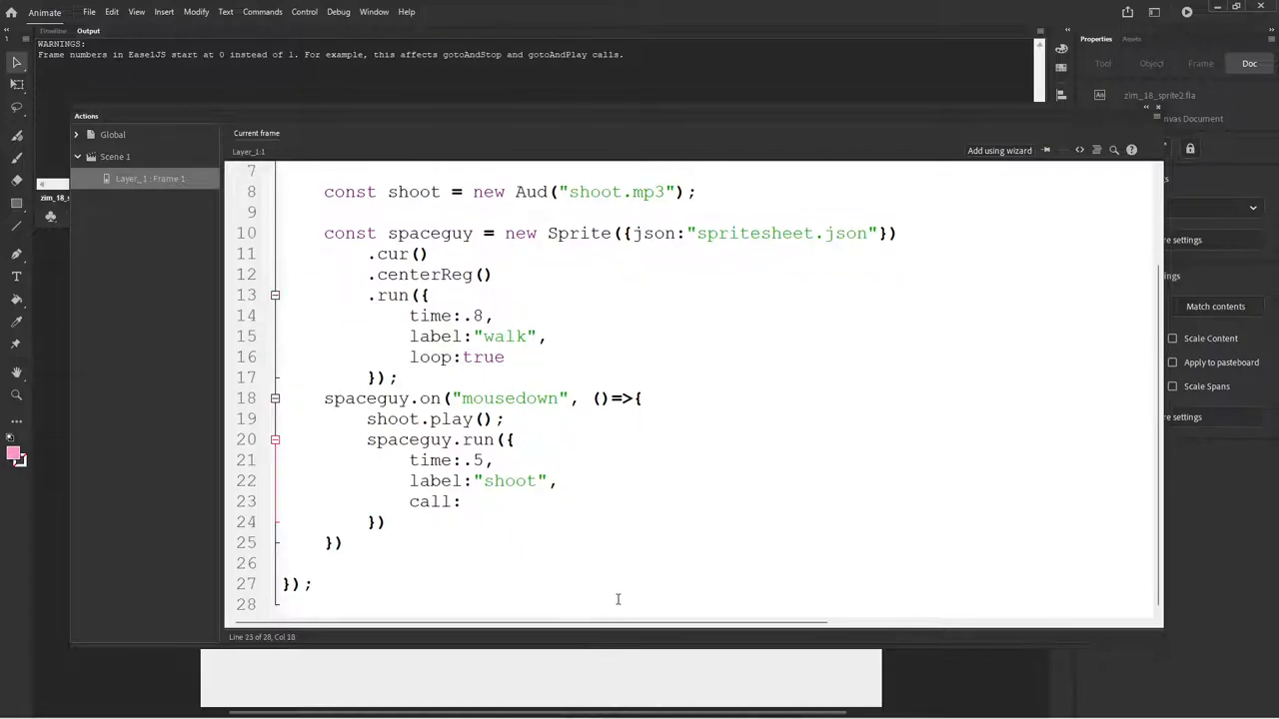
{"action": "type", "text": "()=>"}
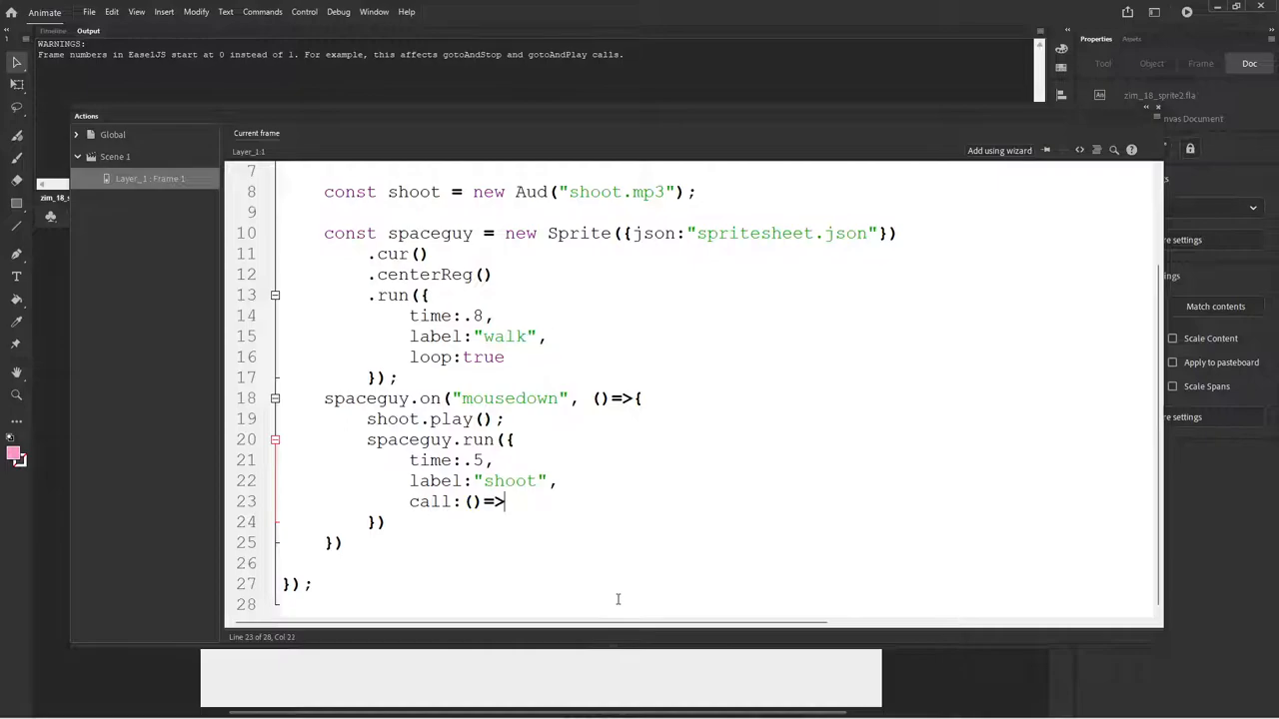
{"action": "type", "text": "{"}
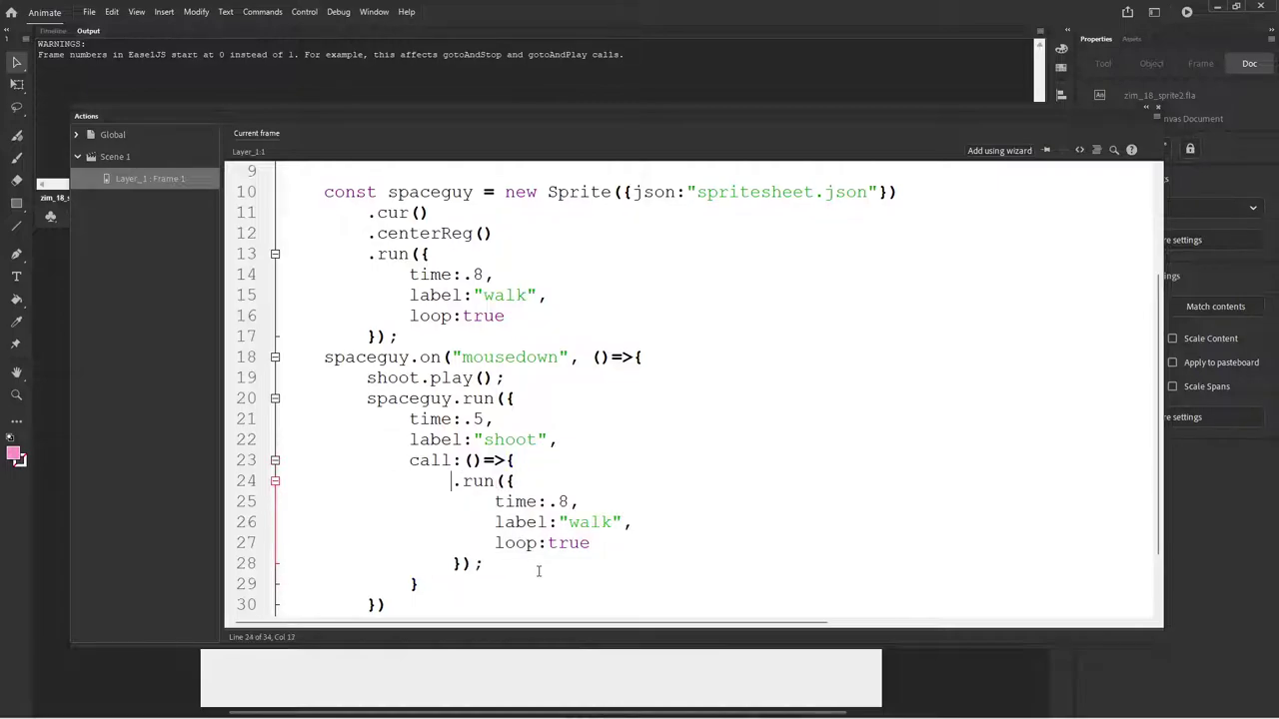
{"action": "type", "text": "spaceguy"}
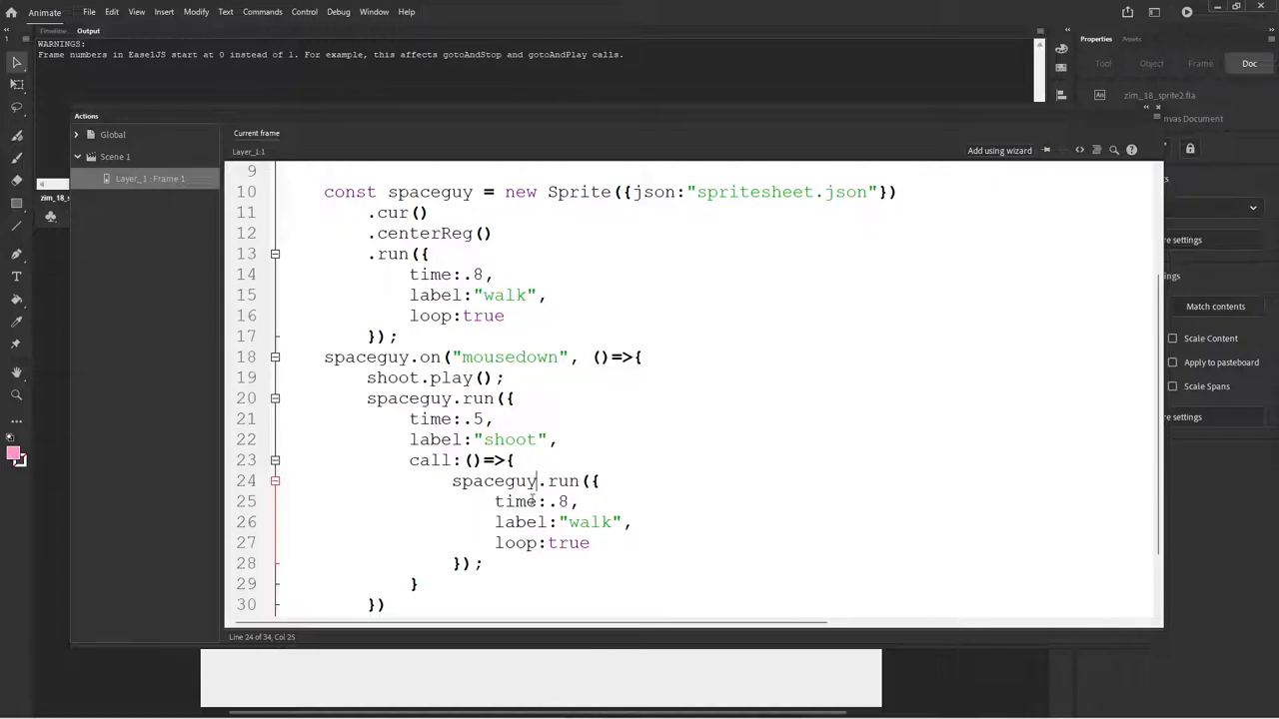
{"action": "scroll", "scroll_direction": "down", "scroll_amount": 3}
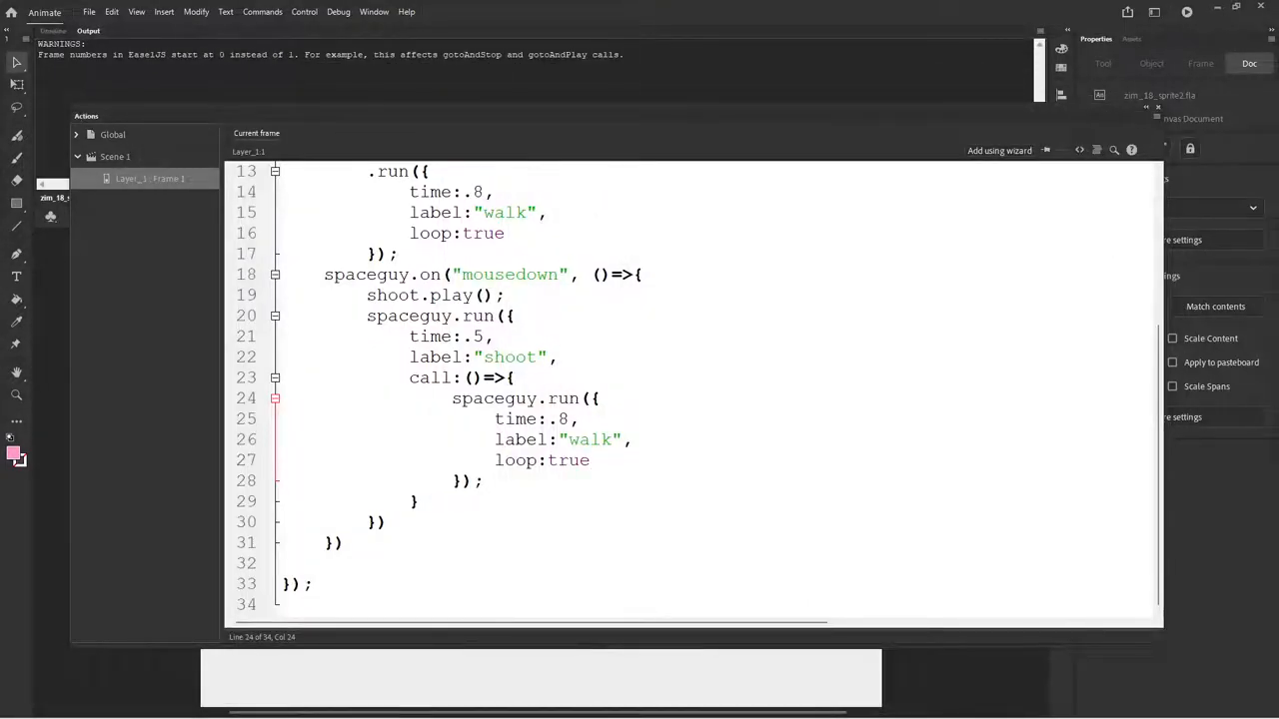
Step: Fix the closing semicolons and test the movie in the browser with Ctrl+Enter
{"action": "left_click", "coordinate": [348, 544]}
{"action": "type", "text": ";"}
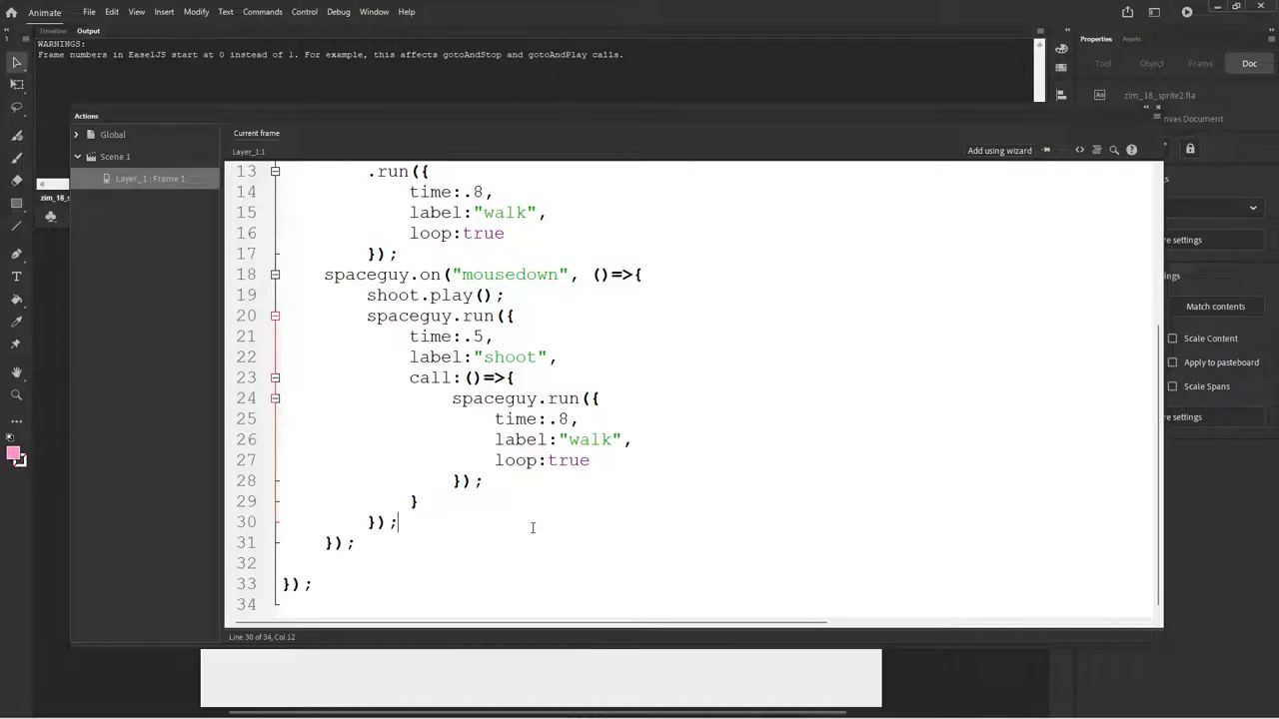
{"action": "scroll", "scroll_direction": "up", "scroll_amount": 3}
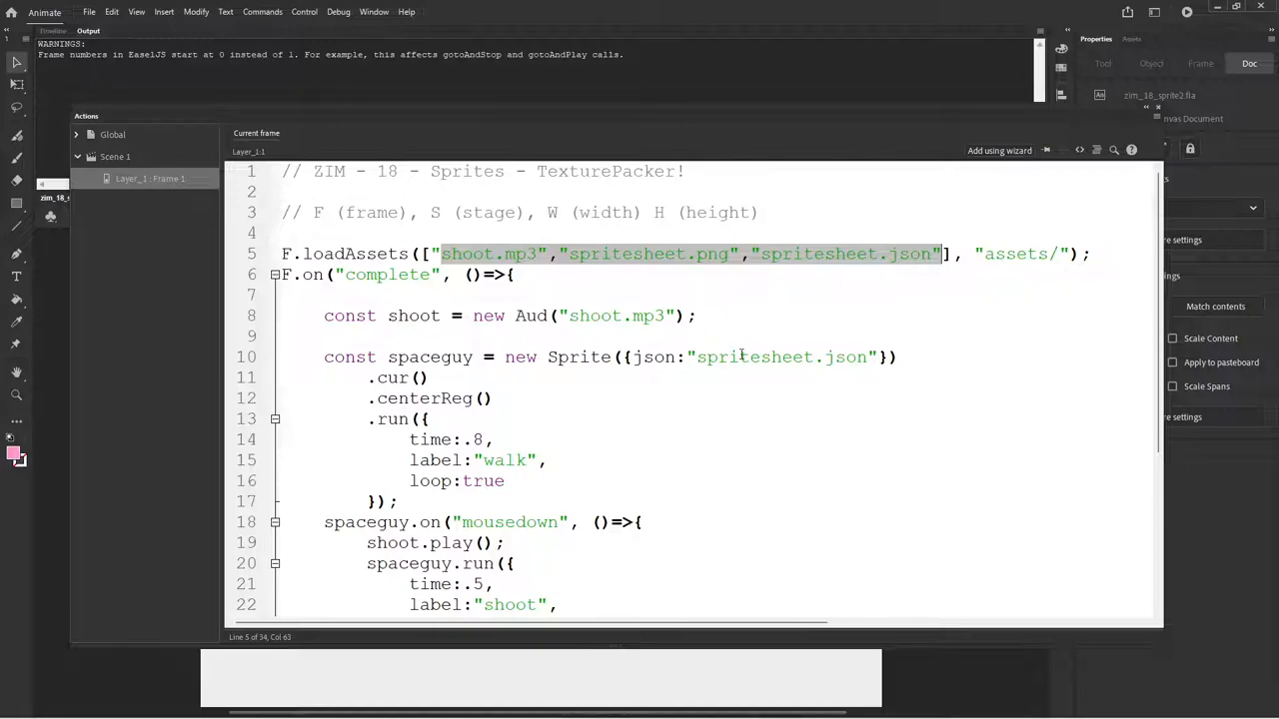
{"action": "scroll", "scroll_direction": "down", "scroll_amount": 3}
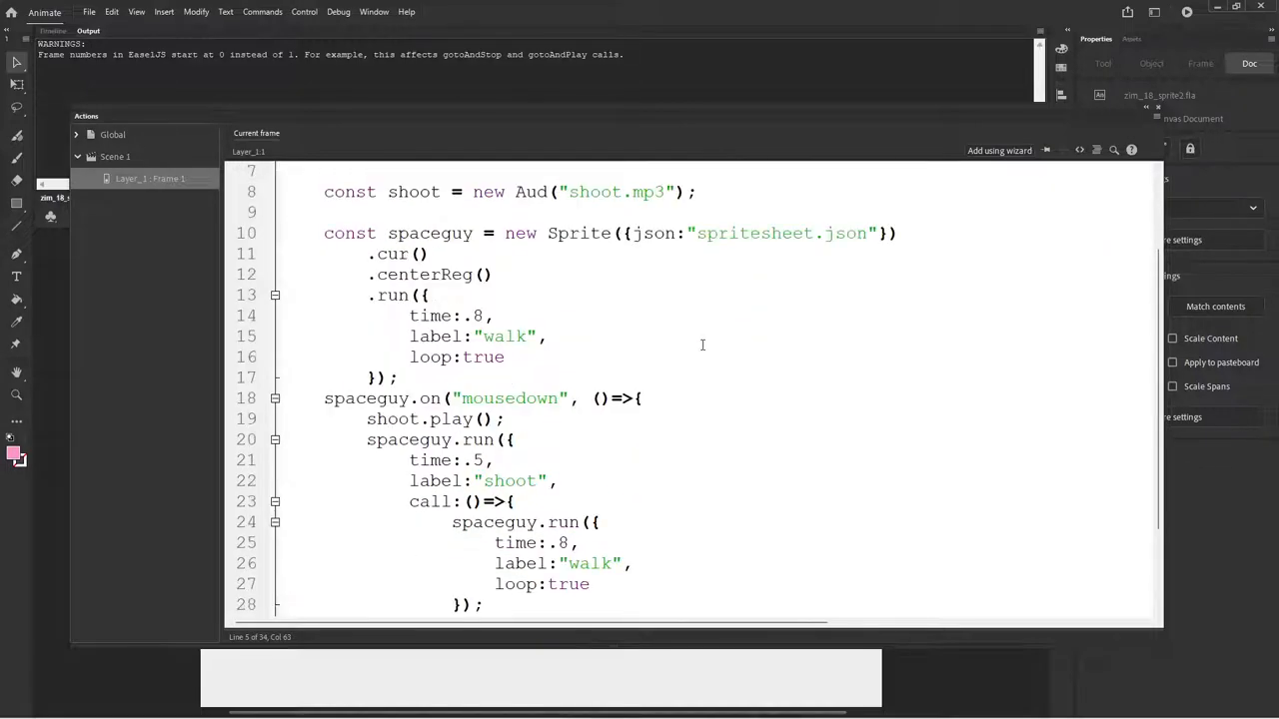
{"action": "scroll", "scroll_direction": "down", "scroll_amount": 3}
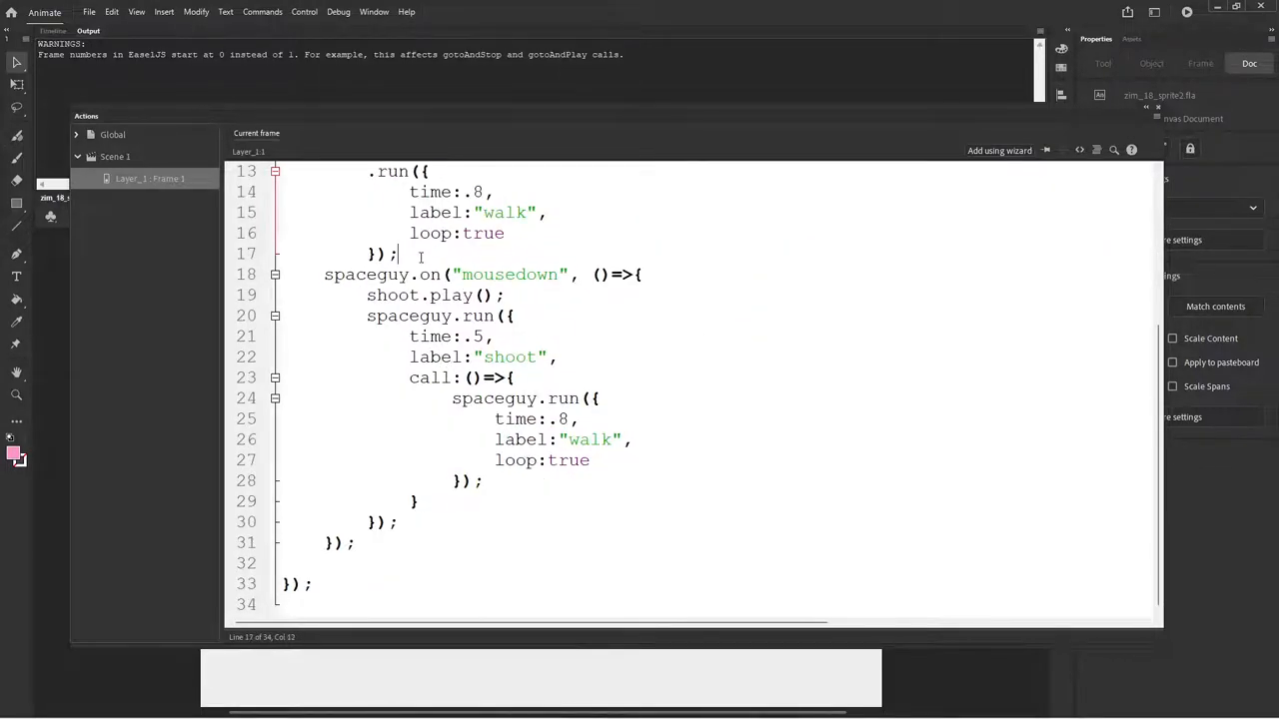
{"action": "key", "text": "Return"}
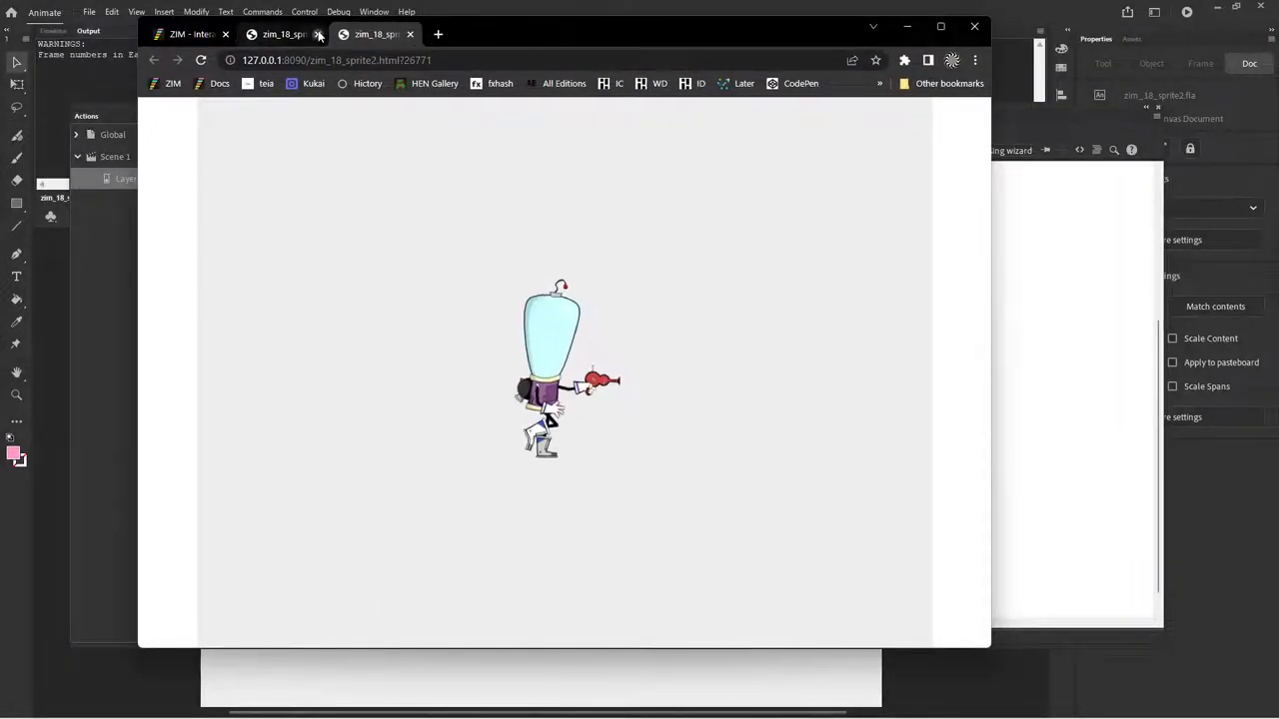
Step: Switch to the ZIM Interactive Animation page and scroll down to the Spritesheets section
{"action": "left_click", "coordinate": [189, 34]}
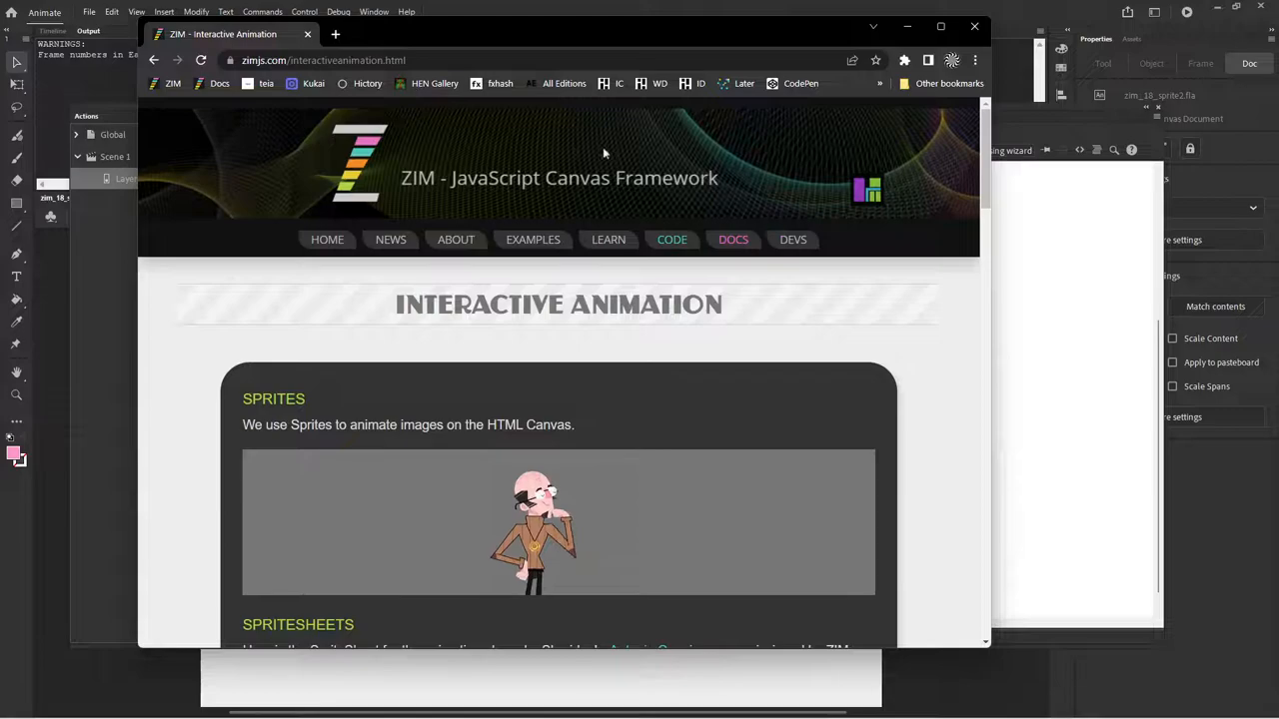
{"action": "mouse_move", "coordinate": [268, 222]}
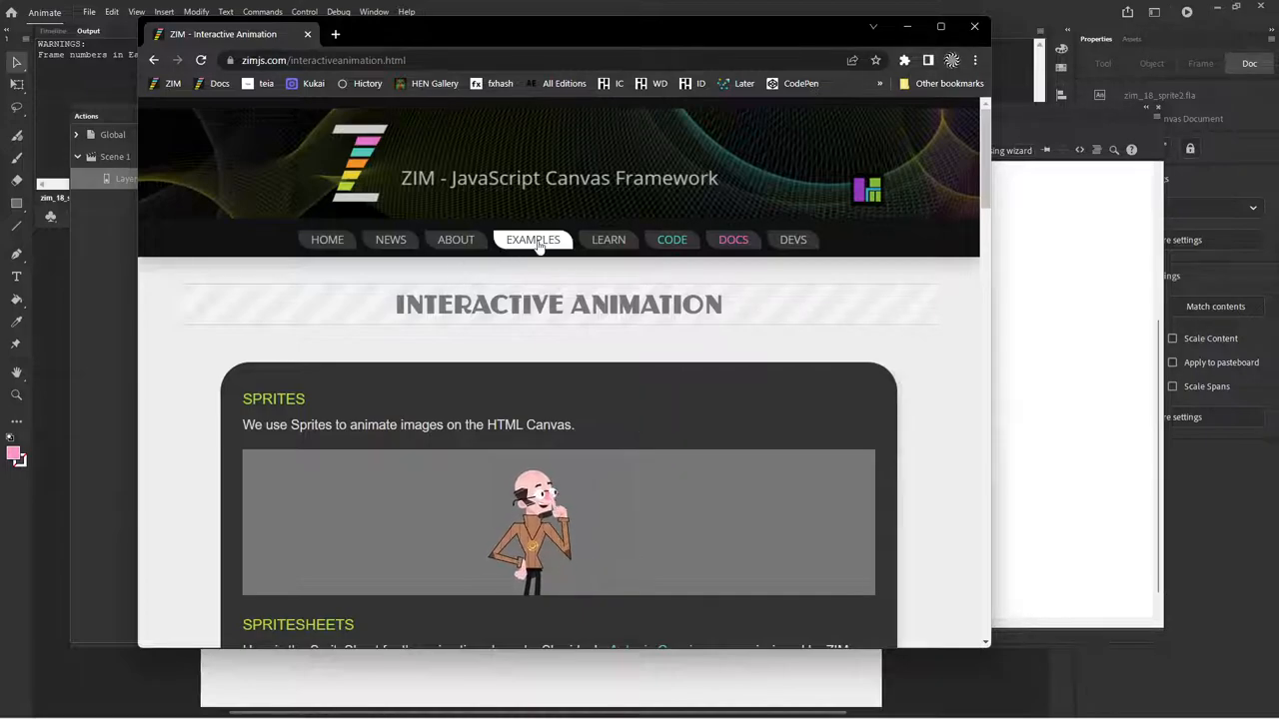
{"action": "scroll", "scroll_direction": "down", "scroll_amount": 3}
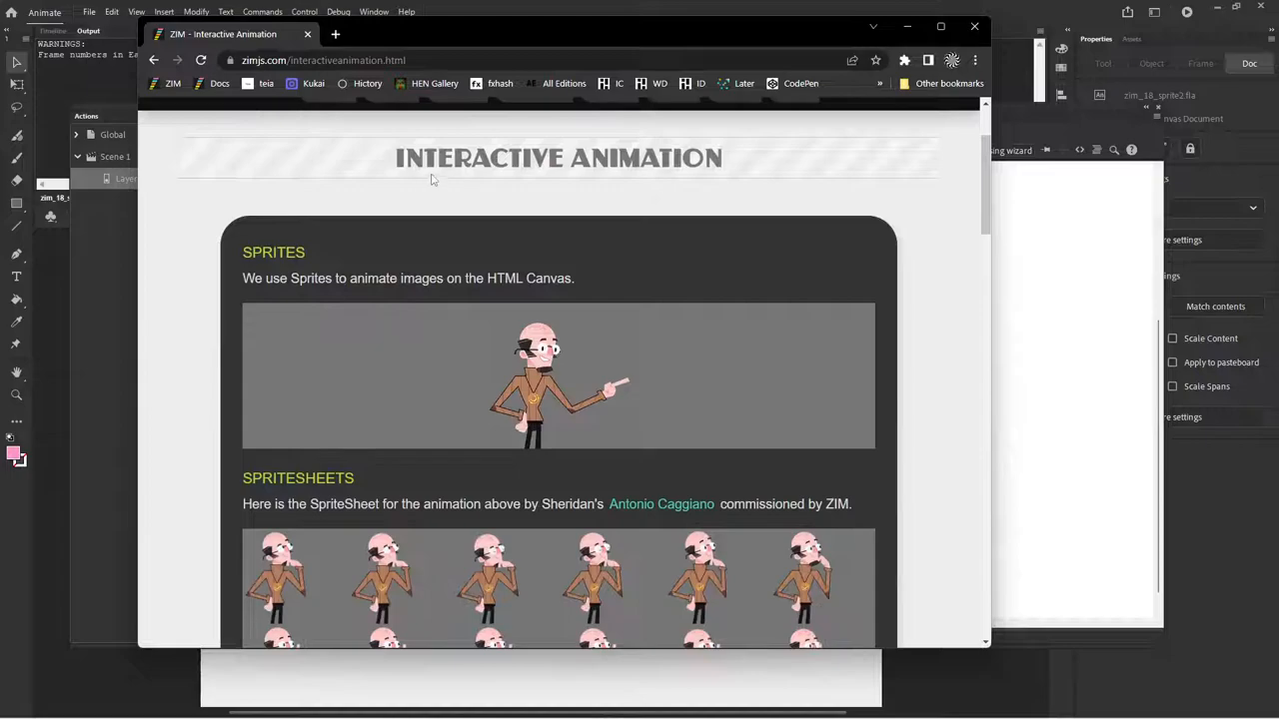
{"action": "mouse_move", "coordinate": [524, 317]}
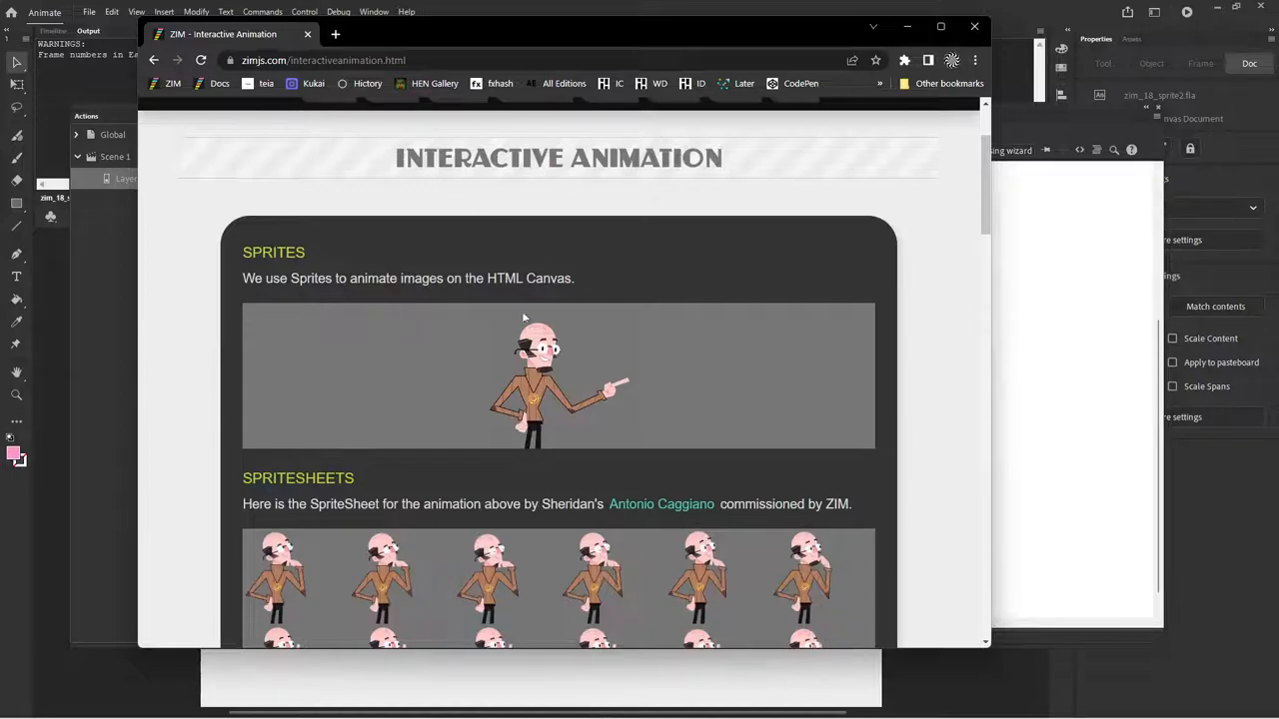
{"action": "mouse_move", "coordinate": [687, 378]}
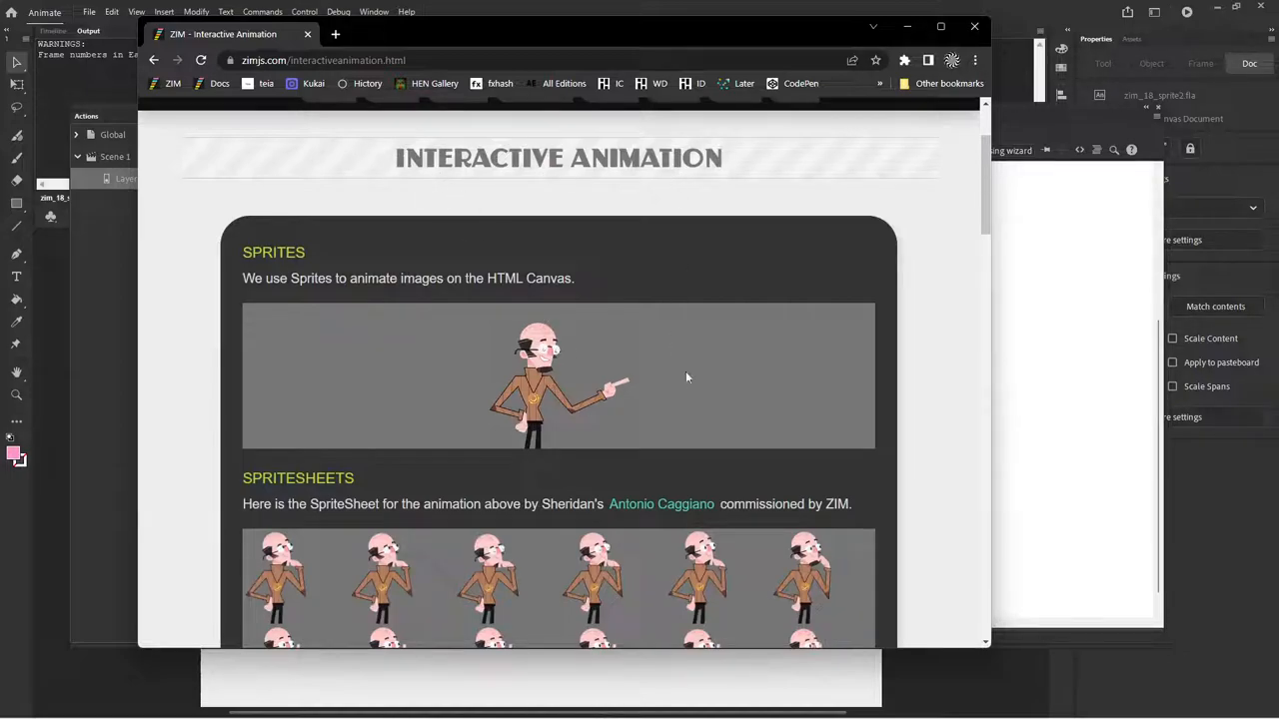
{"action": "scroll", "scroll_direction": "down", "scroll_amount": 3}
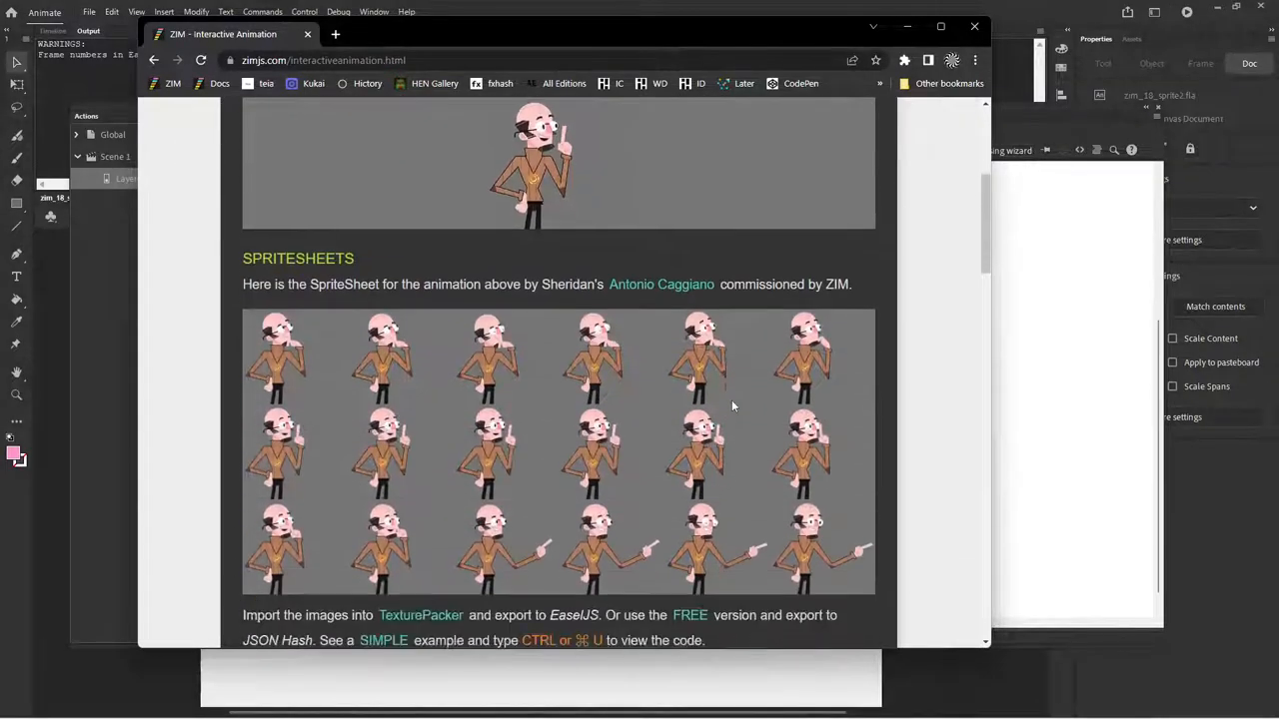
{"action": "scroll", "scroll_direction": "down", "scroll_amount": 3}
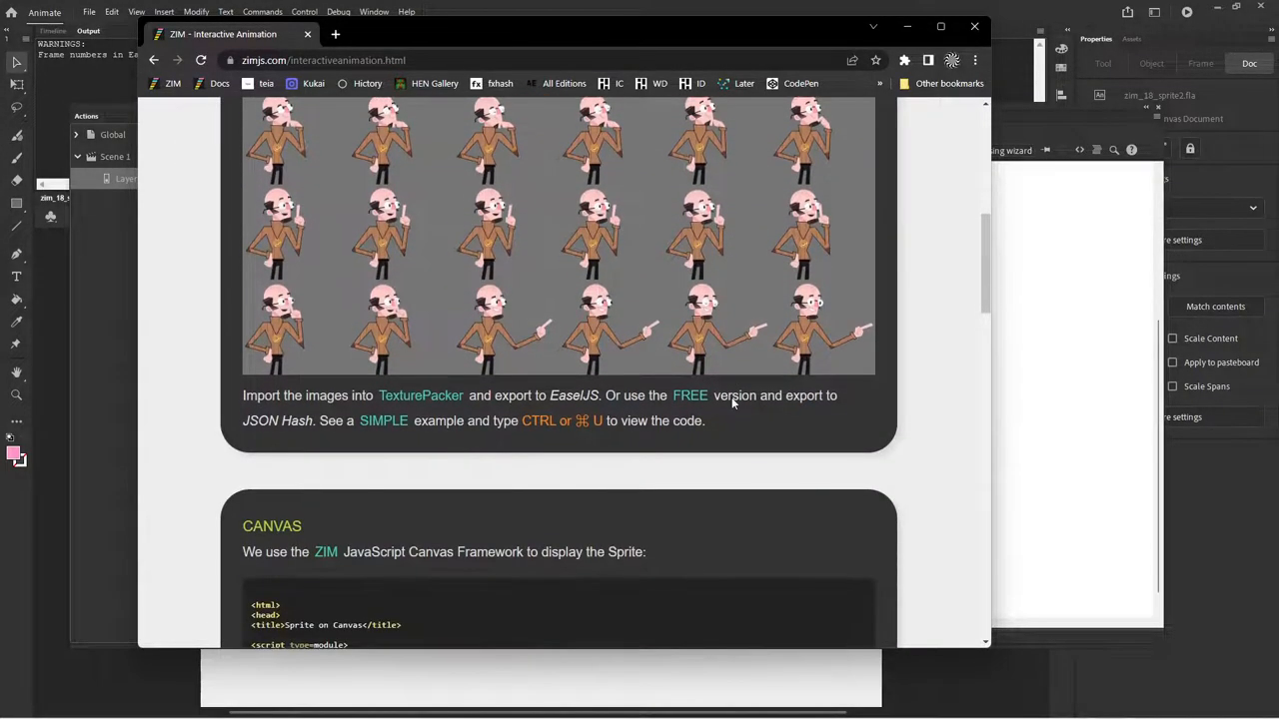
{"action": "mouse_move", "coordinate": [420, 396]}
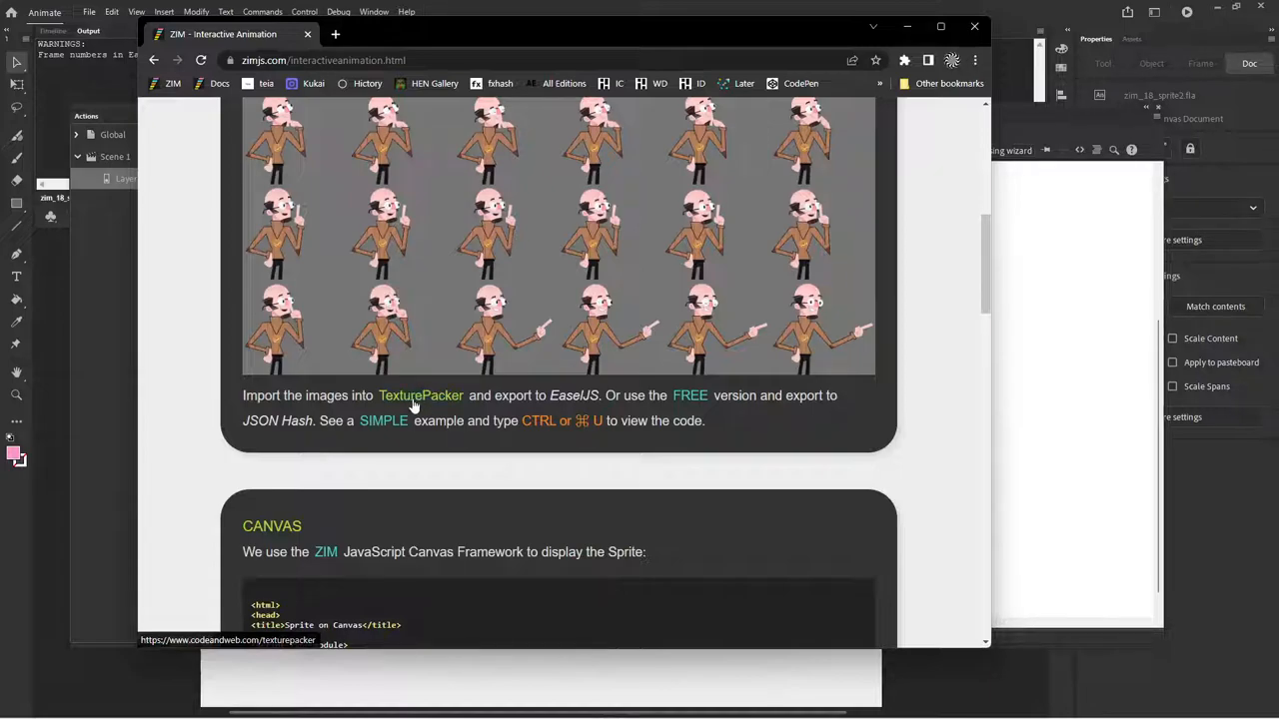
{"action": "mouse_move", "coordinate": [689, 396]}
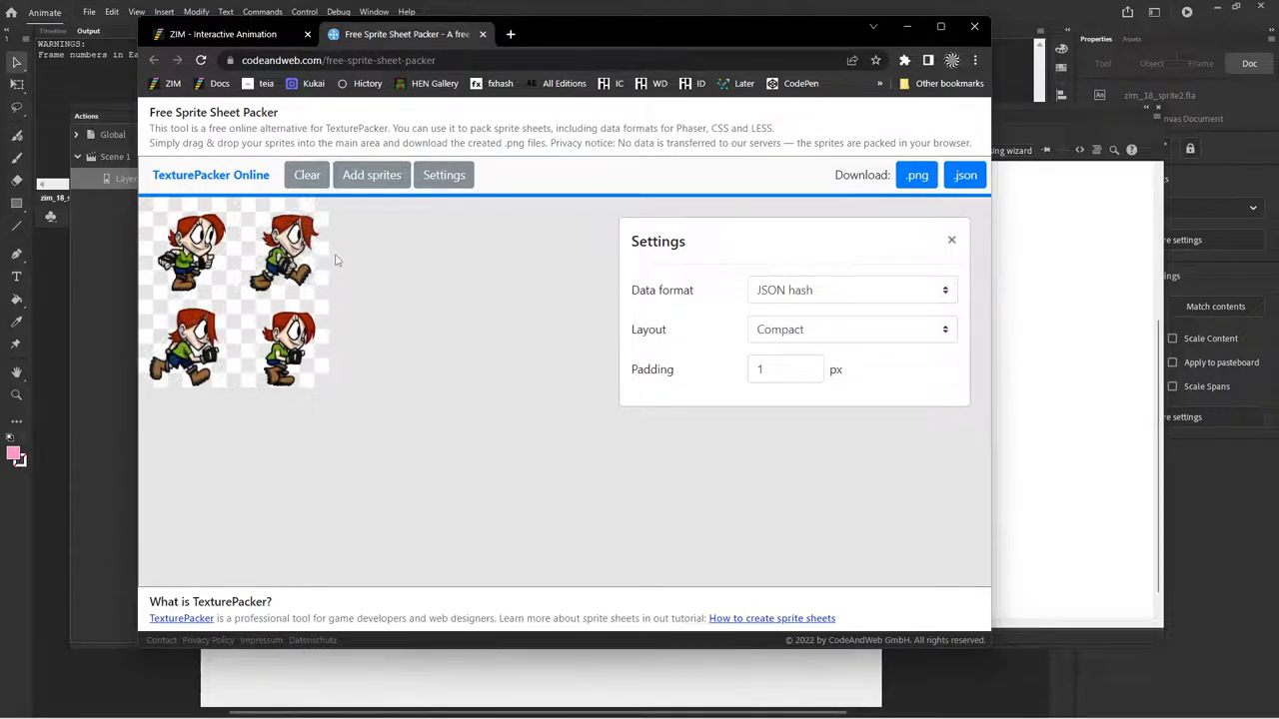
Step: View TexturePacker's data formats (JSON hash/array, CSS, LESS), then close the packer tab
{"action": "left_click", "coordinate": [915, 176]}
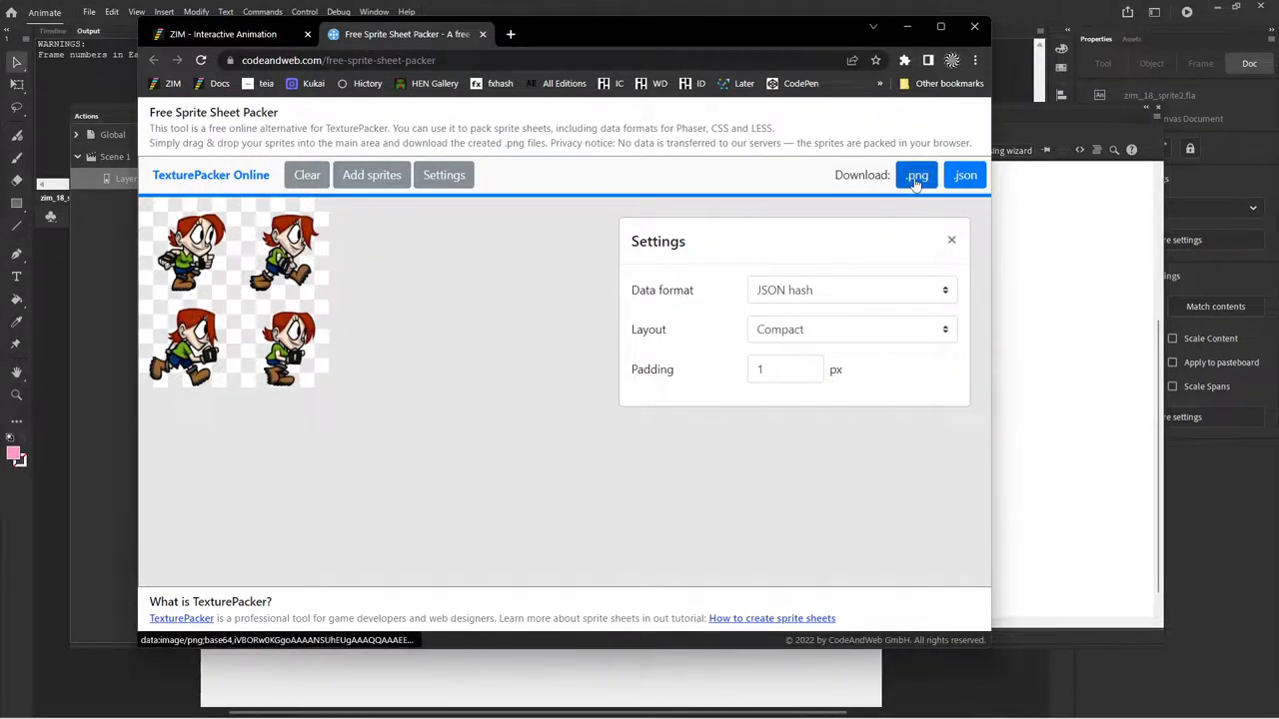
{"action": "left_click", "coordinate": [963, 176]}
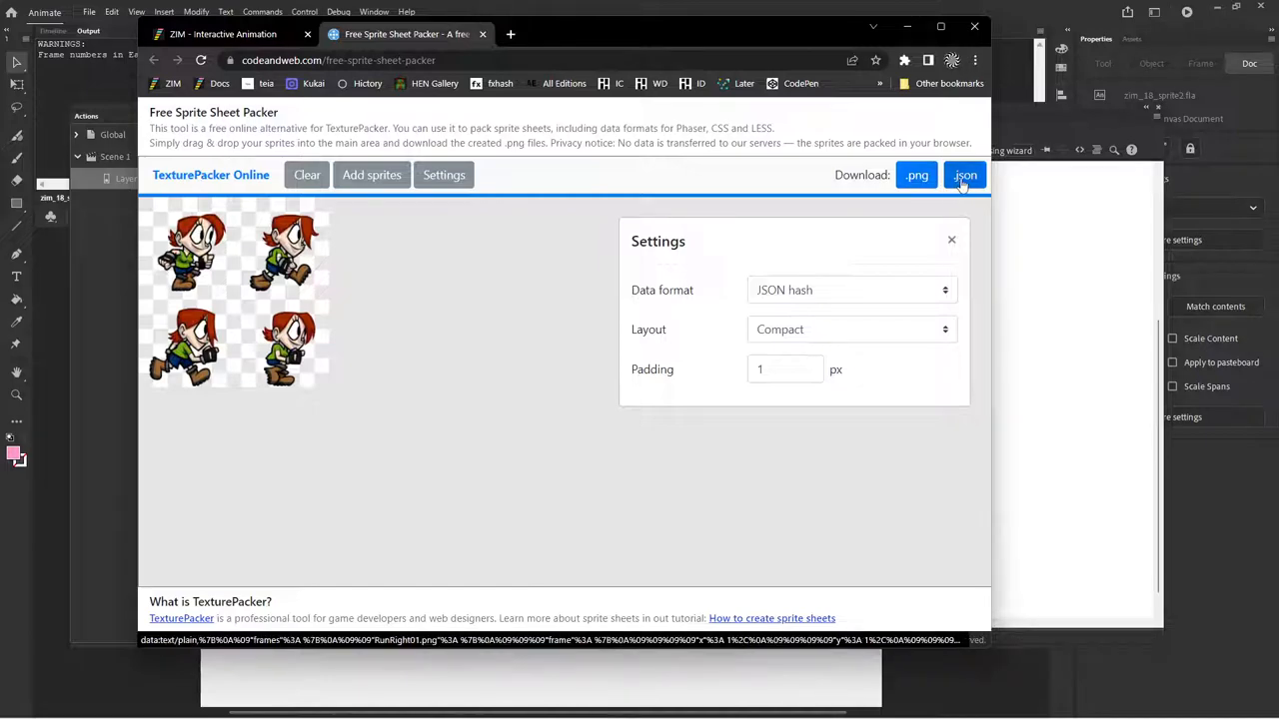
{"action": "left_click", "coordinate": [849, 290]}
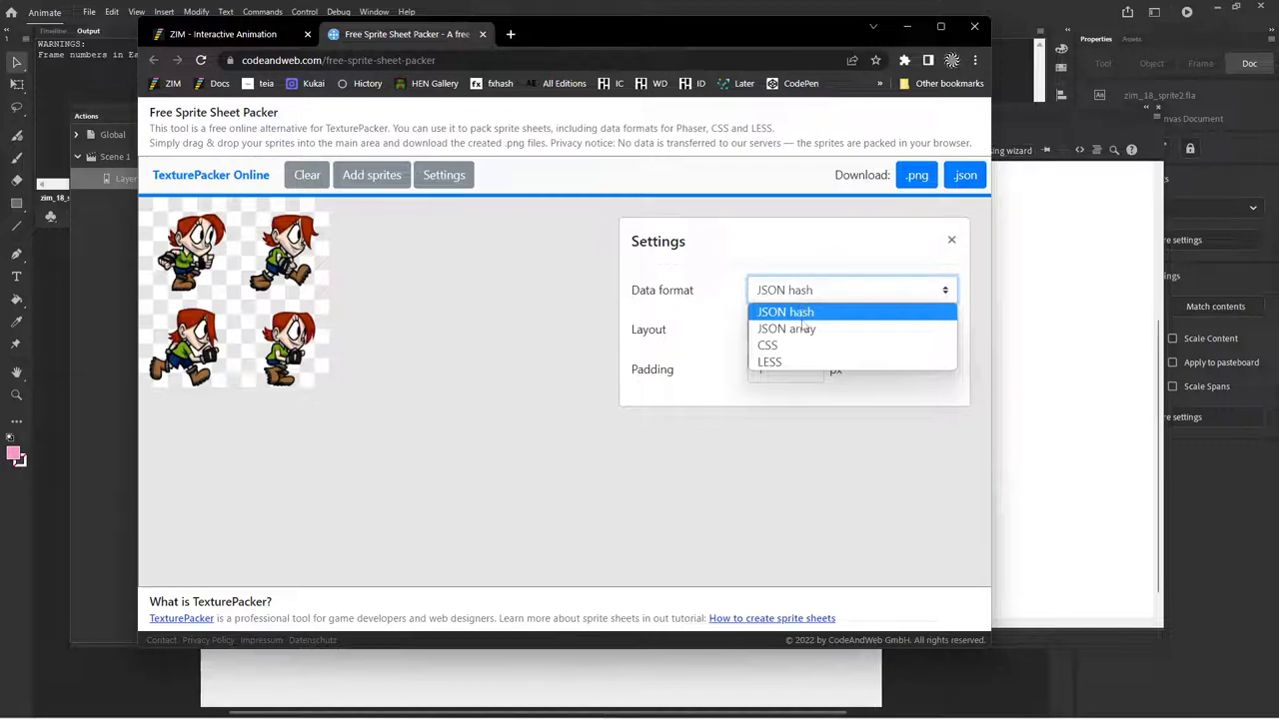
{"action": "mouse_move", "coordinate": [787, 327]}
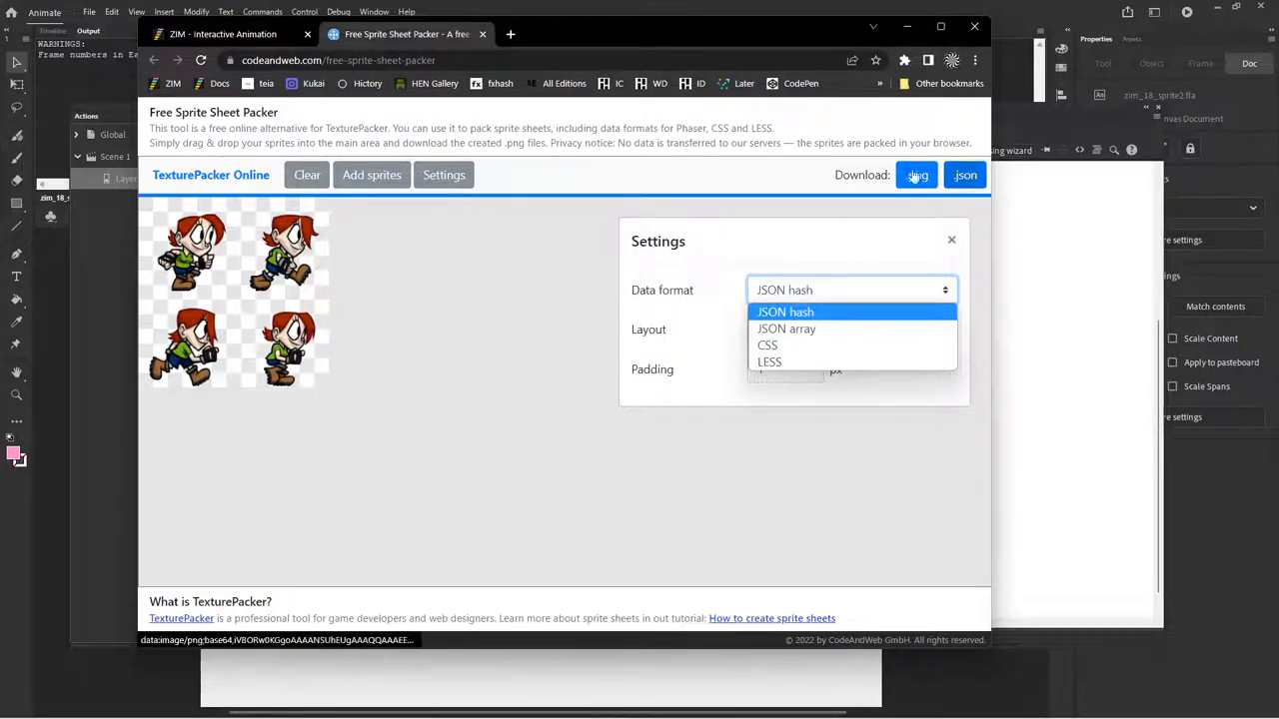
{"action": "left_click", "coordinate": [222, 34]}
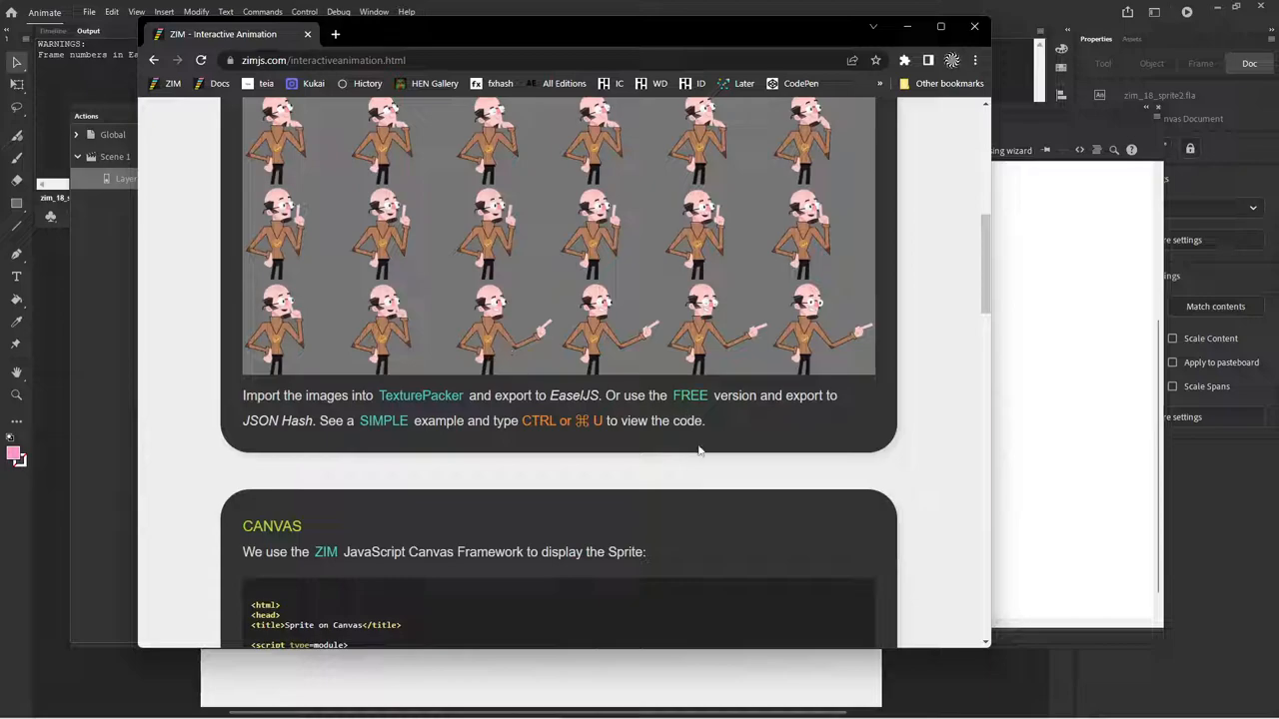
Step: Open the SIMPLE Sprite example's source, highlight the Sprite creation code, then close it
{"action": "scroll", "scroll_direction": "down", "scroll_amount": 3}
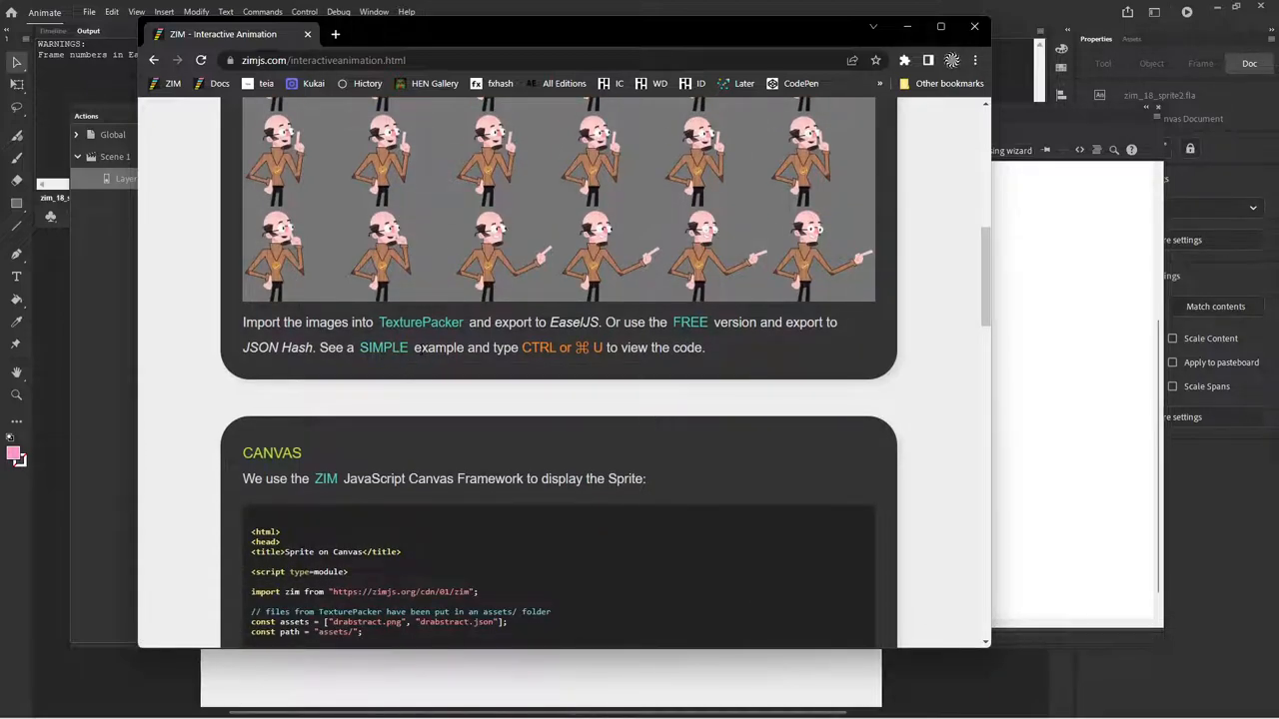
{"action": "left_click", "coordinate": [384, 348]}
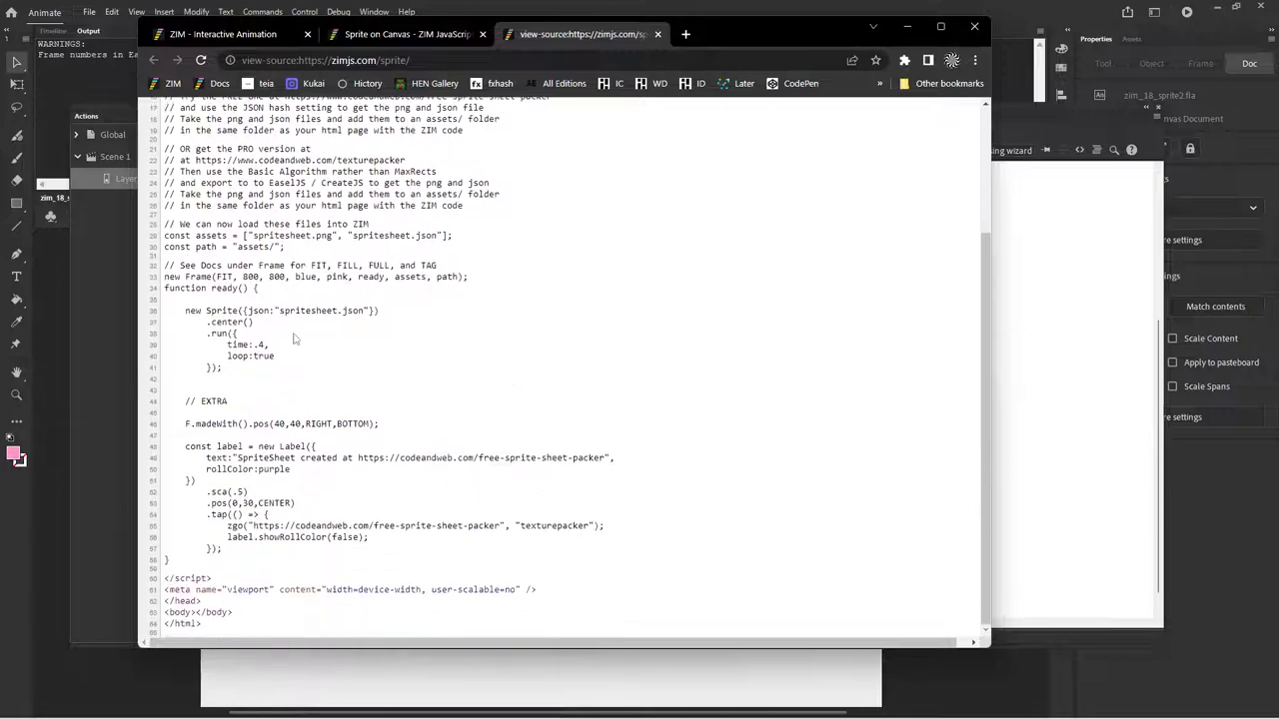
{"action": "left_click_drag", "start_coordinate": [184, 310], "coordinate": [224, 375]}
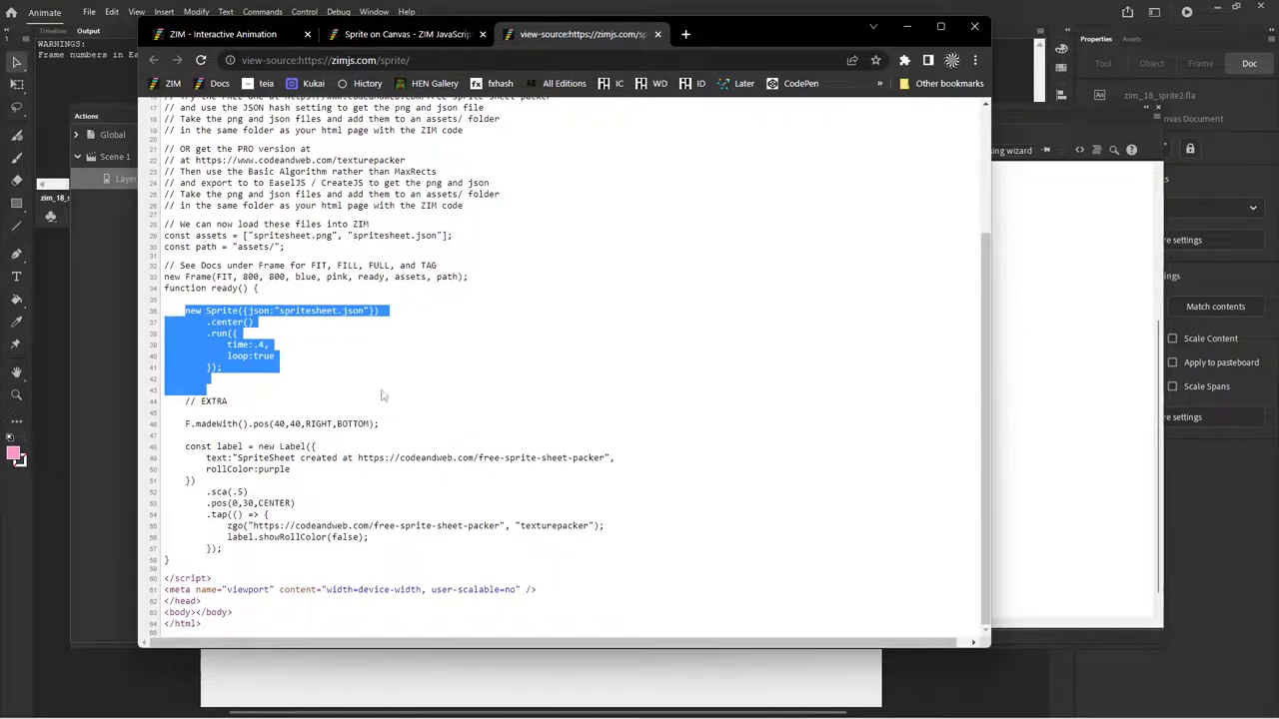
{"action": "scroll", "scroll_direction": "up", "scroll_amount": 3}
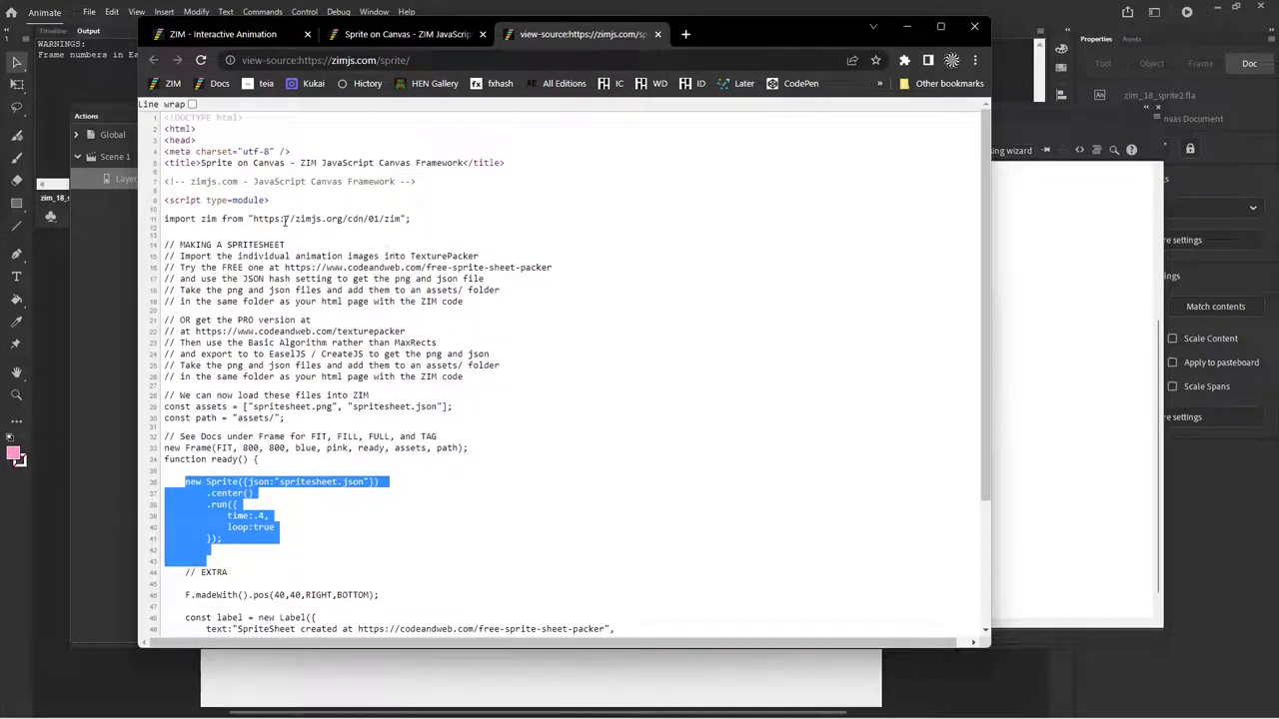
{"action": "scroll", "scroll_direction": "down", "scroll_amount": 3}
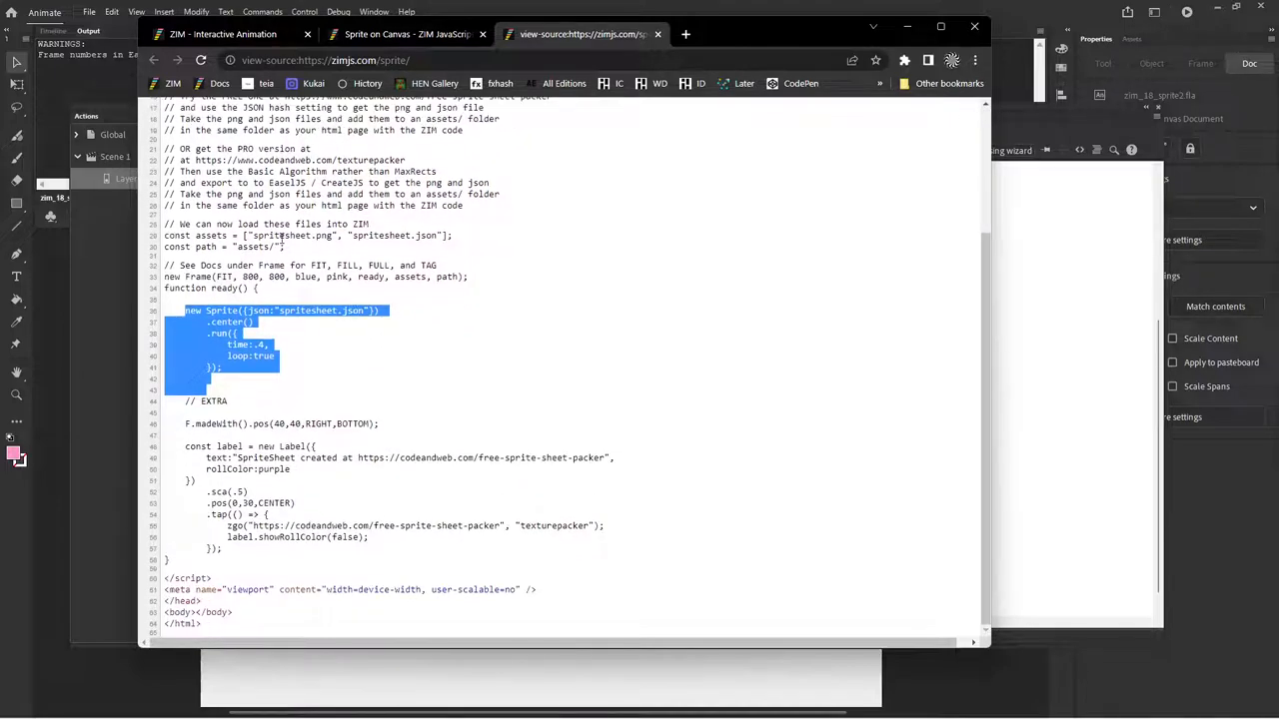
{"action": "mouse_move", "coordinate": [504, 400]}
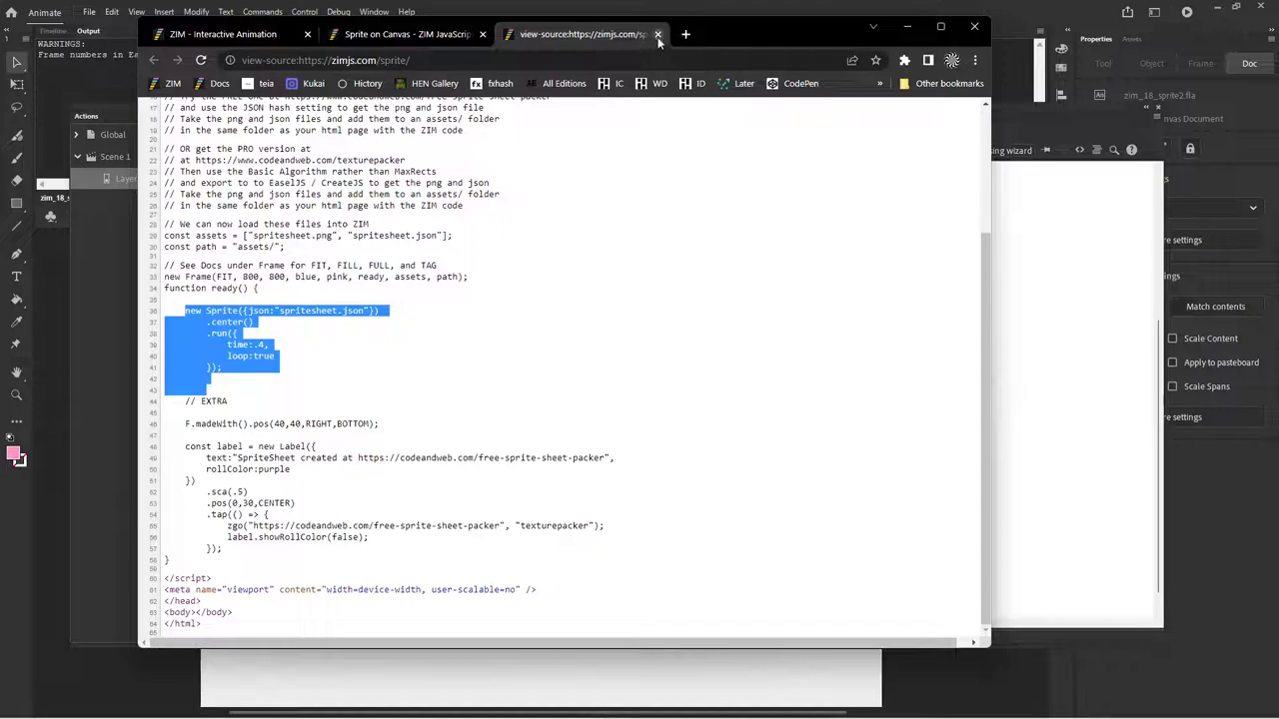
{"action": "left_click", "coordinate": [660, 34]}
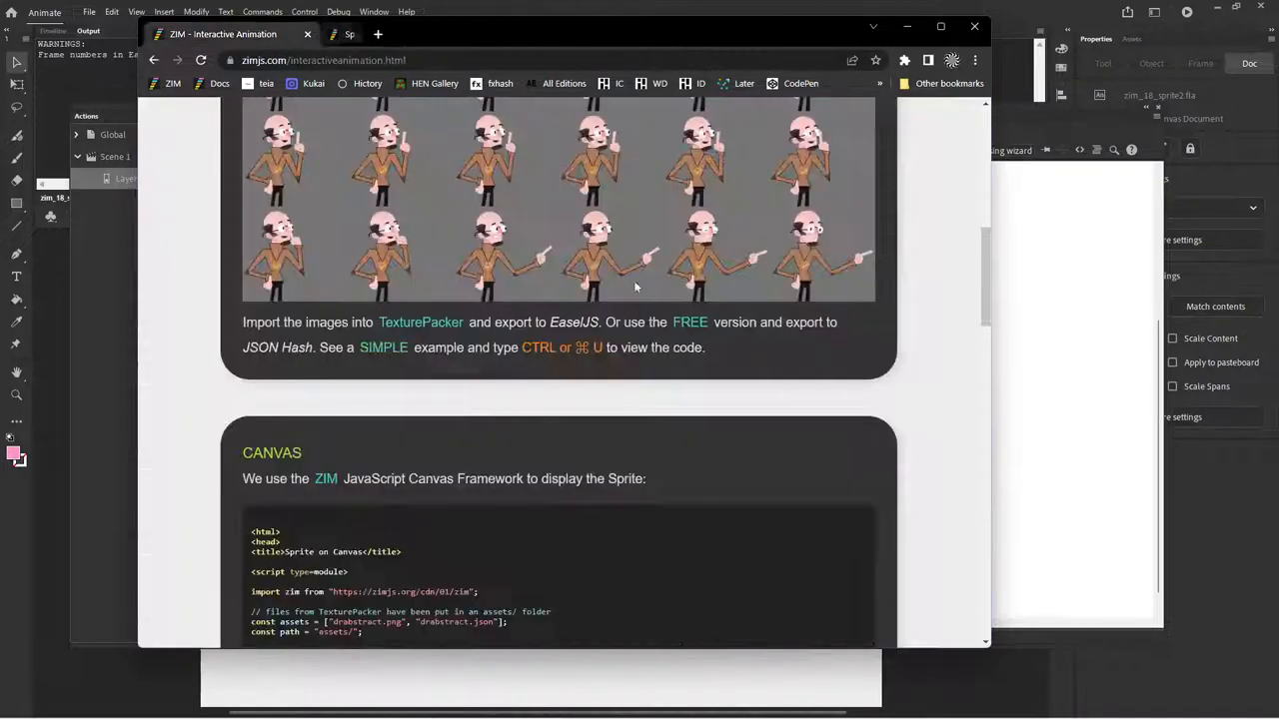
Step: Scroll through the Resources section, then open the INTERACTIVE space guy example
{"action": "scroll", "scroll_direction": "down", "scroll_amount": 3}
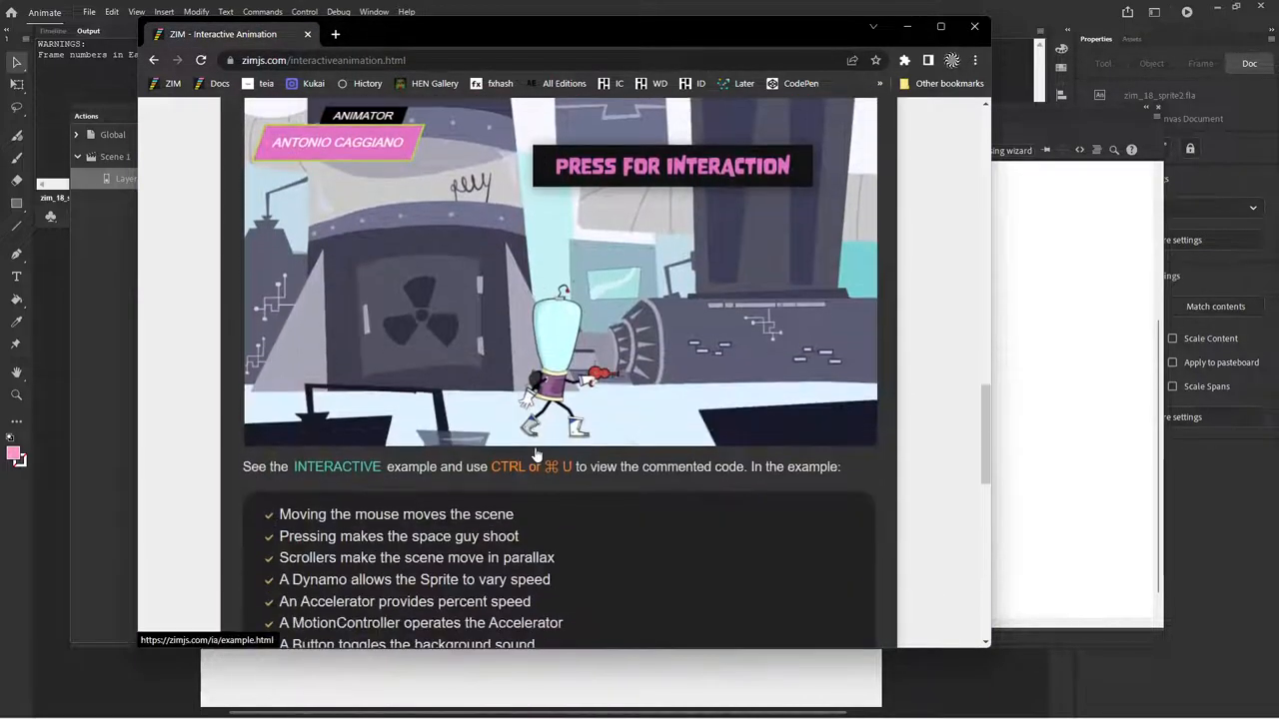
{"action": "scroll", "scroll_direction": "down", "scroll_amount": 3}
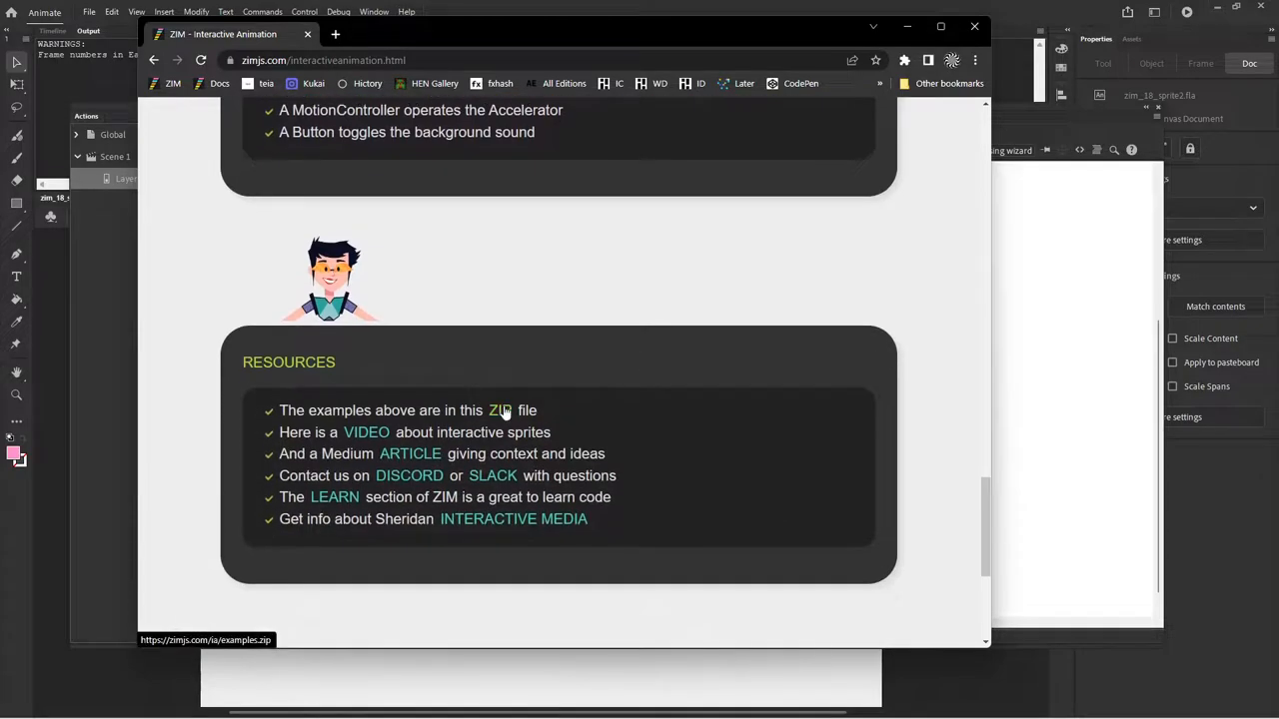
{"action": "mouse_move", "coordinate": [584, 452]}
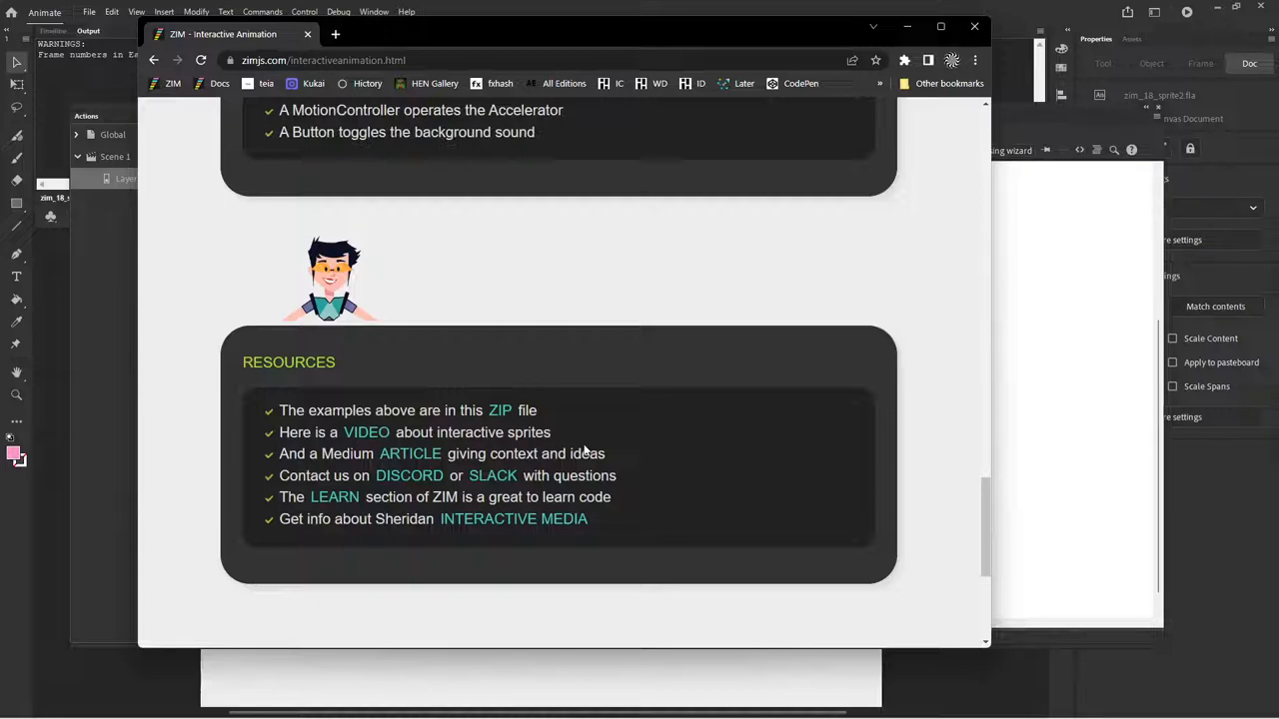
{"action": "scroll", "scroll_direction": "up", "scroll_amount": 3}
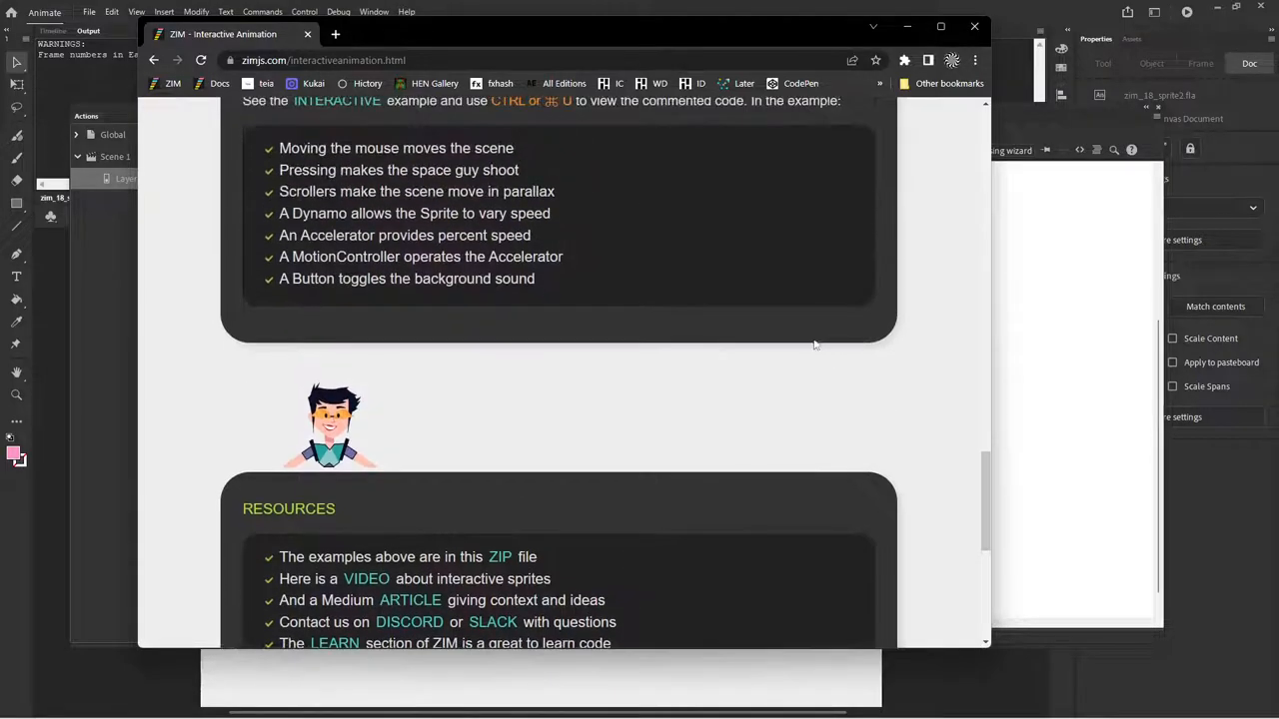
{"action": "scroll", "scroll_direction": "down", "scroll_amount": 3}
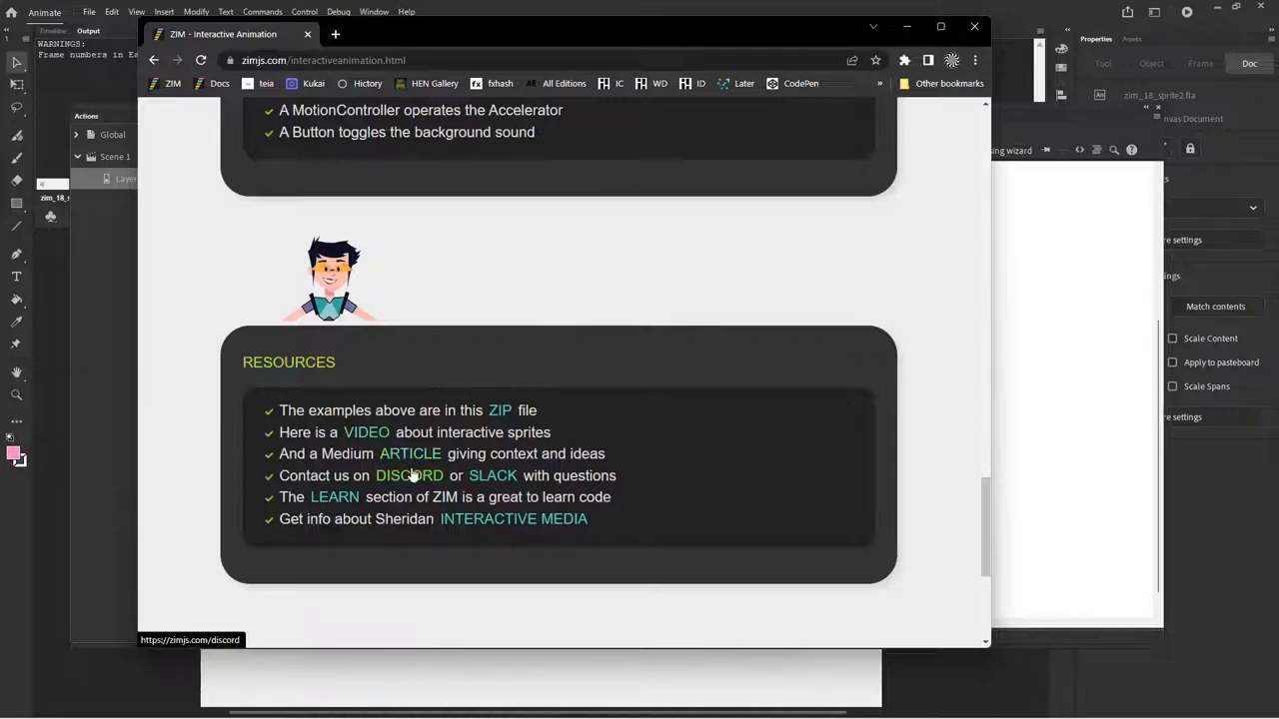
{"action": "mouse_move", "coordinate": [366, 432]}
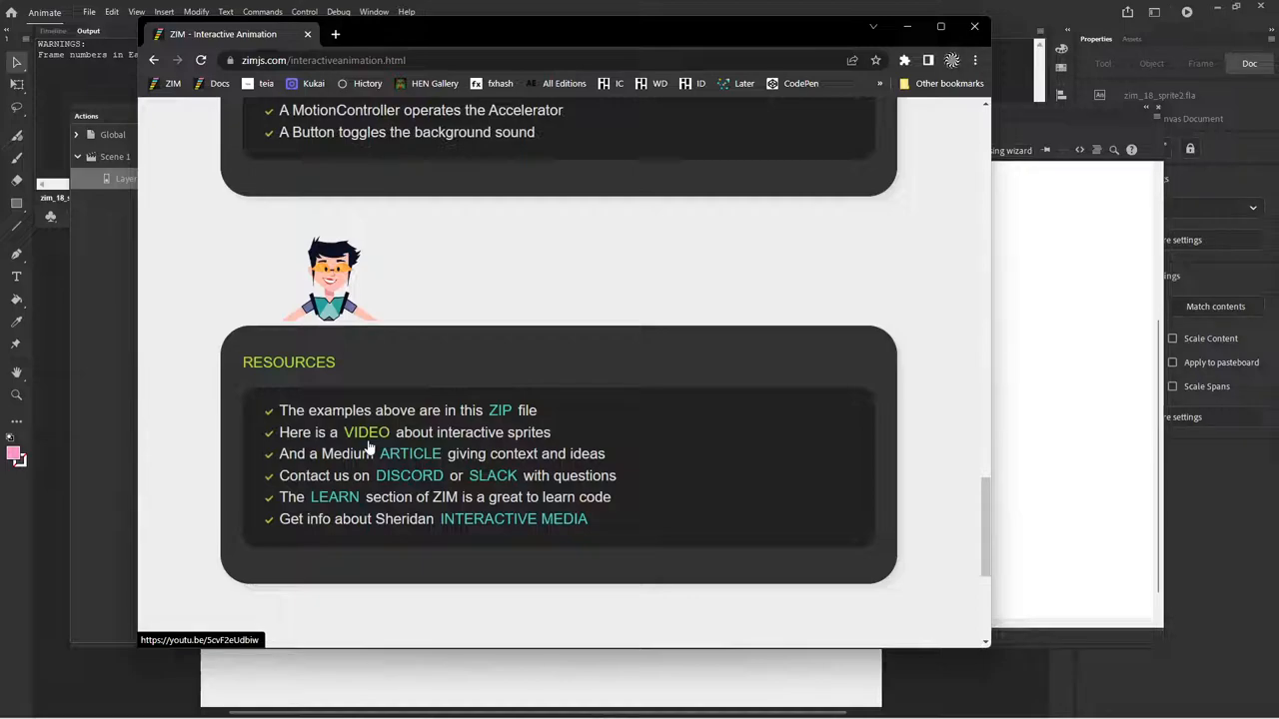
{"action": "scroll", "scroll_direction": "up", "scroll_amount": 3}
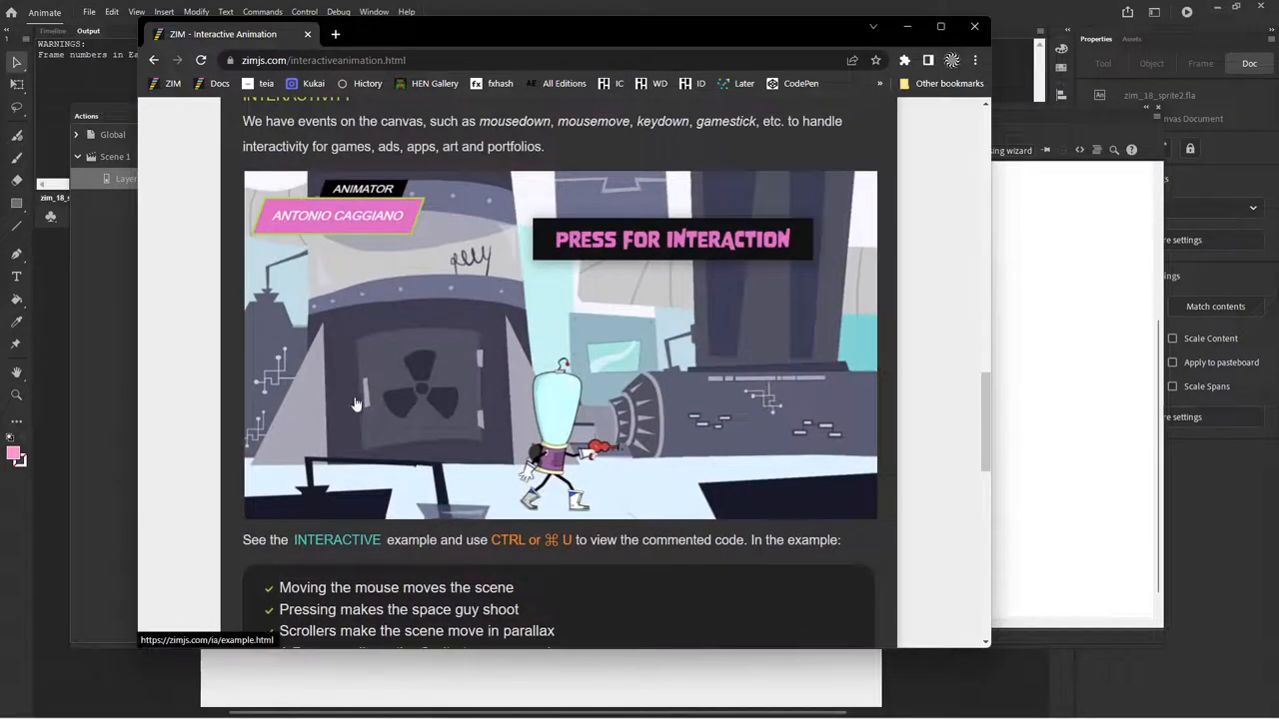
{"action": "scroll", "scroll_direction": "up", "scroll_amount": 3}
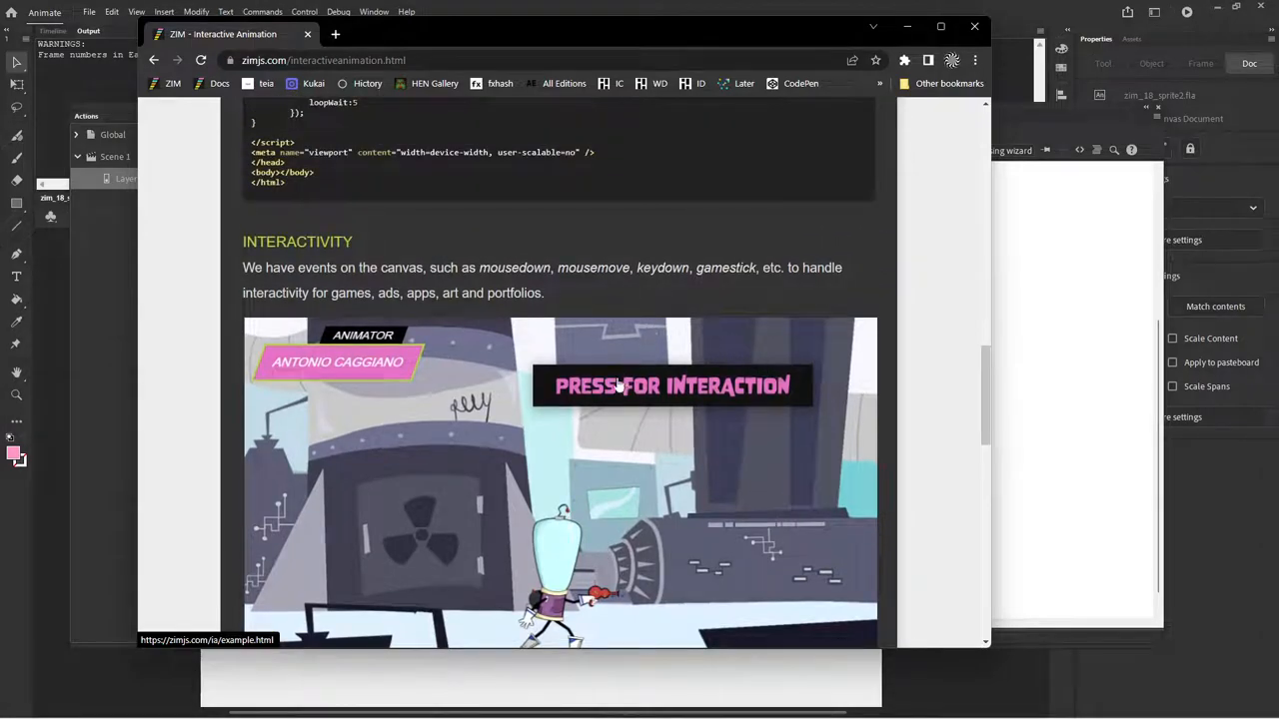
{"action": "mouse_move", "coordinate": [596, 437]}
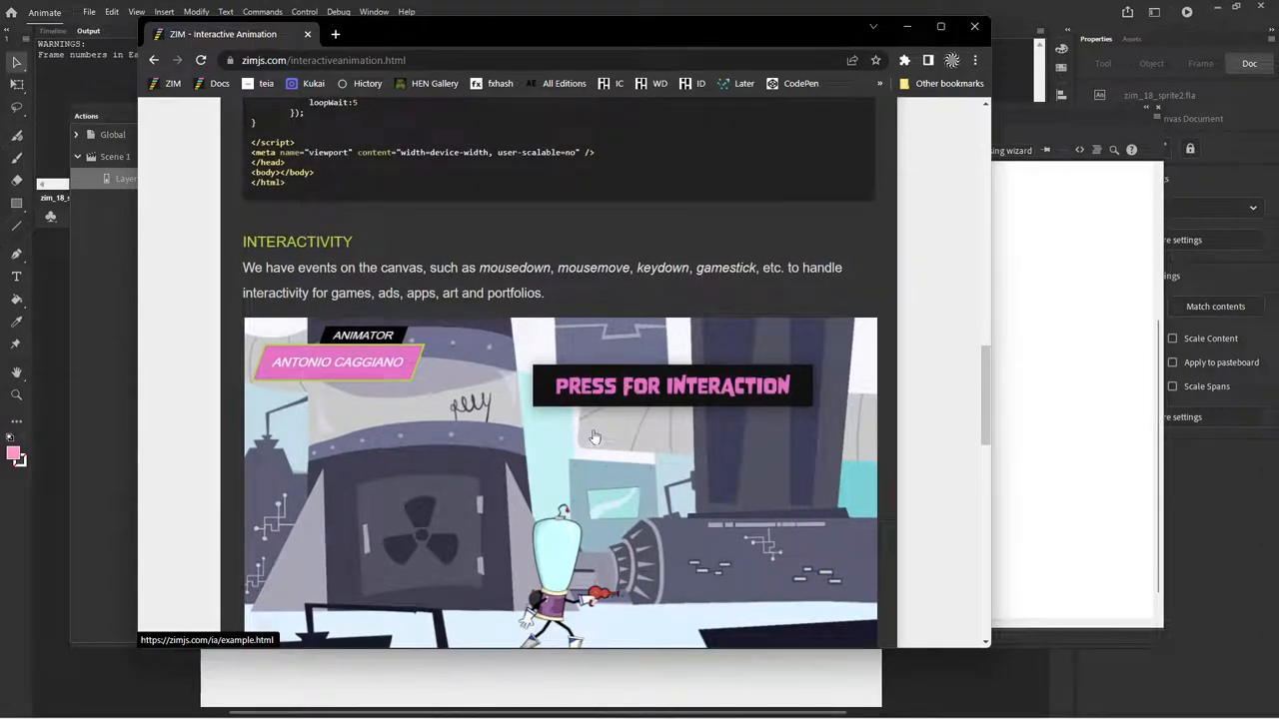
{"action": "scroll", "scroll_direction": "down", "scroll_amount": 3}
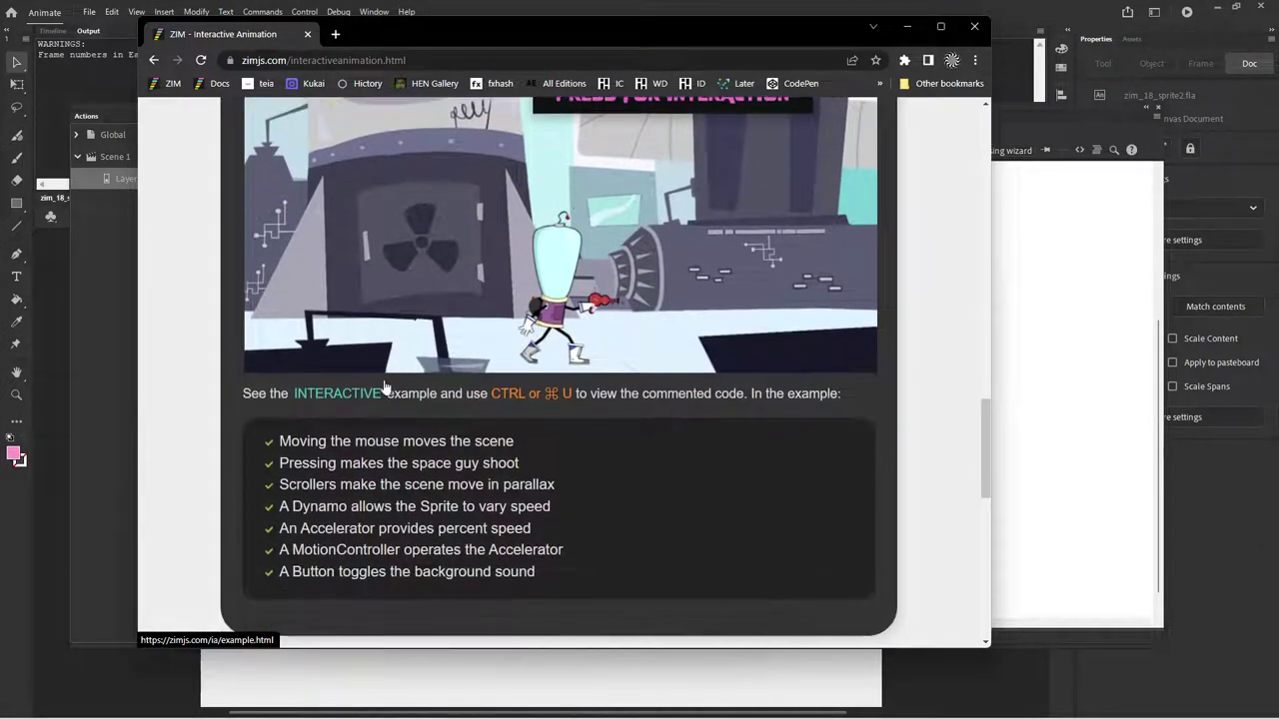
{"action": "left_click", "coordinate": [336, 392]}
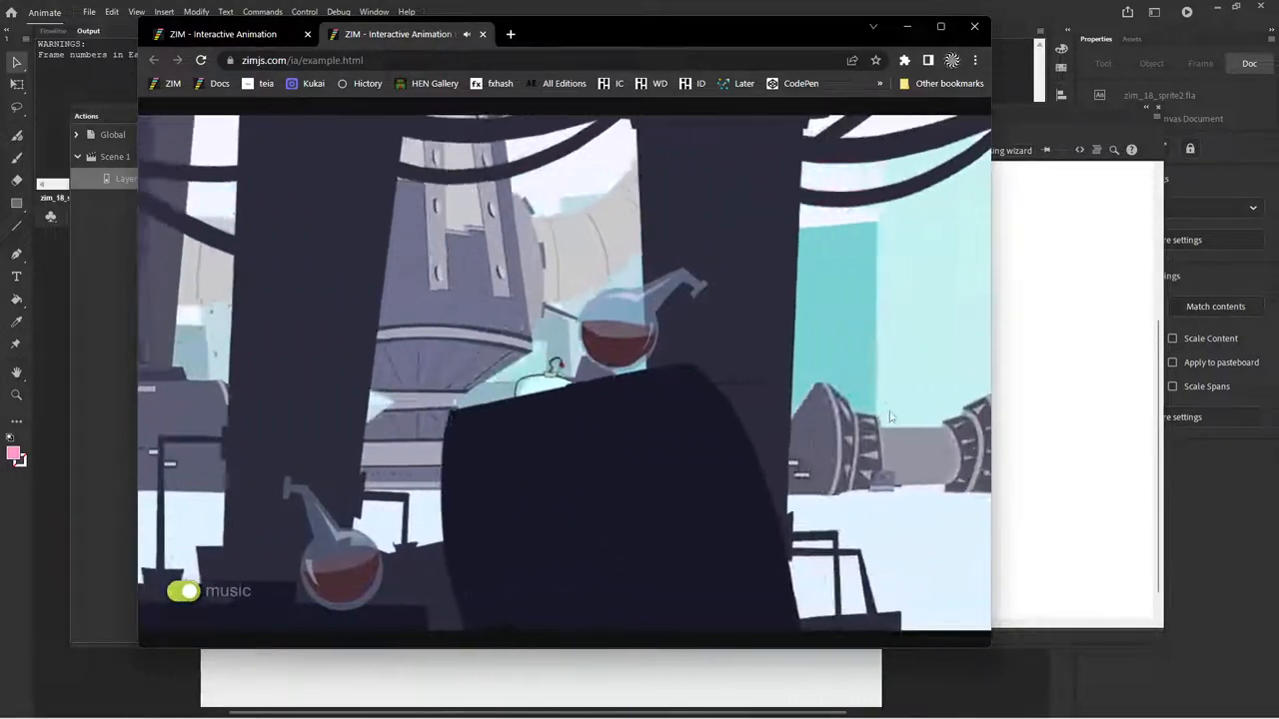
Step: Return from the space guy scene to the ZIM Interactive Animation tutorial tab
{"action": "left_click", "coordinate": [222, 34]}
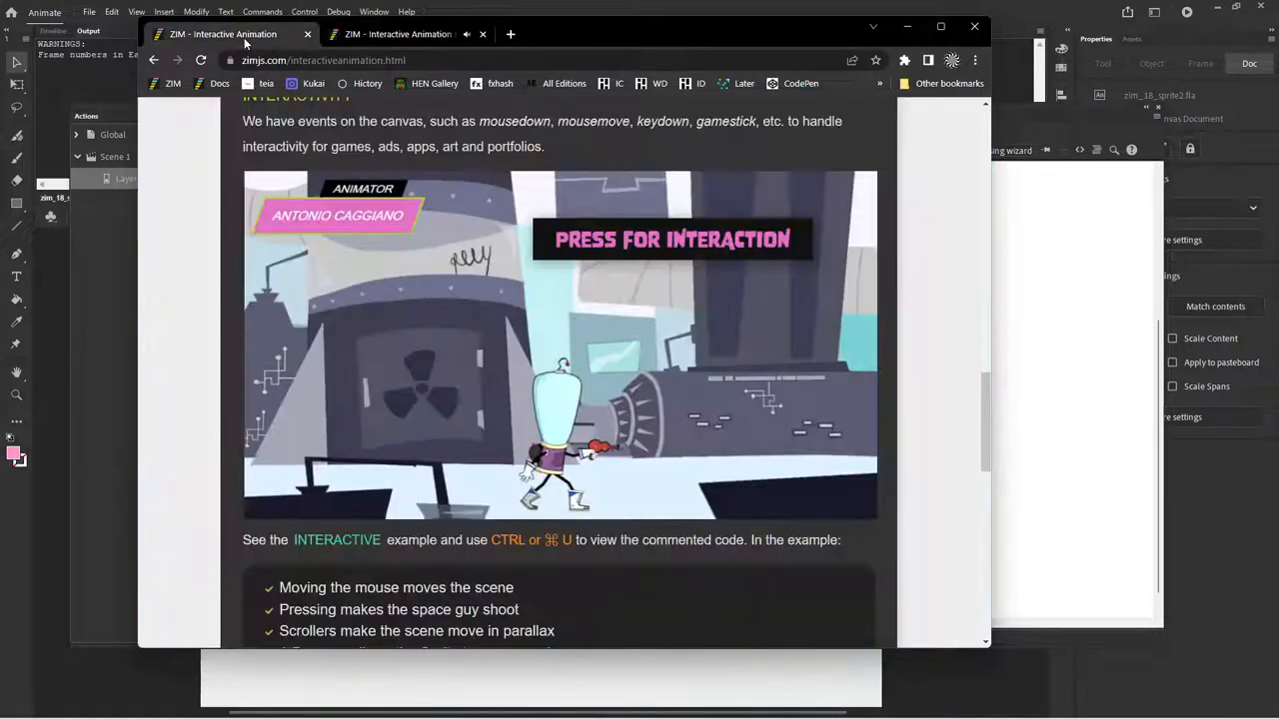
{"action": "left_click", "coordinate": [484, 34]}
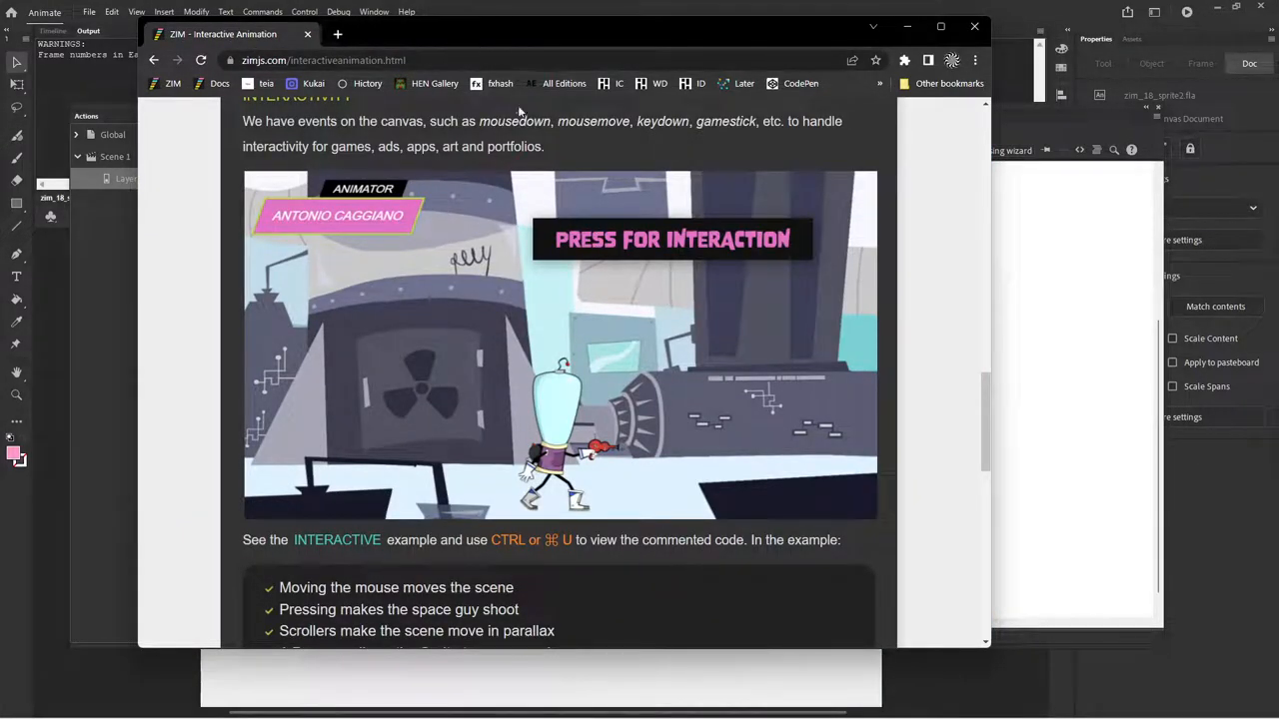
{"action": "scroll", "scroll_direction": "up", "scroll_amount": 3}
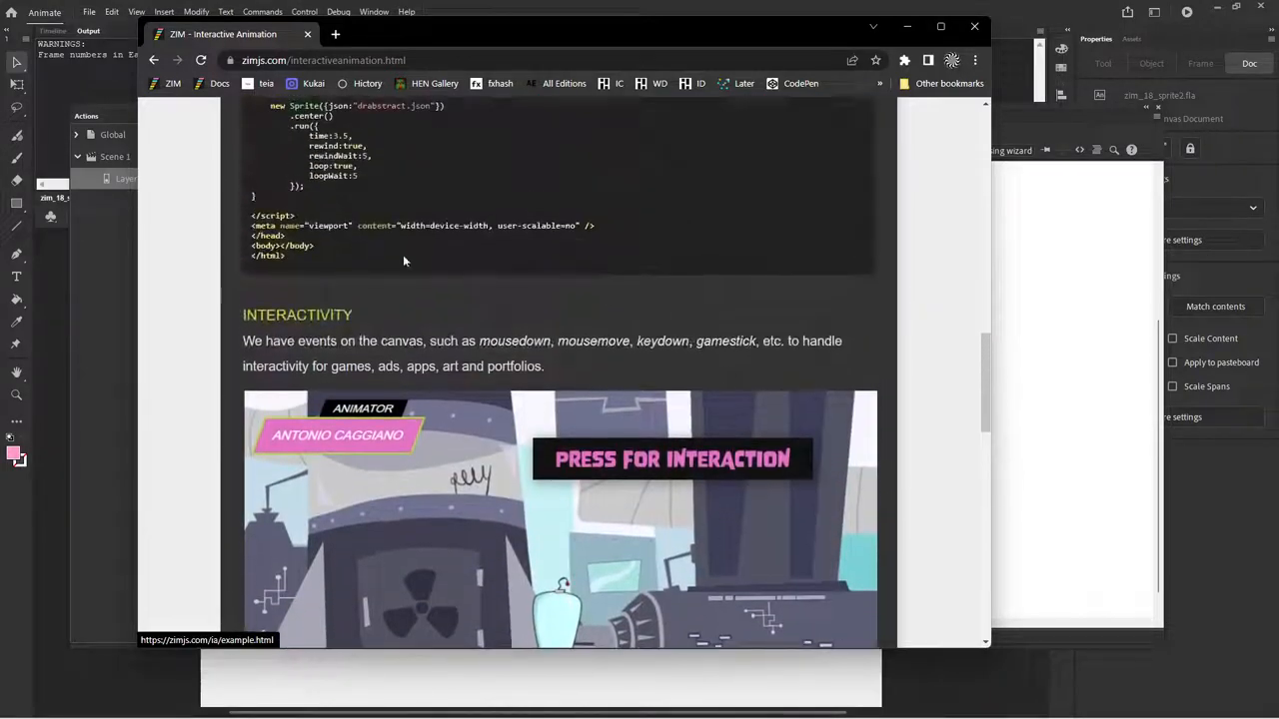
{"action": "scroll", "scroll_direction": "down", "scroll_amount": 3}
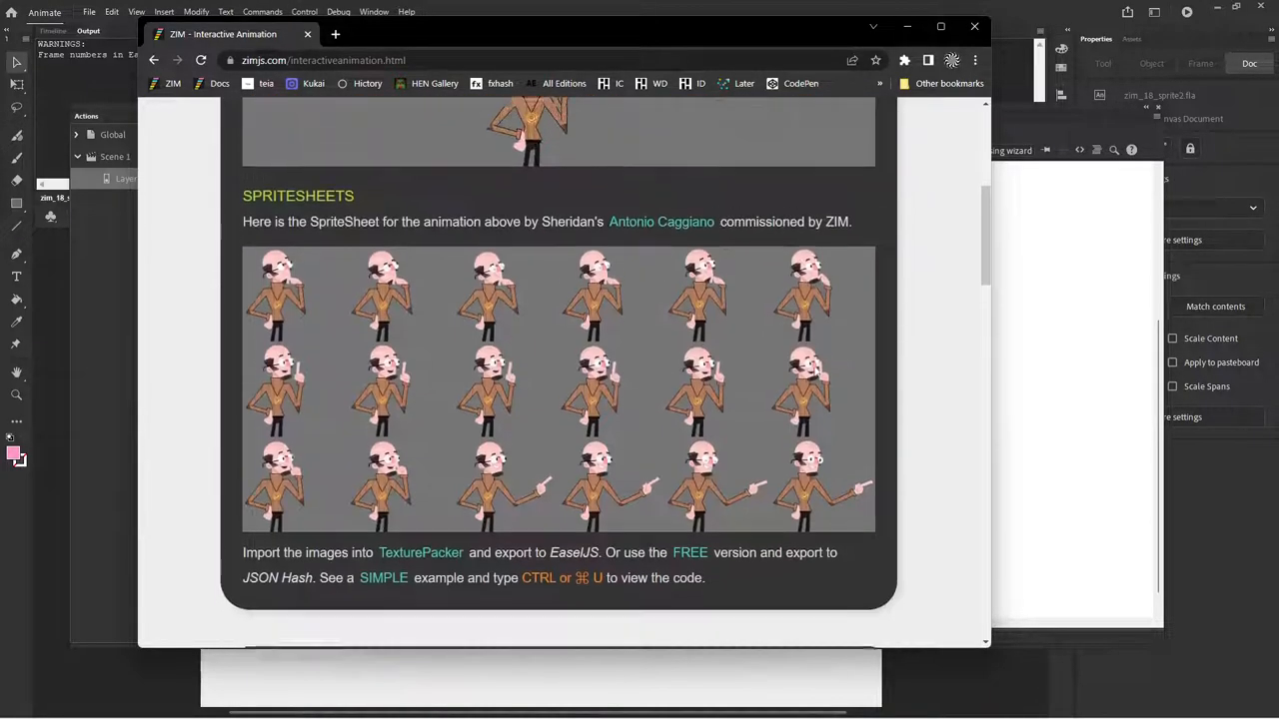
{"action": "scroll", "scroll_direction": "up", "scroll_amount": 3}
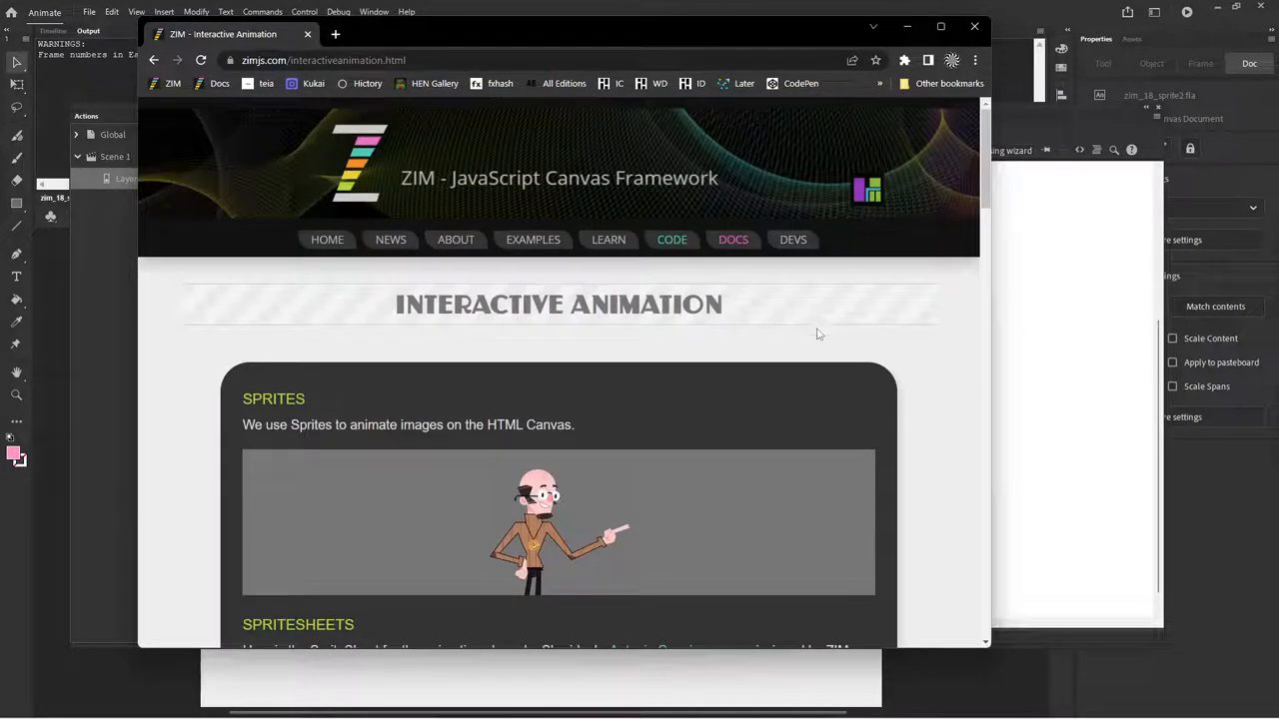